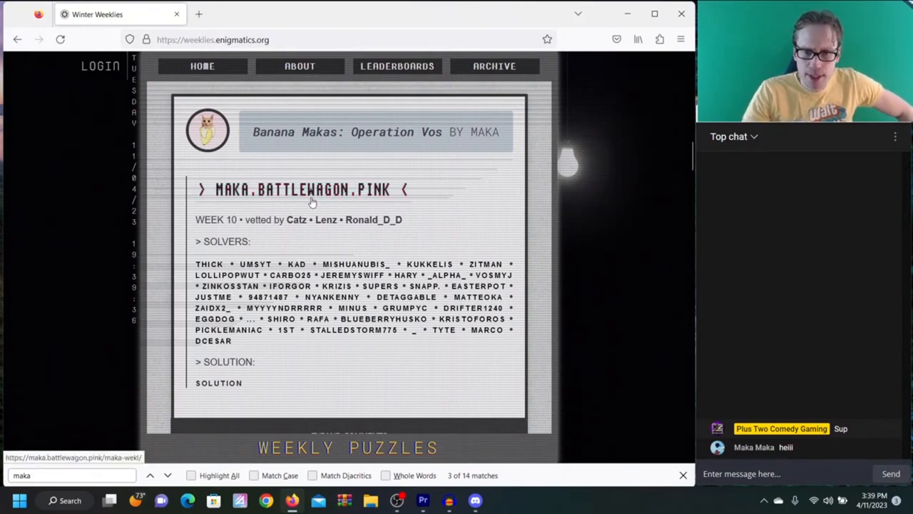
# Open the maka.battlewagon.pink puzzle site from the Week 10 Enigmatics Weeklies entry
pyautogui.click(302, 188)
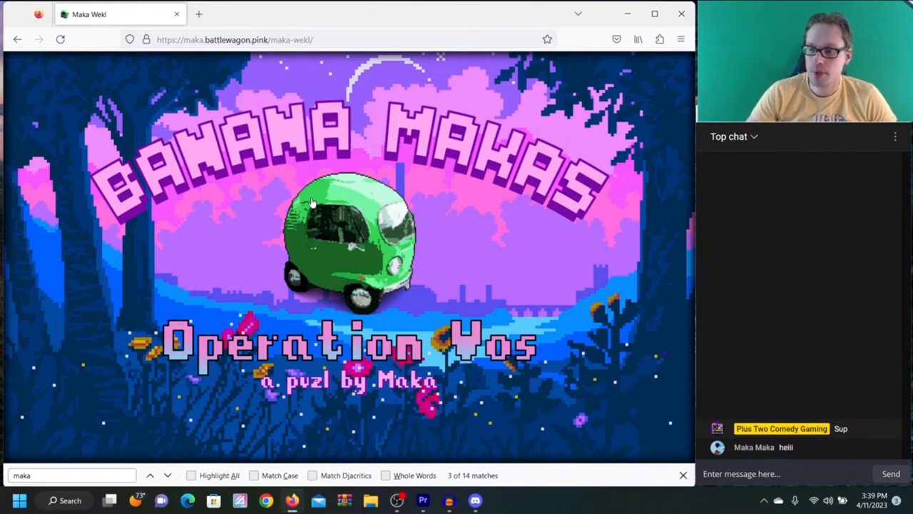
pyautogui.moveTo(516, 240)
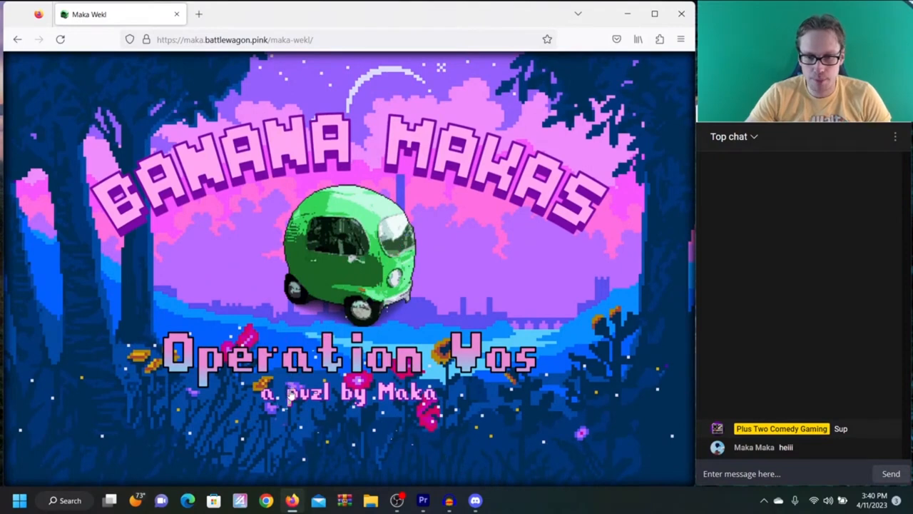
pyautogui.moveTo(357, 250)
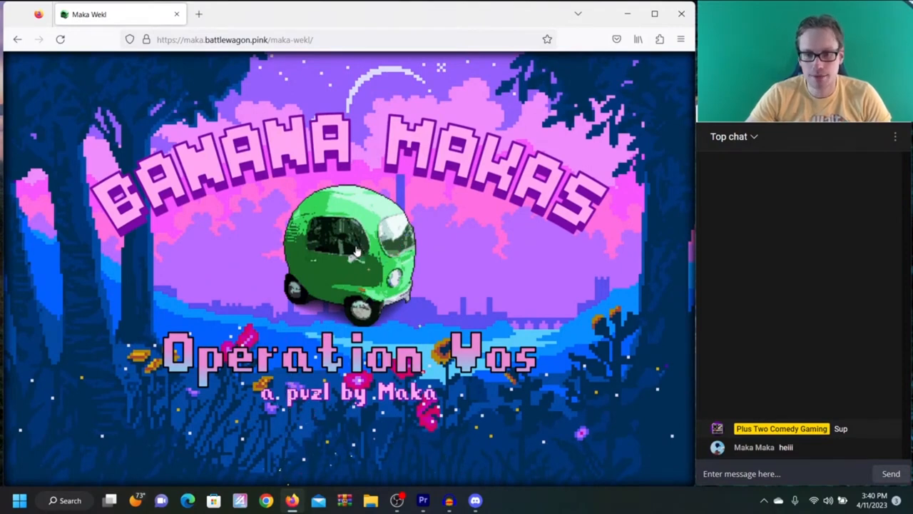
# Start Banana Makas: Operation Vos from the green car on the title screen
pyautogui.click(350, 257)
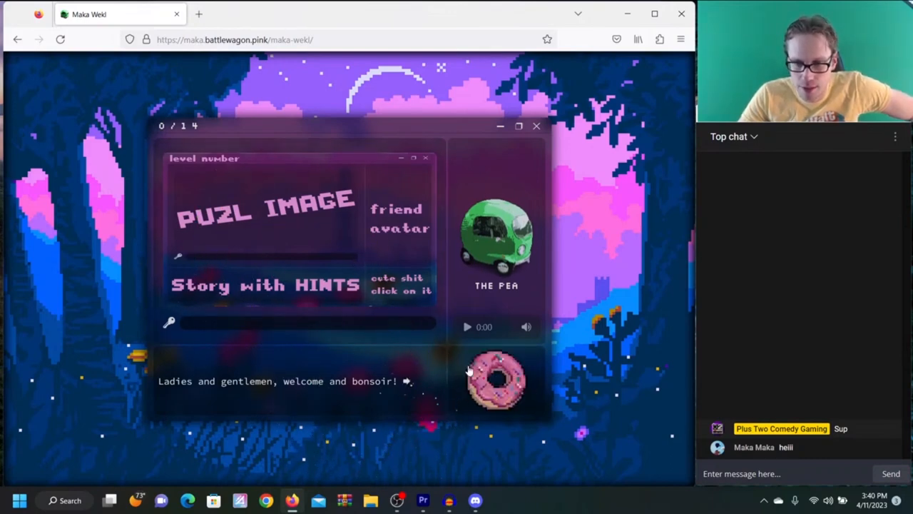
# Turn the donut picture into a cloud and advance to the tutorial explanation message
pyautogui.click(497, 383)
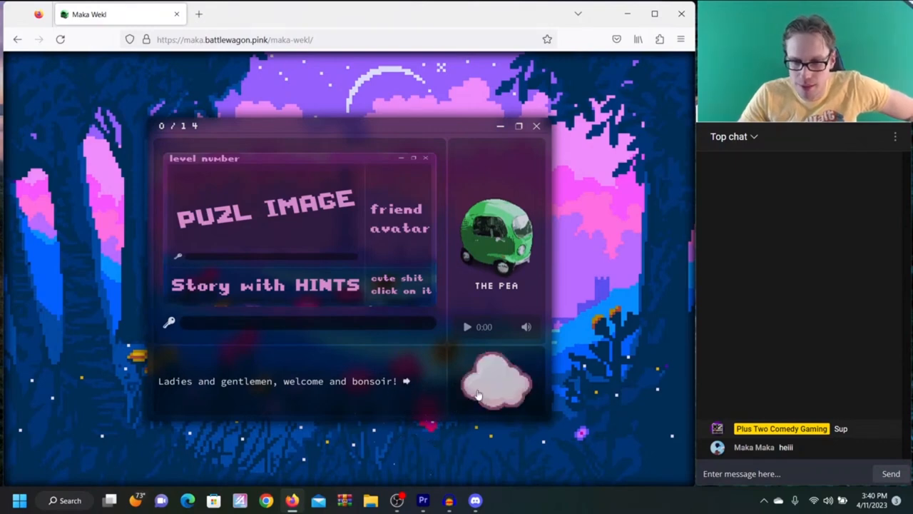
pyautogui.click(496, 383)
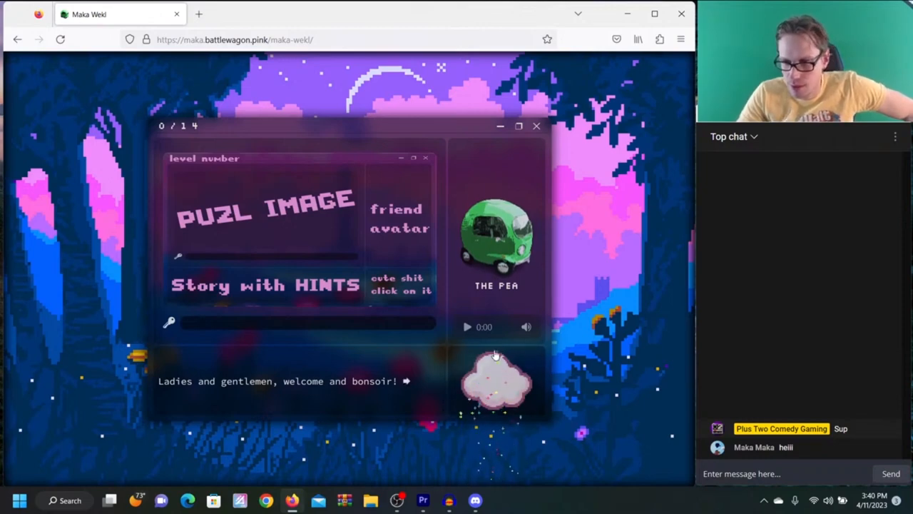
pyautogui.moveTo(349, 397)
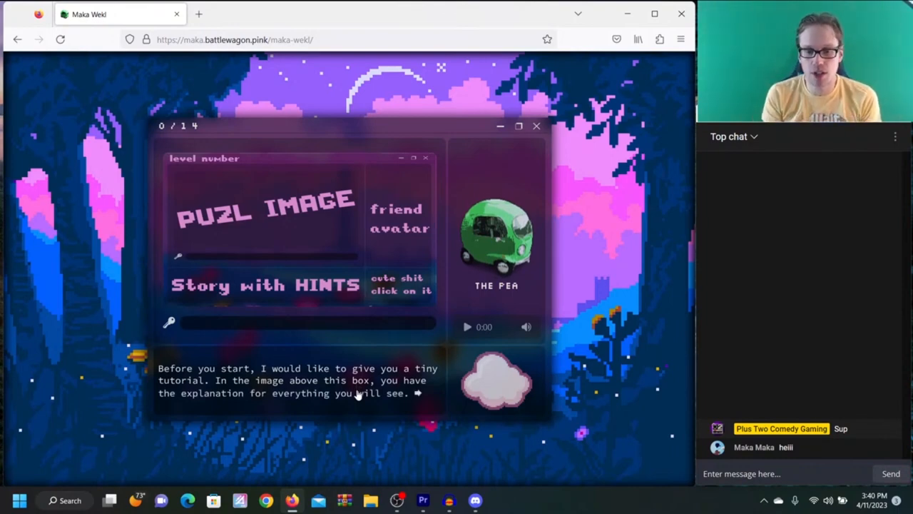
pyautogui.moveTo(240, 177)
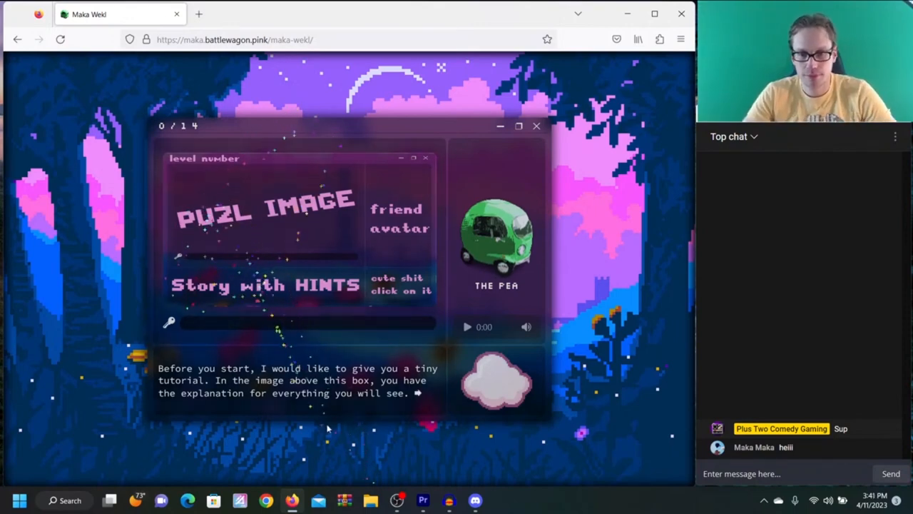
# Advance the tutorial to the message saying some images are clickable
pyautogui.click(419, 394)
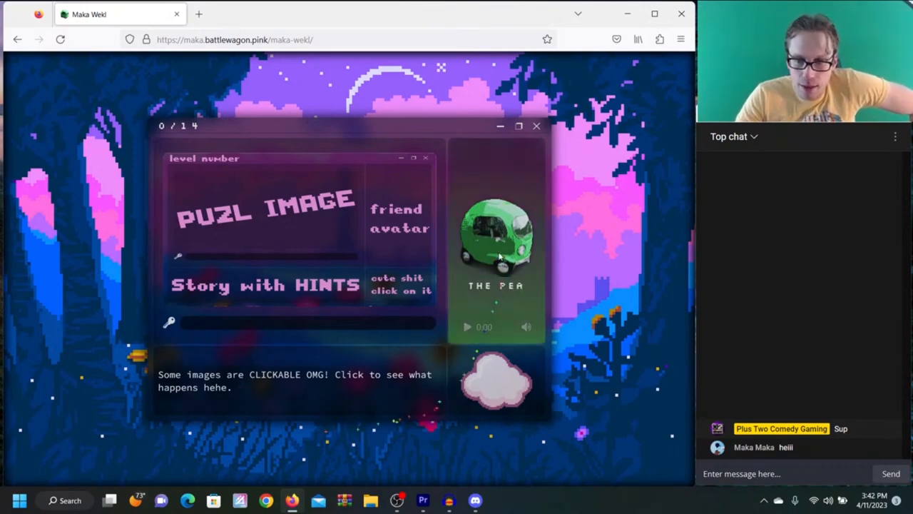
pyautogui.moveTo(488, 413)
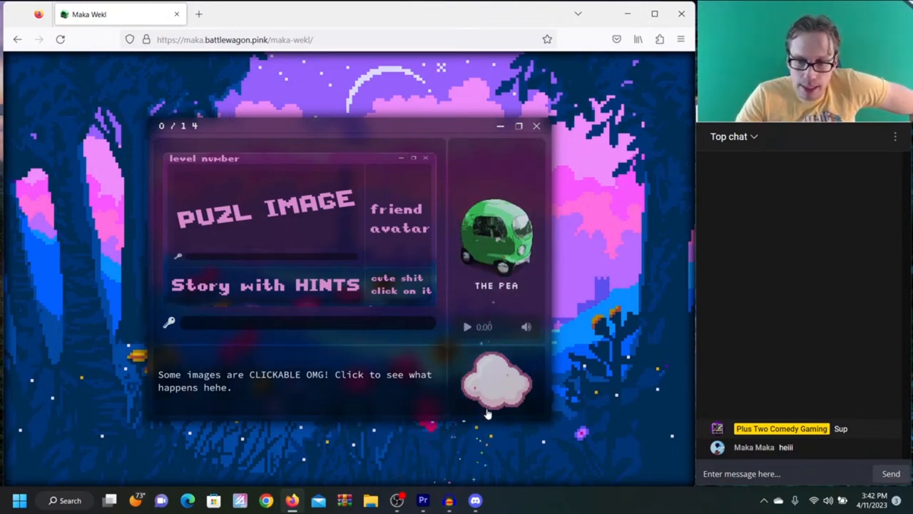
# Turn the cloud picture into a rainbow, reaching the 'get in the pea' tutorial message
pyautogui.click(497, 383)
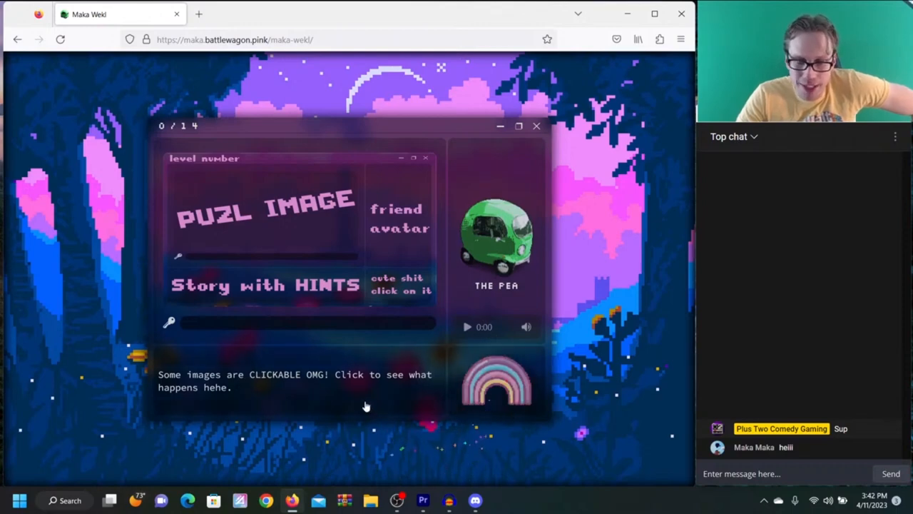
pyautogui.moveTo(356, 405)
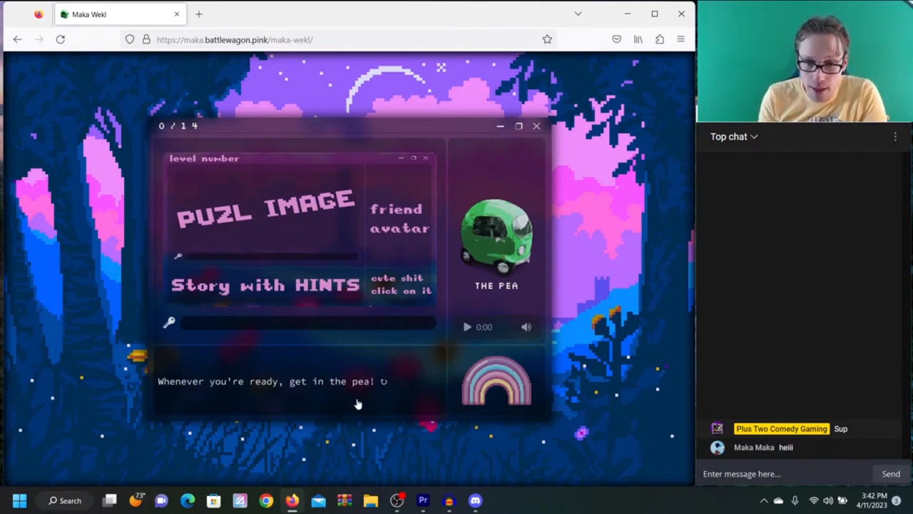
pyautogui.moveTo(383, 372)
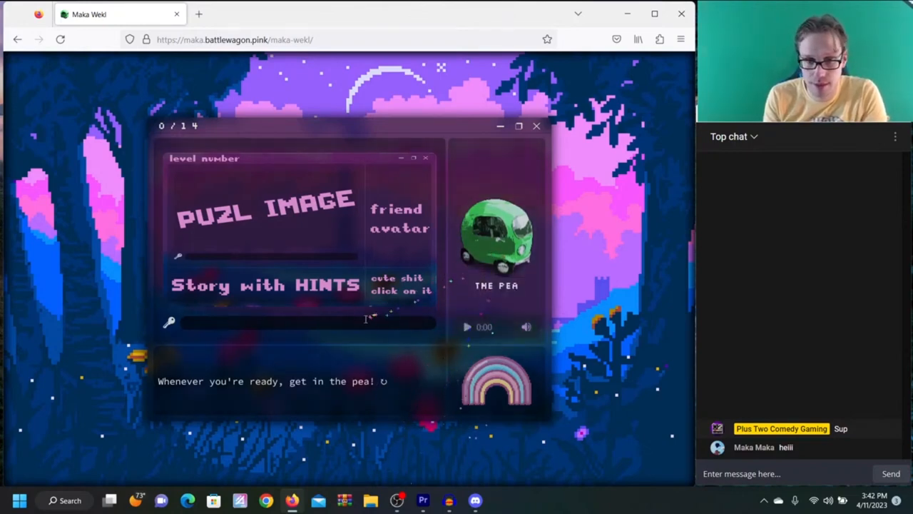
pyautogui.moveTo(370, 325)
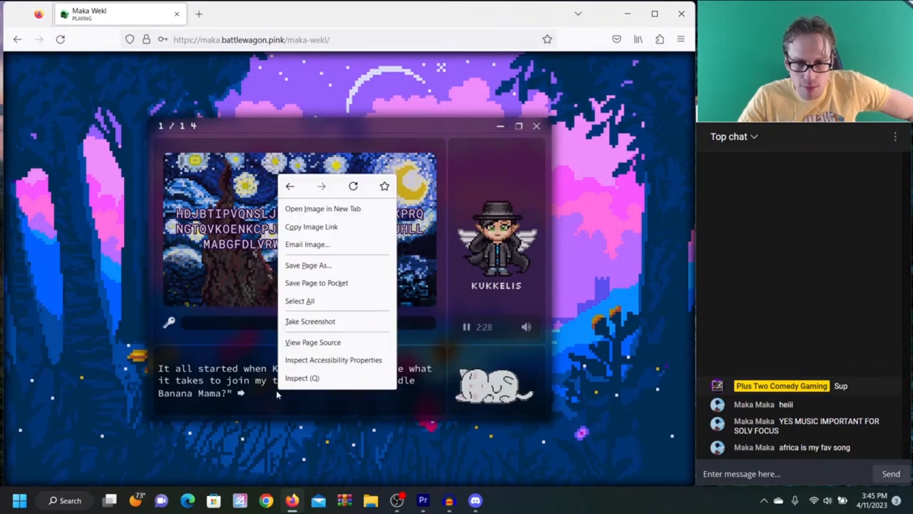
pyautogui.click(240, 399)
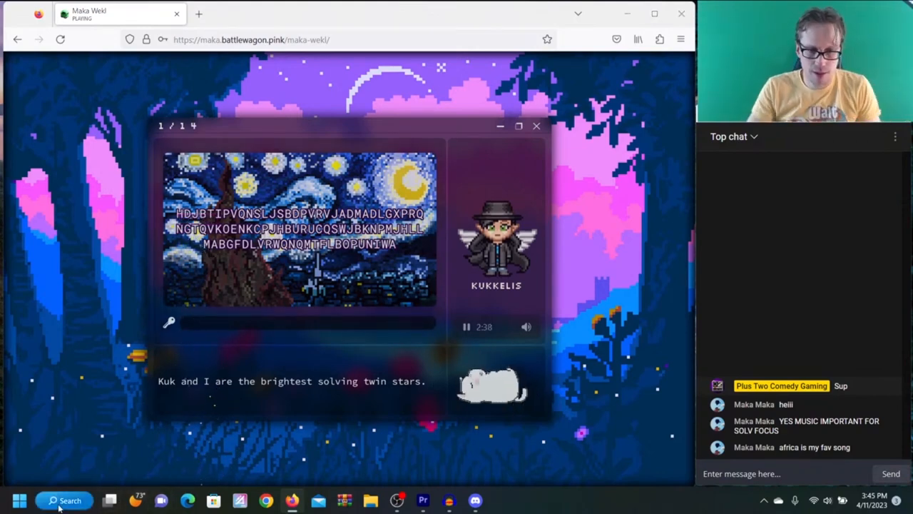
pyautogui.write('note')
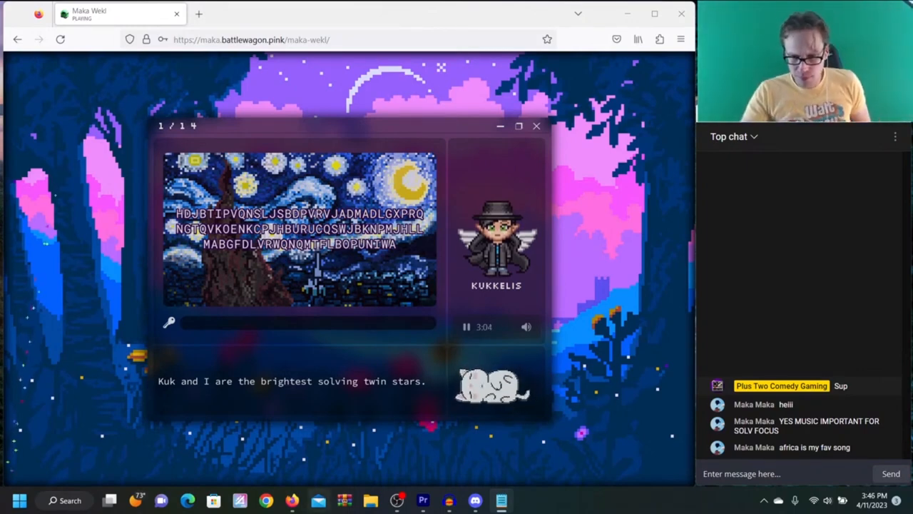
# Bring Premiere Pro forward briefly, then return to Firefox with a blank new tab beside the puzzle
pyautogui.click(422, 500)
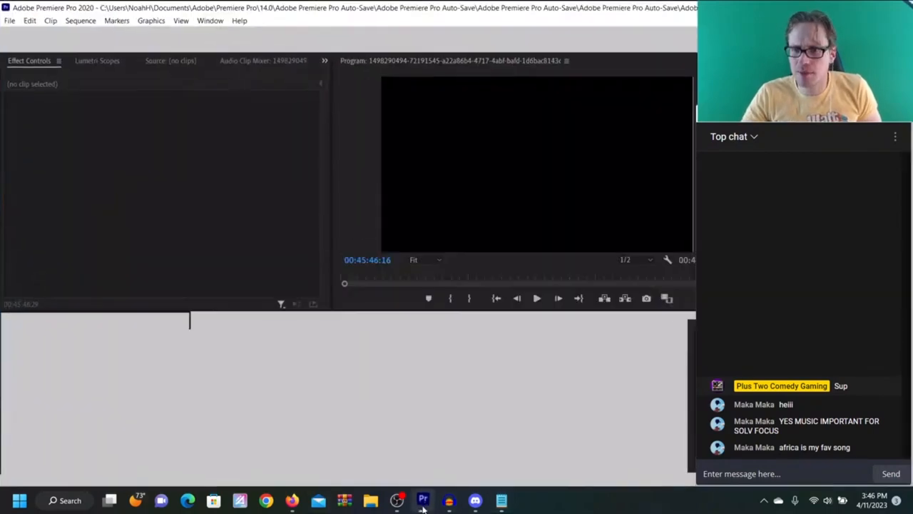
pyautogui.click(423, 499)
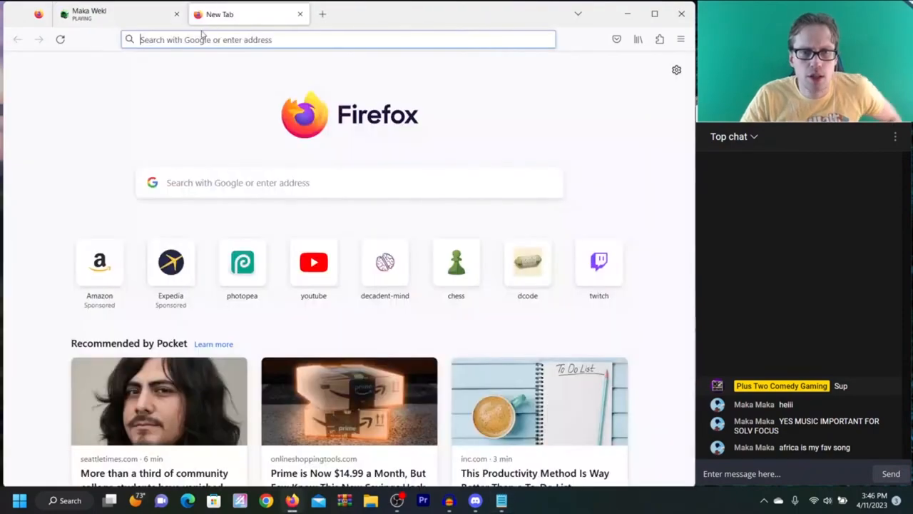
# Rerun the earlier Google search for cyberchef and land on the gchq/CyberChef GitHub repository
pyautogui.write('decod')
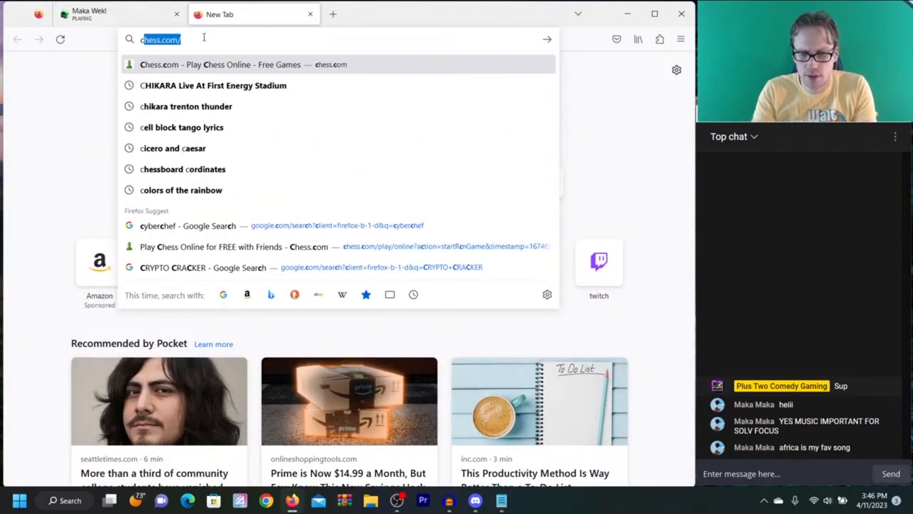
pyautogui.click(189, 226)
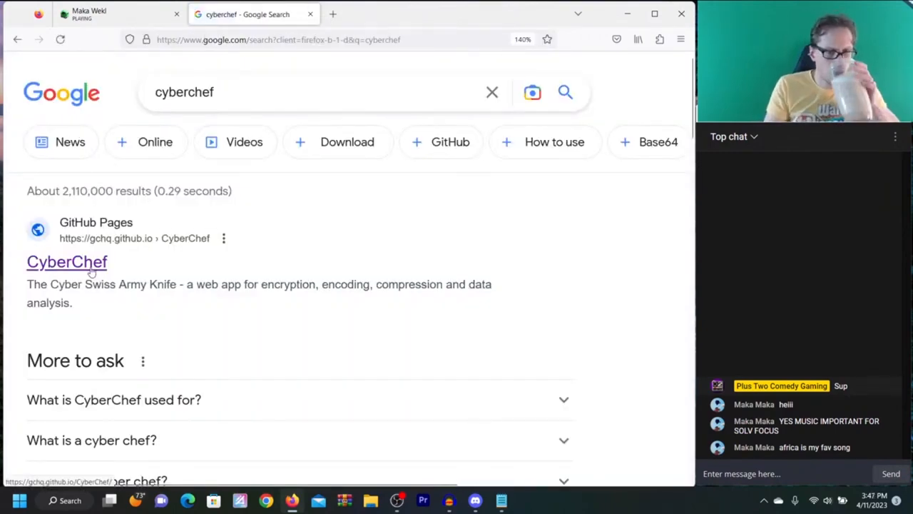
pyautogui.click(66, 263)
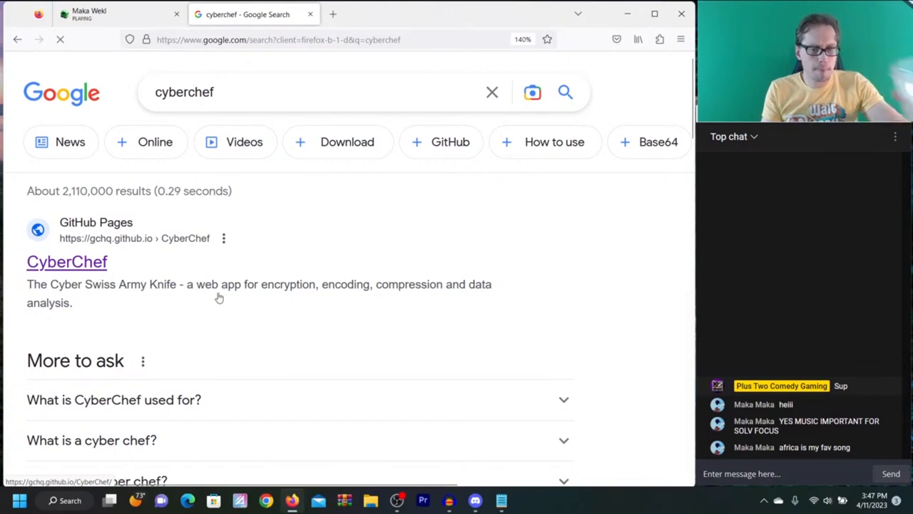
pyautogui.scroll(-3)
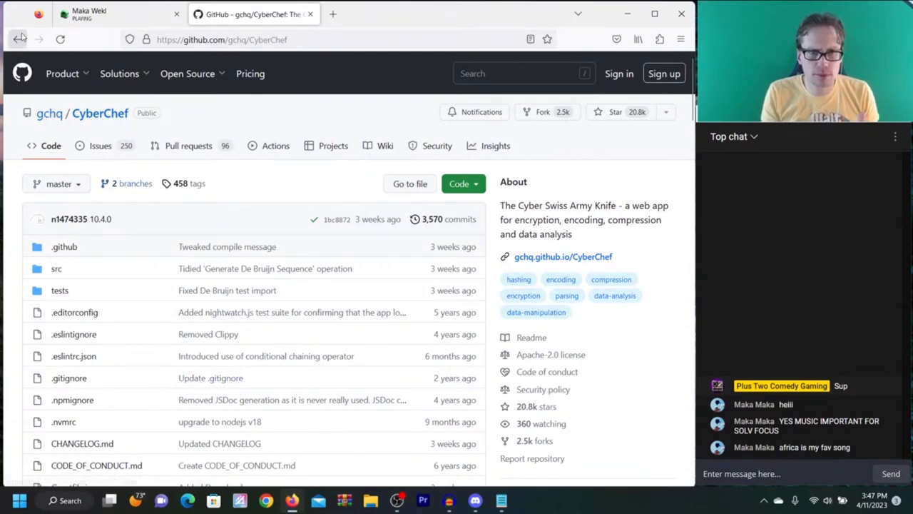
# Browse the cyberchef results, skim the 'Data decoding made easy' article and return to the results
pyautogui.click(17, 40)
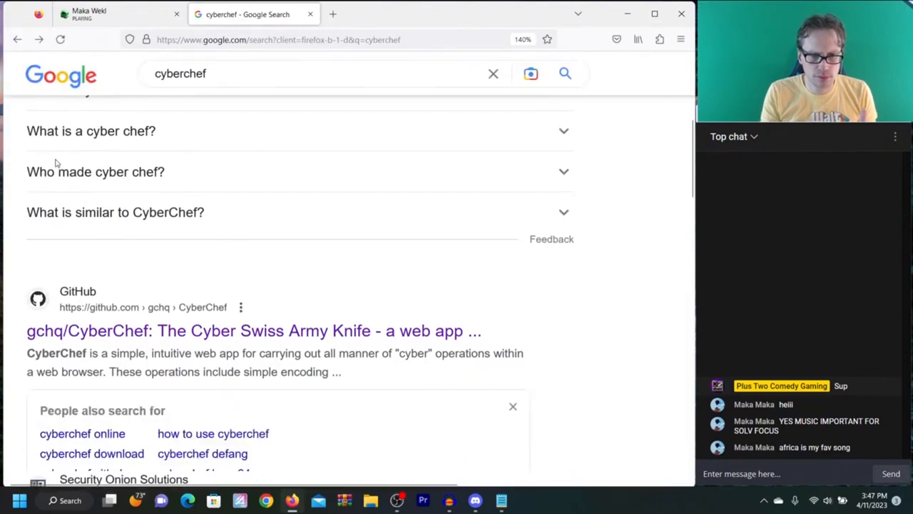
pyautogui.scroll(-3)
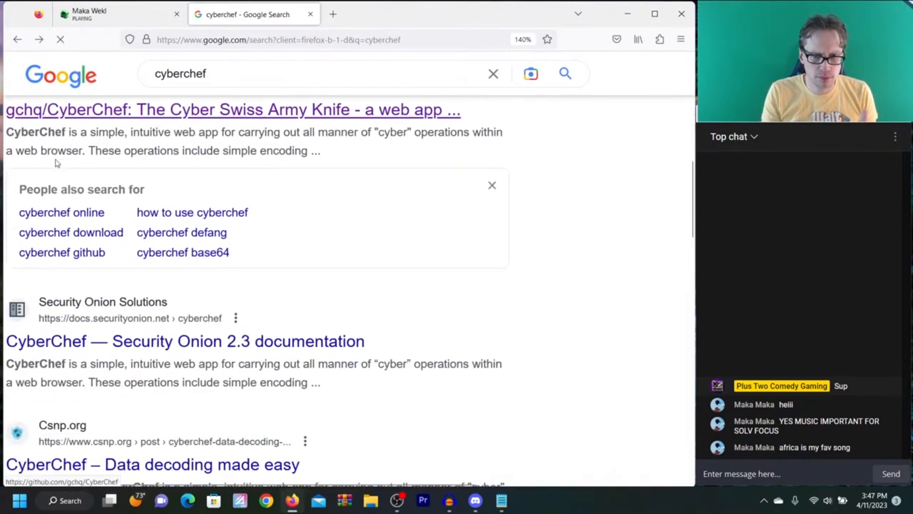
pyautogui.scroll(-3)
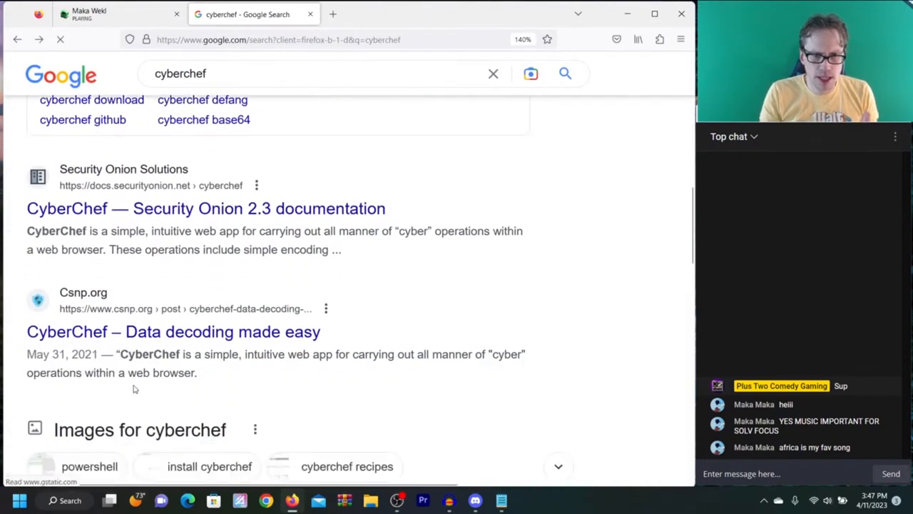
pyautogui.click(174, 331)
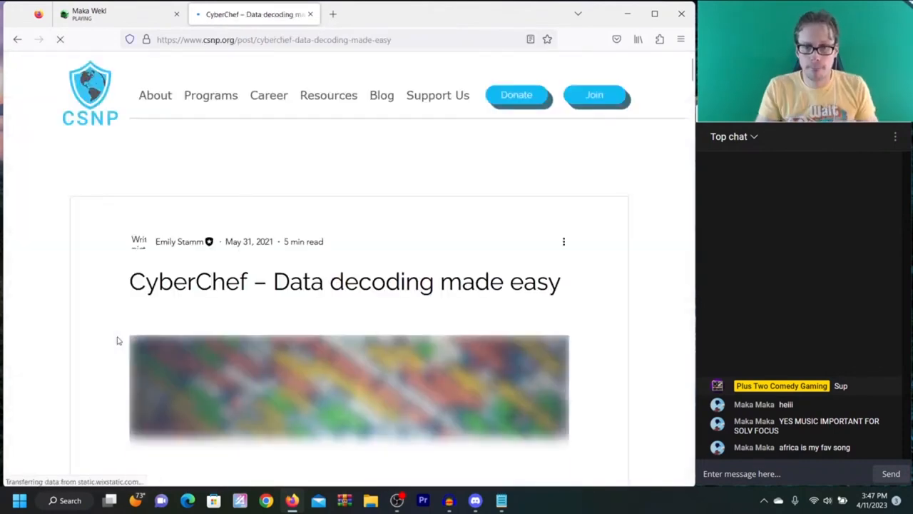
pyautogui.scroll(-3)
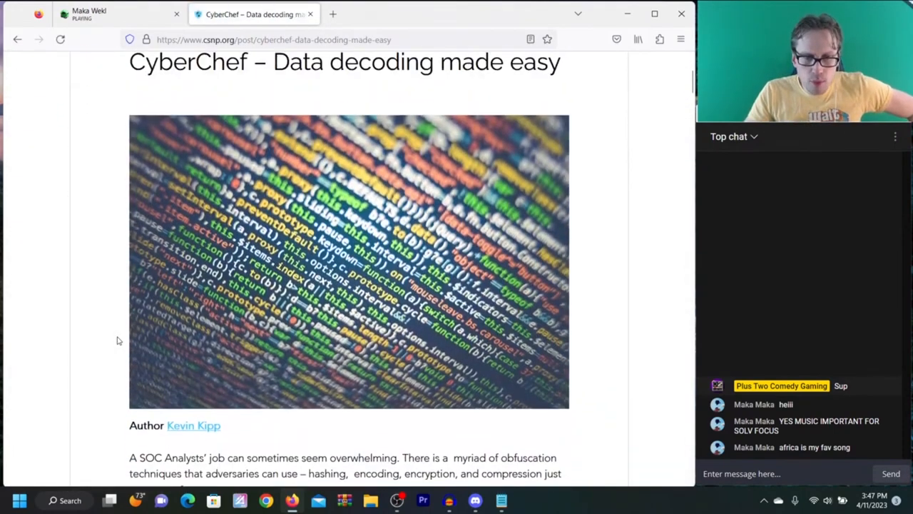
pyautogui.click(17, 40)
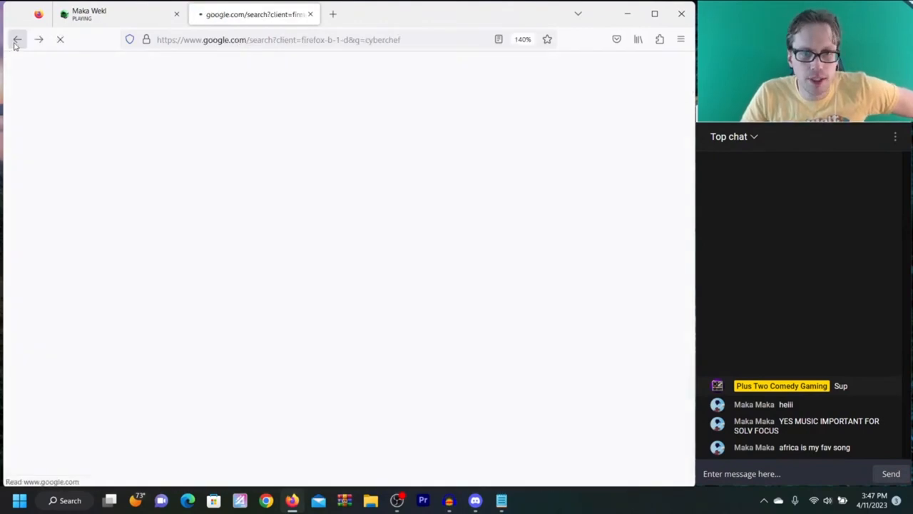
pyautogui.click(17, 40)
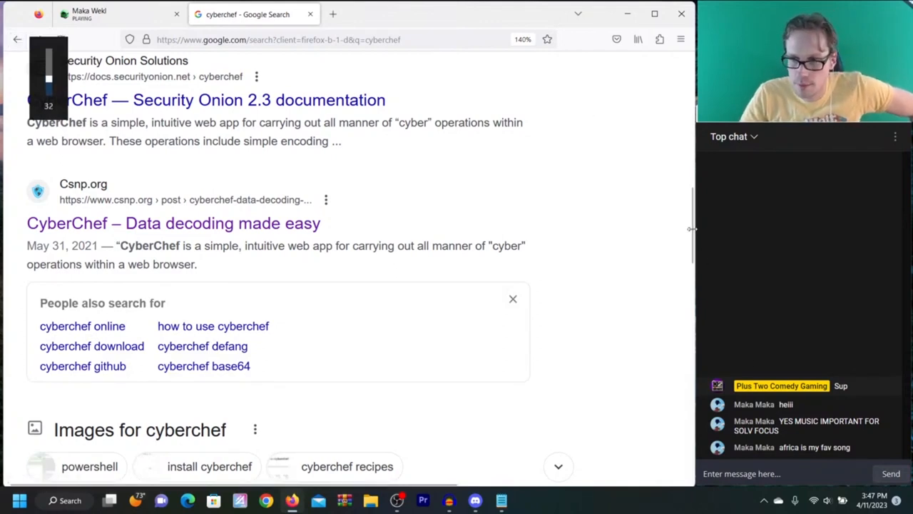
# Locate and open the official gchq.github.io CyberChef web app from the search results
pyautogui.scroll(-3)
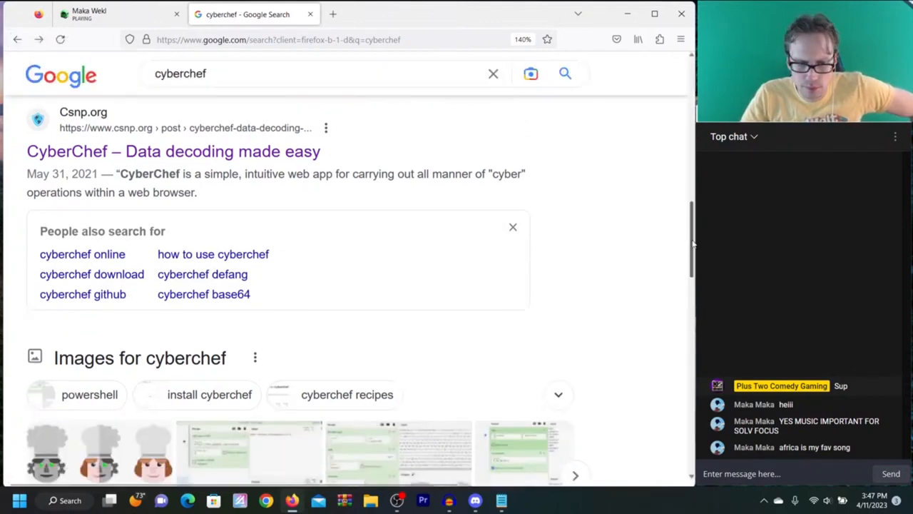
pyautogui.scroll(-3)
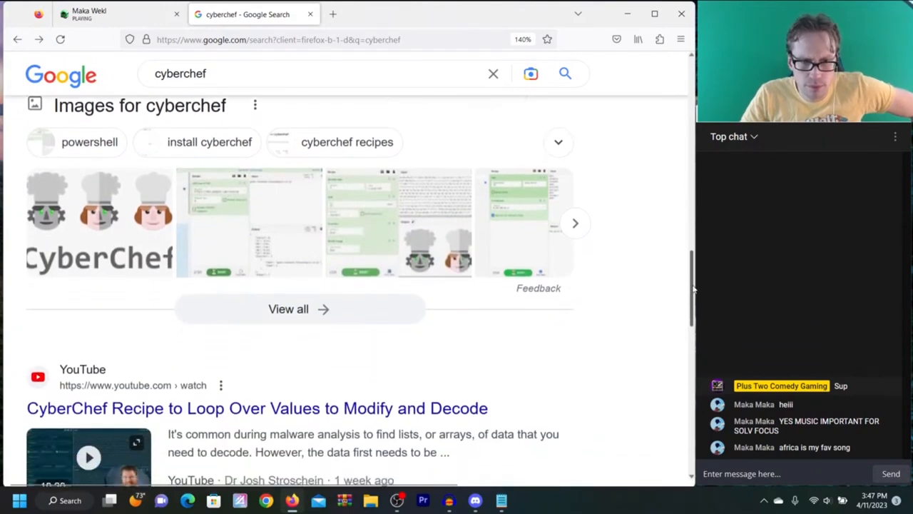
pyautogui.scroll(3)
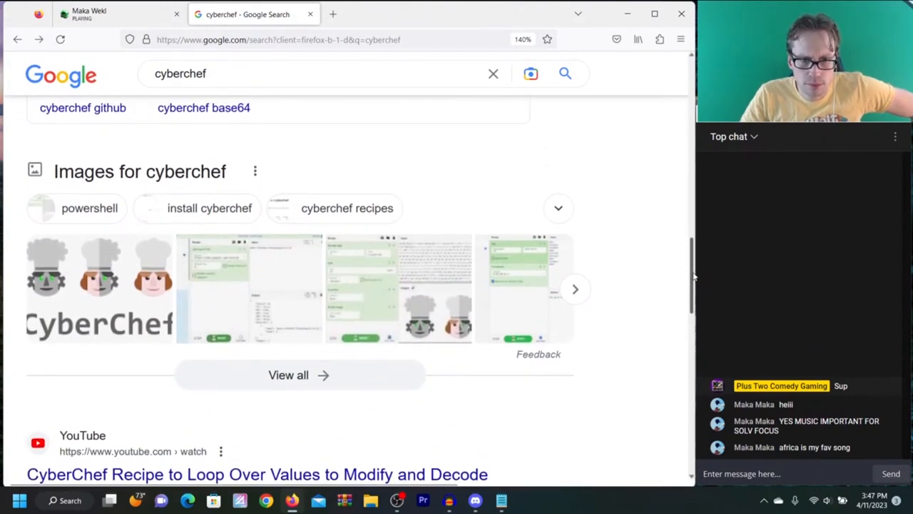
pyautogui.scroll(-3)
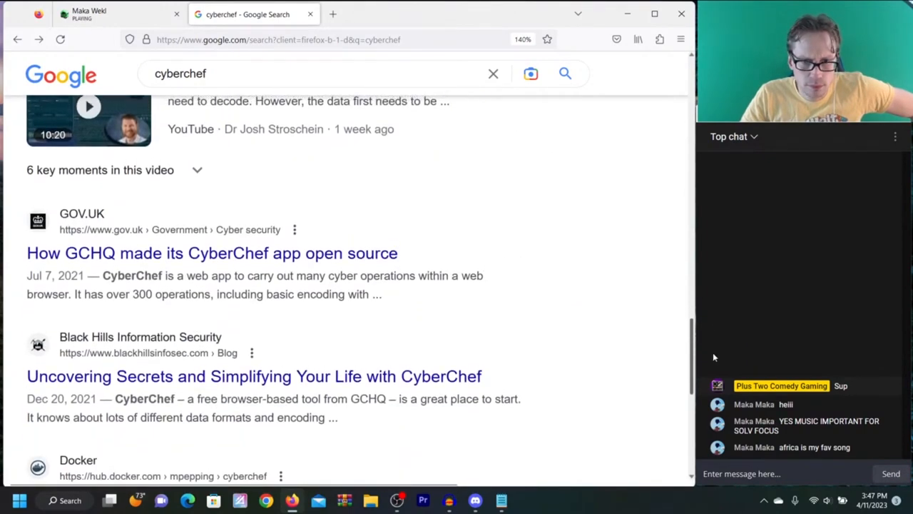
pyautogui.scroll(3)
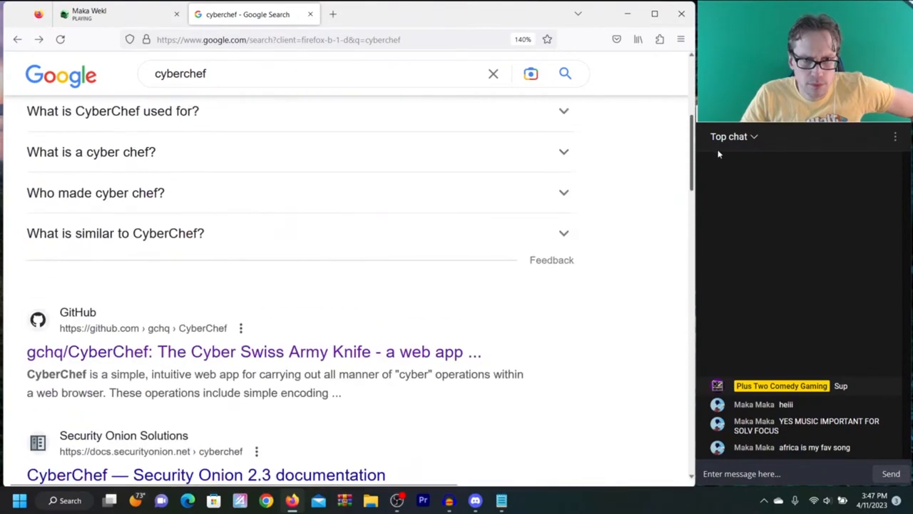
pyautogui.scroll(3)
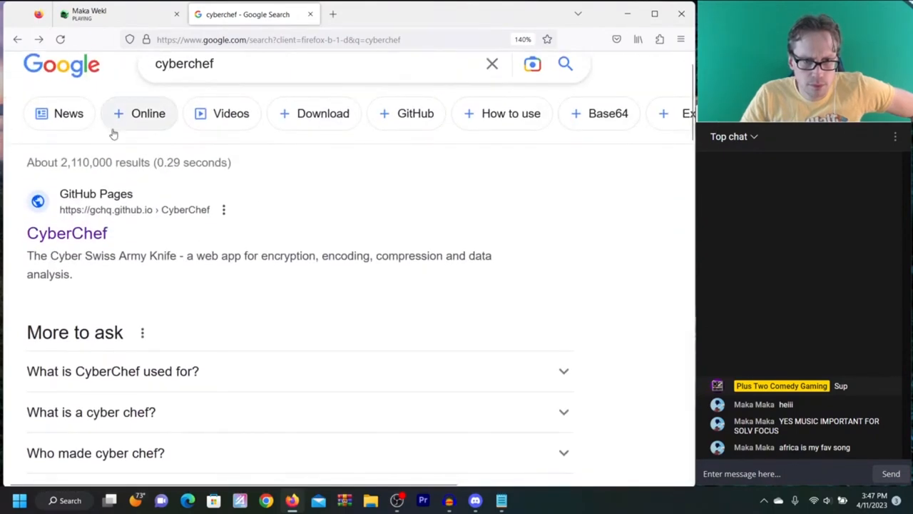
pyautogui.click(66, 232)
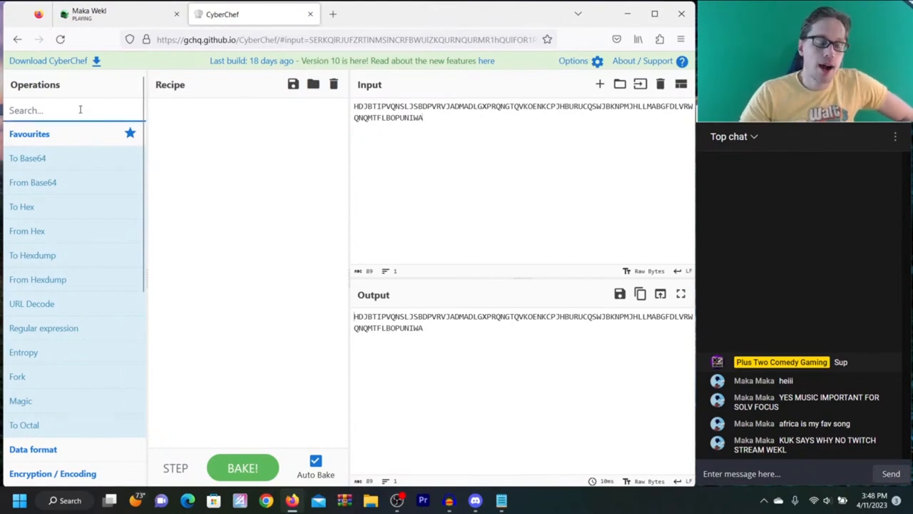
# Add the Magic operation to the recipe, bake it on the letter string and lower its depth to 1
pyautogui.write('m')
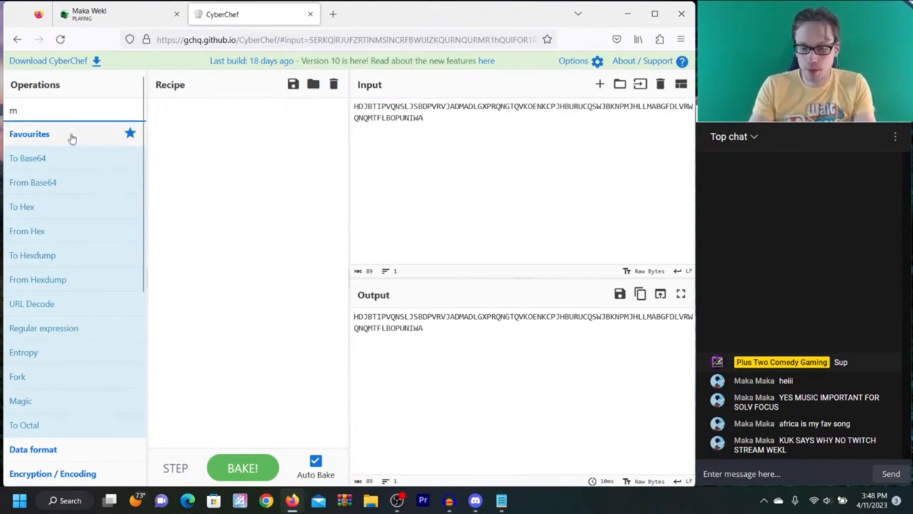
pyautogui.write('aj')
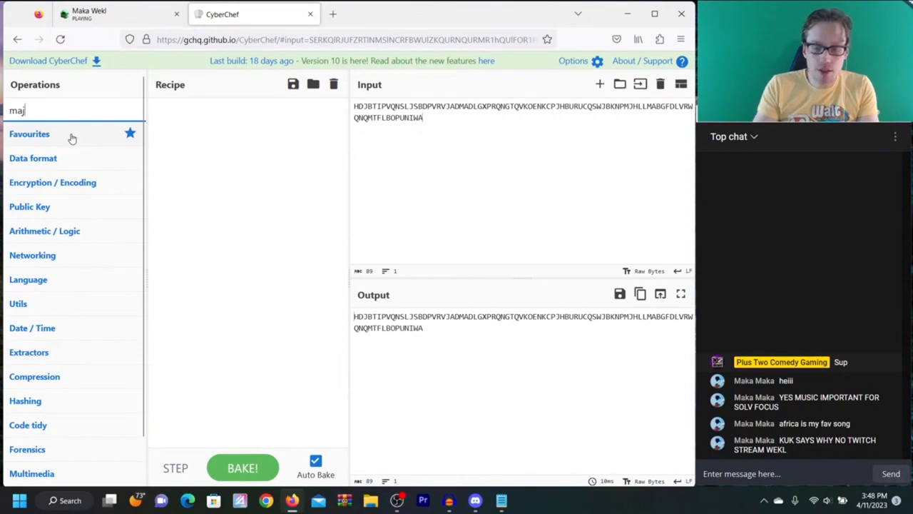
pyautogui.press('BackSpace')
pyautogui.write('gic')
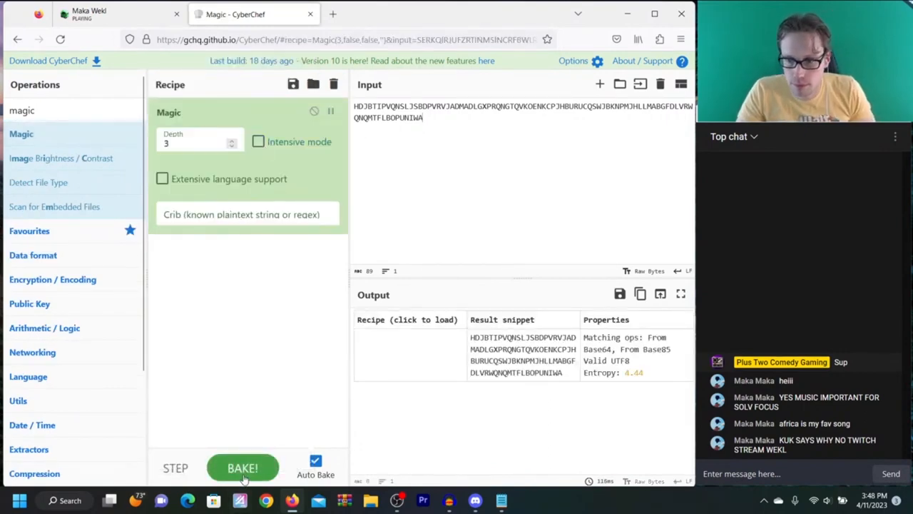
pyautogui.click(243, 468)
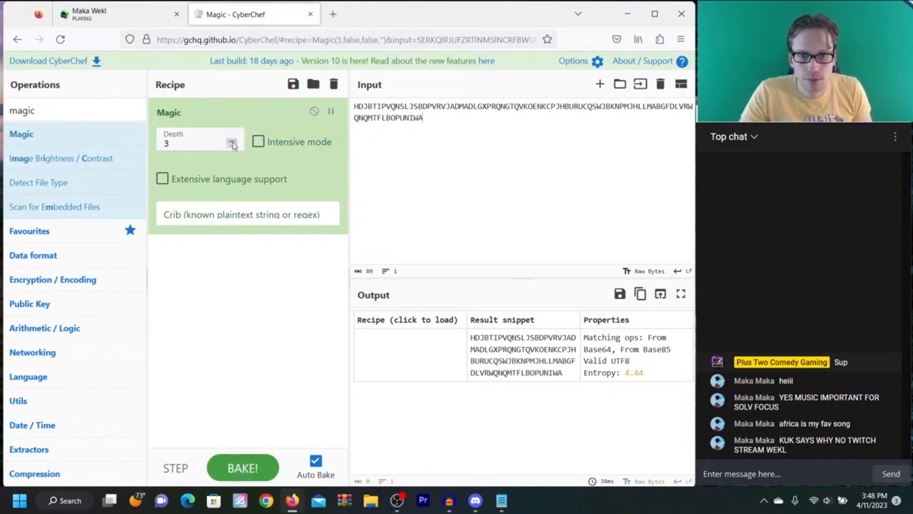
pyautogui.click(231, 146)
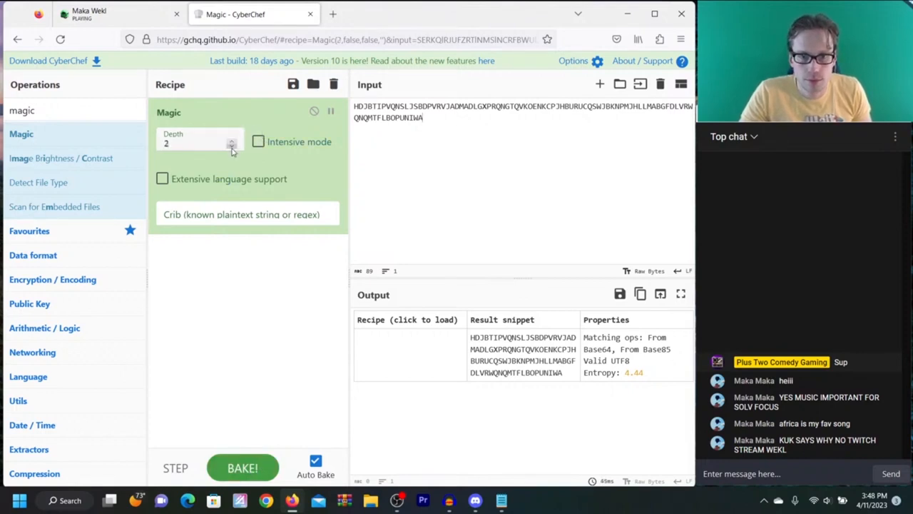
pyautogui.click(231, 143)
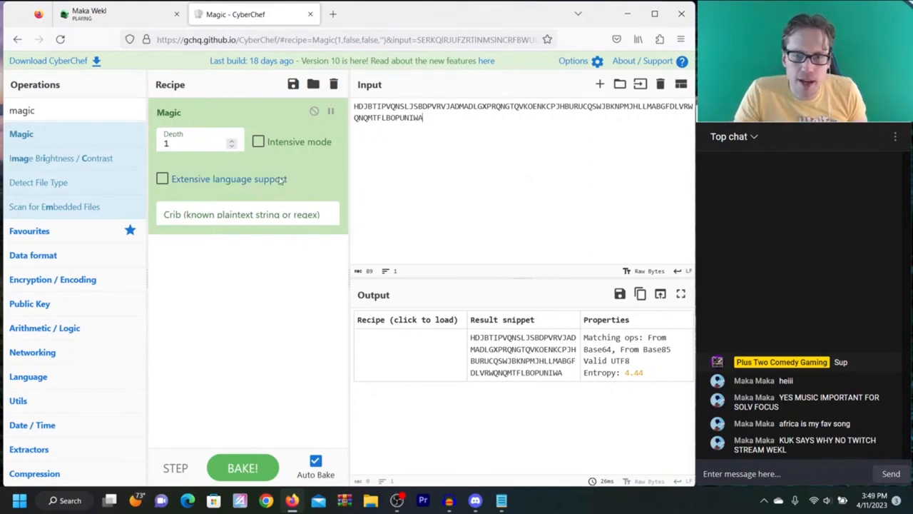
pyautogui.click(107, 14)
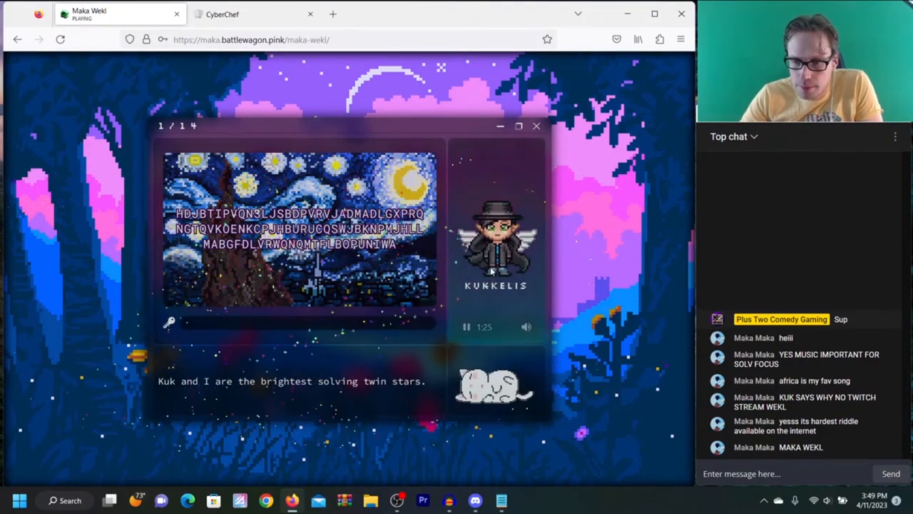
pyautogui.moveTo(340, 434)
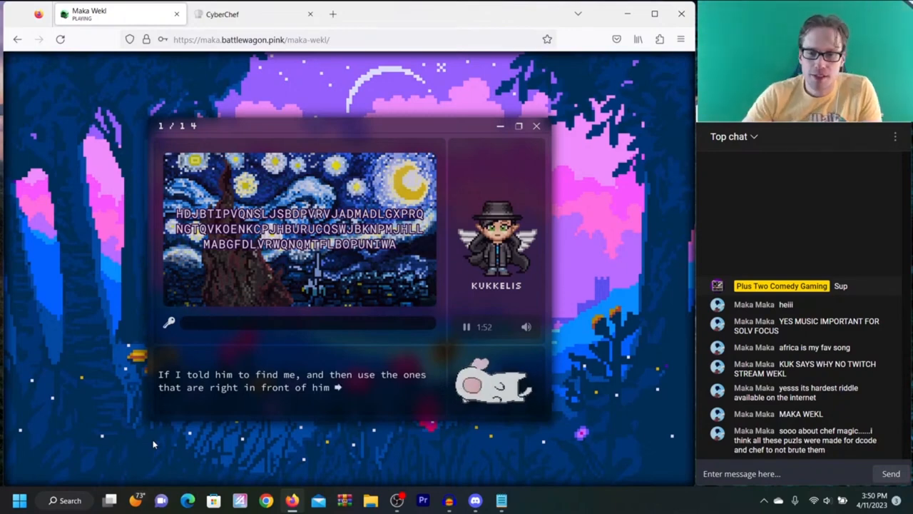
pyautogui.moveTo(63, 368)
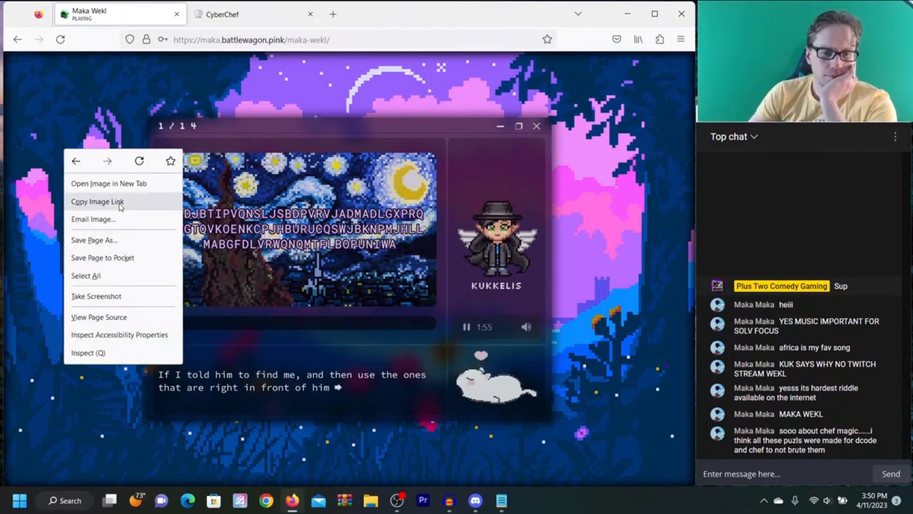
# View the puzzle page's HTML source and scroll through it before returning to the puzzle tab
pyautogui.click(100, 316)
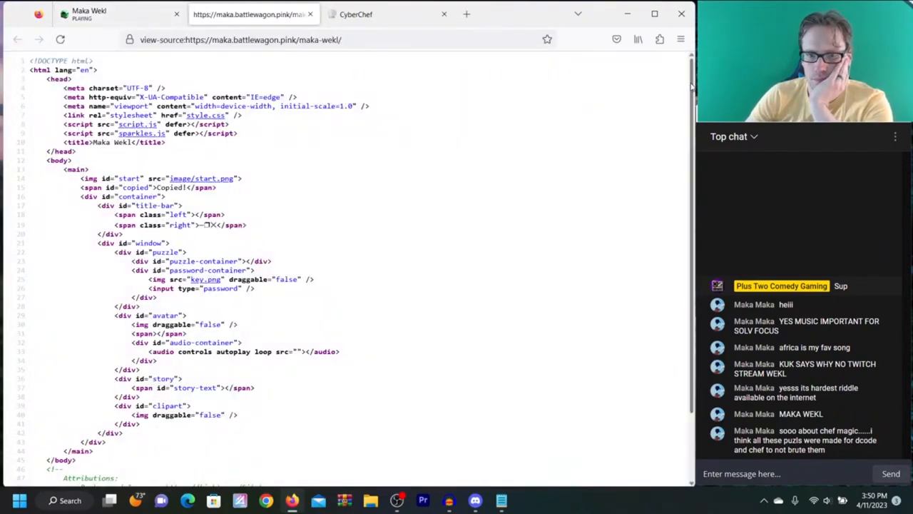
pyautogui.scroll(-3)
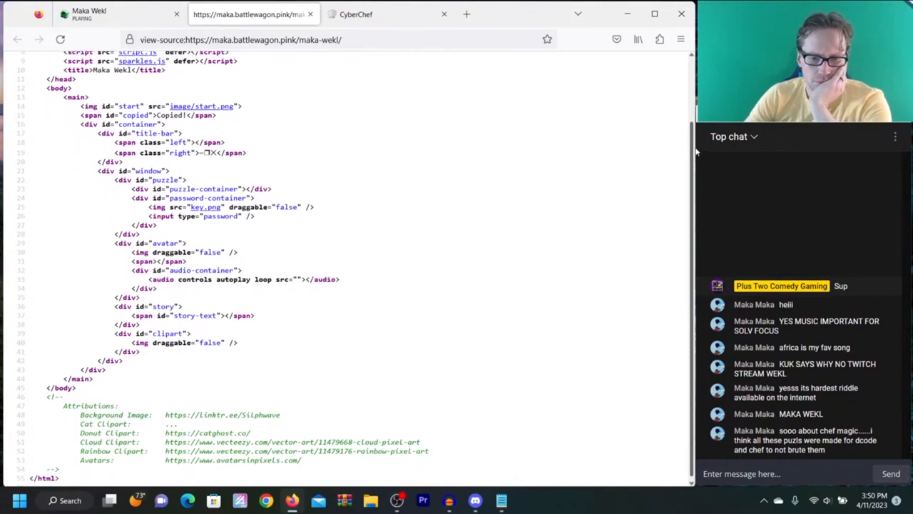
pyautogui.scroll(-3)
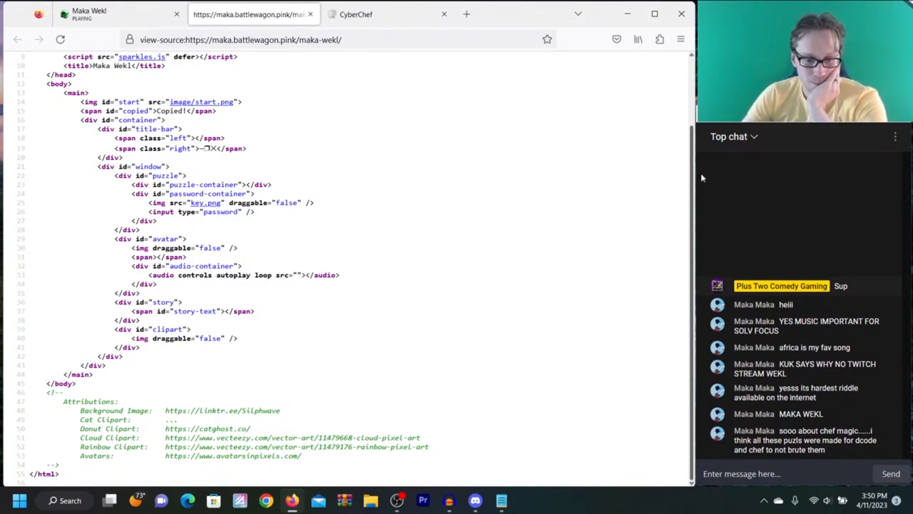
pyautogui.moveTo(700, 173)
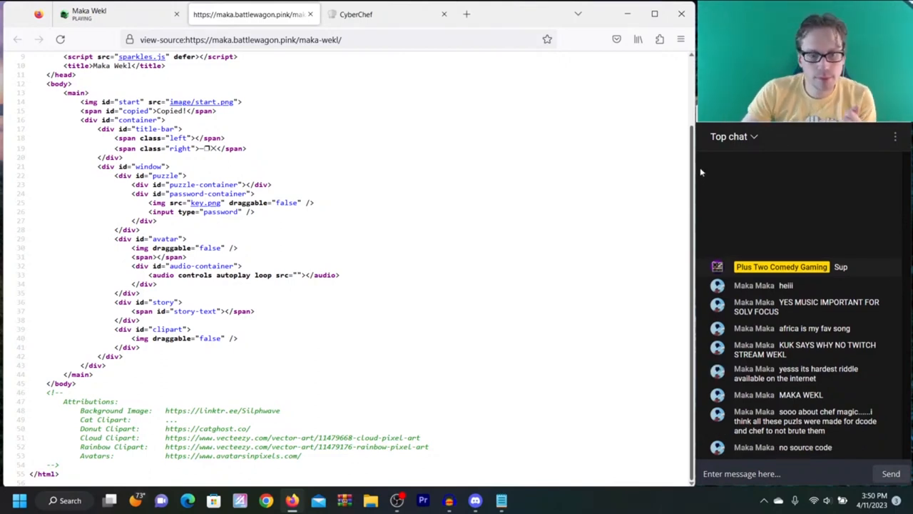
pyautogui.scroll(3)
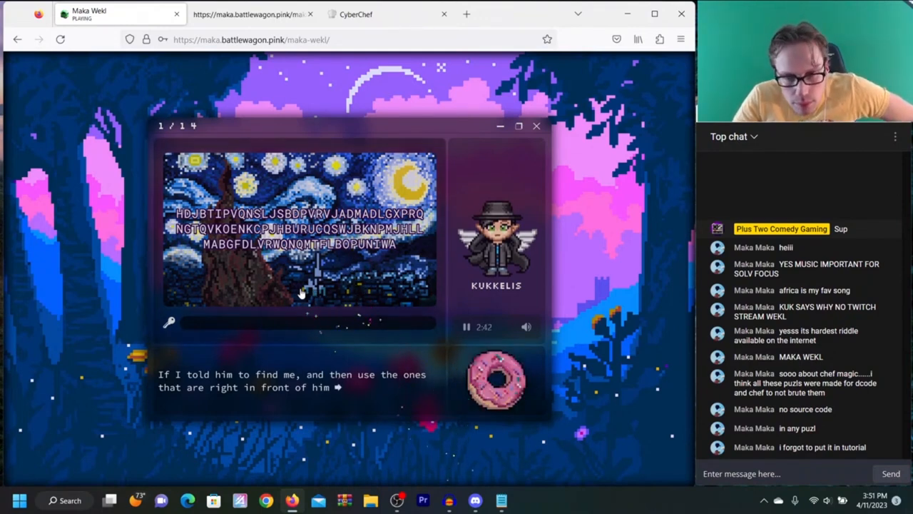
pyautogui.moveTo(228, 274)
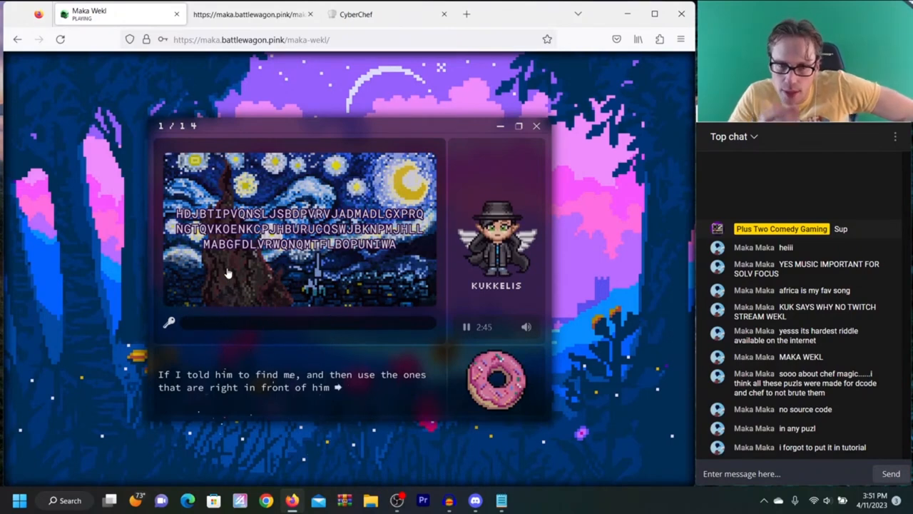
# Load the dCode.fr site in the former CyberChef tab
pyautogui.click(385, 14)
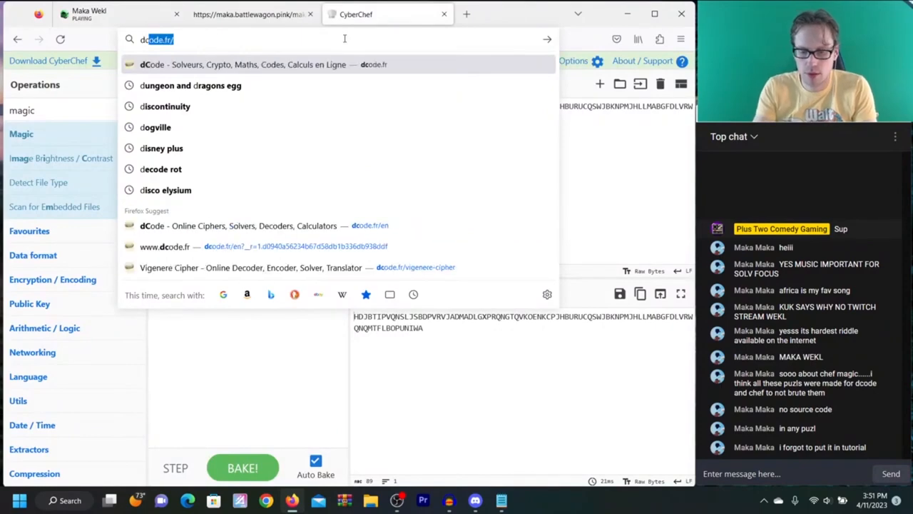
pyautogui.click(243, 64)
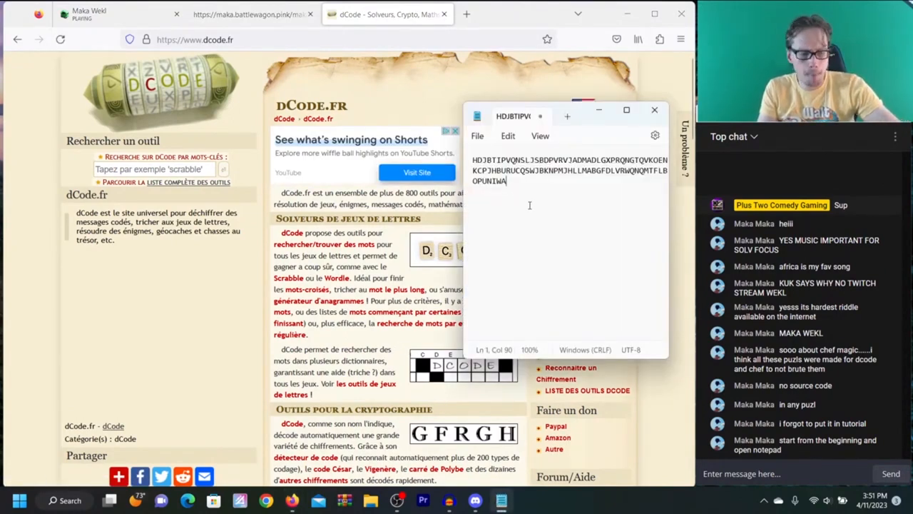
# Search dCode for 'star', look at the Aurebesh alphabet tool, then go back
pyautogui.click(654, 108)
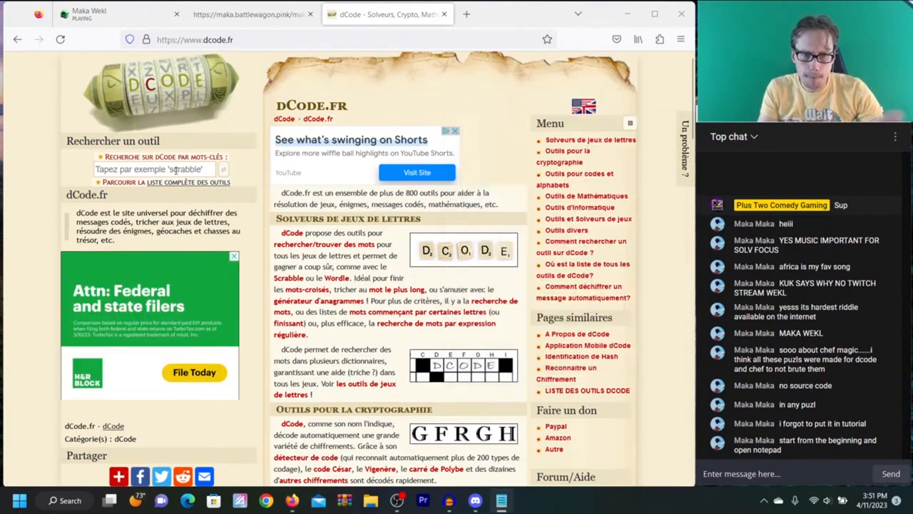
pyautogui.write('star')
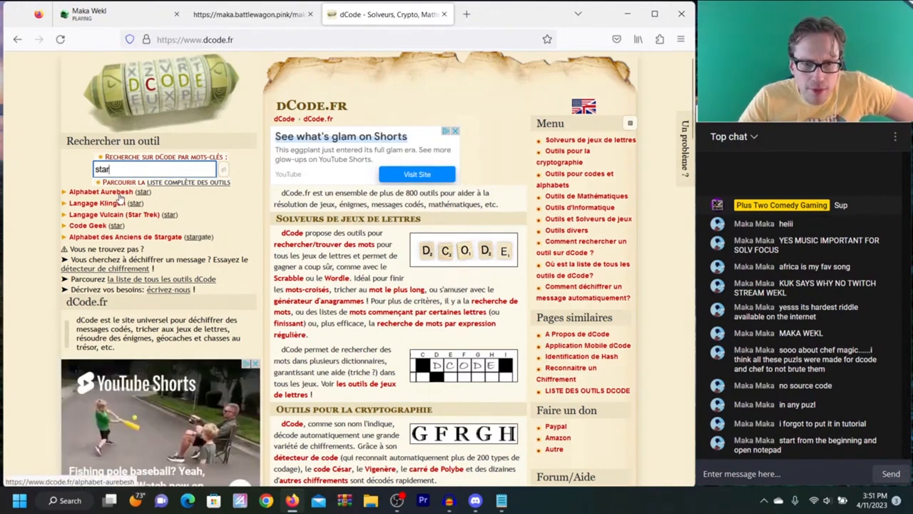
pyautogui.click(100, 191)
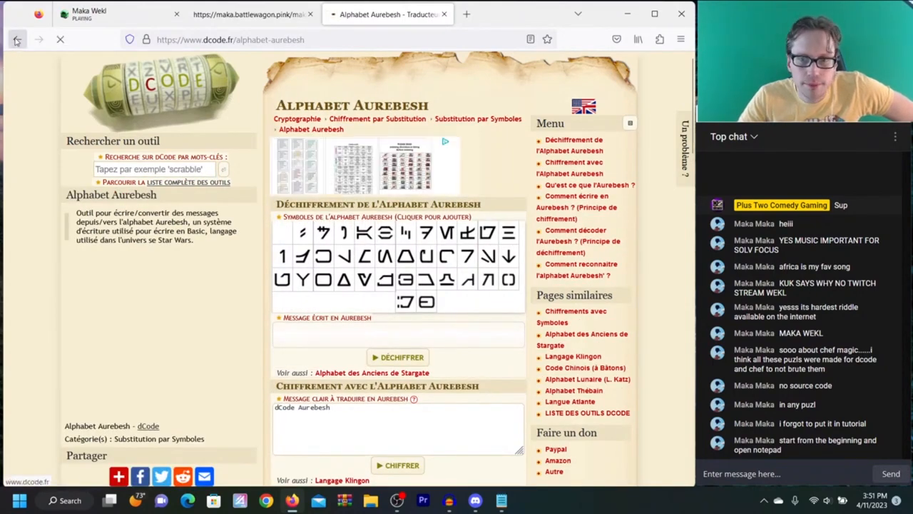
pyautogui.click(17, 40)
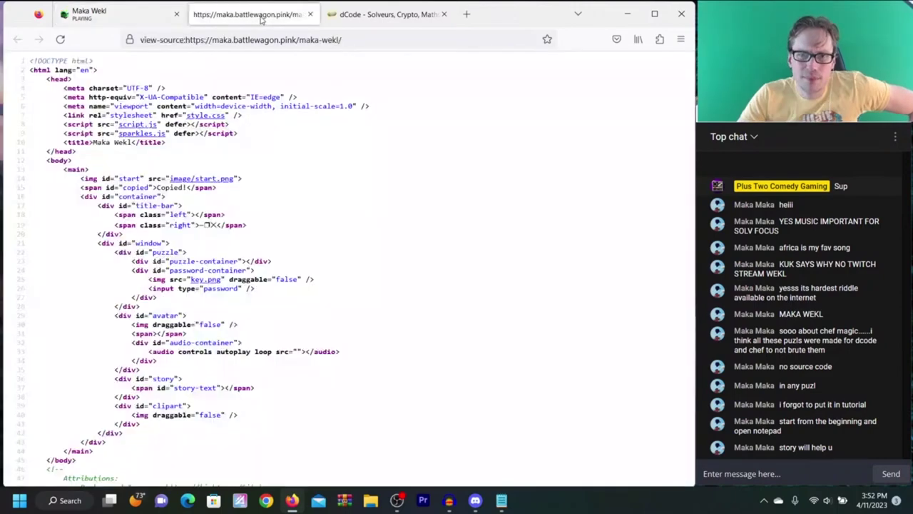
# Run a Google search for 'brightest twin stars'
pyautogui.write('brightest twin')
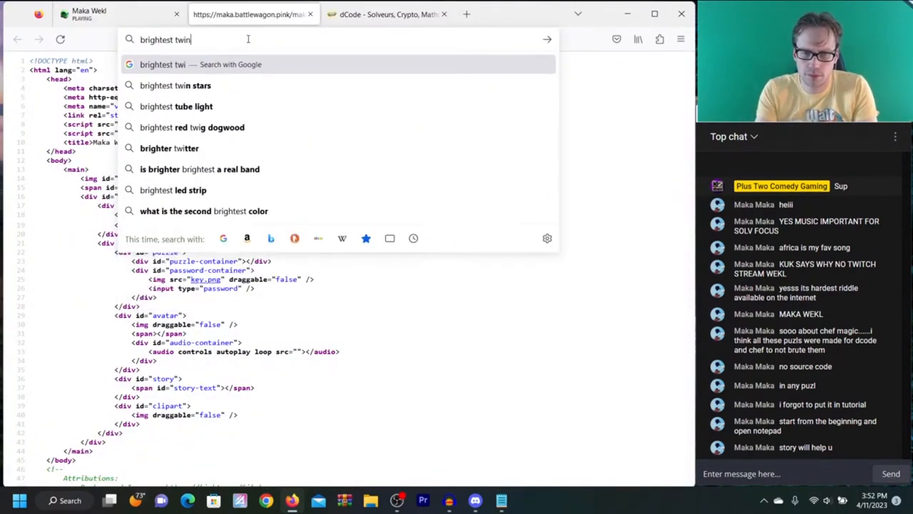
pyautogui.click(175, 85)
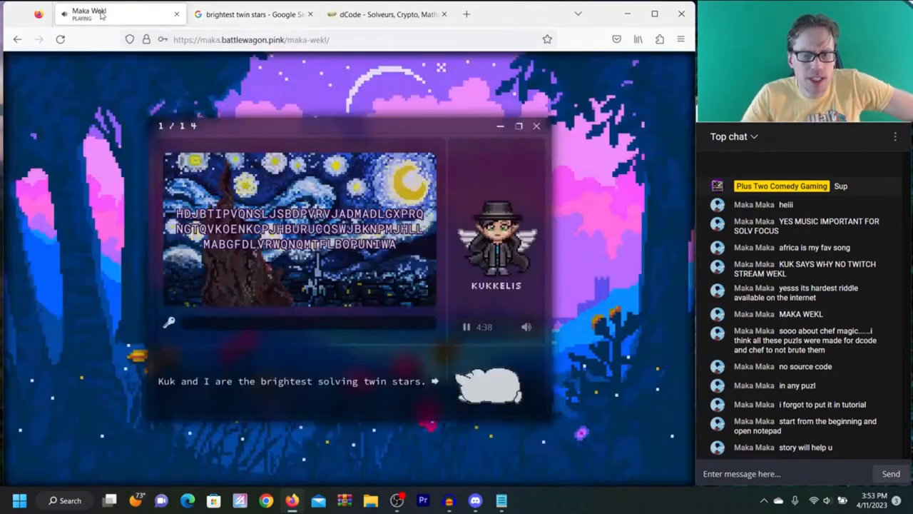
# Compare the puzzle's twin-stars clue with Google's Castor and Pollux answer
pyautogui.click(250, 14)
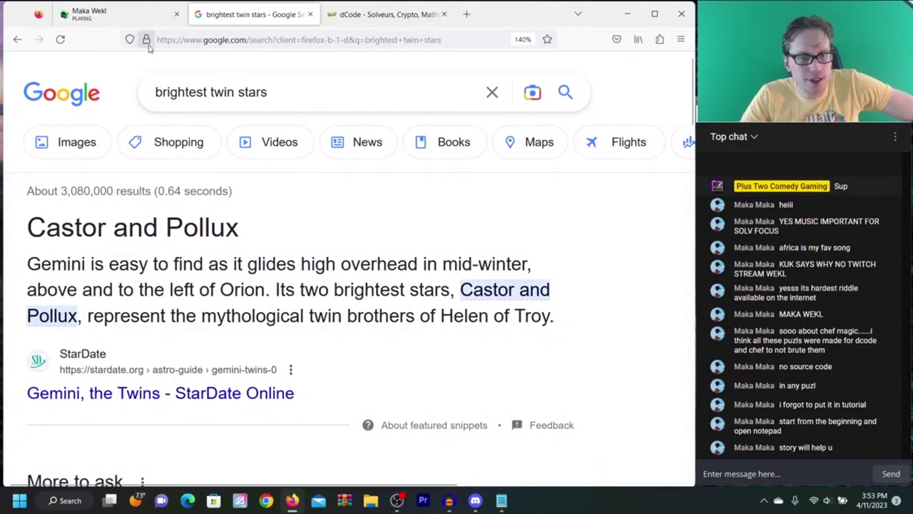
pyautogui.moveTo(136, 12)
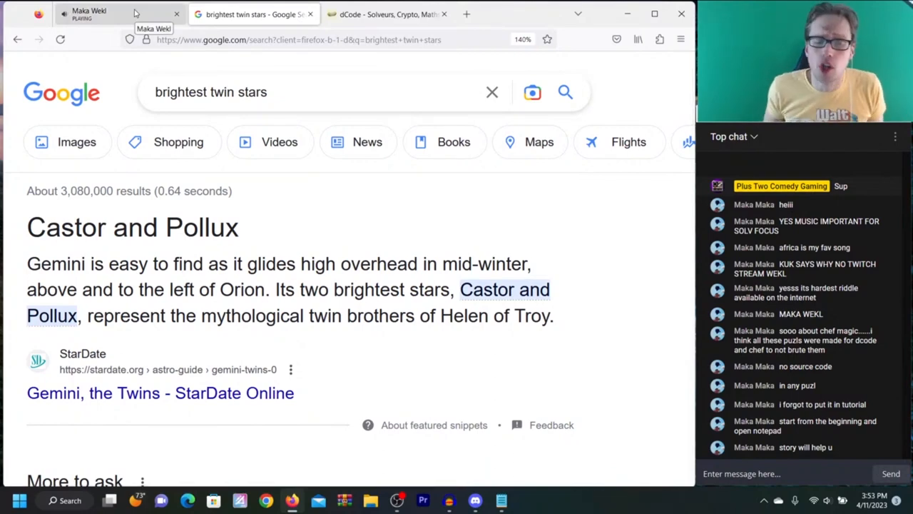
pyautogui.click(88, 15)
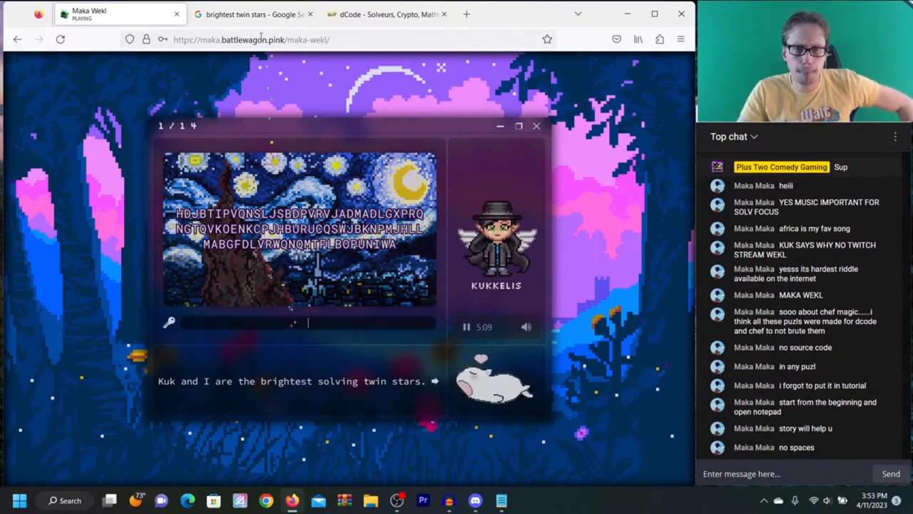
pyautogui.click(252, 14)
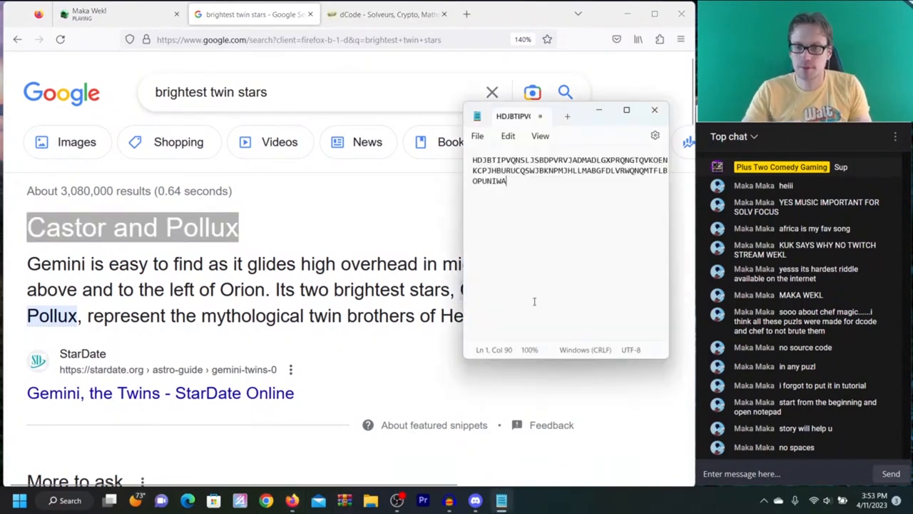
# Add 'Castor and Pollux' on a new line in Notepad and select it for copying
pyautogui.press('Enter')
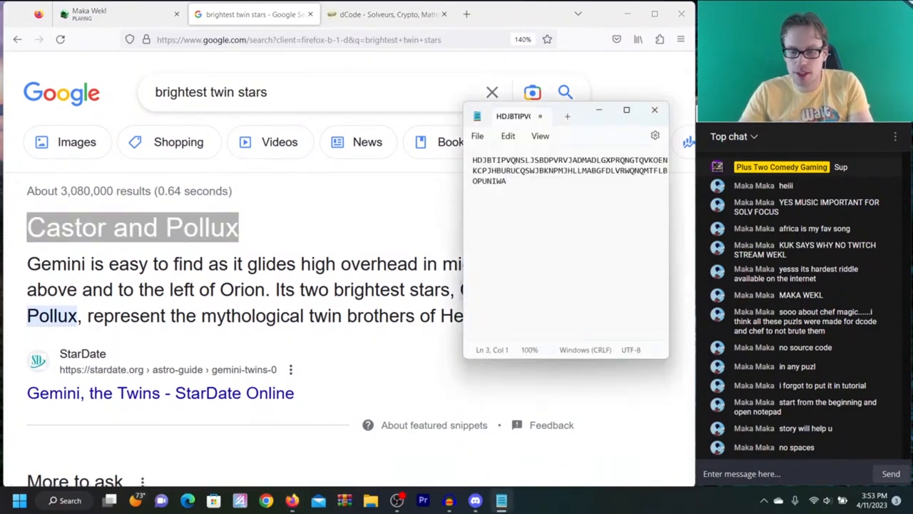
pyautogui.write('Castor and Pollux')
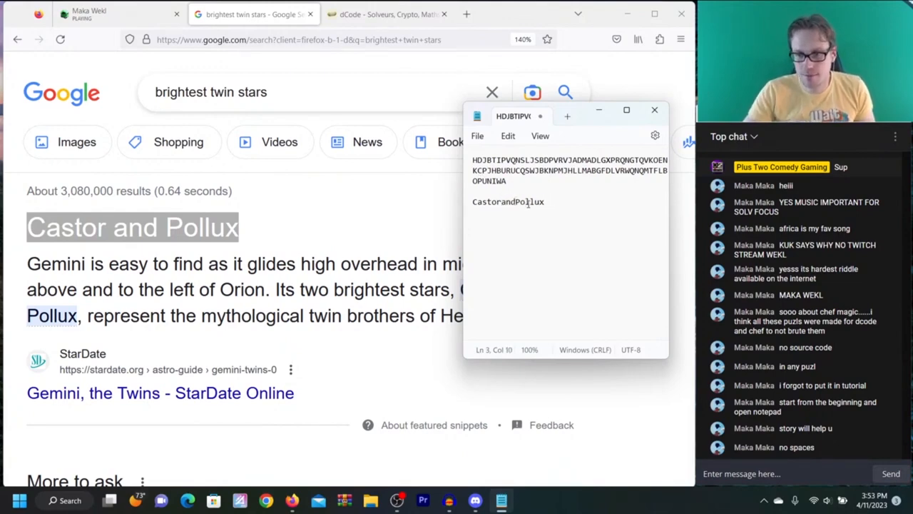
pyautogui.doubleClick(508, 202)
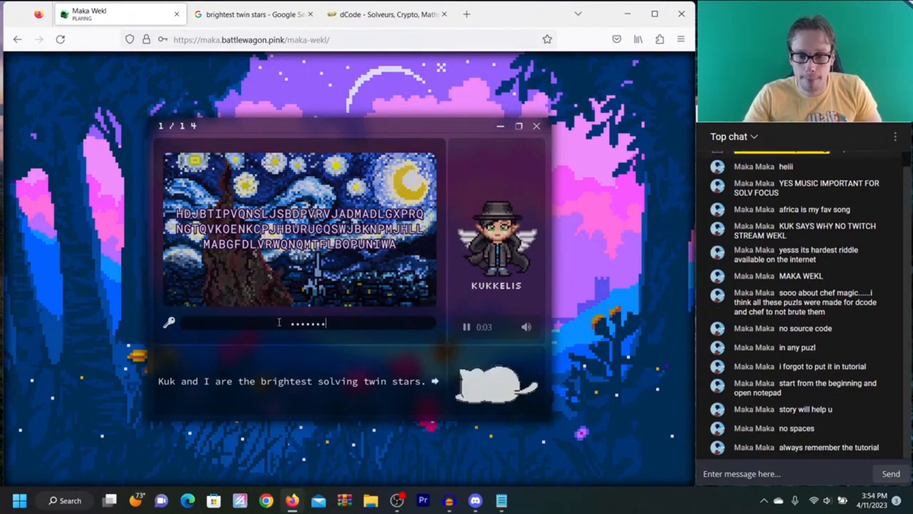
# Submit the twin-star password so the story advances to 'He would know exactly what to do.'
pyautogui.click(307, 323)
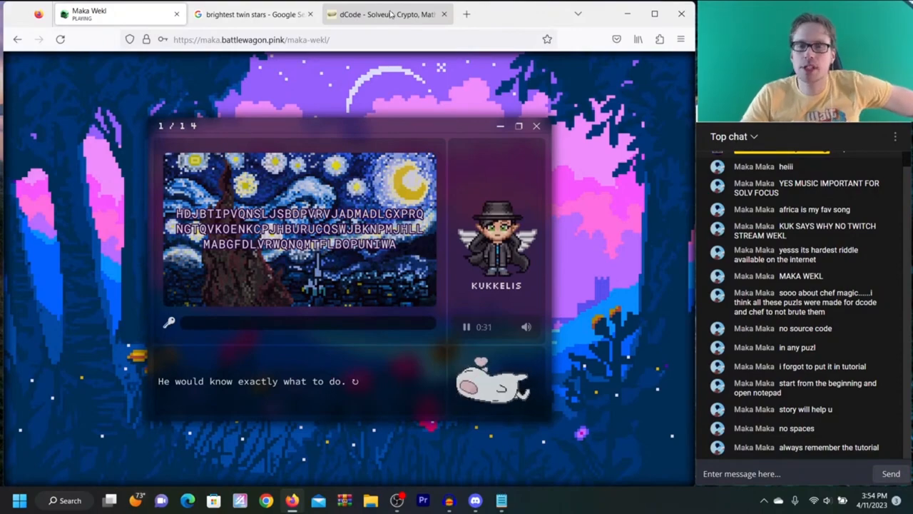
# Return to dCode and switch it to the English version
pyautogui.click(385, 14)
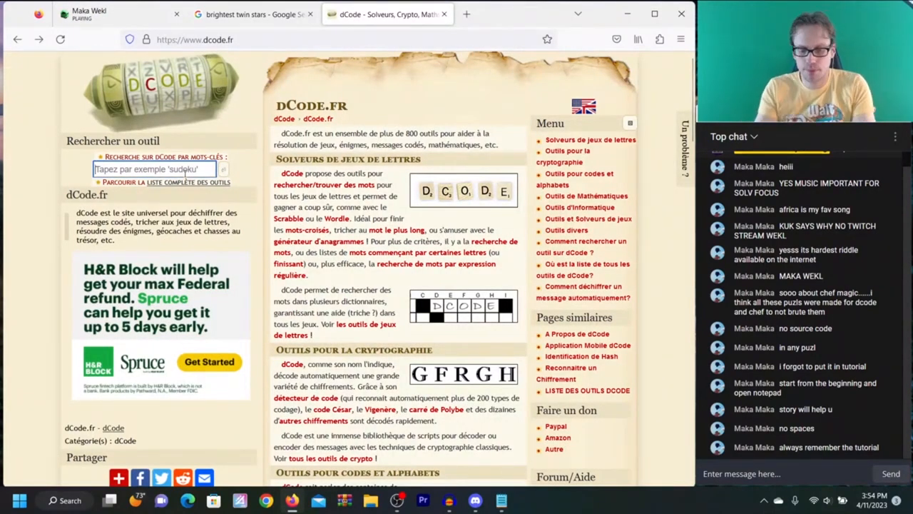
pyautogui.write('vi')
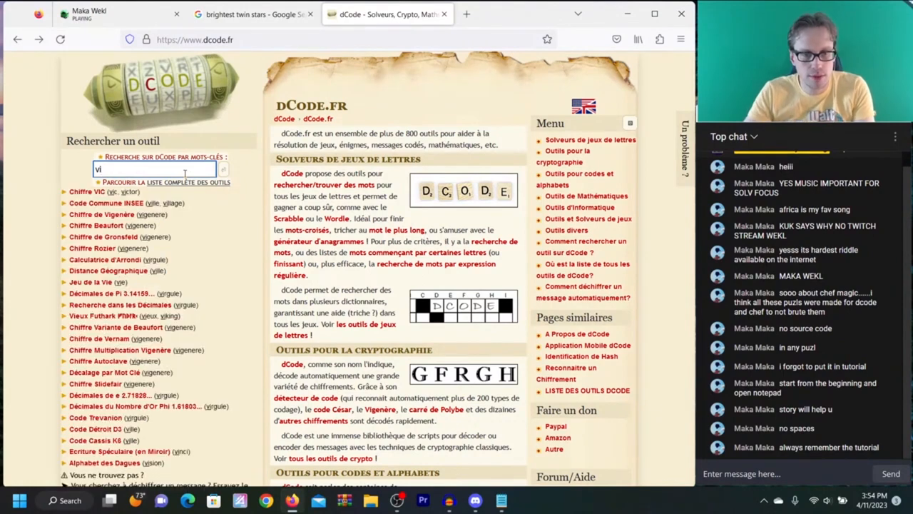
pyautogui.write('g')
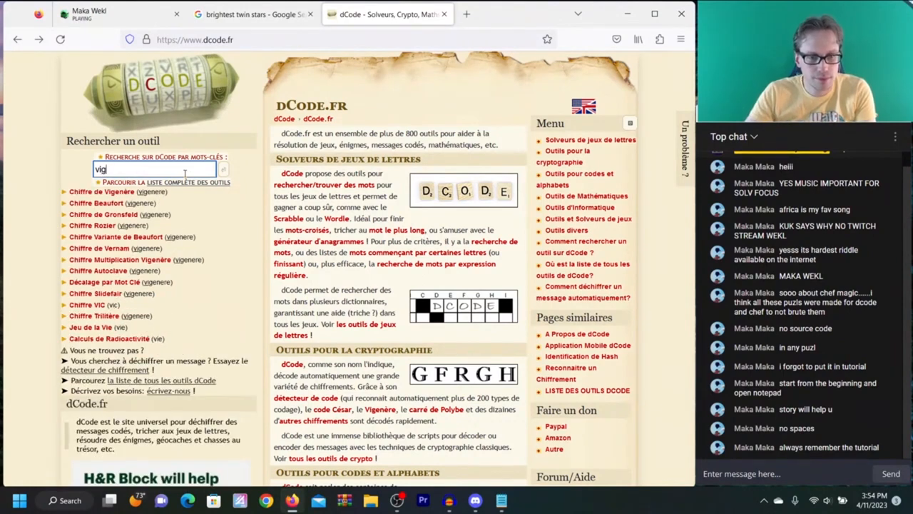
pyautogui.moveTo(587, 120)
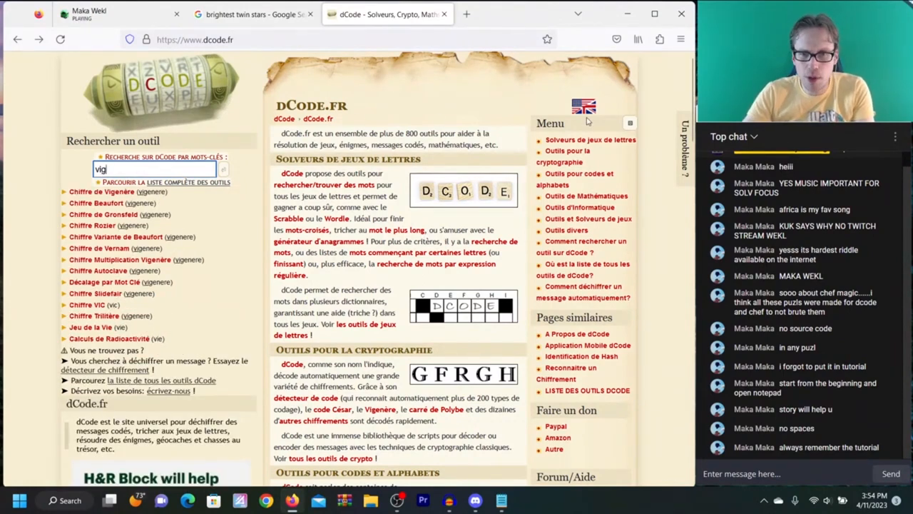
pyautogui.click(583, 106)
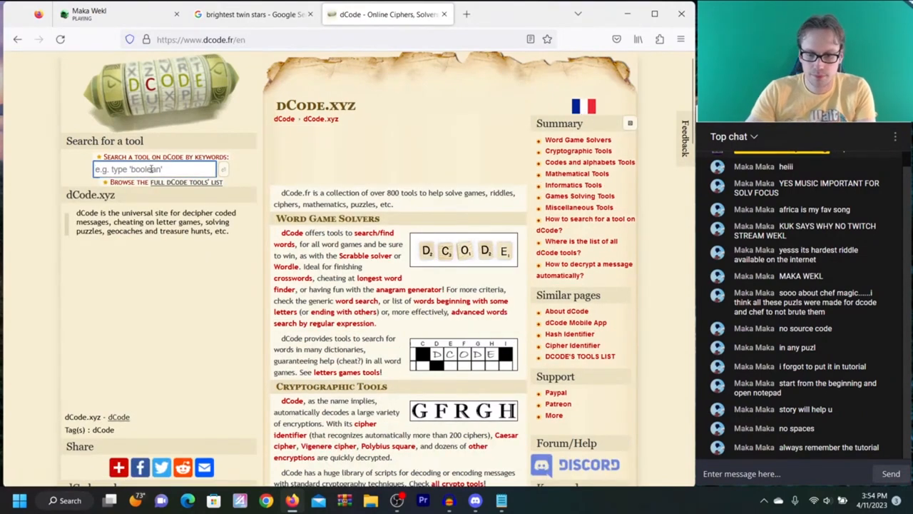
# Search 'vi' and open the Vigenere Cipher tool
pyautogui.write('vi')
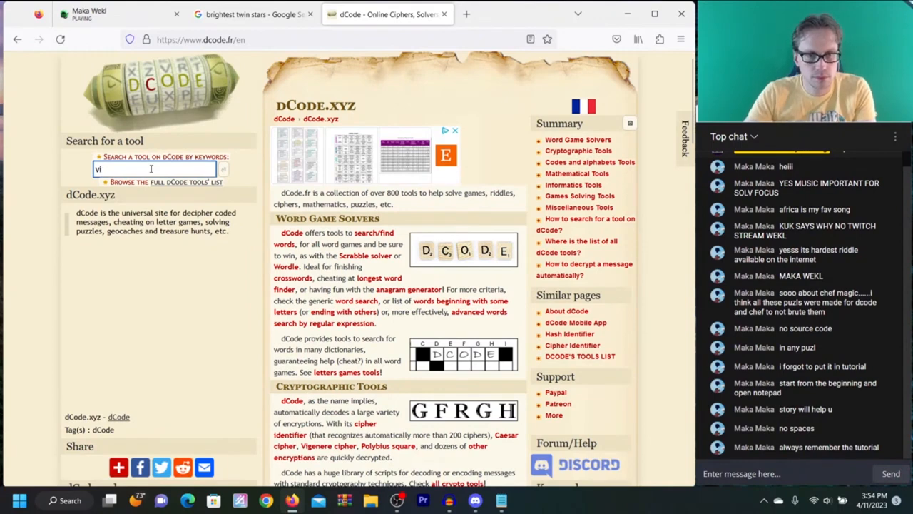
pyautogui.write('i')
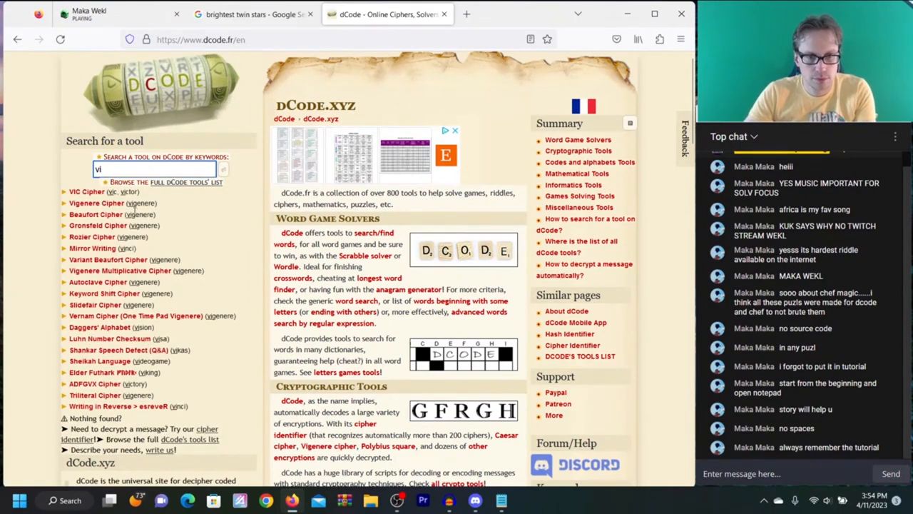
pyautogui.click(97, 202)
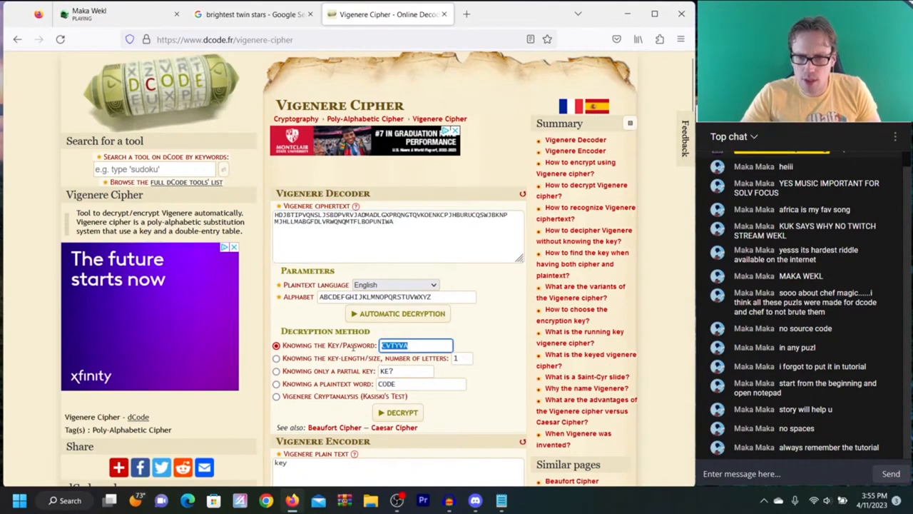
# Decrypt the ciphertext WQNQMTHLBOPUNIWA with keys CASTOR and then POLLUX
pyautogui.write('WQNQMTHLBOPUNIWA')
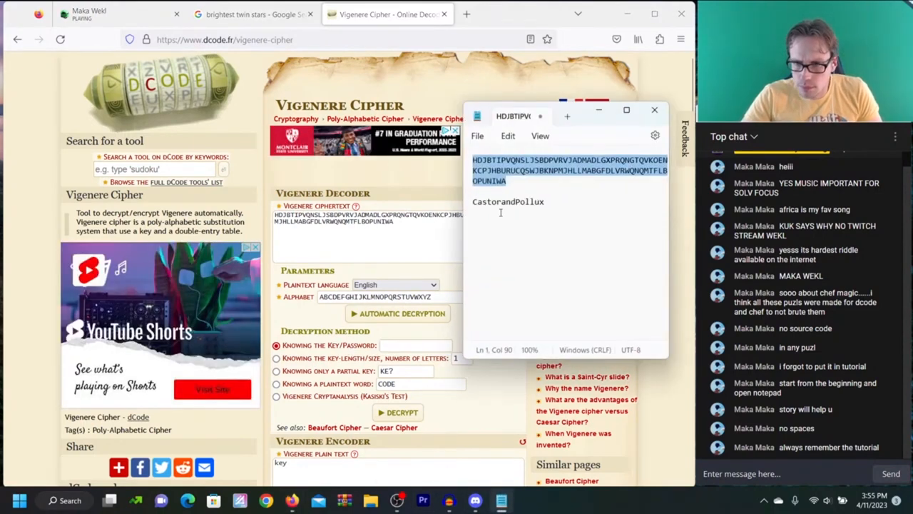
pyautogui.doubleClick(485, 201)
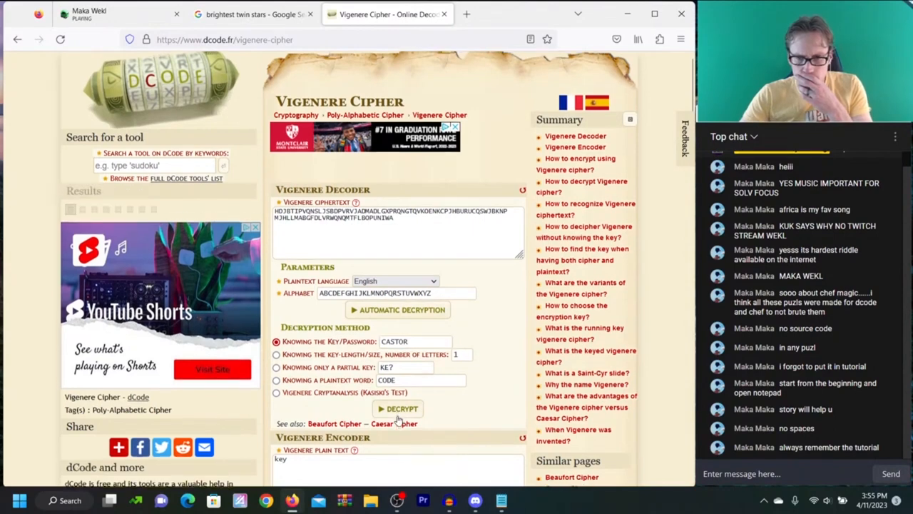
pyautogui.click(397, 409)
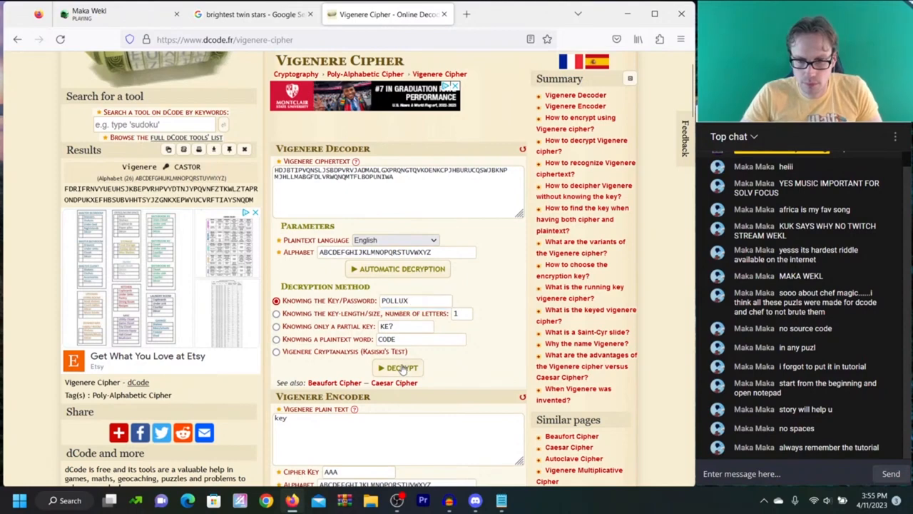
pyautogui.click(396, 368)
pyautogui.write('s')
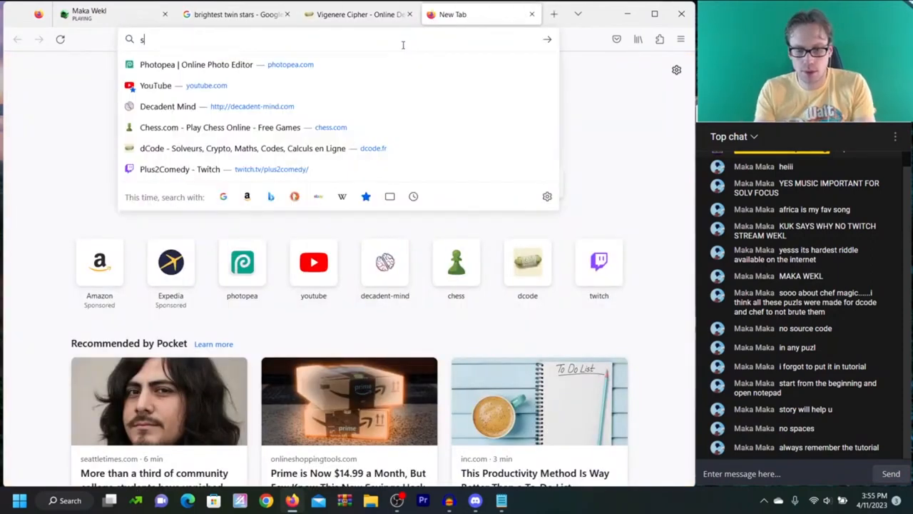
# Search Google for 'gemini stars' and reach the Gemini constellation Wikipedia result
pyautogui.write('tars of')
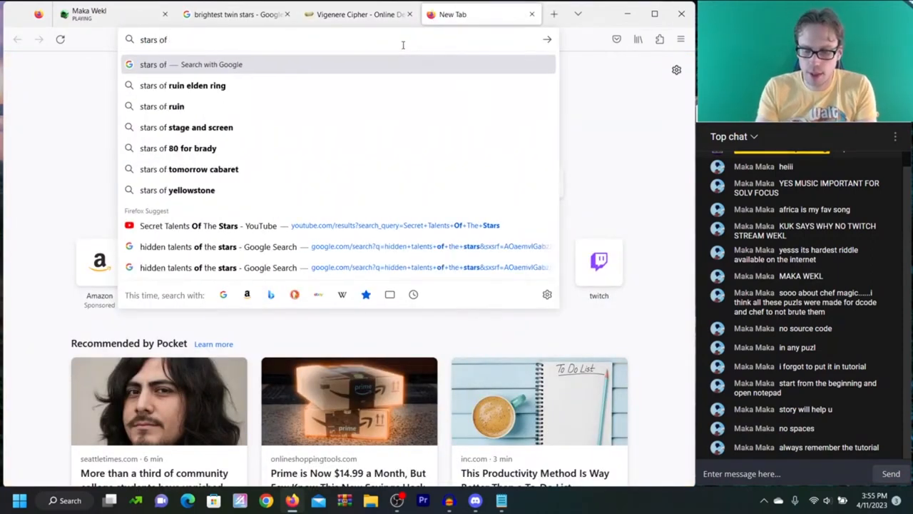
pyautogui.write('gimini')
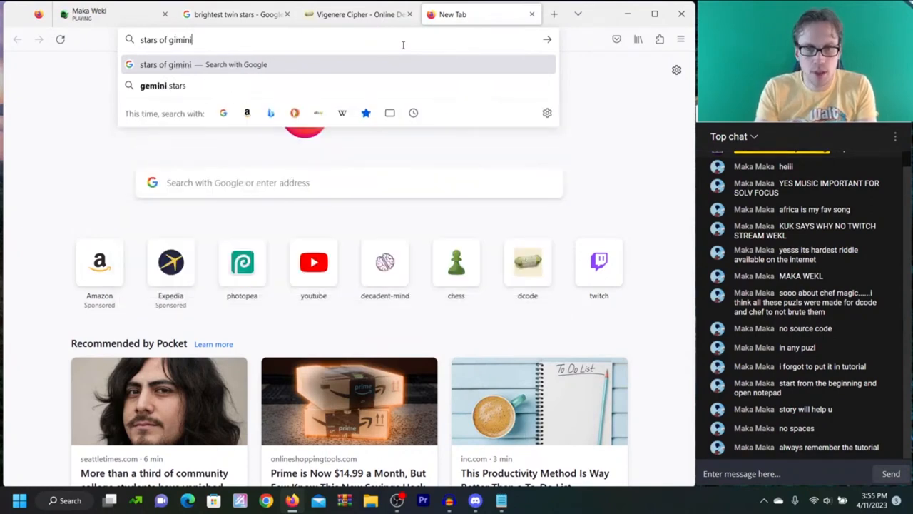
pyautogui.click(163, 85)
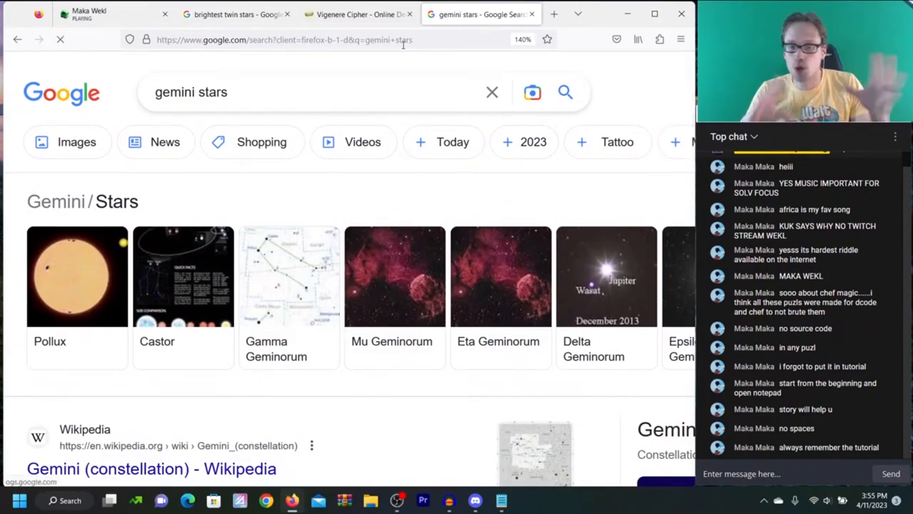
pyautogui.scroll(-3)
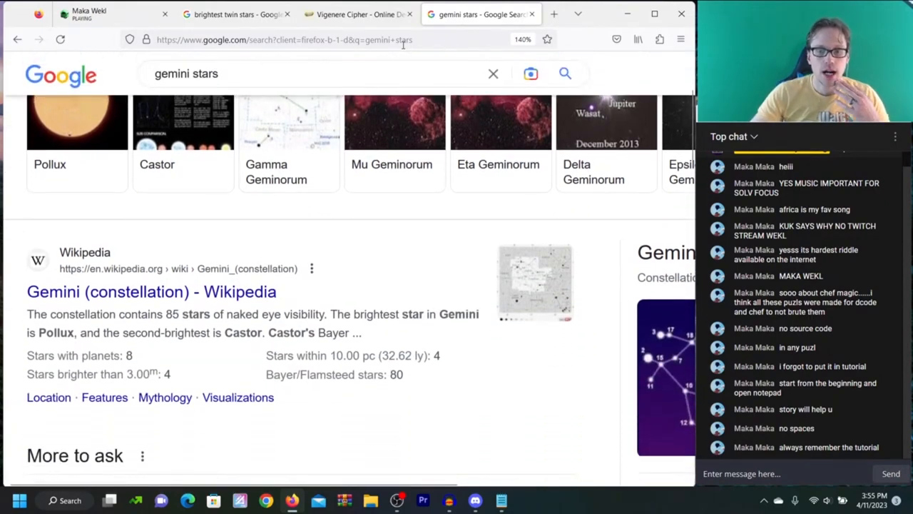
pyautogui.click(152, 291)
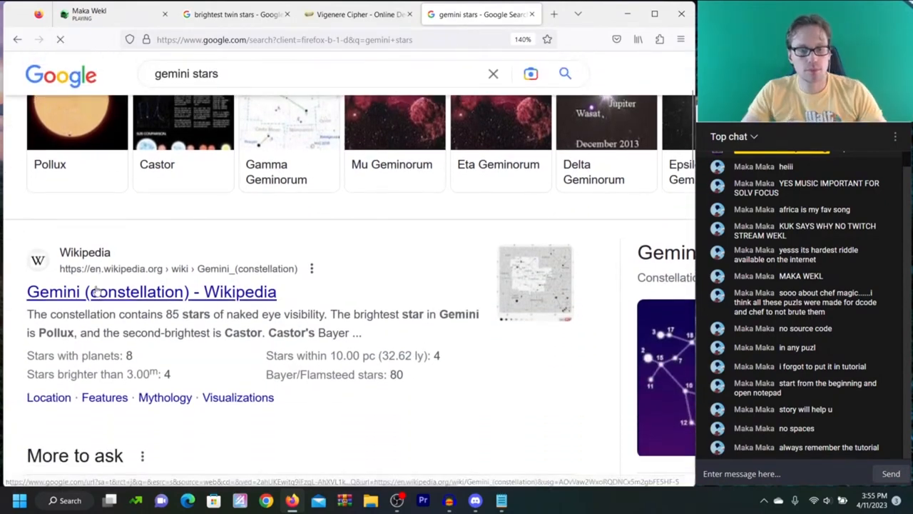
# Read Wikipedia's passage naming Castor and Pollux as Gemini's brightest stars, then return to the puzzle
pyautogui.click(151, 291)
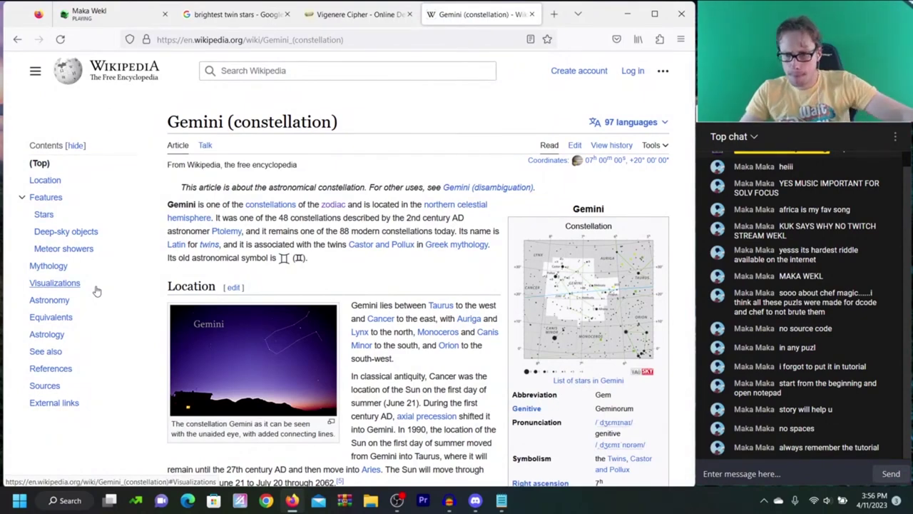
pyautogui.scroll(-3)
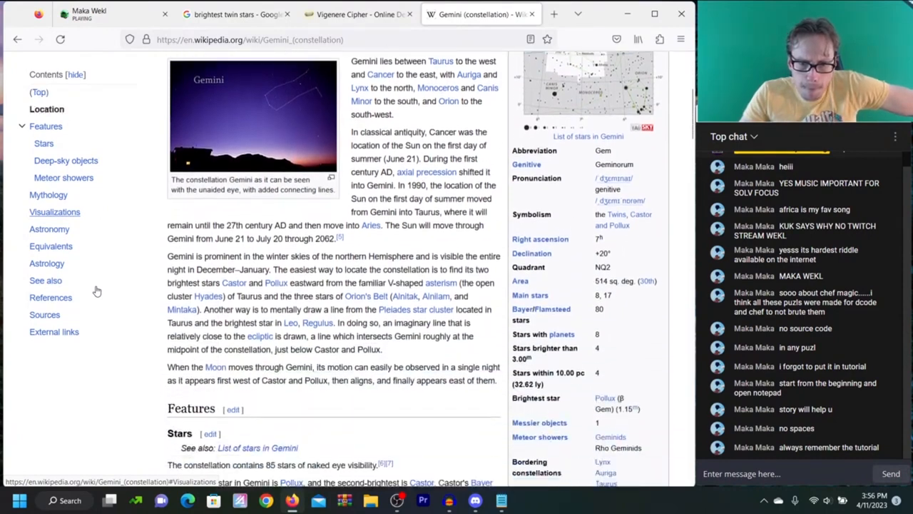
pyautogui.scroll(-3)
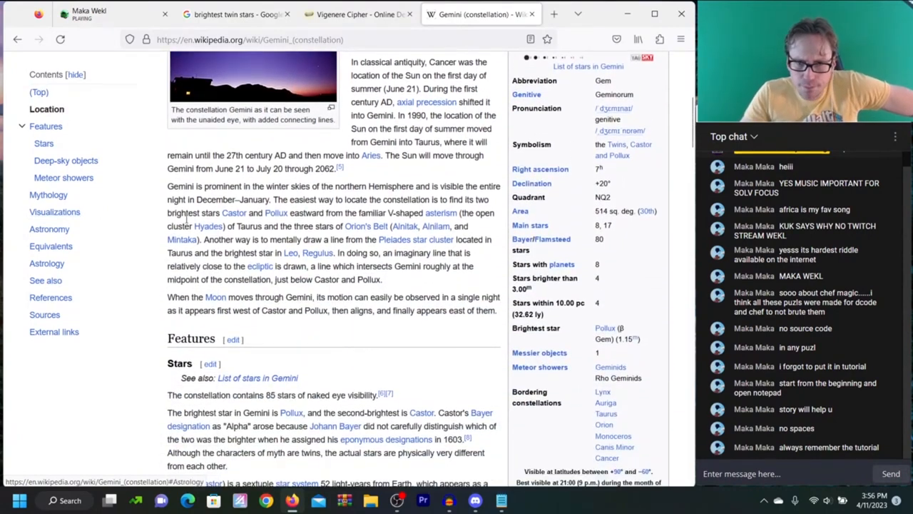
pyautogui.moveTo(274, 200); pyautogui.dragTo(283, 213)
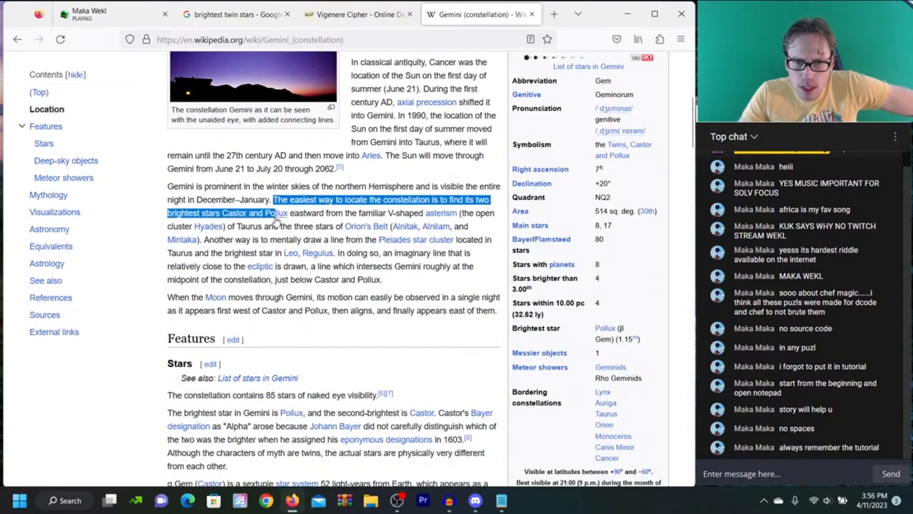
pyautogui.moveTo(291, 212)
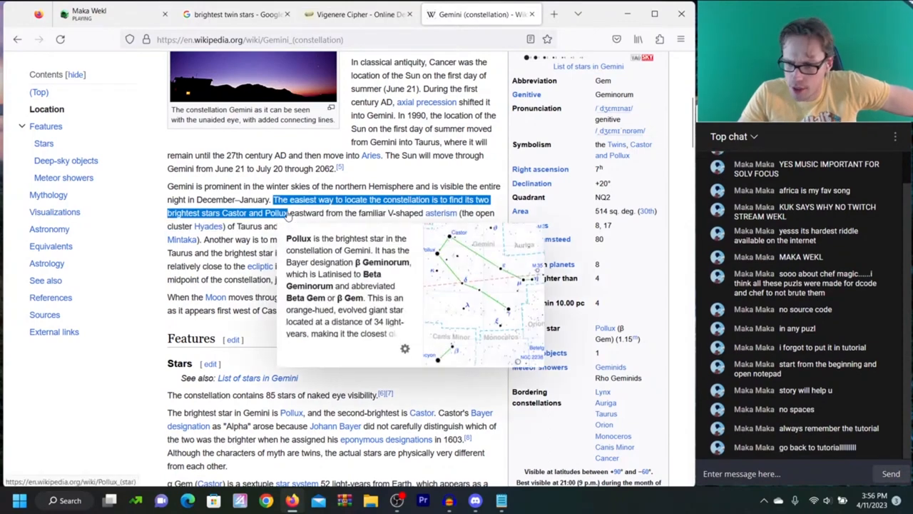
pyautogui.click(111, 14)
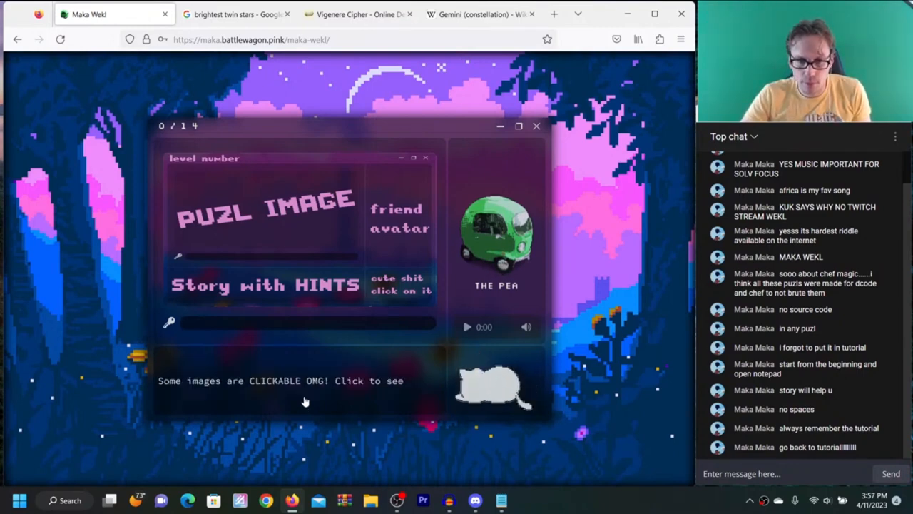
# Advance the tutorial dialogue to its final 'get in the pea' line
pyautogui.click(493, 388)
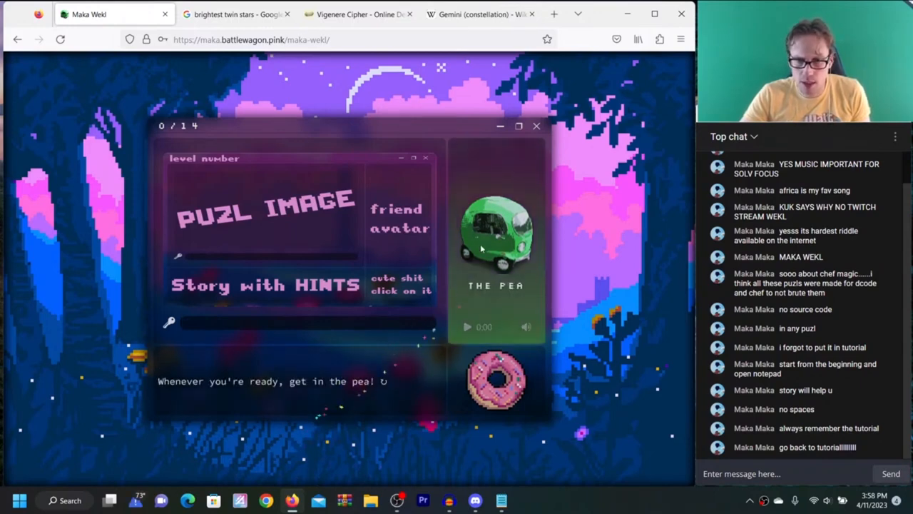
pyautogui.click(308, 326)
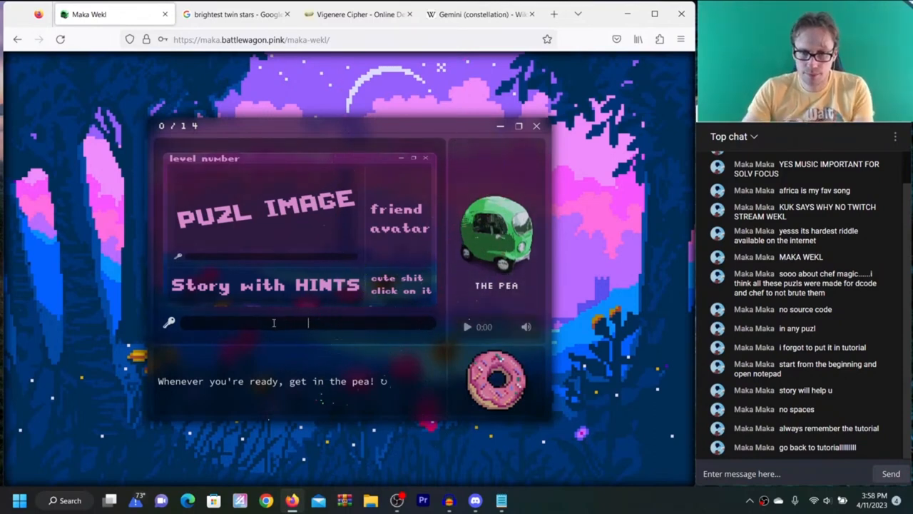
pyautogui.write('...')
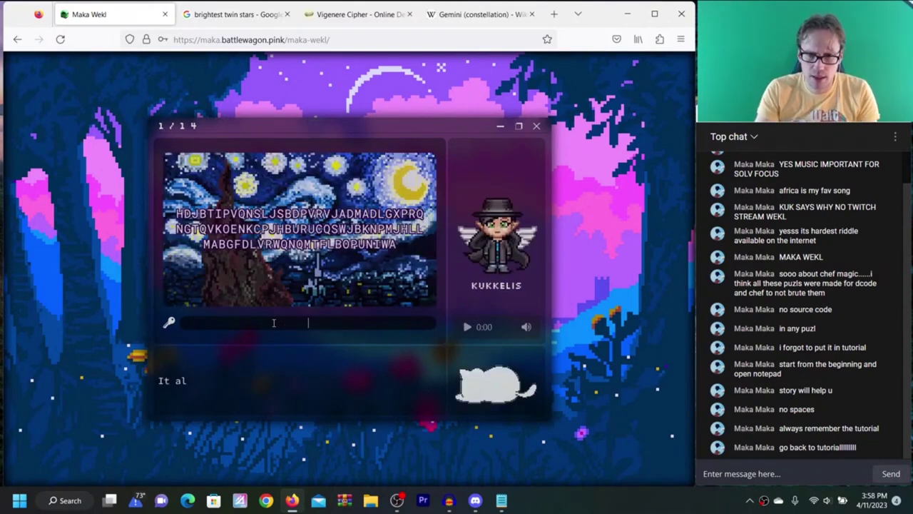
# Start level 1 from the pea, enter a candidate masked answer, then return to the Gemini article
pyautogui.click(467, 327)
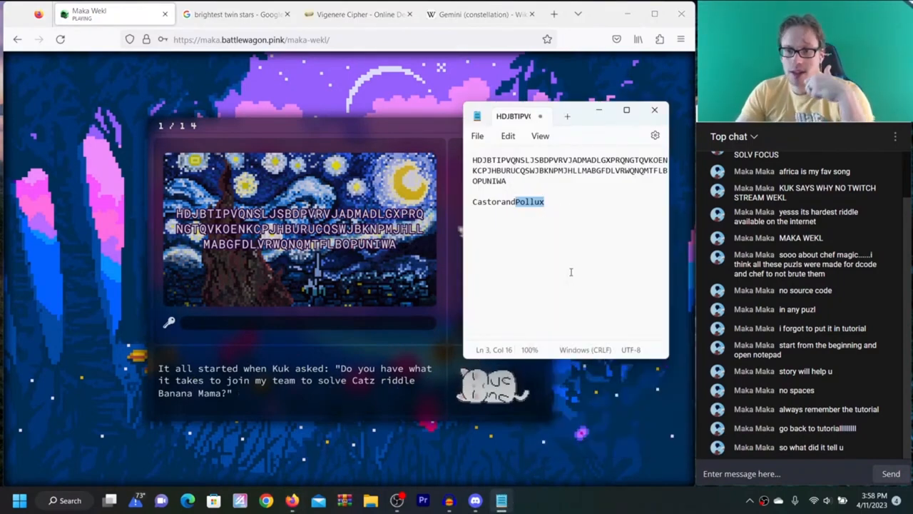
pyautogui.click(653, 108)
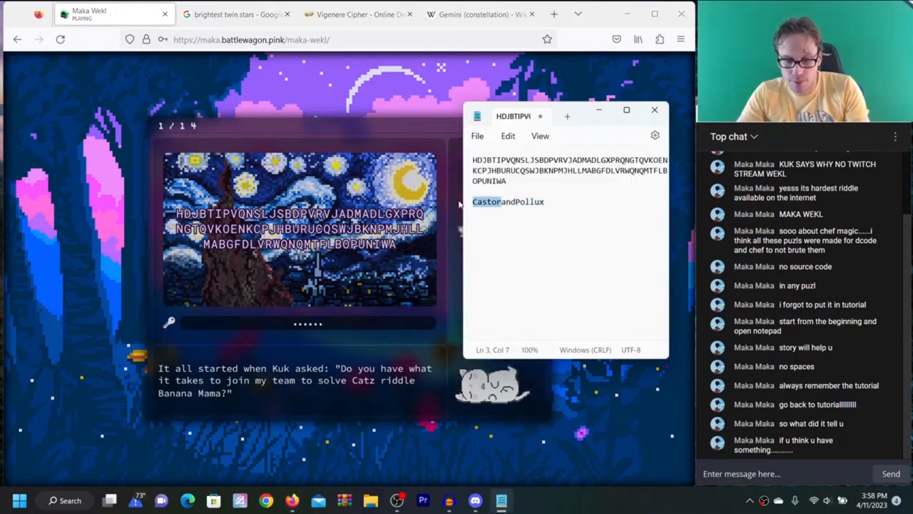
pyautogui.click(654, 108)
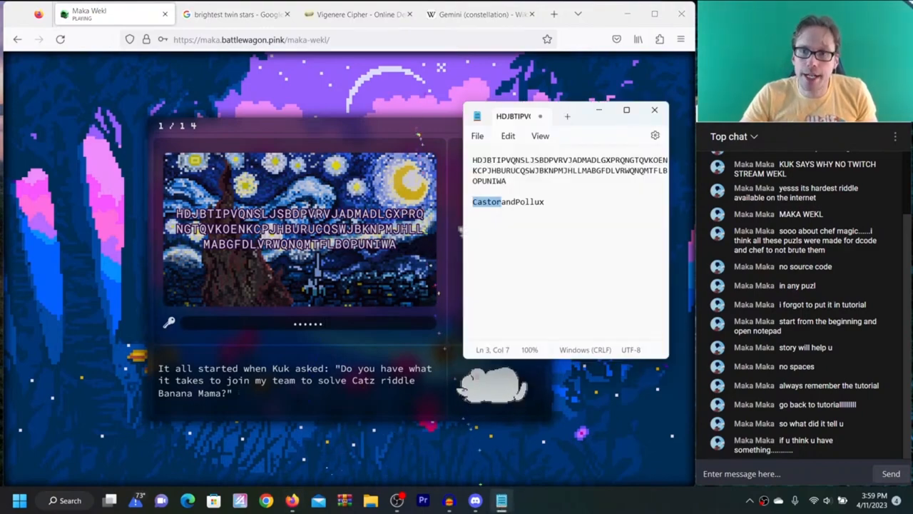
pyautogui.click(478, 15)
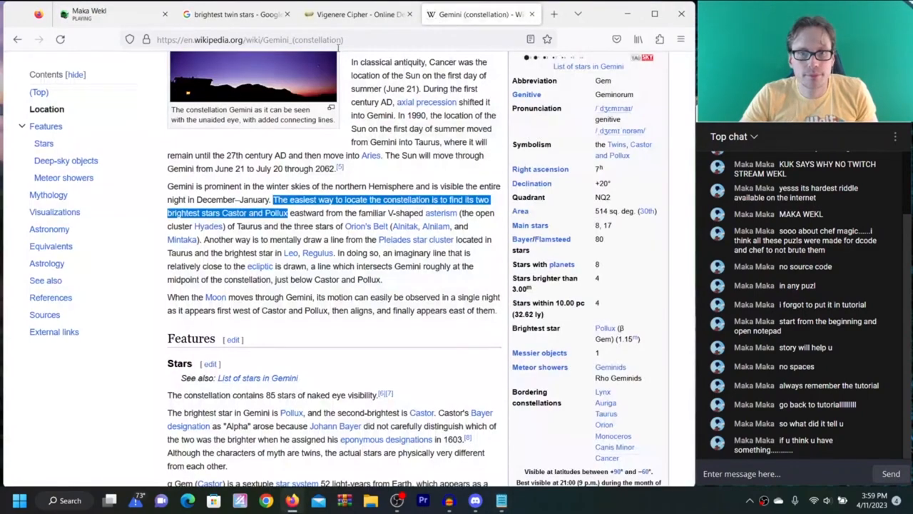
# Select 'Gemini' in the article title, recheck the twin-stars search and POLLUX Vigenère decode, then return to level 1
pyautogui.scroll(3)
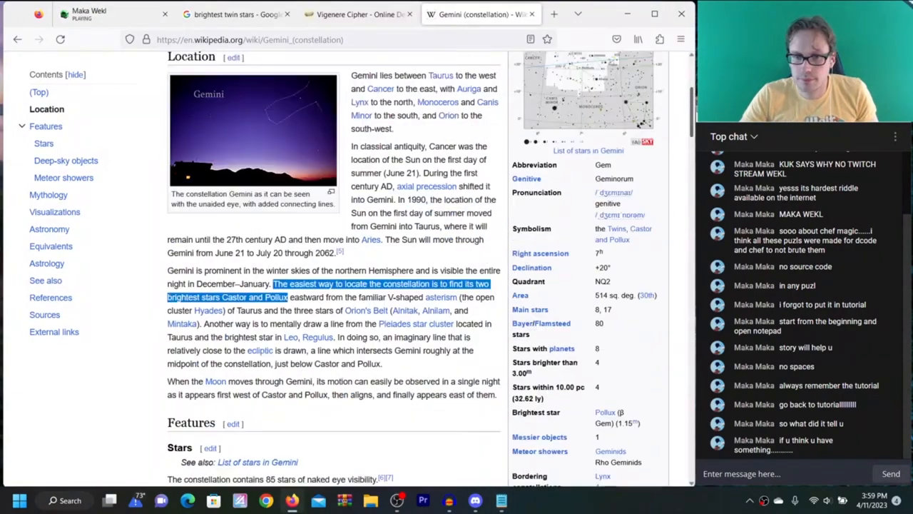
pyautogui.scroll(3)
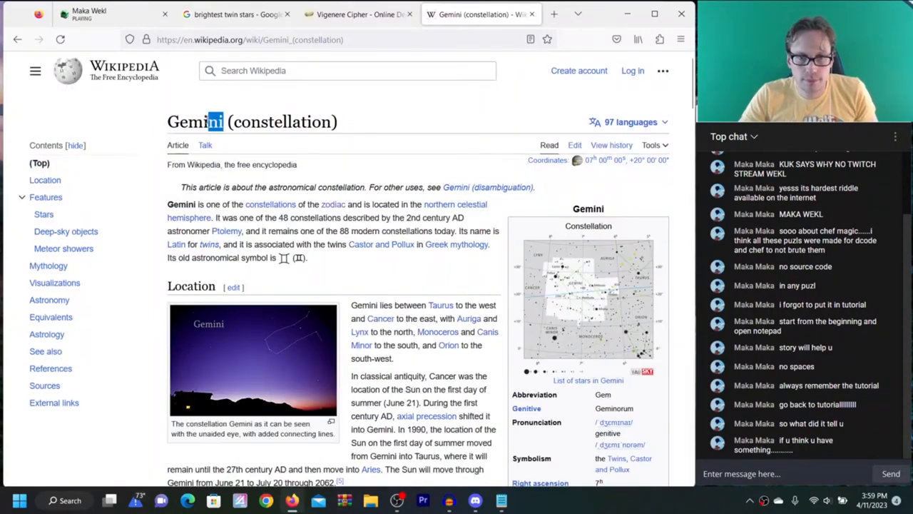
pyautogui.doubleClick(195, 121)
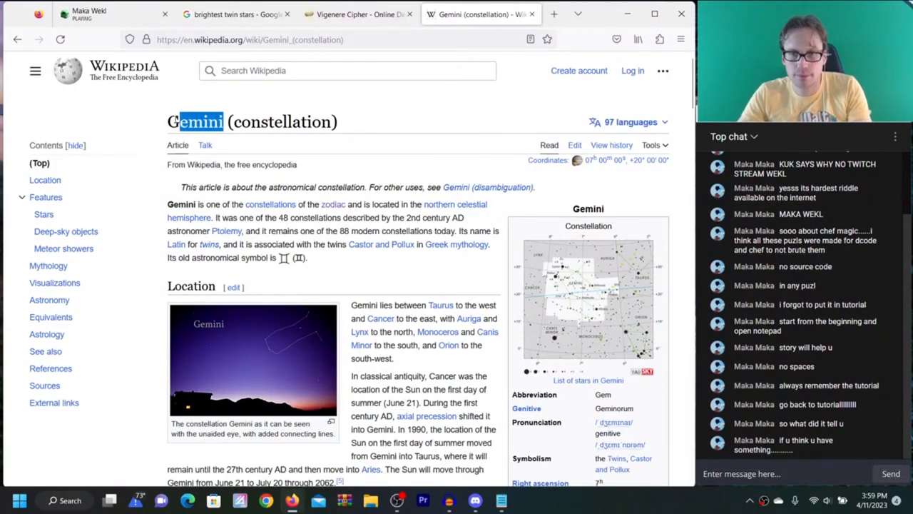
pyautogui.click(235, 14)
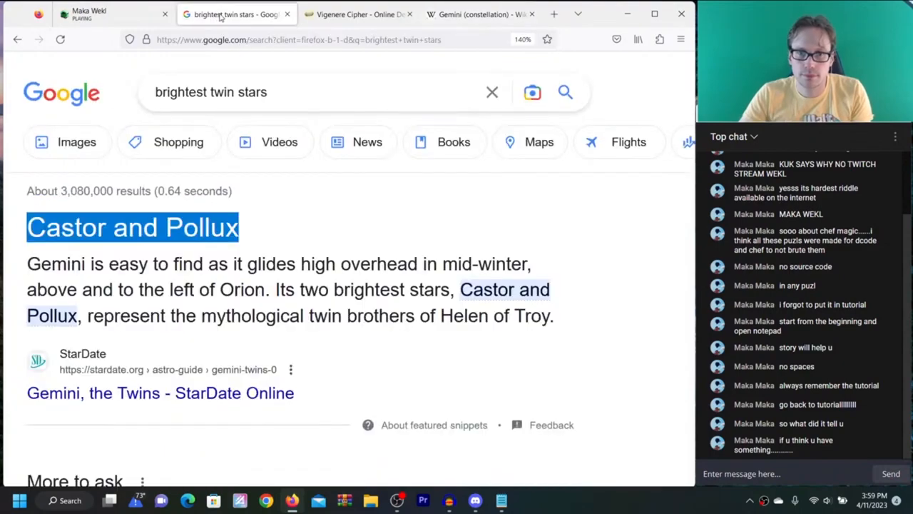
pyautogui.click(357, 14)
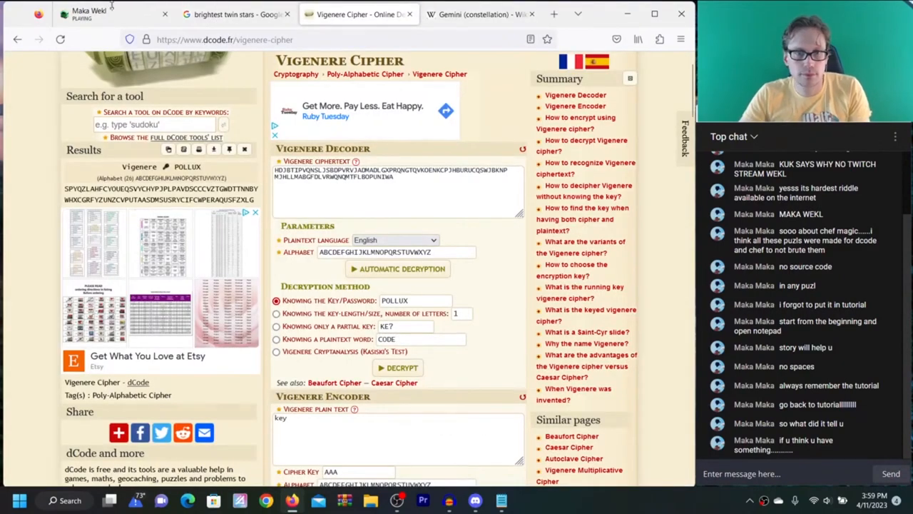
pyautogui.click(92, 15)
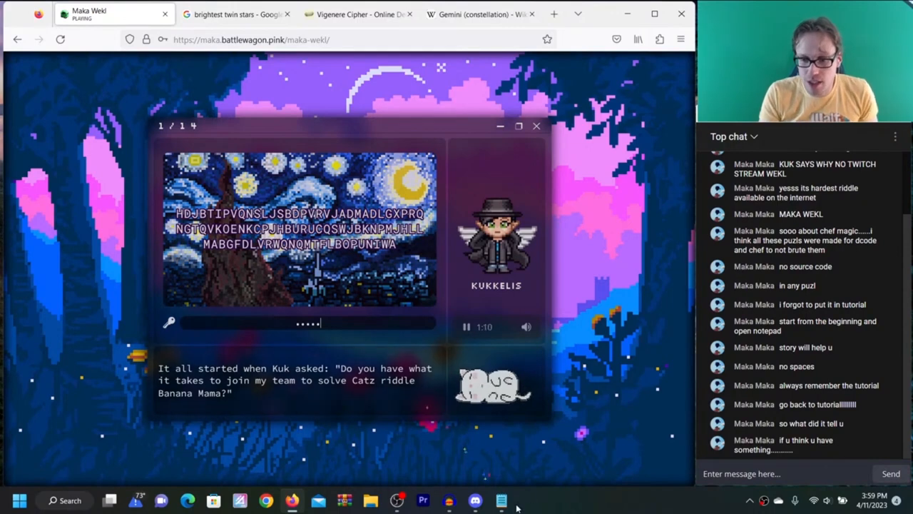
pyautogui.click(503, 500)
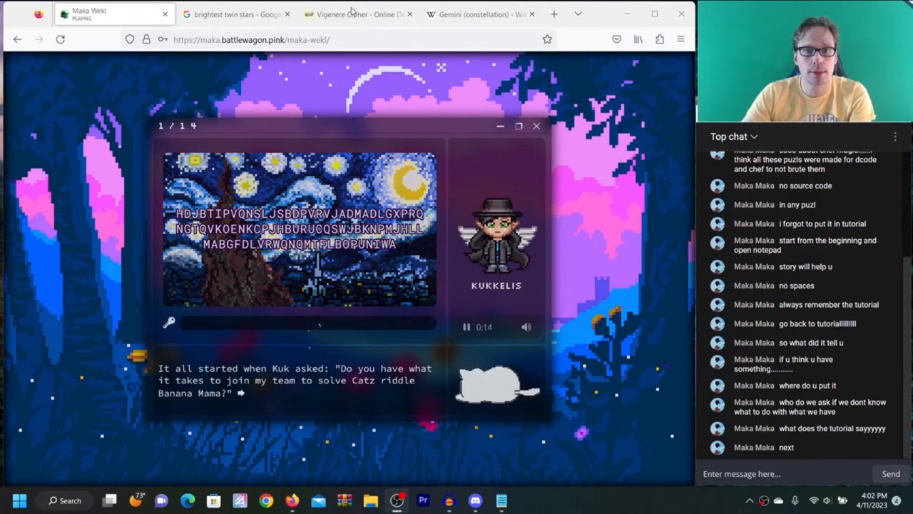
# Switch from the puzzle's level 1 story screen to the dCode Vigenère cipher page
pyautogui.click(357, 14)
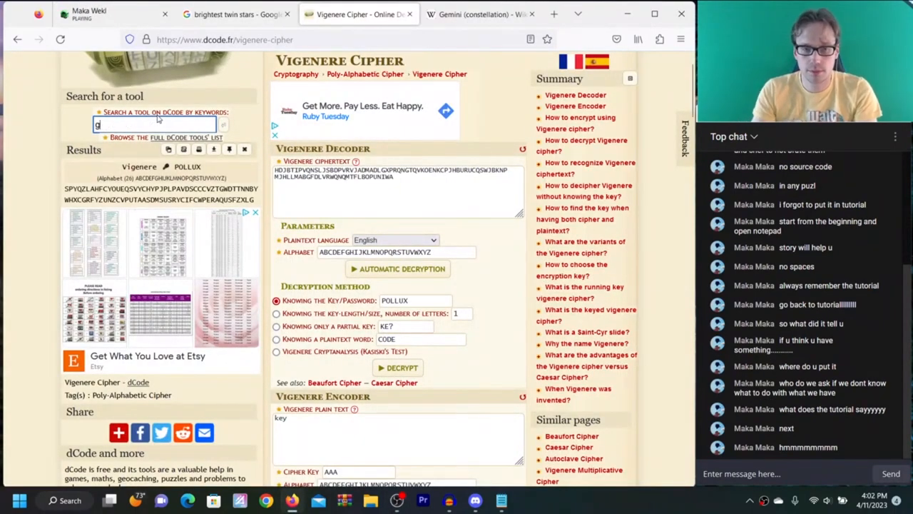
# Search dCode for 'CastorPollux', open the Pollux Cipher tool and ready its ciphertext field for the copied code
pyautogui.write('CastorPollux')
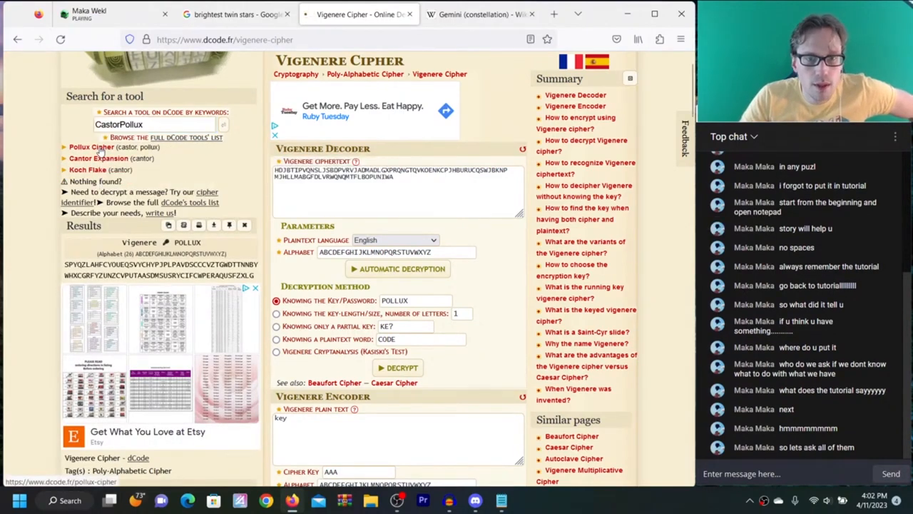
pyautogui.click(91, 146)
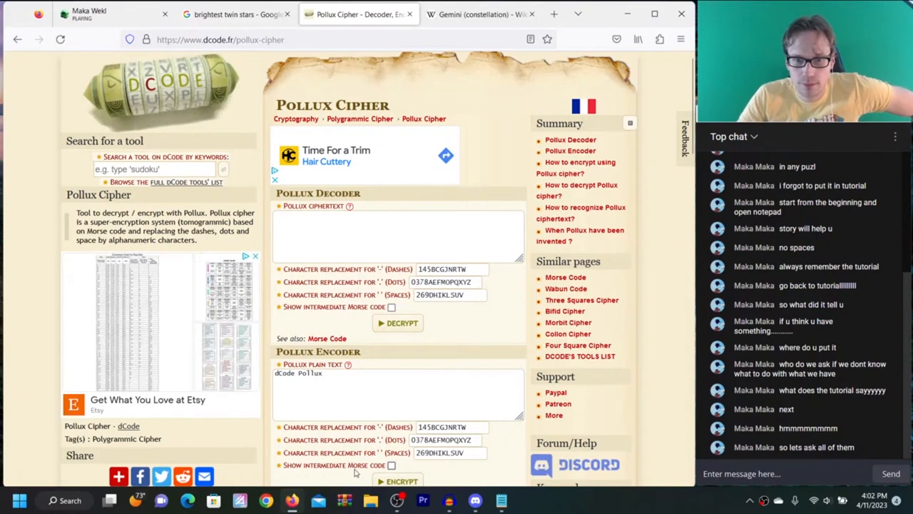
pyautogui.moveTo(379, 435)
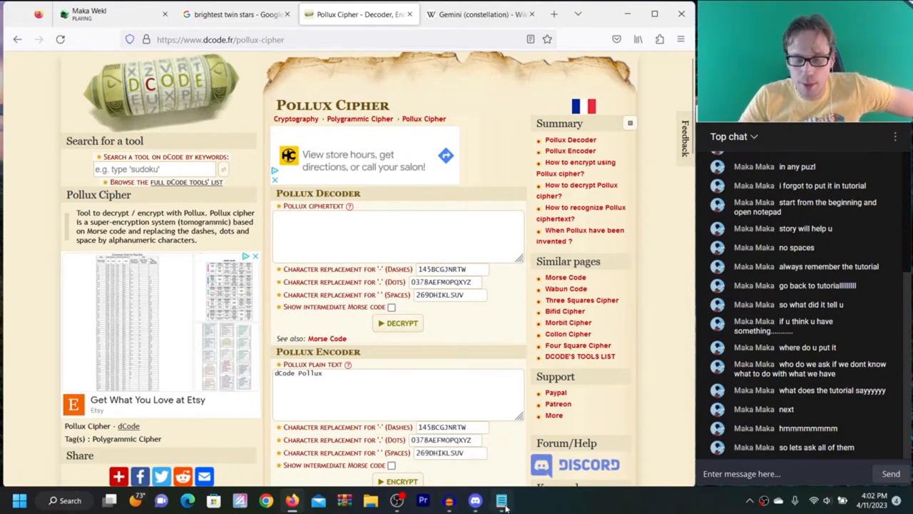
pyautogui.click(502, 499)
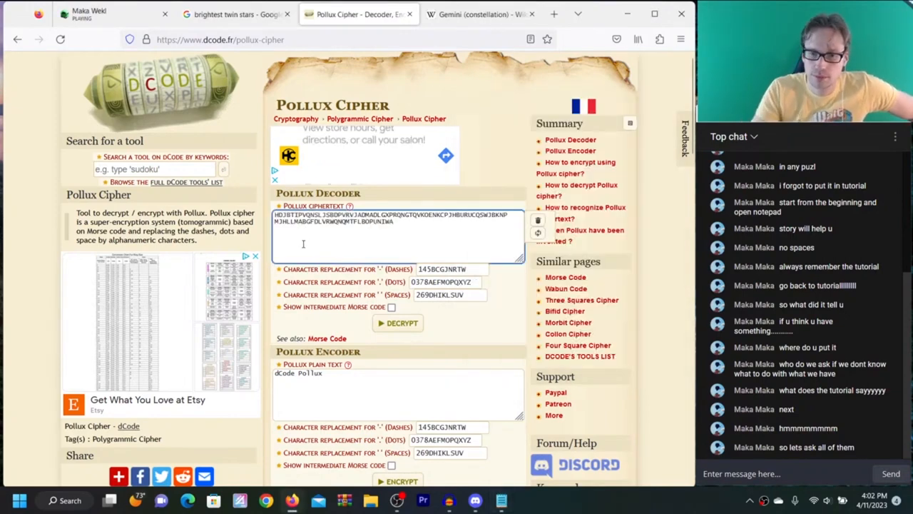
# View the garbled Pollux decryption result, then switch to the twin-stars search tab
pyautogui.scroll(-3)
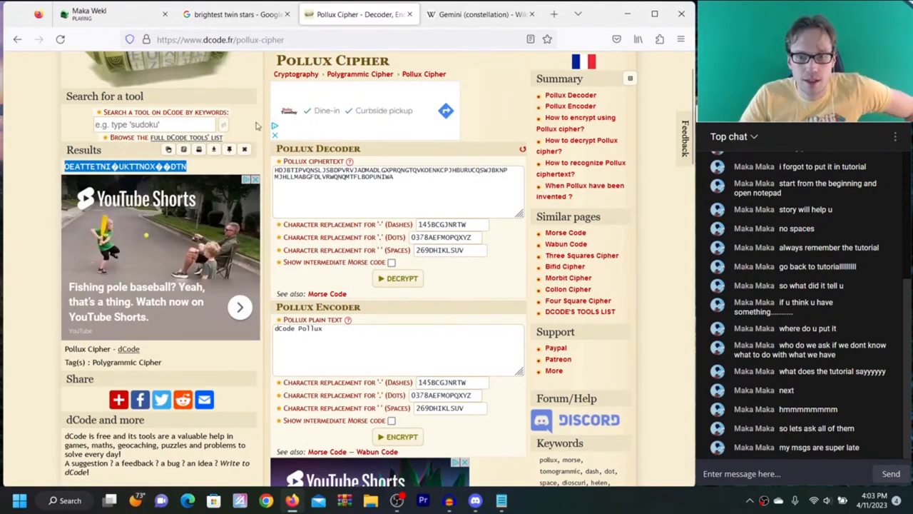
pyautogui.click(235, 14)
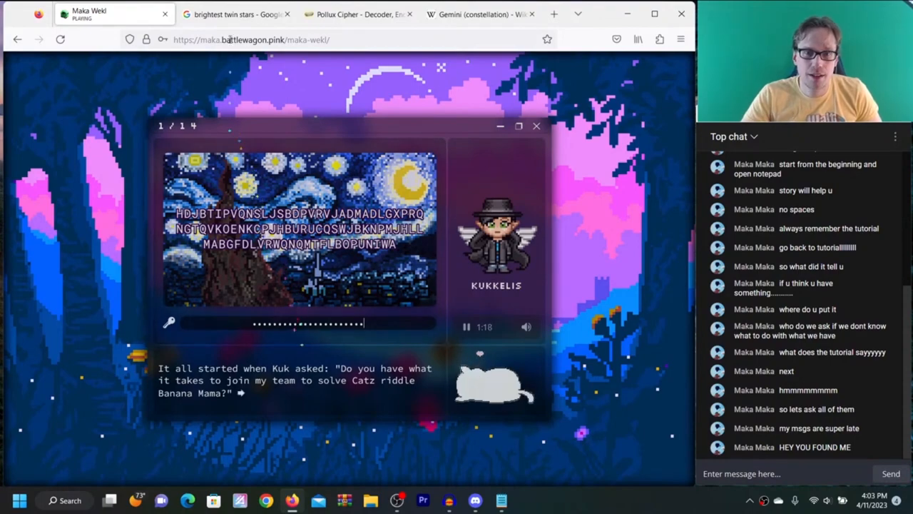
# Recheck Google's Castor and Pollux answer and return to the Pollux cipher decoder
pyautogui.click(235, 14)
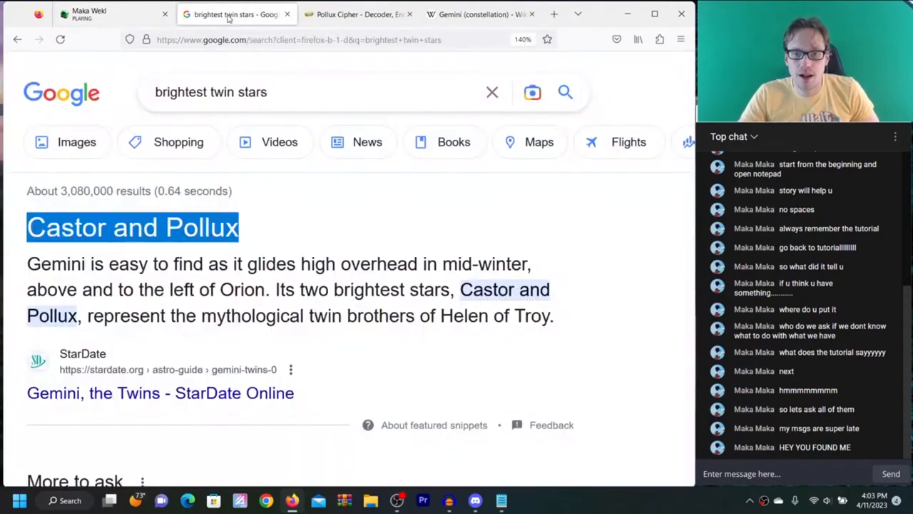
pyautogui.click(357, 14)
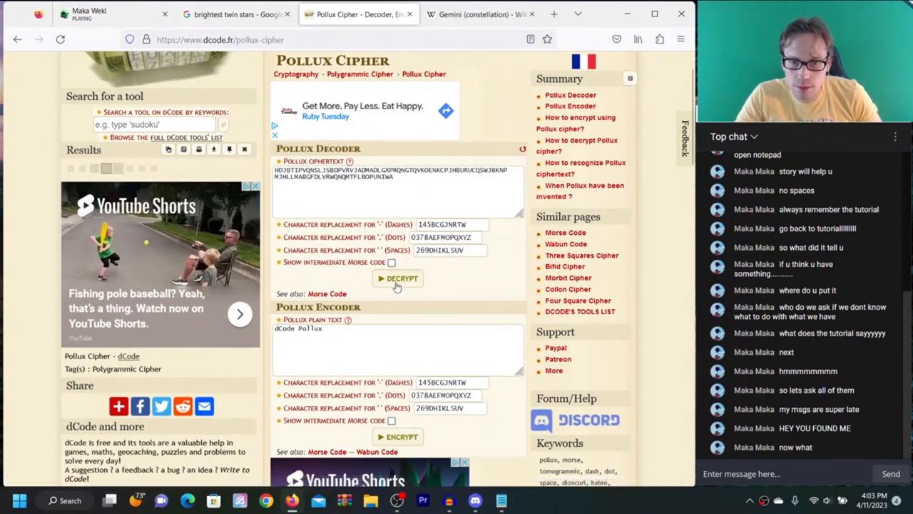
# Rerun the Pollux decryption with intermediate Morse code shown, then look for a Morse translator in a new tab
pyautogui.click(397, 279)
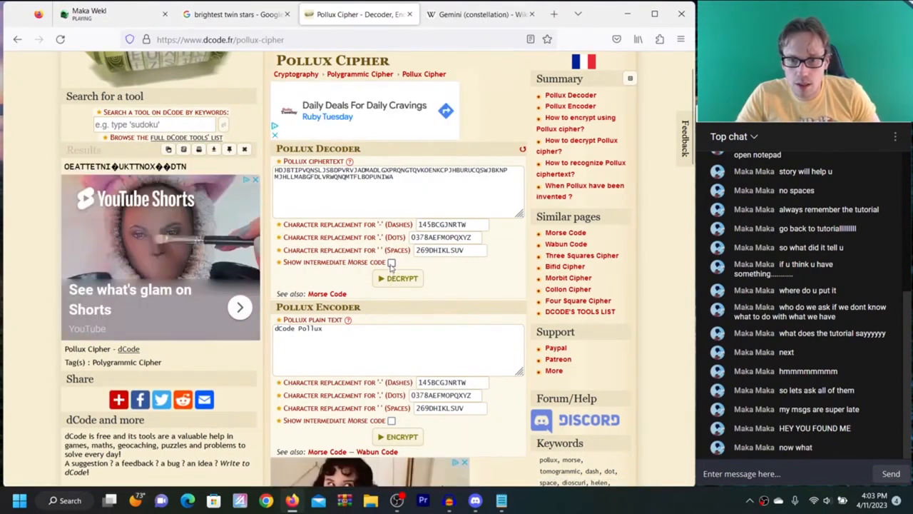
pyautogui.click(391, 263)
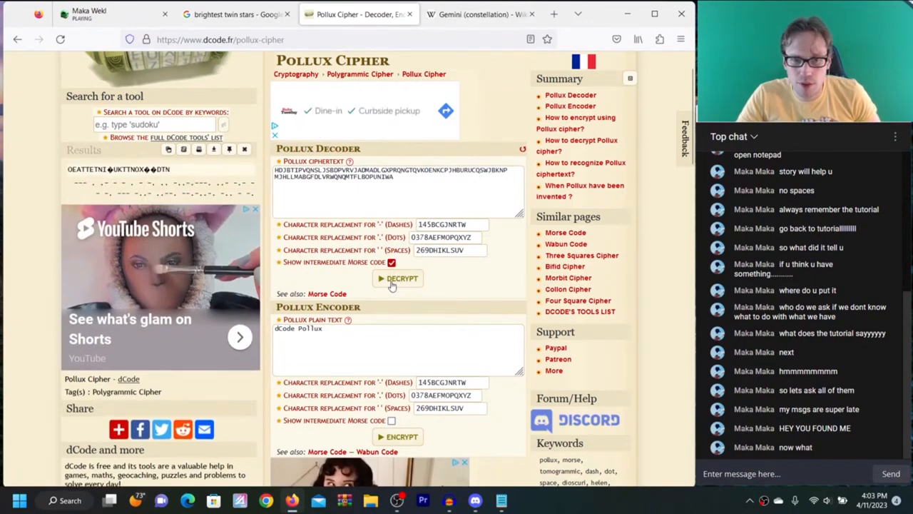
pyautogui.moveTo(251, 197)
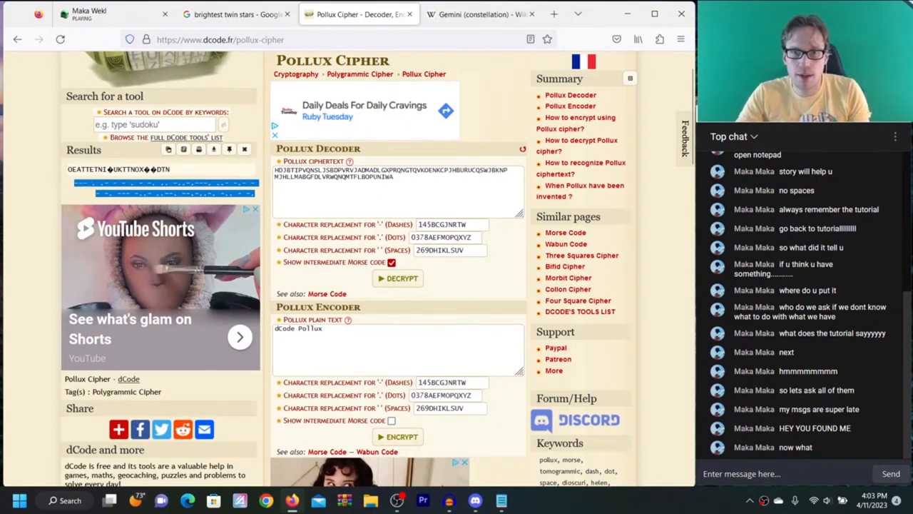
pyautogui.click(479, 15)
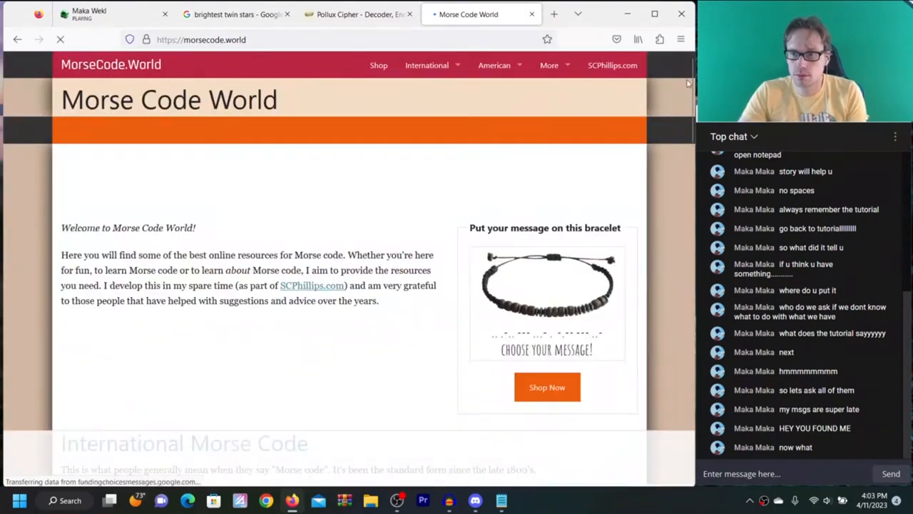
# Run the Morse through Morse Code World's translator, getting invalid garbled text, then return to the Pollux page
pyautogui.scroll(-3)
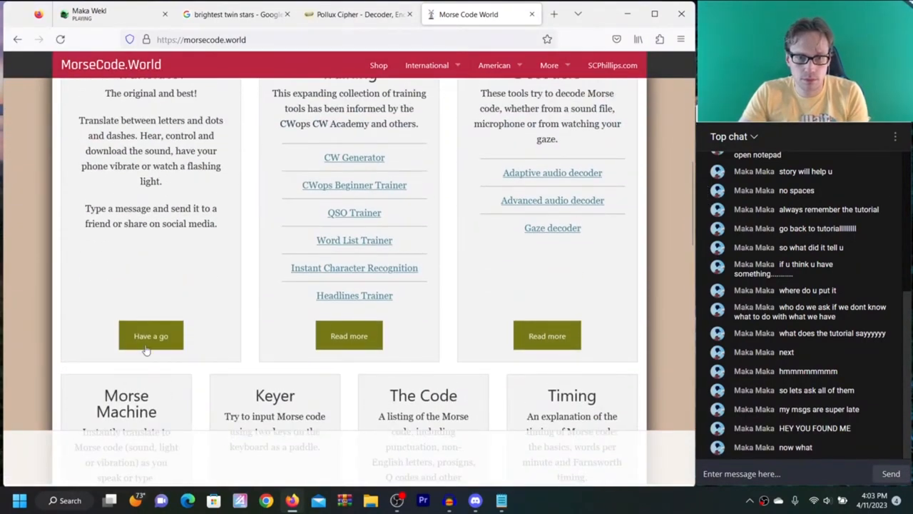
pyautogui.click(151, 336)
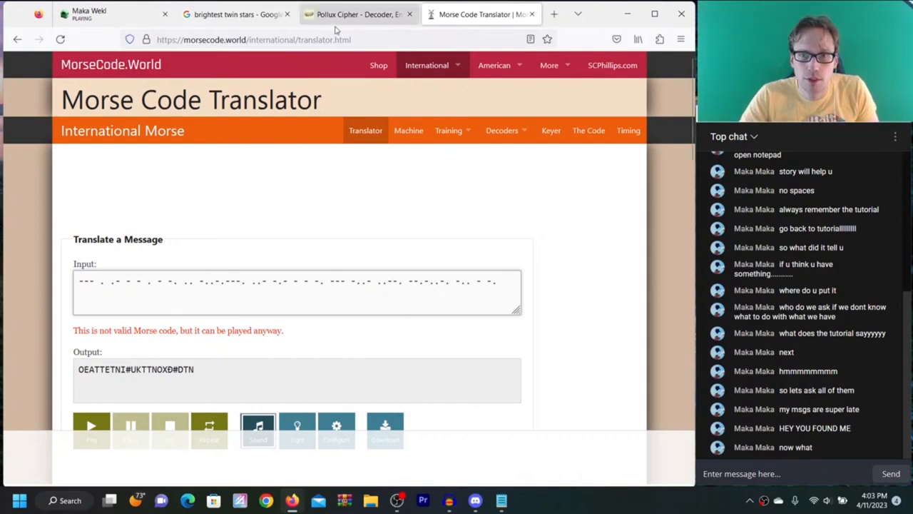
pyautogui.click(357, 14)
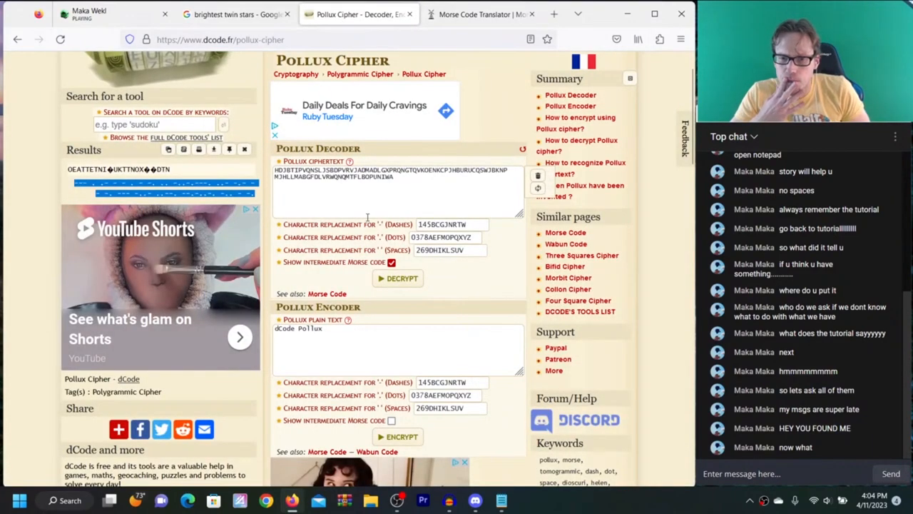
# Run the ciphertext through the Pollux encoder for a long letter-and-digit result, then return to the twin-stars search
pyautogui.click(274, 134)
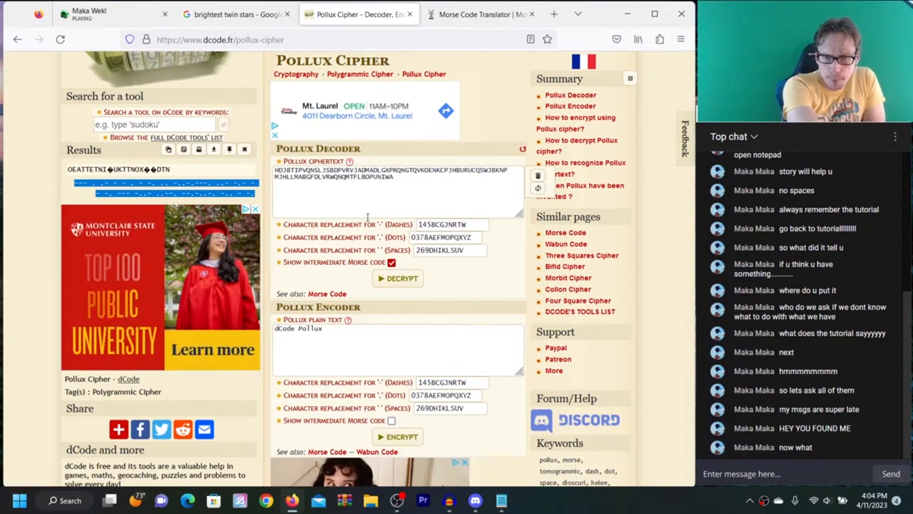
pyautogui.doubleClick(311, 326)
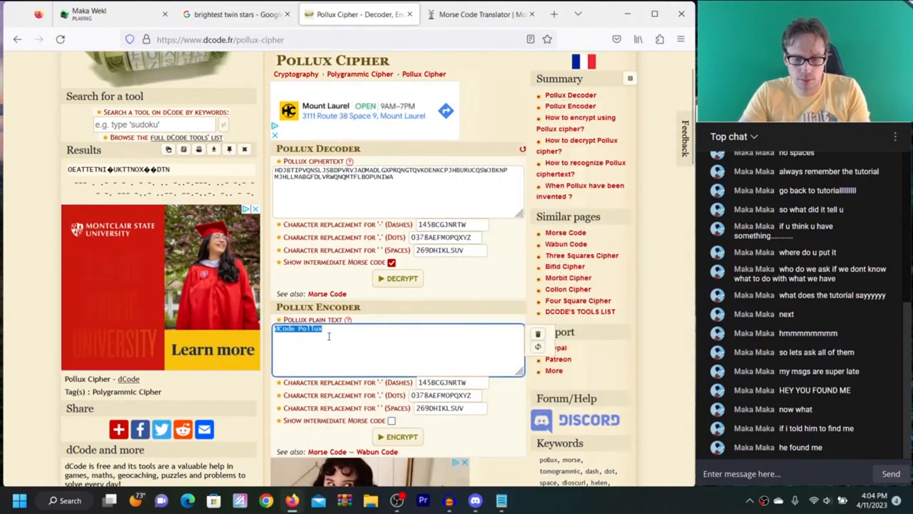
pyautogui.click(396, 436)
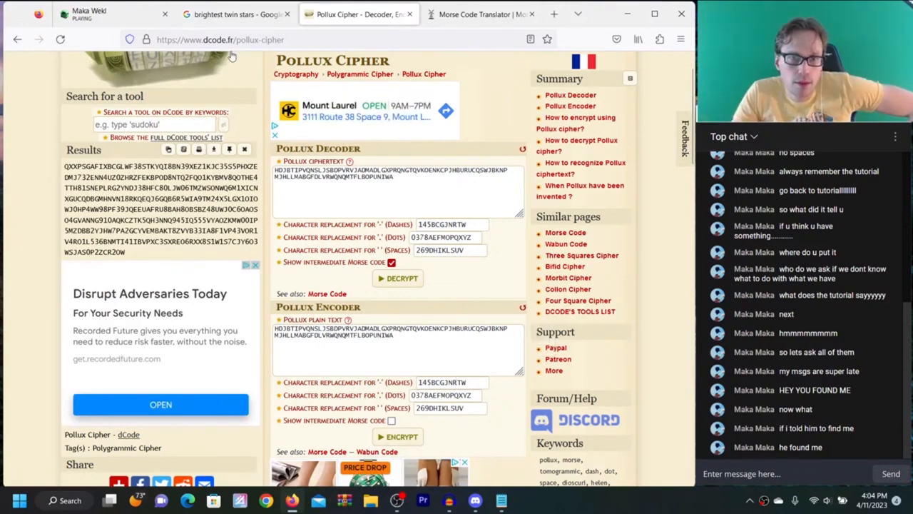
pyautogui.click(235, 14)
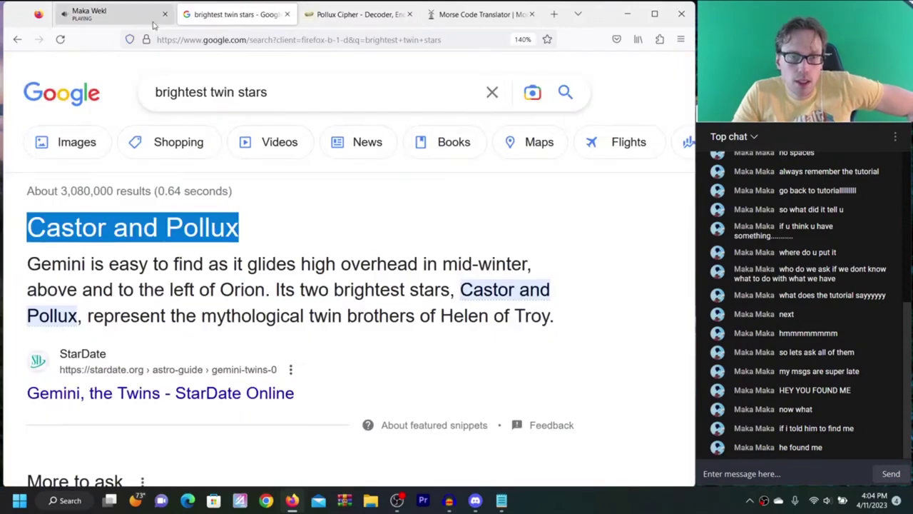
# Reread the game's 'find me' clue, then return to dCode's Pollux Cipher page
pyautogui.click(88, 12)
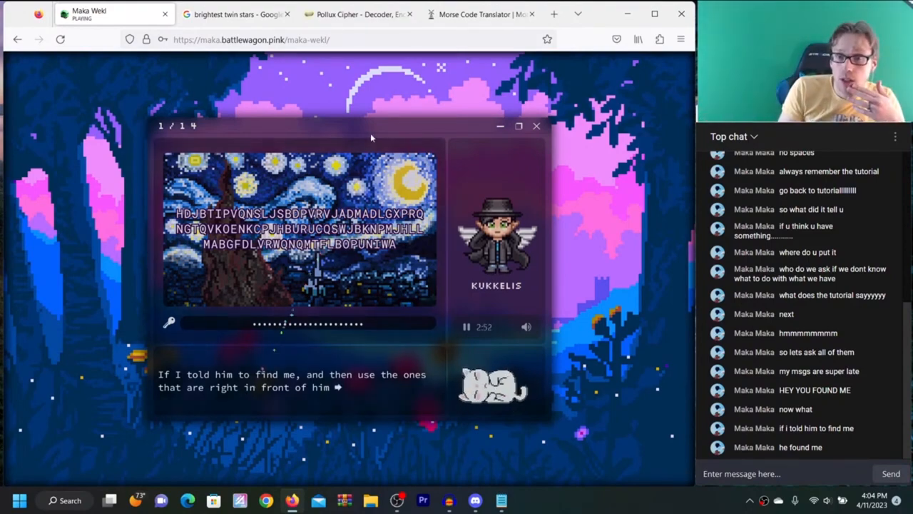
pyautogui.click(357, 14)
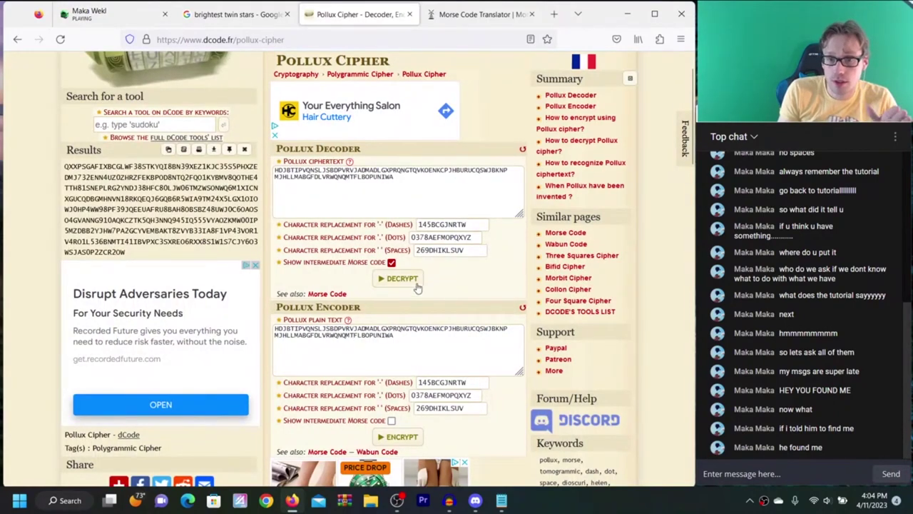
# Decrypt again with 'Show intermediate Morse code' unticked, then return to the Maka Wek game
pyautogui.click(403, 279)
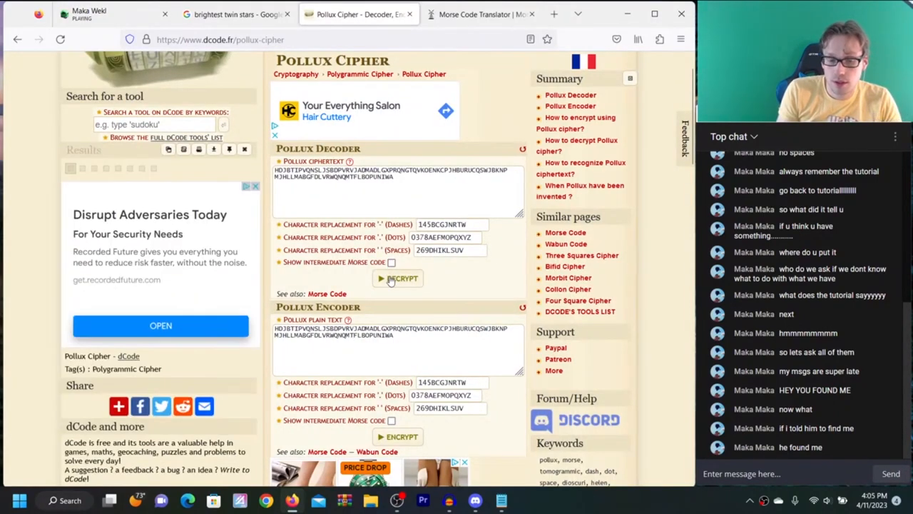
pyautogui.click(402, 278)
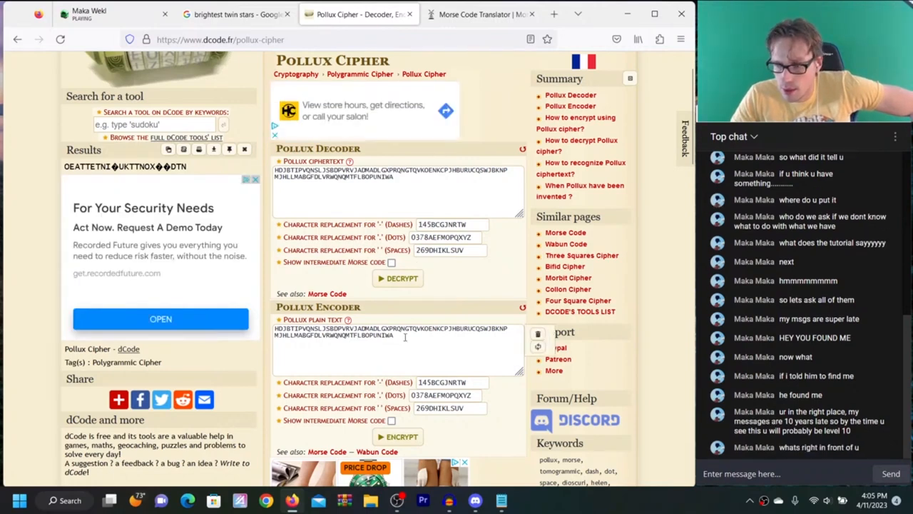
pyautogui.moveTo(446, 271)
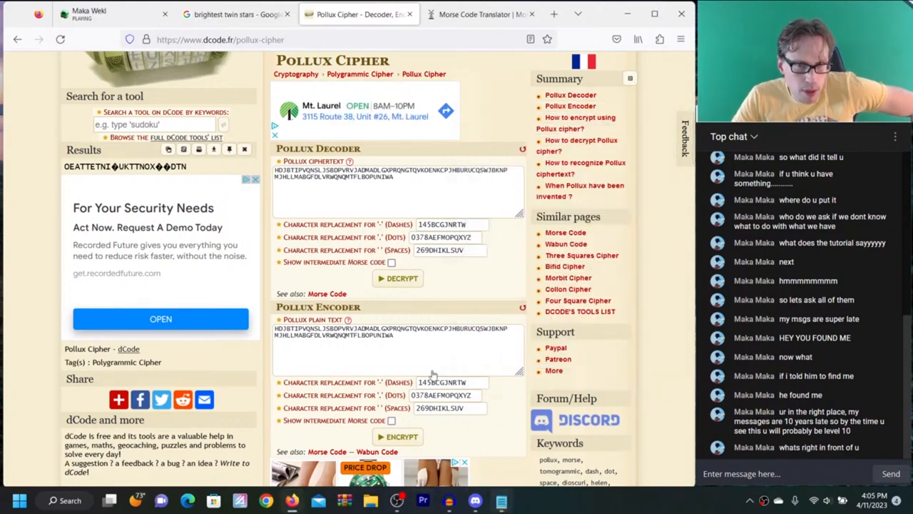
pyautogui.click(112, 14)
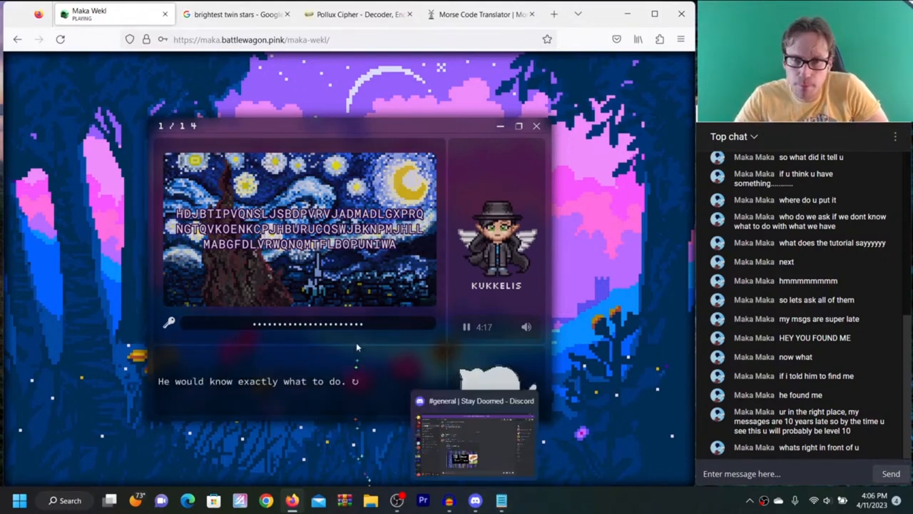
# Return to dCode's Pollux Cipher page after reading 'He would know exactly what to do.'
pyautogui.click(357, 15)
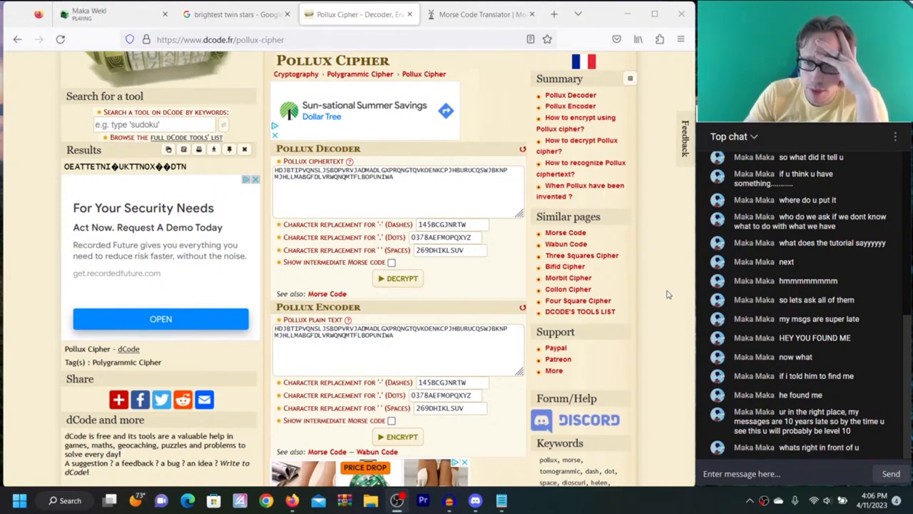
pyautogui.moveTo(633, 332)
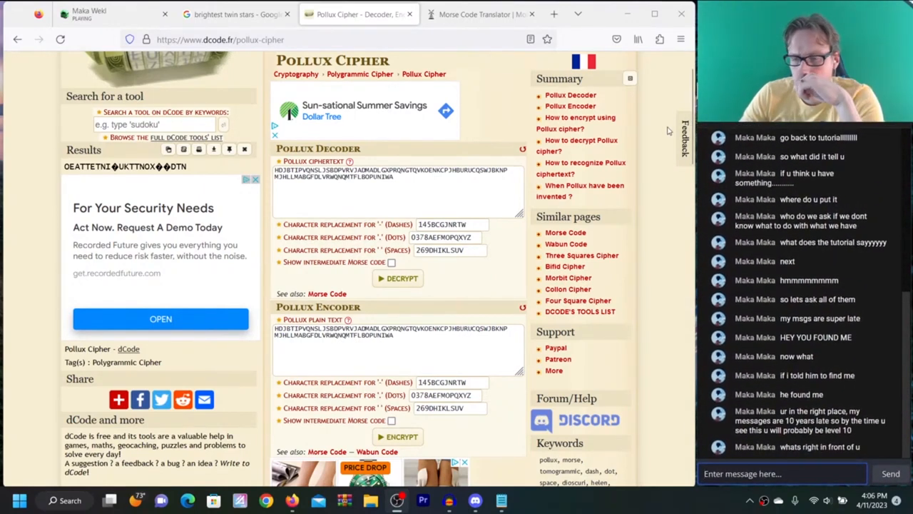
# Read through dCode's Pollux Cipher FAQ on decrypting and recognizing ciphertext, then return to the decoder
pyautogui.scroll(3)
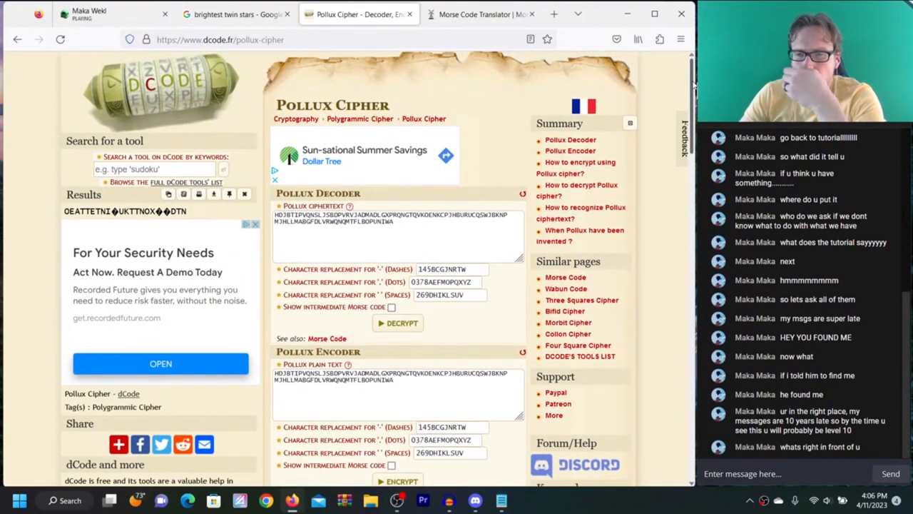
pyautogui.scroll(-3)
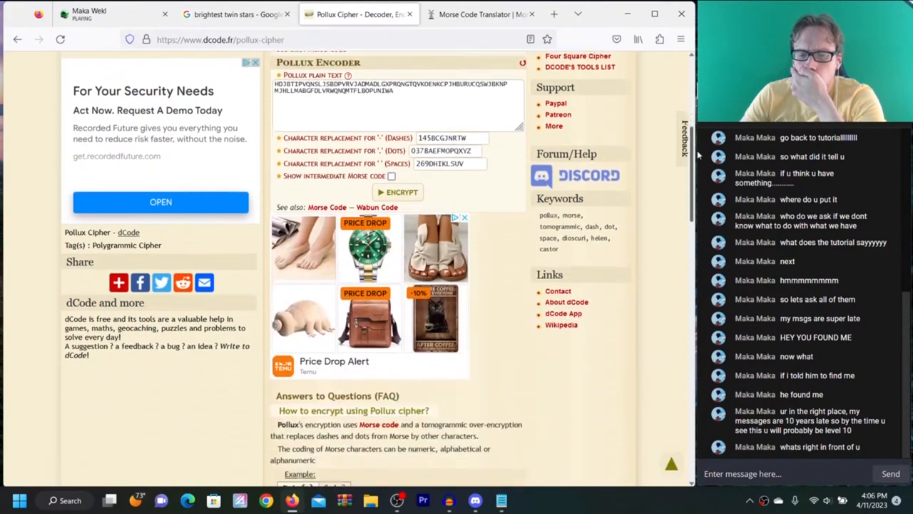
pyautogui.scroll(-3)
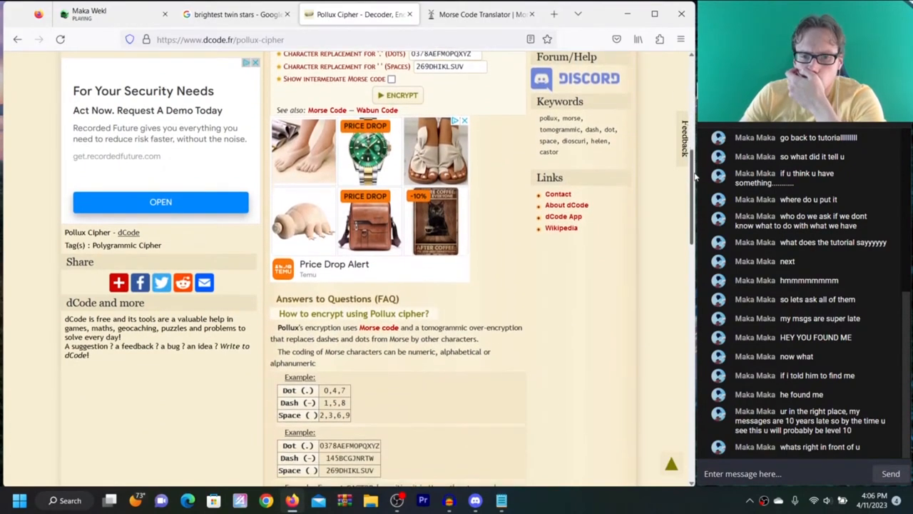
pyautogui.scroll(-3)
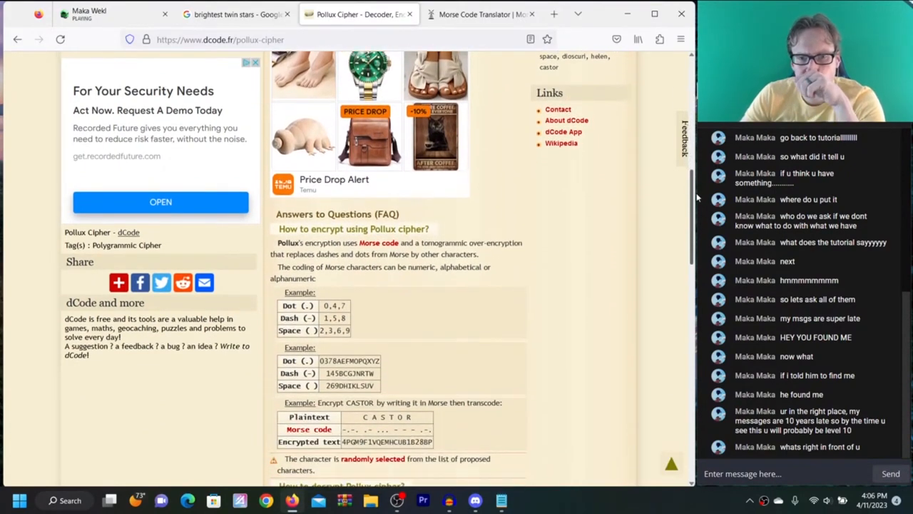
pyautogui.scroll(-3)
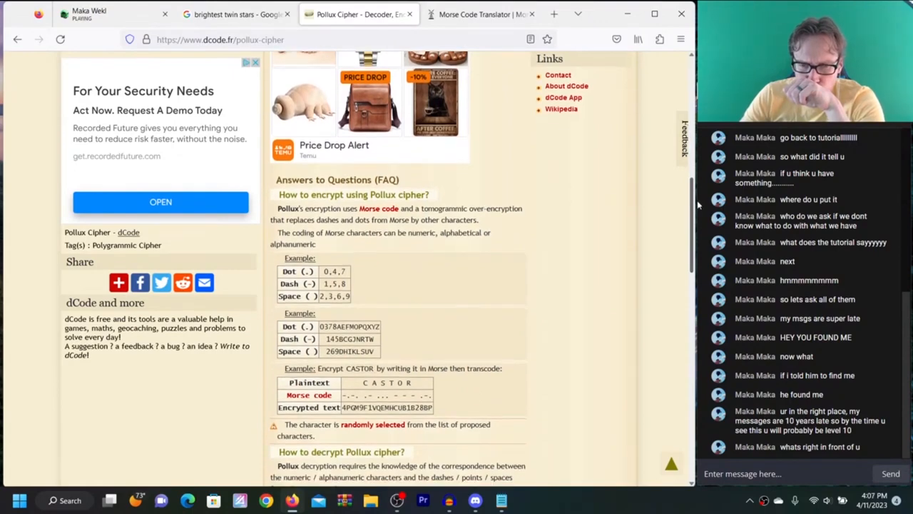
pyautogui.scroll(-3)
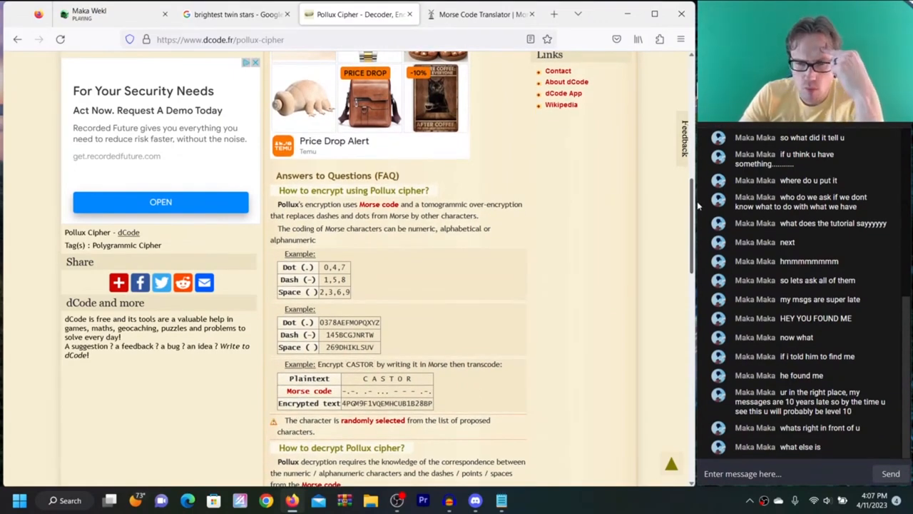
pyautogui.scroll(-3)
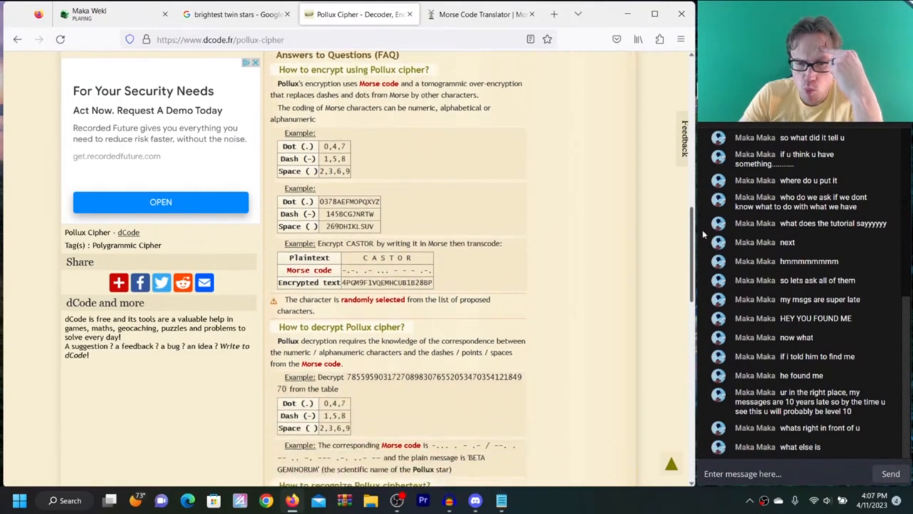
pyautogui.scroll(-3)
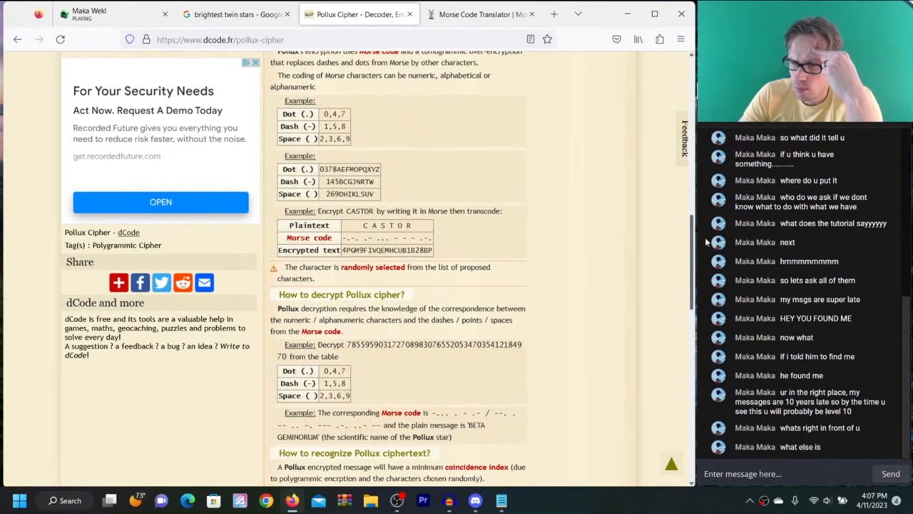
pyautogui.scroll(-3)
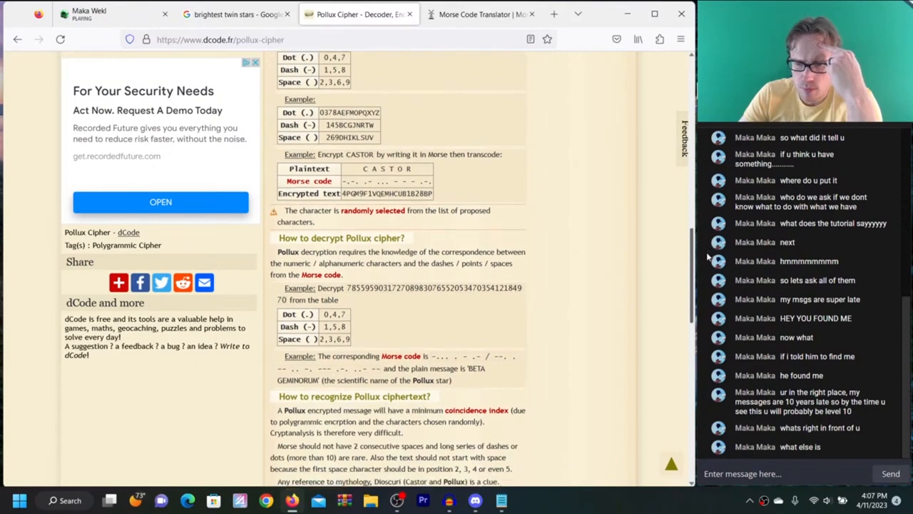
pyautogui.scroll(-3)
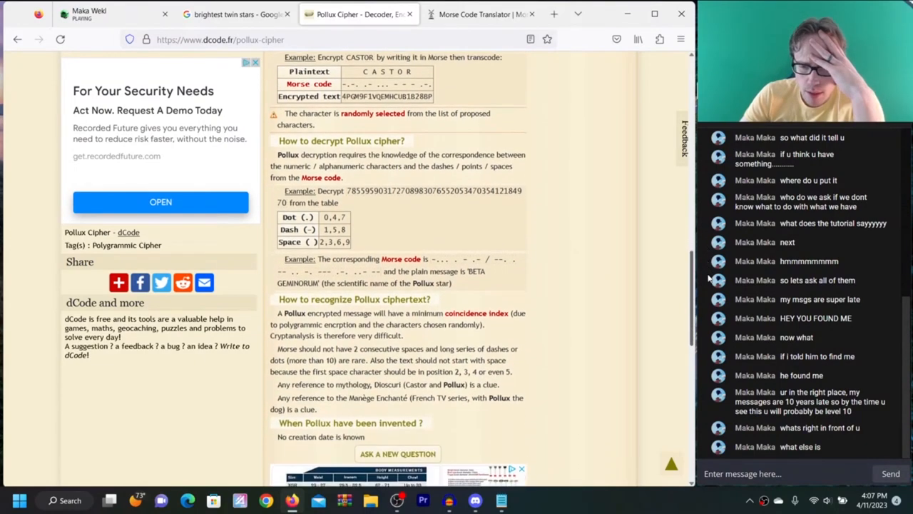
pyautogui.scroll(-3)
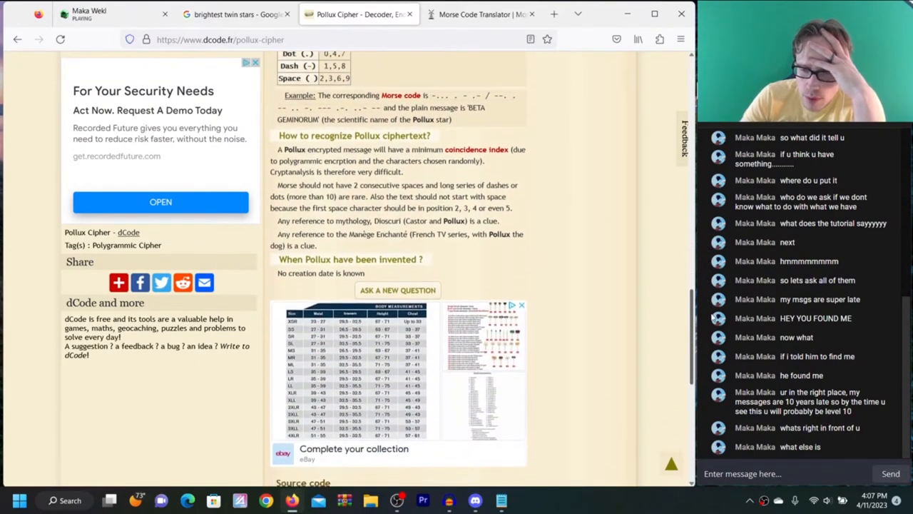
pyautogui.scroll(-3)
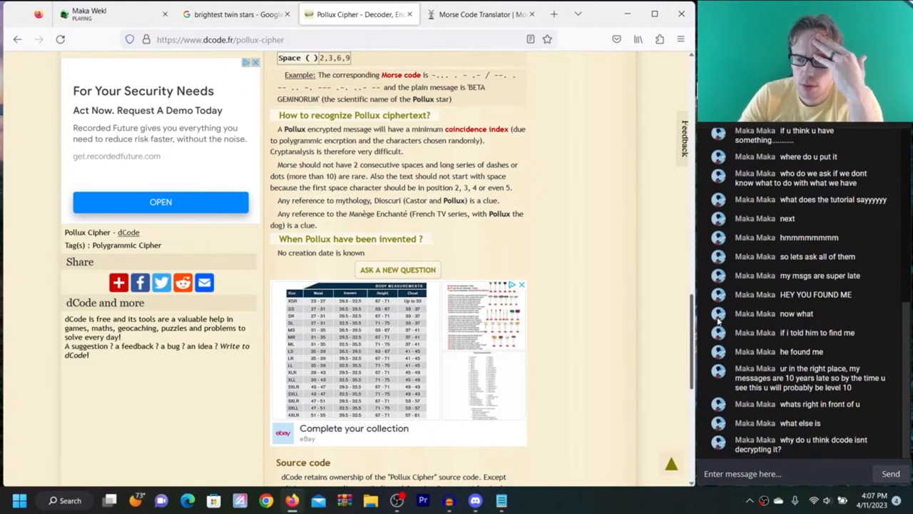
pyautogui.scroll(-3)
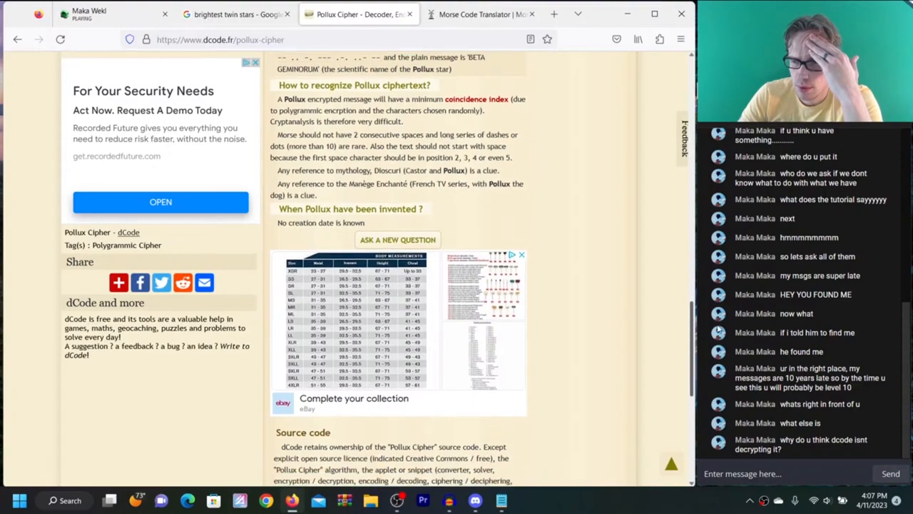
pyautogui.scroll(3)
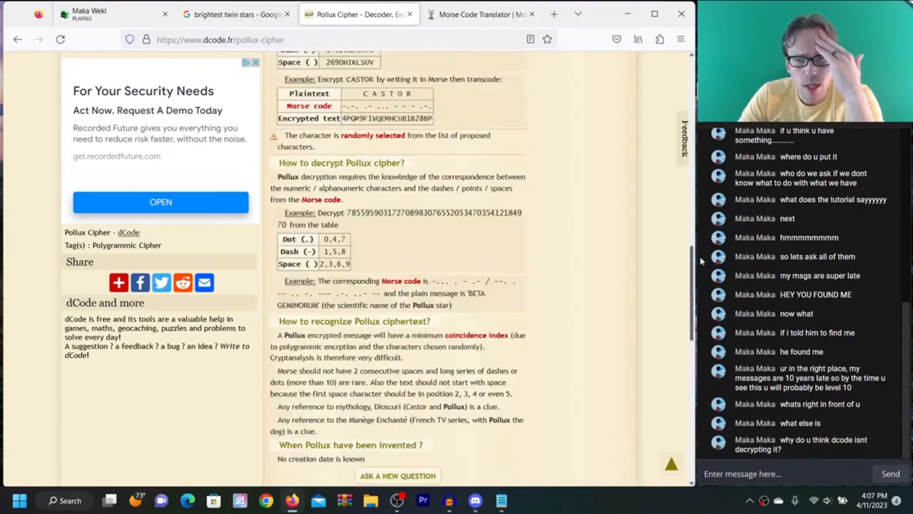
pyautogui.scroll(3)
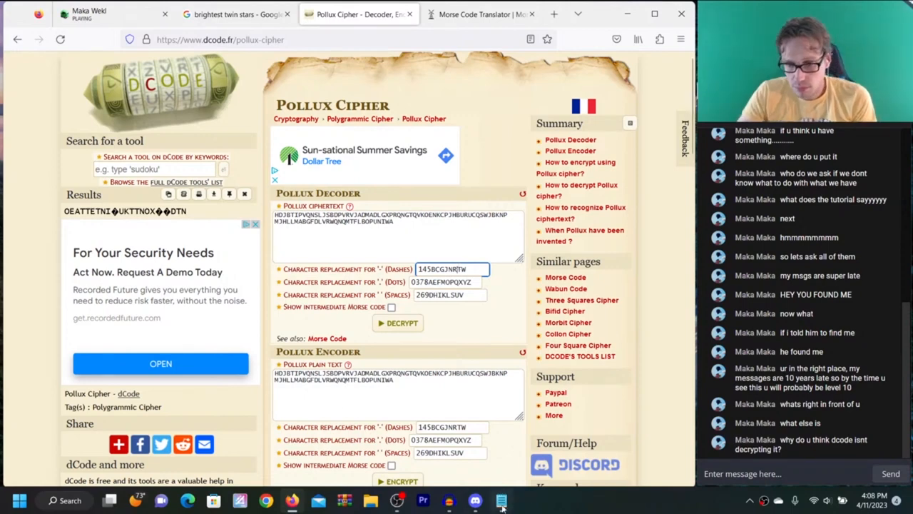
# Use CASTOR and POLLUX from the notes as the decoder's dash and dot replacements and decrypt
pyautogui.click(503, 499)
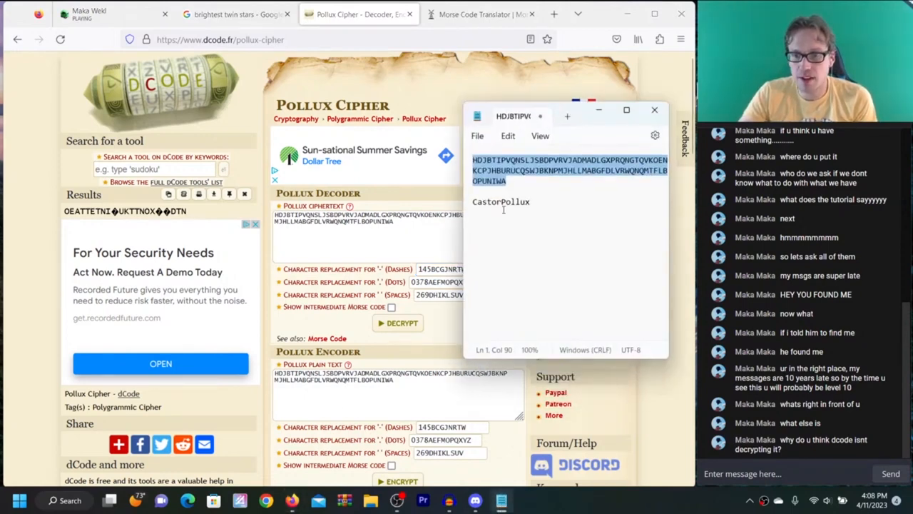
pyautogui.doubleClick(486, 201)
pyautogui.write('CASTOR')
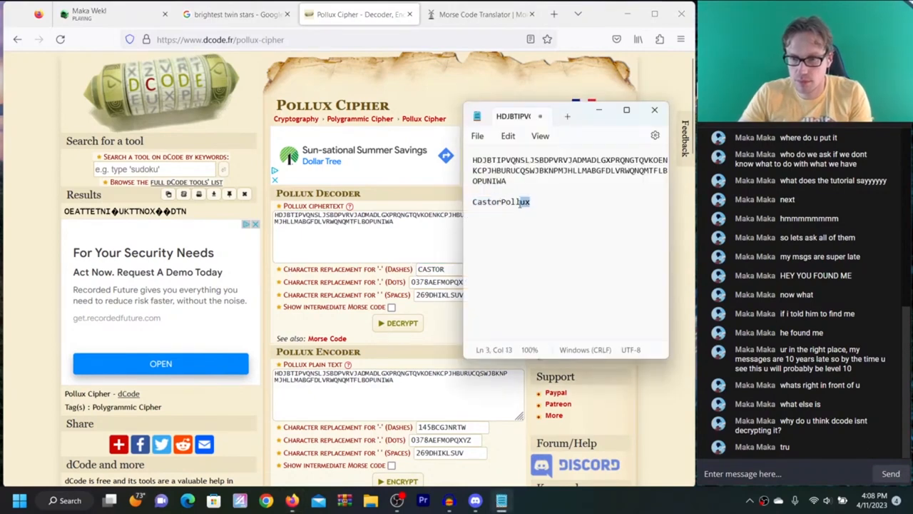
pyautogui.doubleClick(514, 201)
pyautogui.write('POLLUX')
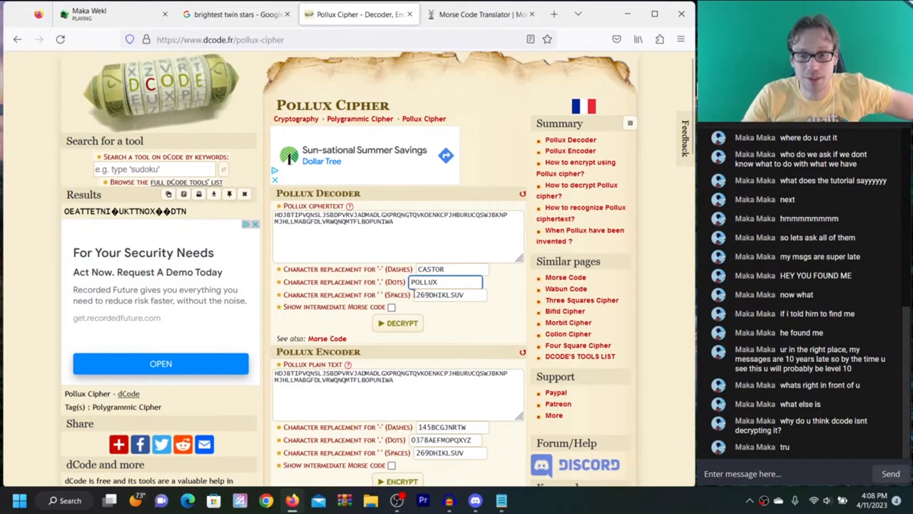
pyautogui.scroll(-3)
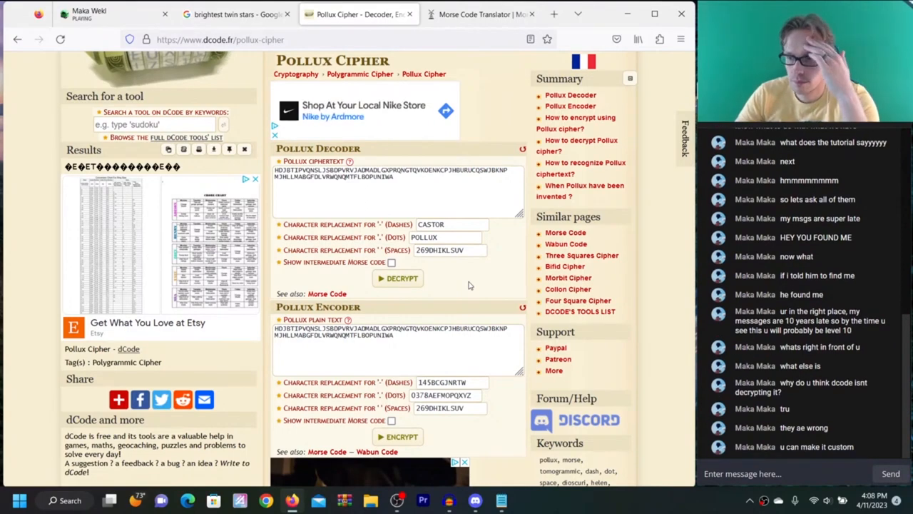
pyautogui.moveTo(41, 55)
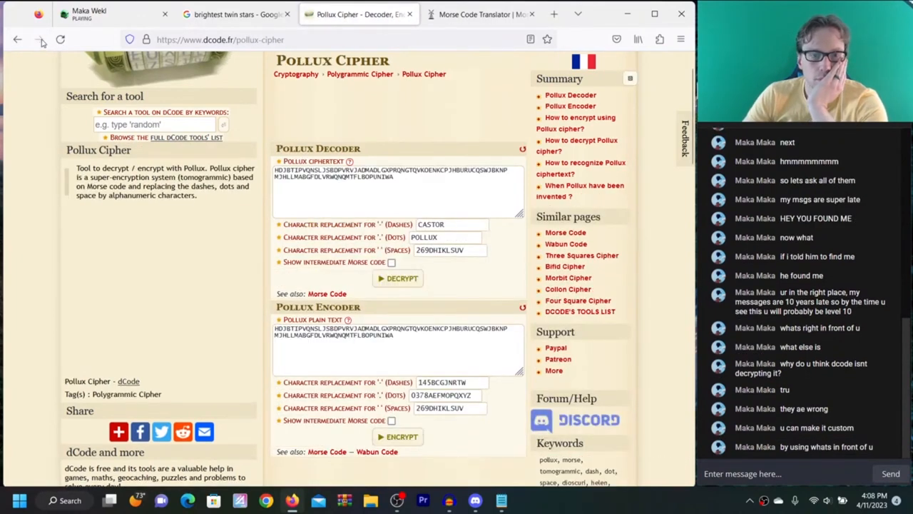
# Reload the Pollux Cipher page to restore default character sets and decrypt again
pyautogui.click(60, 40)
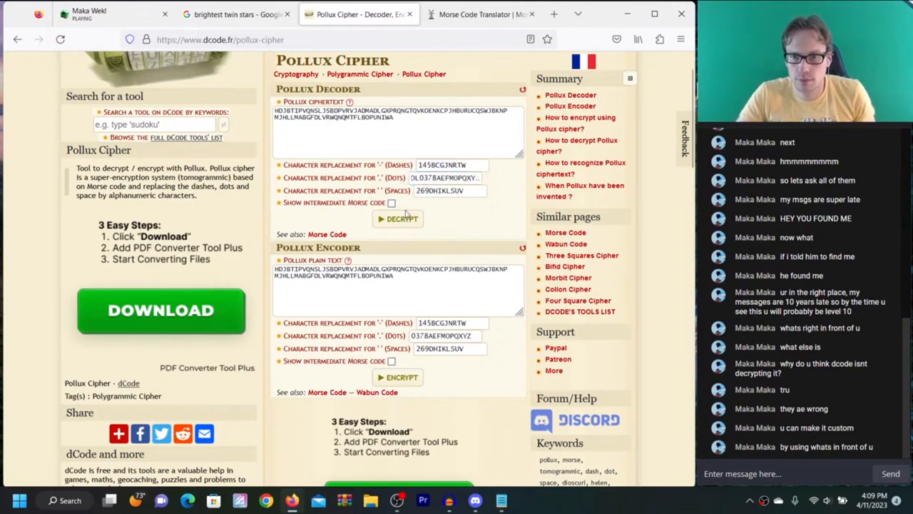
pyautogui.click(398, 220)
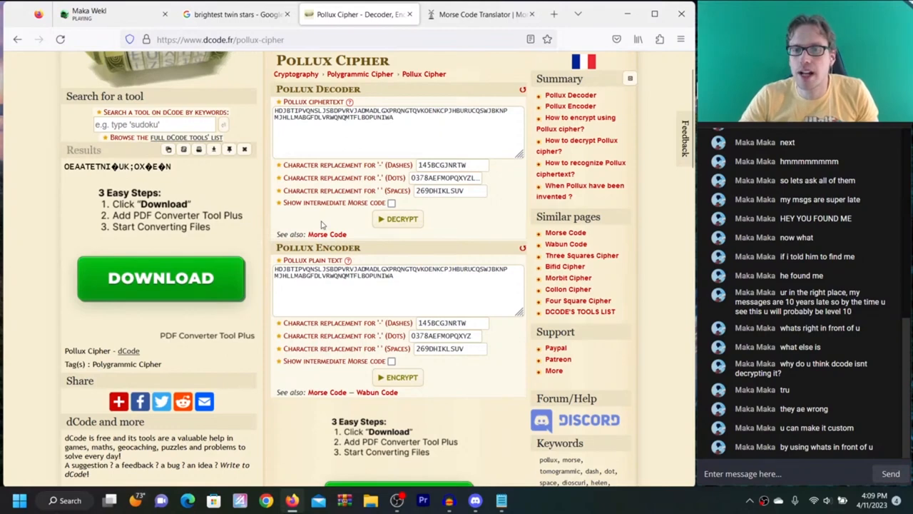
pyautogui.scroll(3)
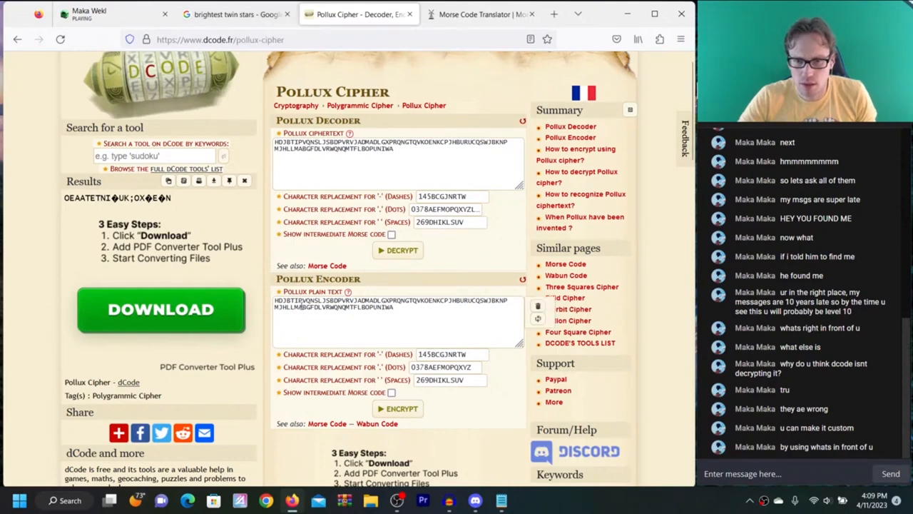
# Decrypt with the ciphertext string as all three replacement fields, then return to Notepad
pyautogui.tripleClick(397, 303)
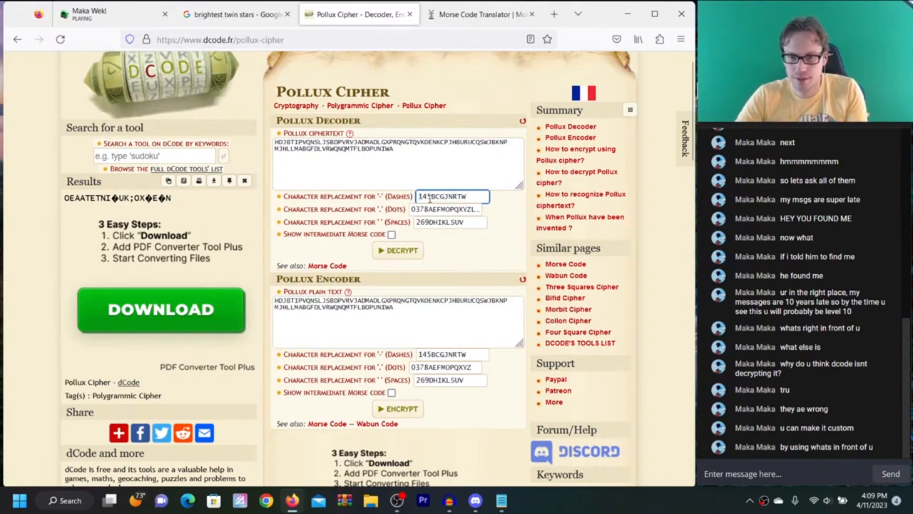
pyautogui.tripleClick(397, 302)
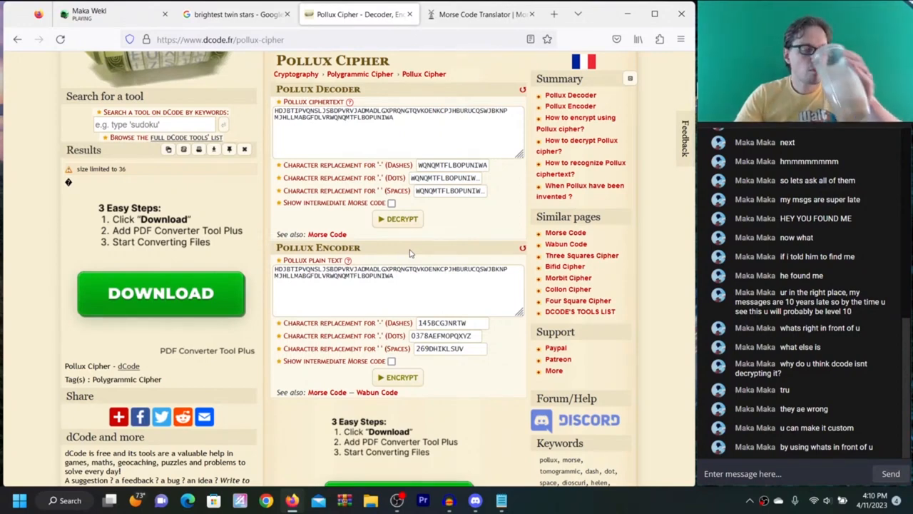
pyautogui.moveTo(491, 445)
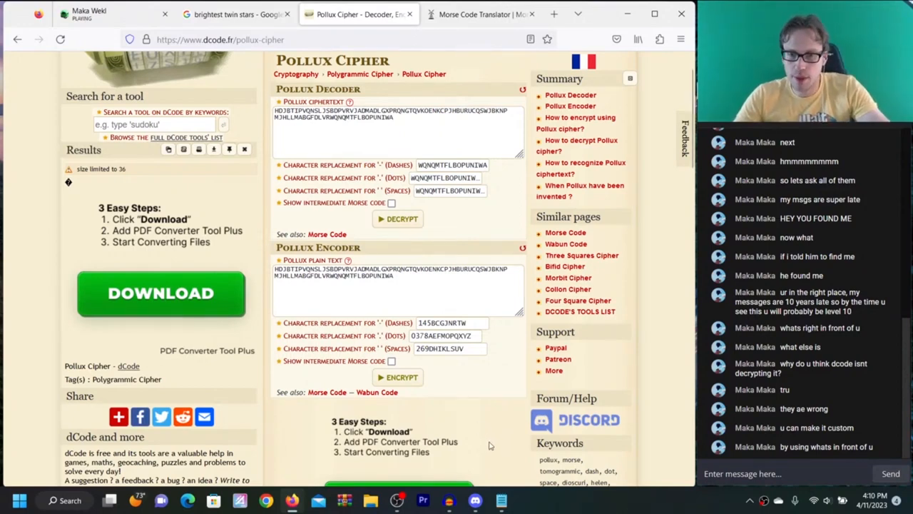
pyautogui.click(502, 500)
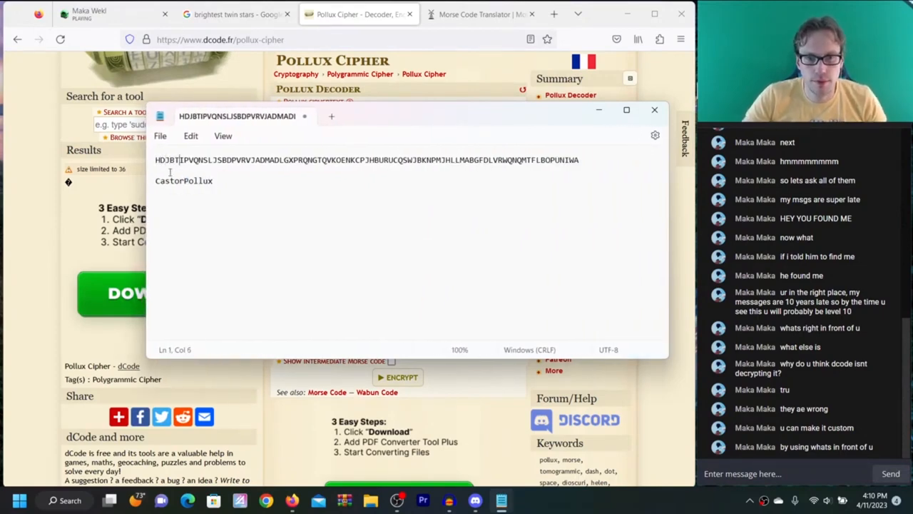
# Break the long cipher string in Notepad into three lines of similar length
pyautogui.click(207, 160)
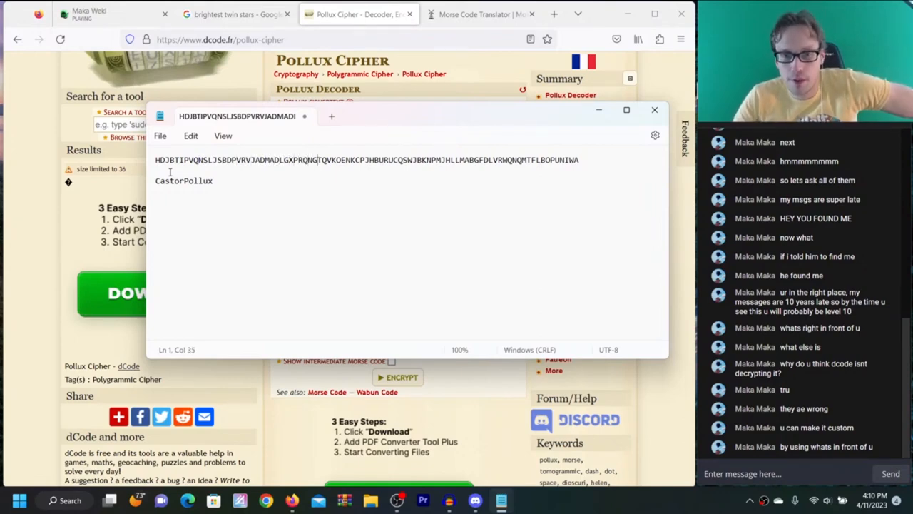
pyautogui.press('Enter')
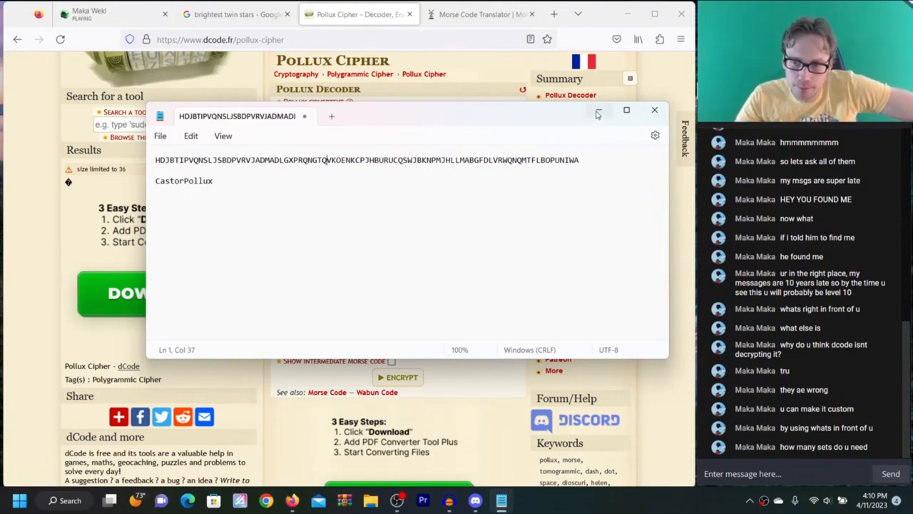
pyautogui.click(653, 109)
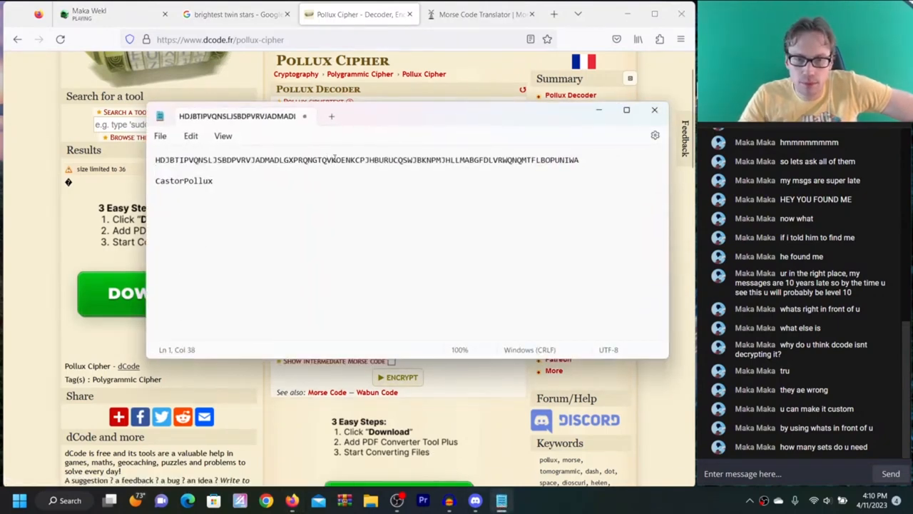
pyautogui.press('Left')
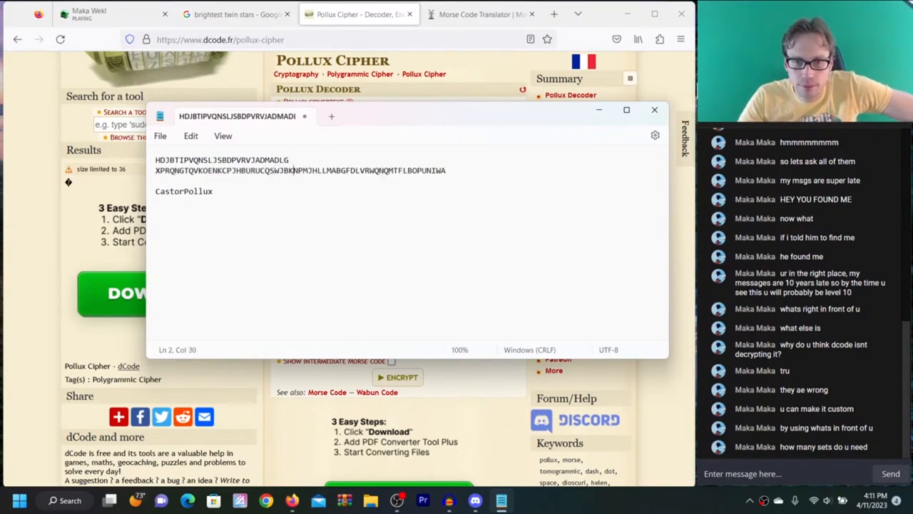
pyautogui.press('Enter')
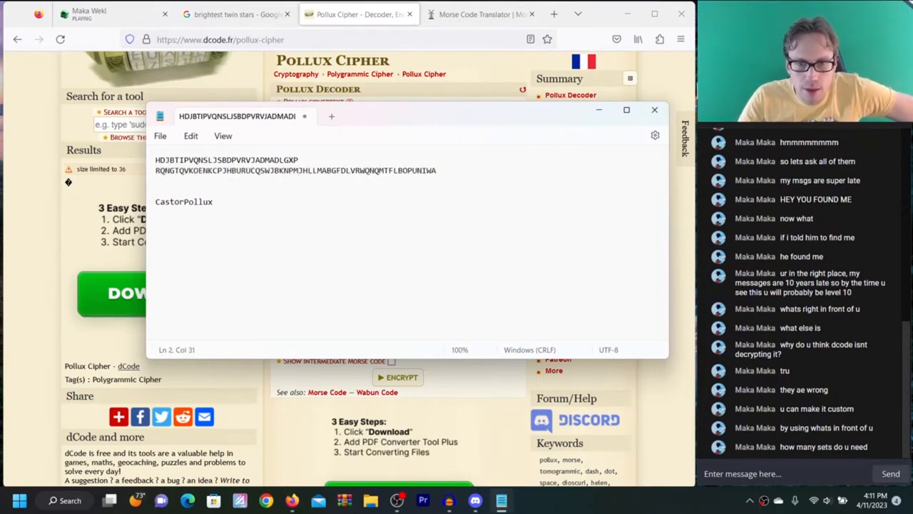
pyautogui.press('enter')
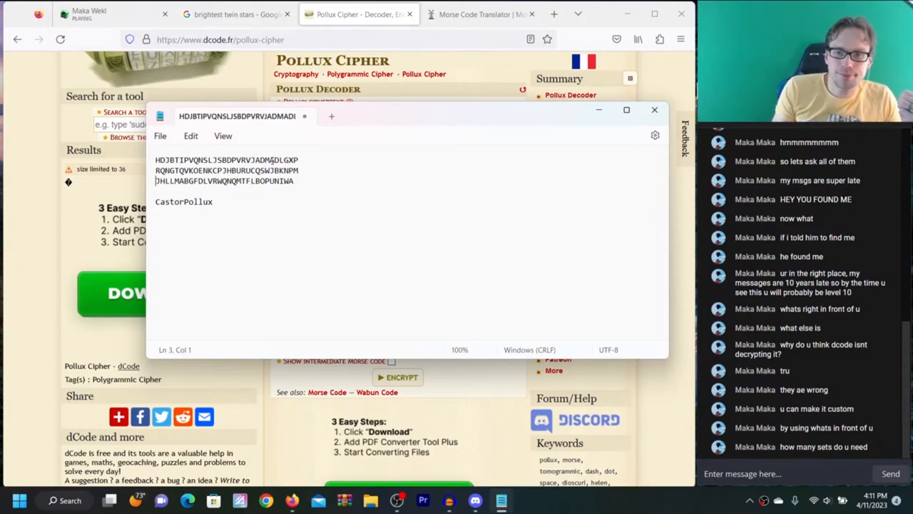
# Copy each of the three cipher lines from Notepad into the Pollux decoder's replacement fields
pyautogui.click(271, 159)
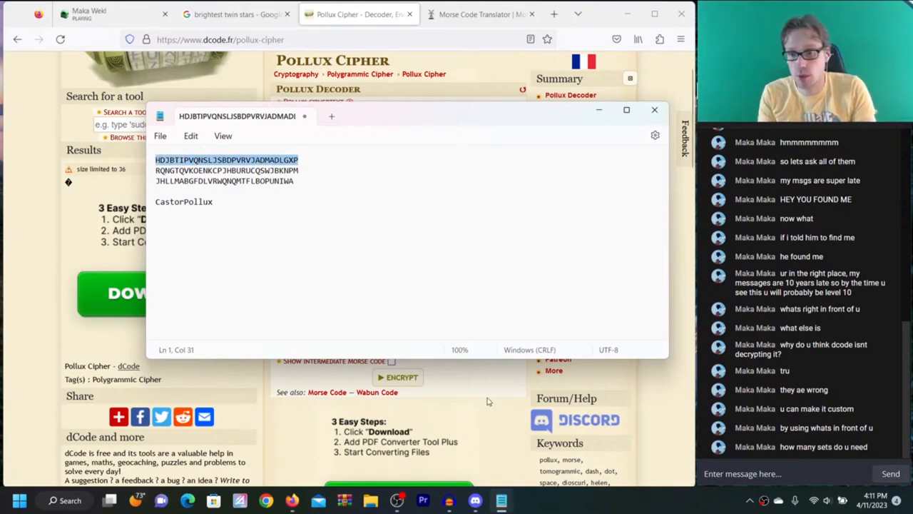
pyautogui.click(654, 108)
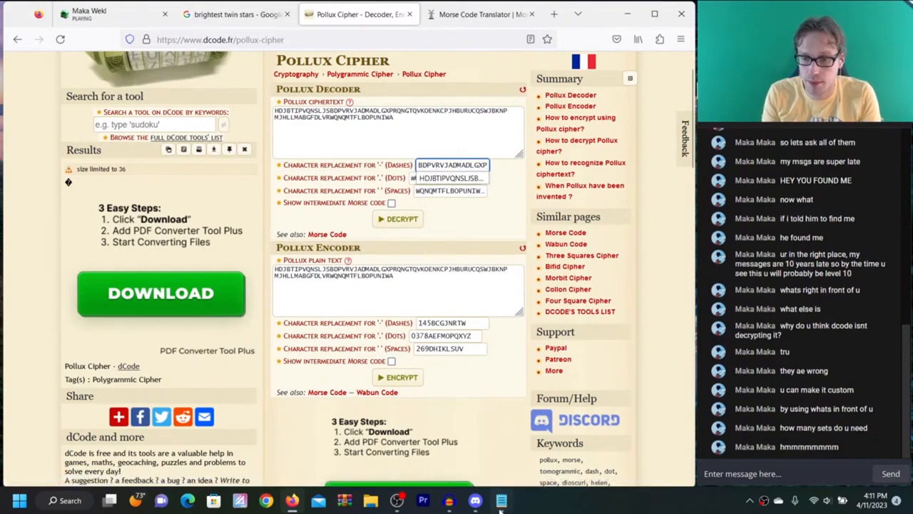
pyautogui.click(503, 499)
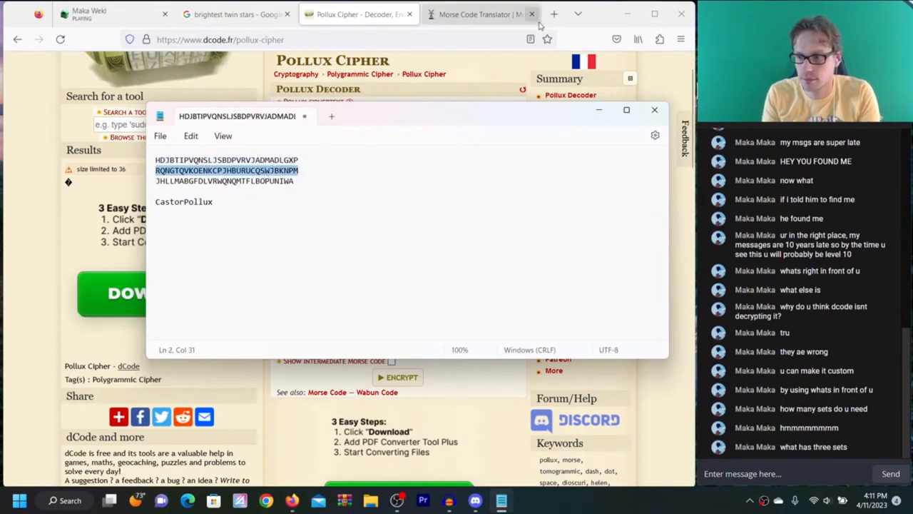
pyautogui.click(654, 108)
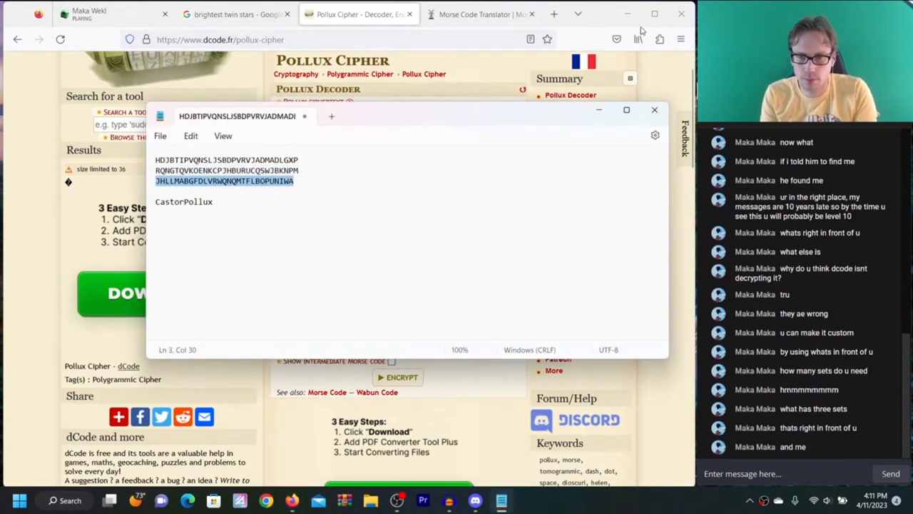
pyautogui.click(654, 108)
pyautogui.write('QWER')
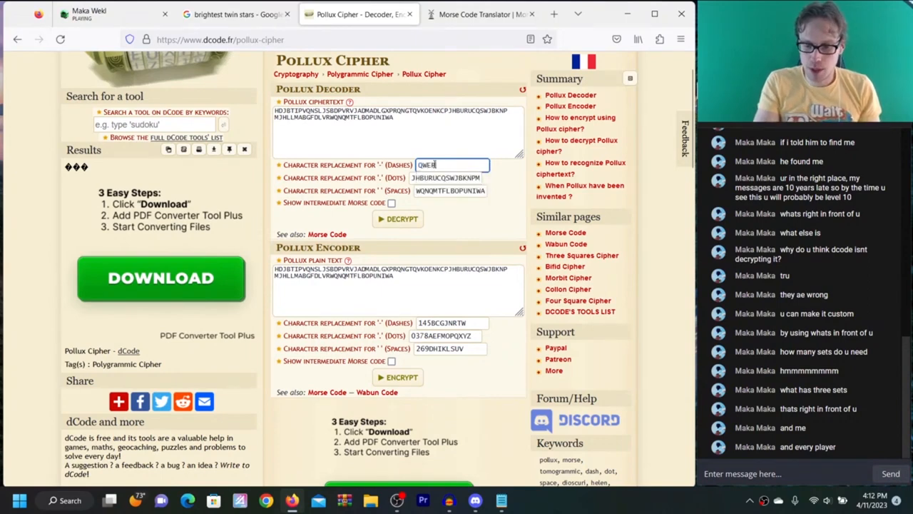
# Decrypt with keyboard rows QWERTYUIOP, ASDFGHJKL, ZXCVBNM to get SOTHATSHOWWEDOCETHEHOTDOG, then return to the game
pyautogui.write('TYUIOP')
pyautogui.click(445, 177)
pyautogui.write('A')
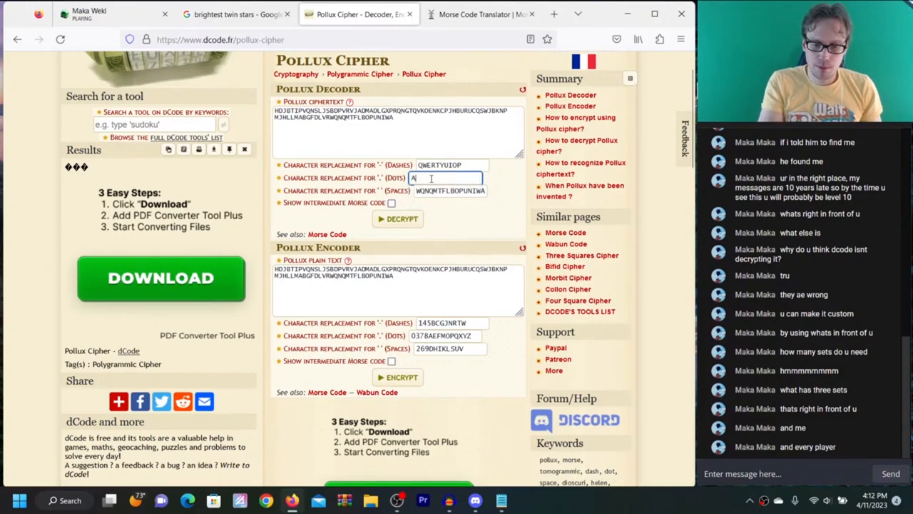
pyautogui.write('SDFGHJKL')
pyautogui.click(451, 191)
pyautogui.write('Z')
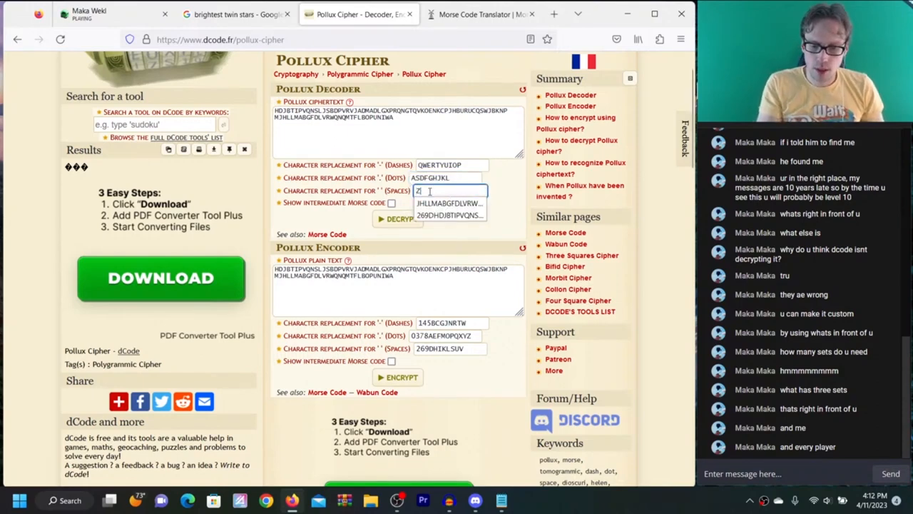
pyautogui.write('XCVBNM')
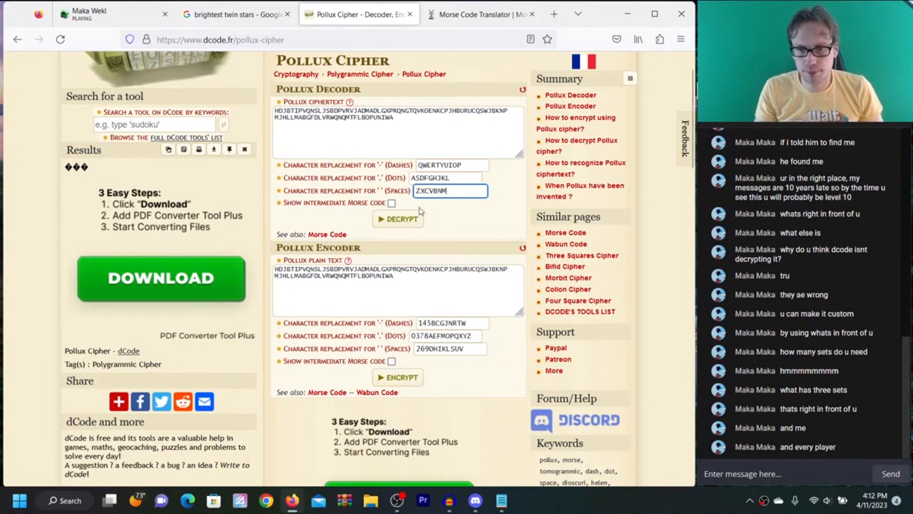
pyautogui.click(398, 220)
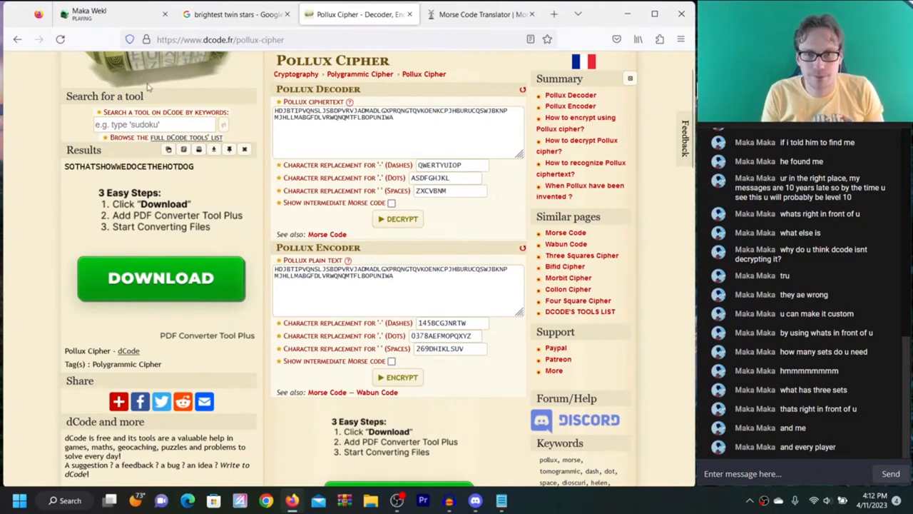
pyautogui.click(107, 15)
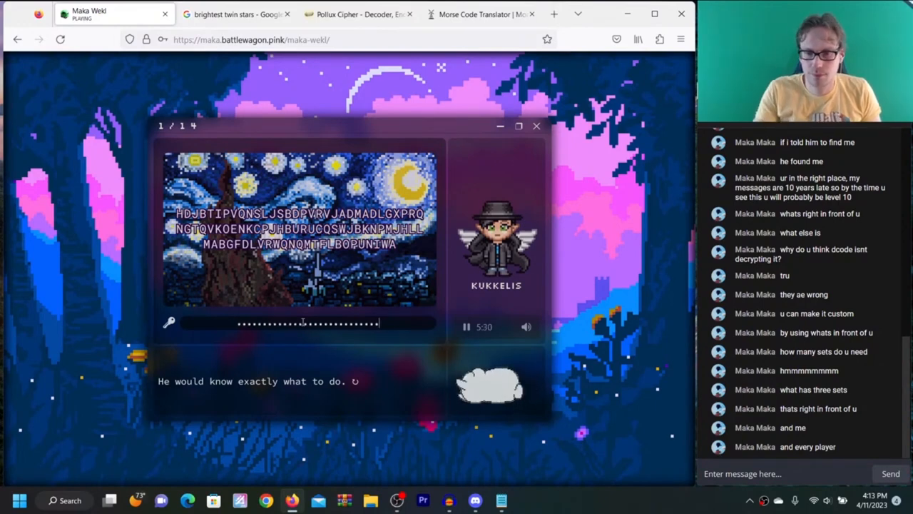
# Select the decrypted SOTHATSHOWWEDOCETHEHOTDOG message on the dCode page for copying into the level 1 answer
pyautogui.click(307, 323)
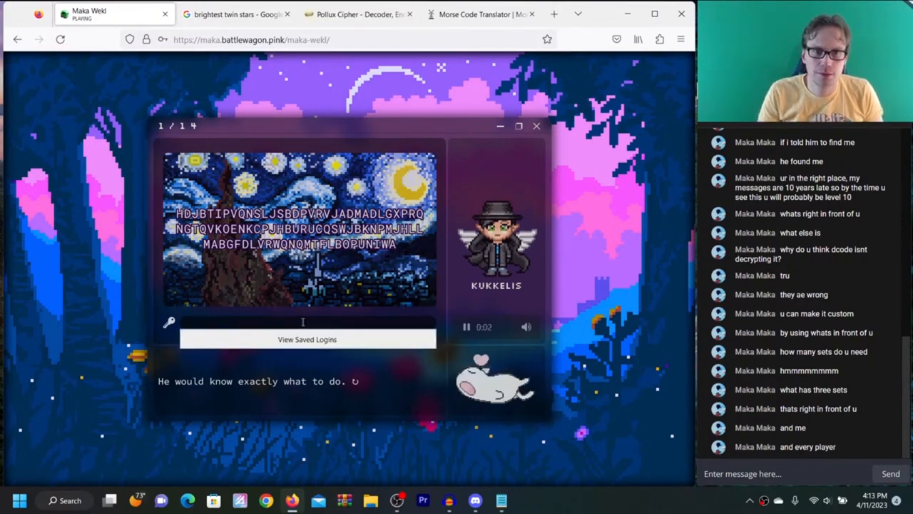
pyautogui.click(357, 15)
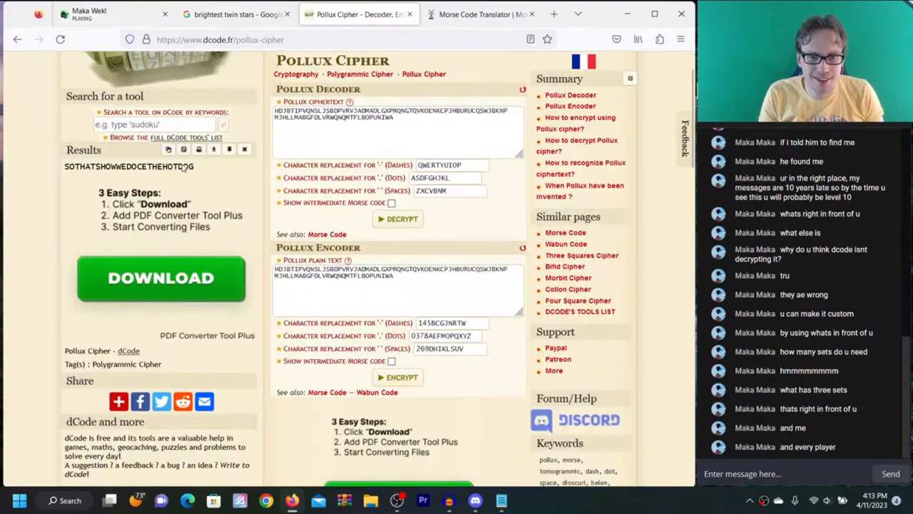
pyautogui.tripleClick(128, 166)
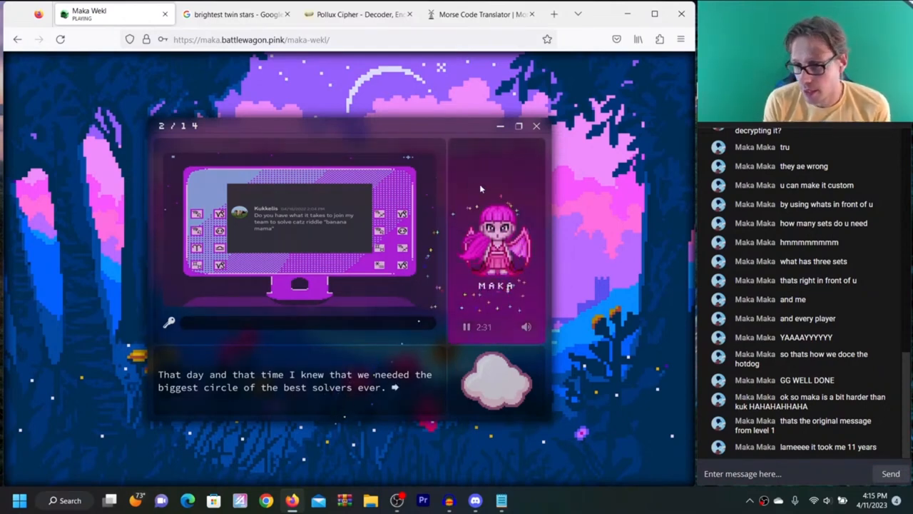
pyautogui.moveTo(540, 278)
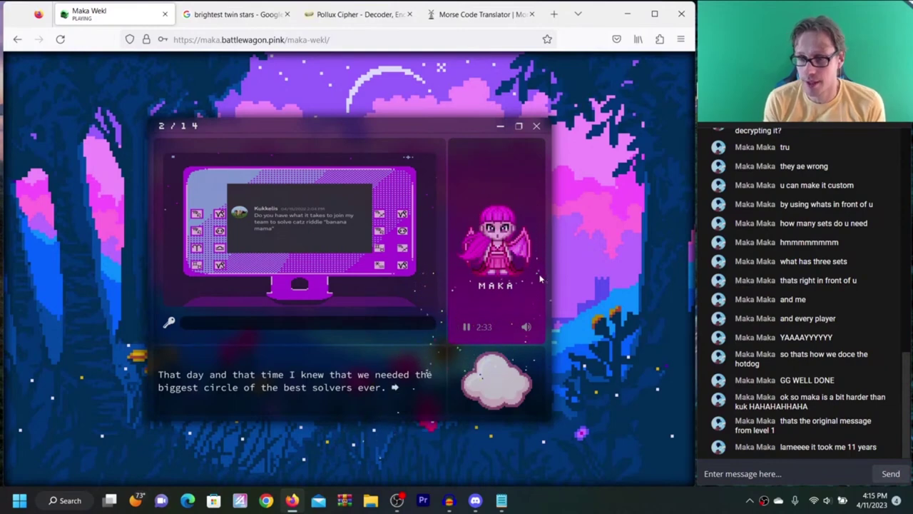
pyautogui.moveTo(528, 260)
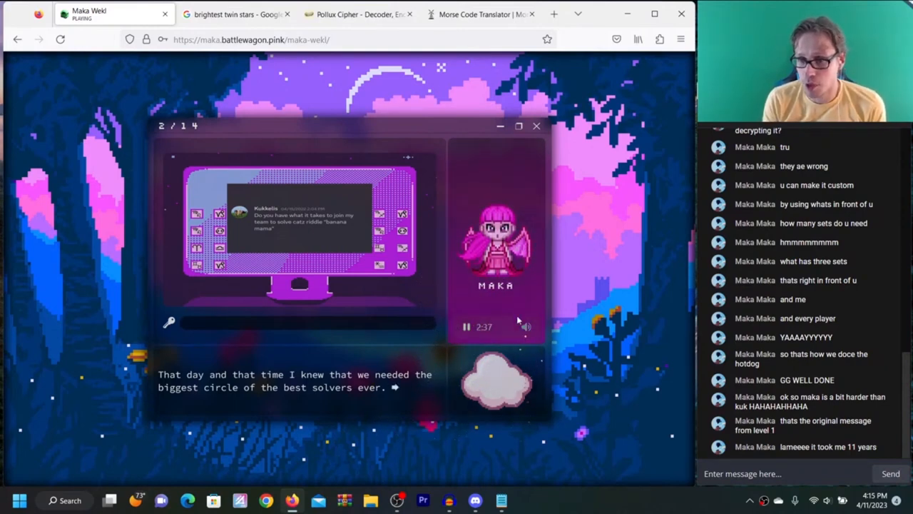
pyautogui.moveTo(514, 214)
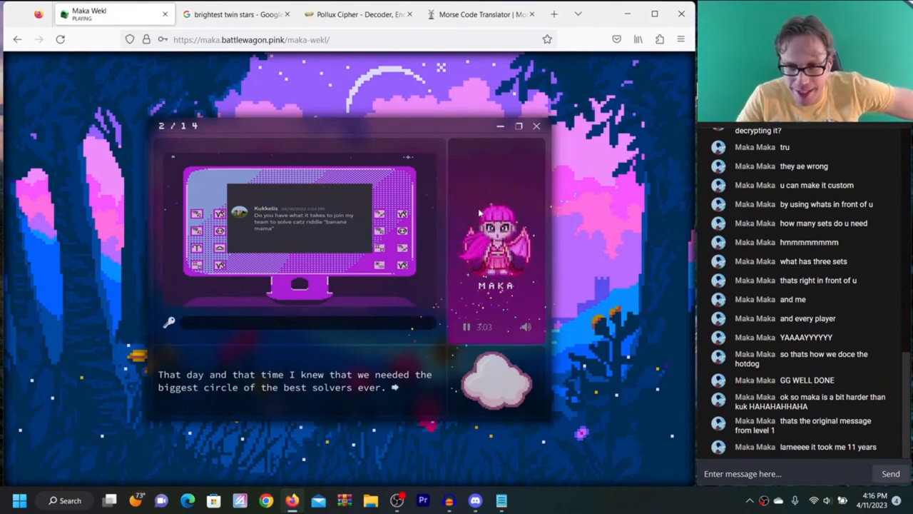
pyautogui.moveTo(491, 194)
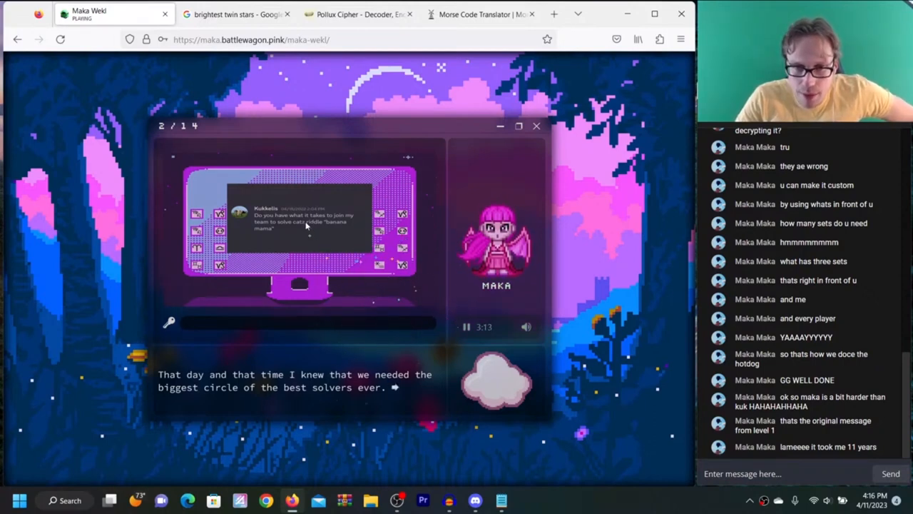
pyautogui.moveTo(200, 307)
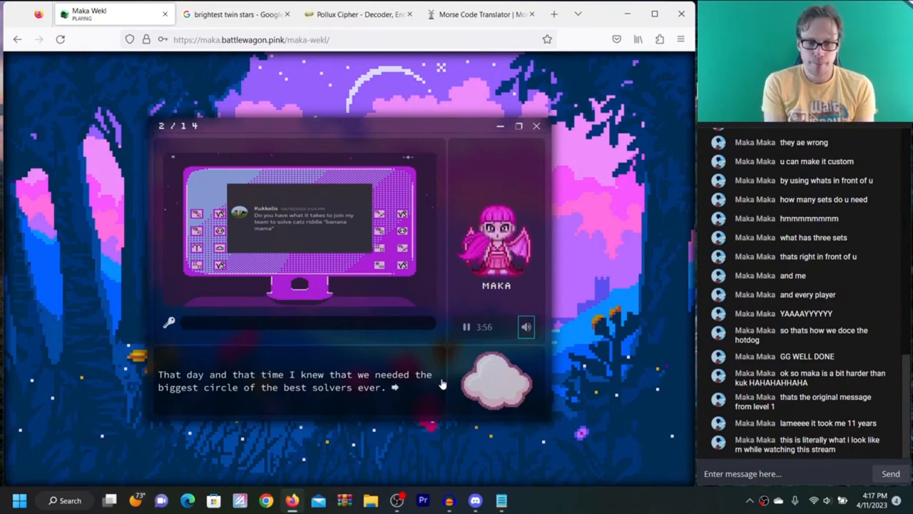
pyautogui.moveTo(364, 344)
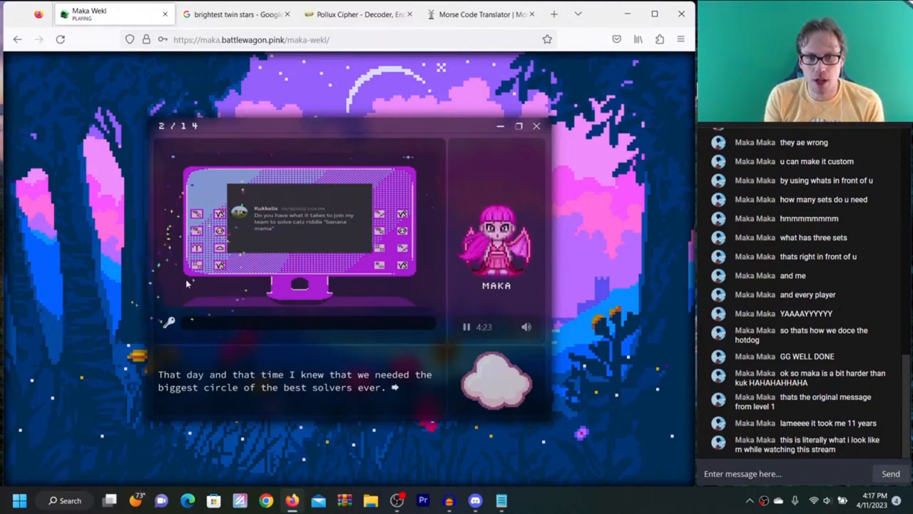
# Search Google for astrological signs, review the zodiac wheel image, and return to the Maka puzzle page
pyautogui.click(478, 14)
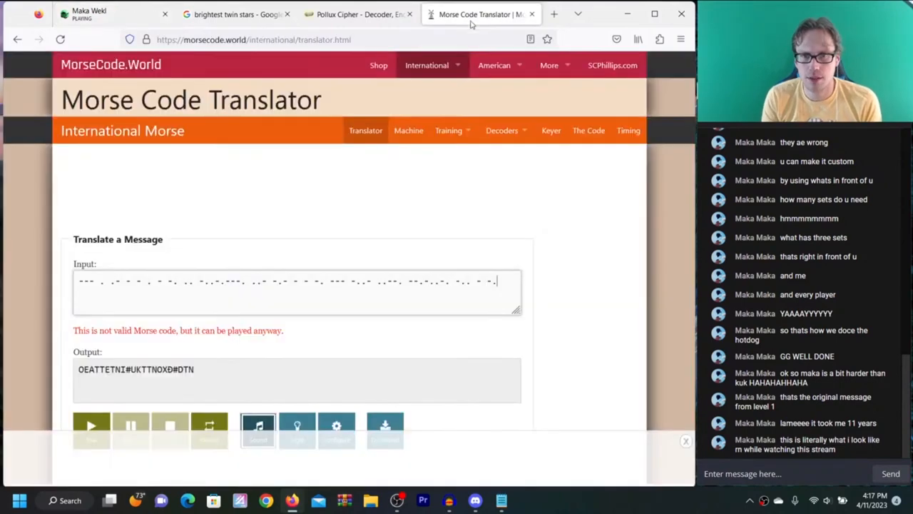
pyautogui.click(254, 40)
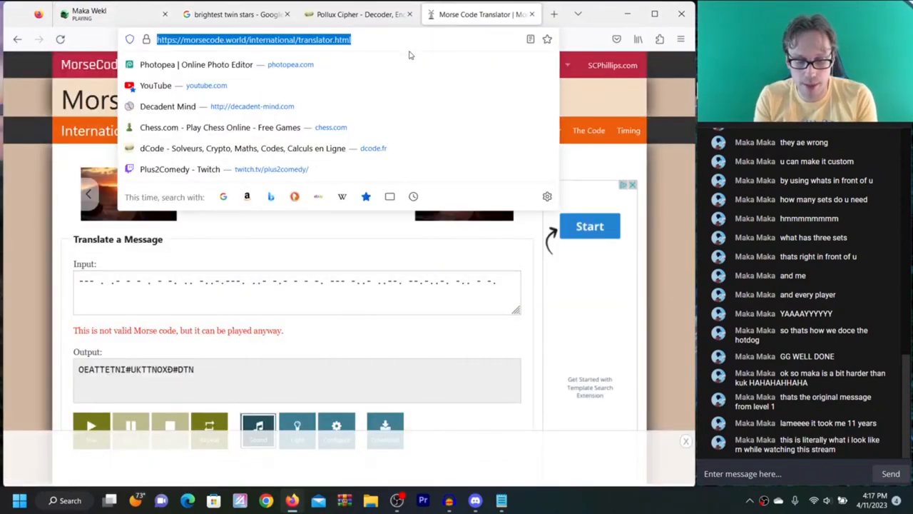
pyautogui.write('Astrological+signs')
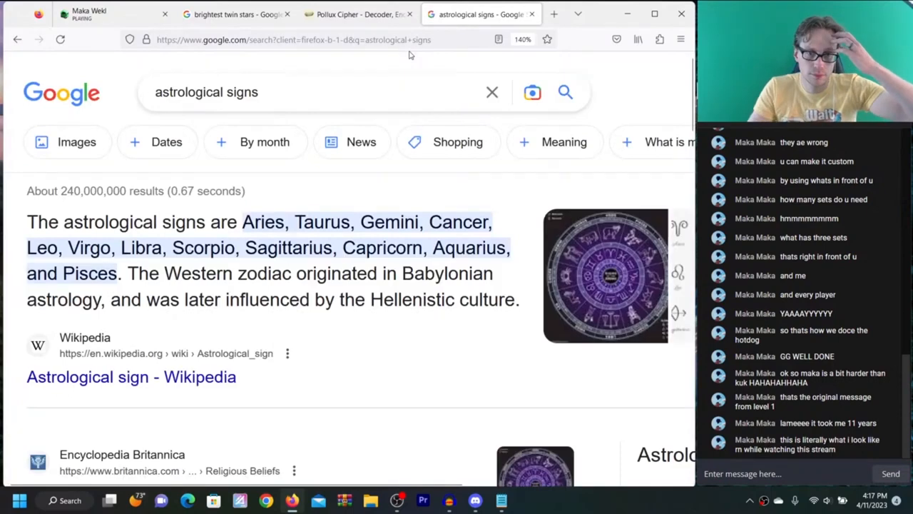
pyautogui.moveTo(628, 260)
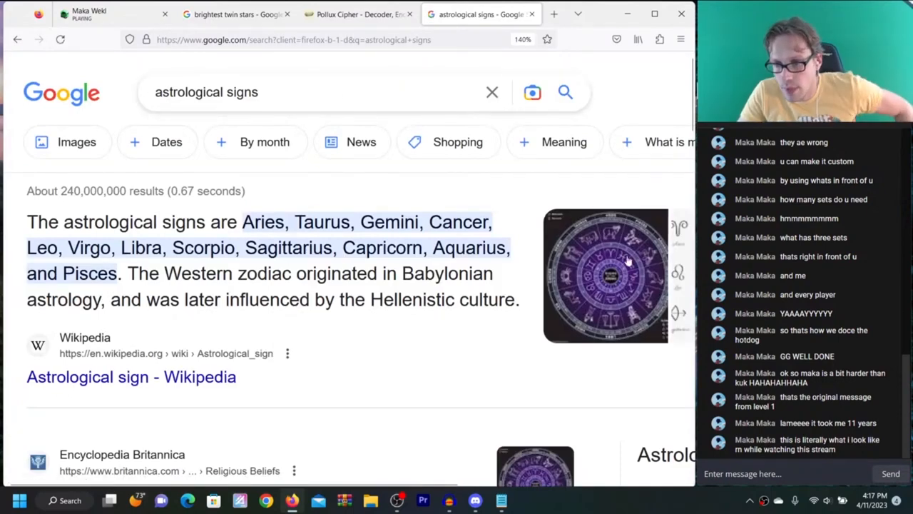
pyautogui.click(605, 274)
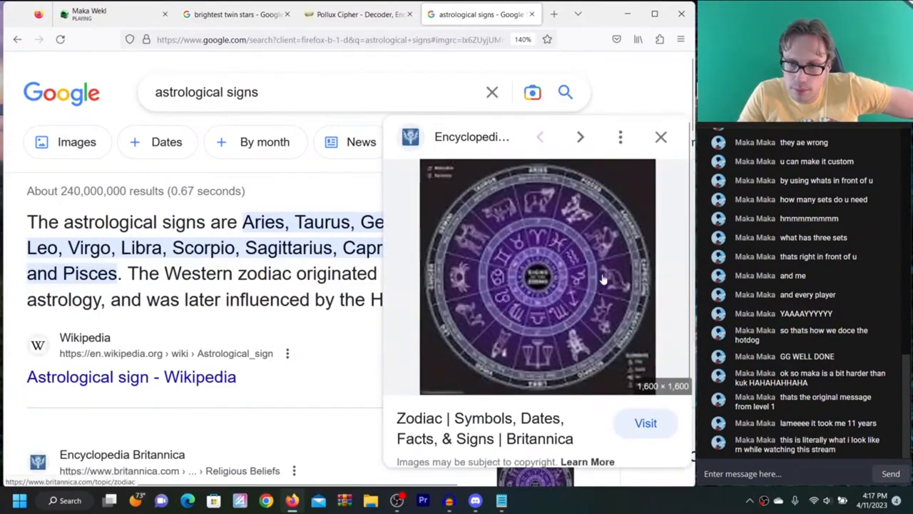
pyautogui.click(581, 137)
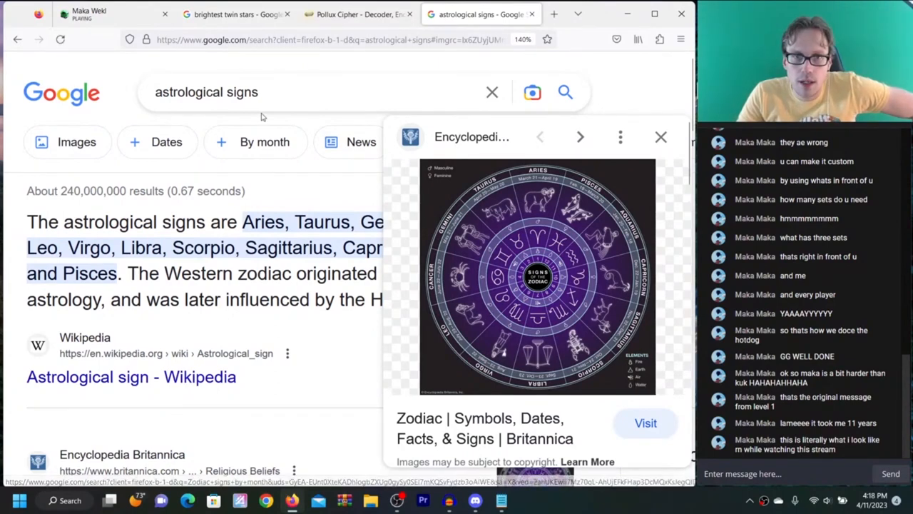
pyautogui.moveTo(235, 14)
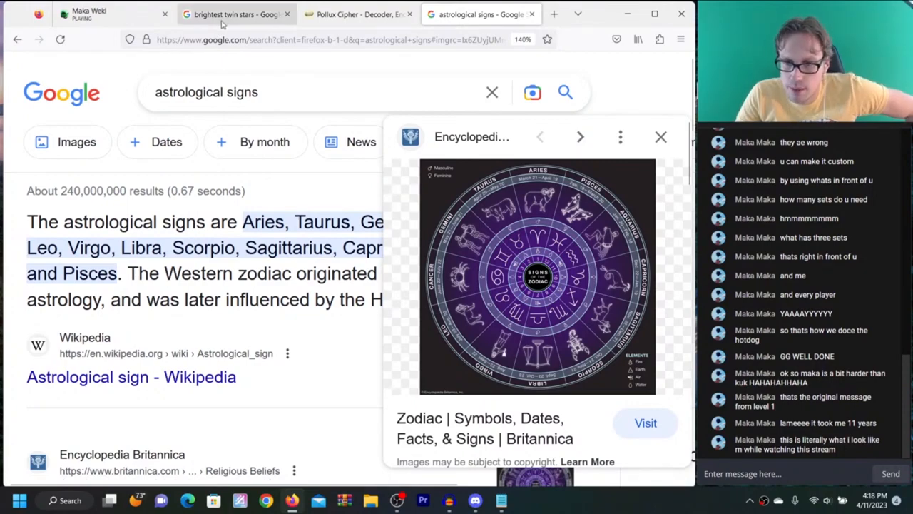
pyautogui.click(229, 14)
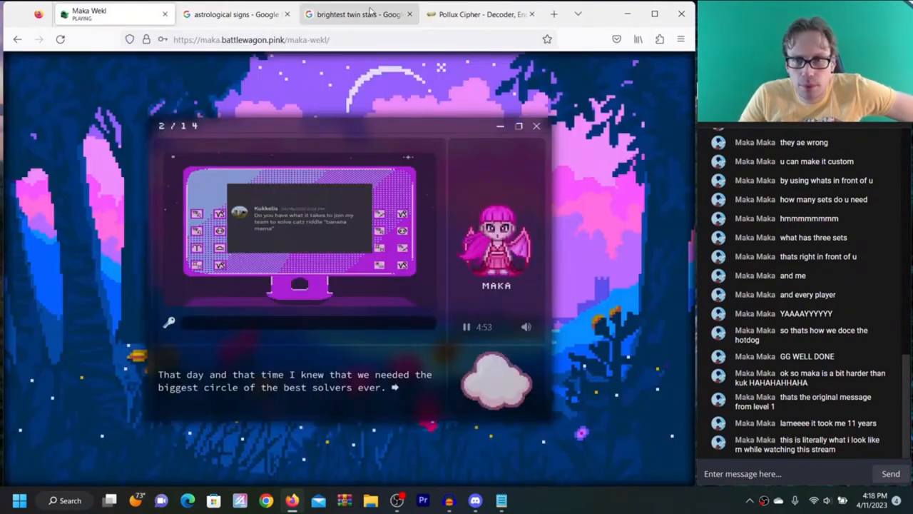
# Start a new Notepad note with the word Vergo and return to the astrological signs results
pyautogui.click(409, 14)
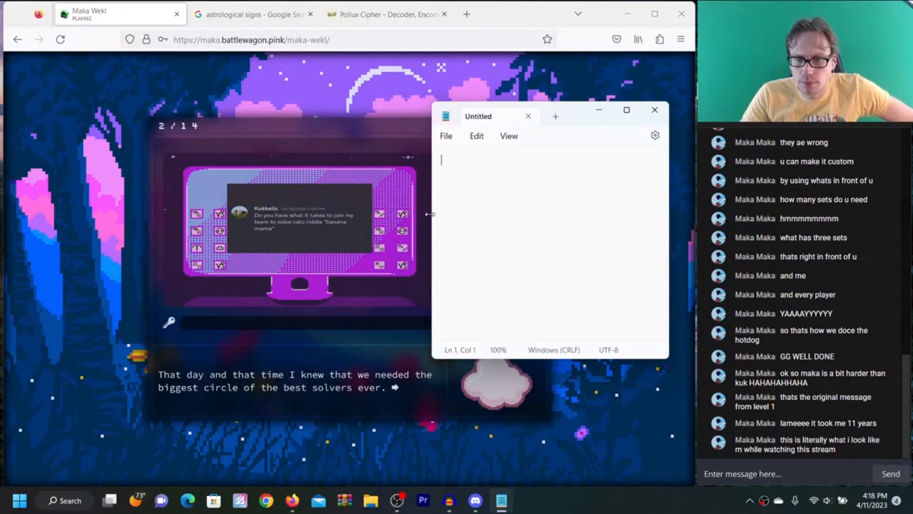
pyautogui.write('v')
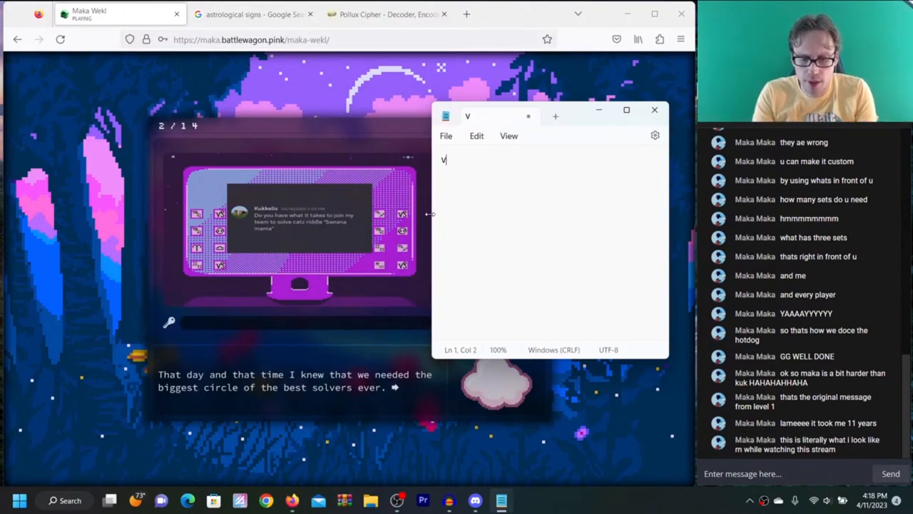
pyautogui.write('ergo')
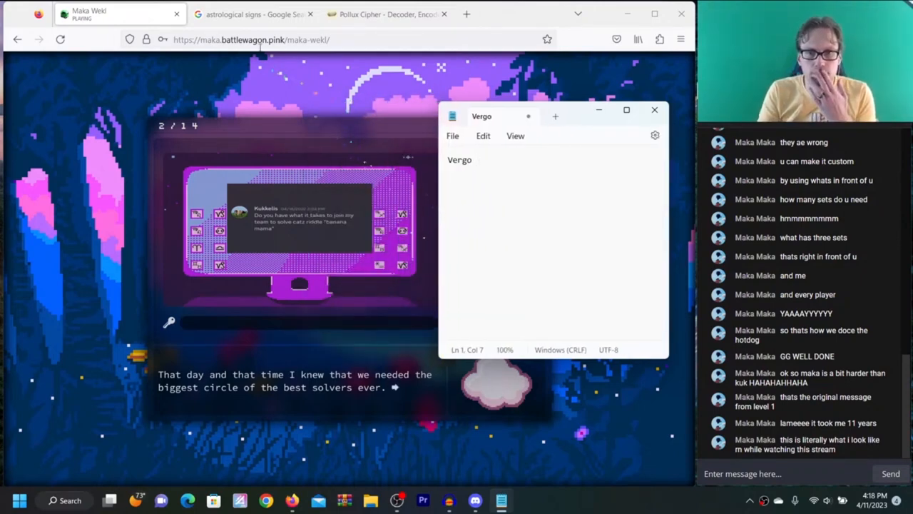
pyautogui.click(250, 15)
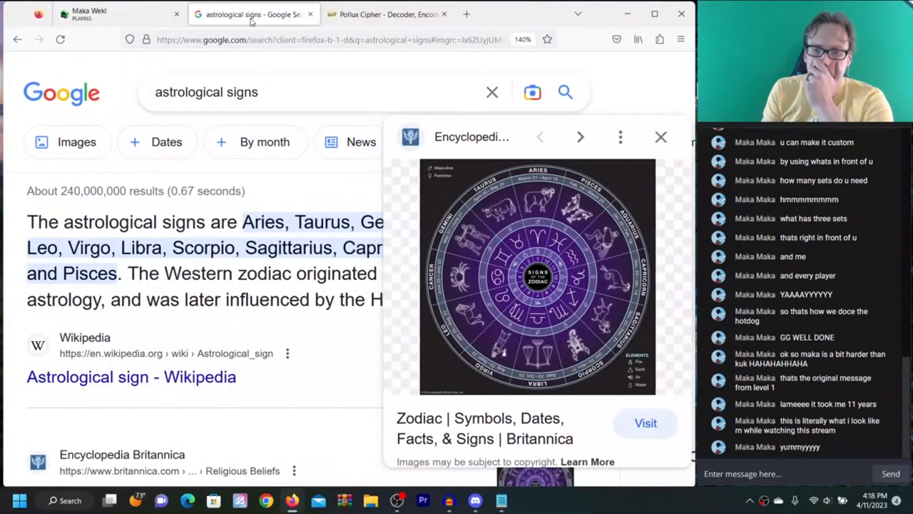
pyautogui.moveTo(556, 322)
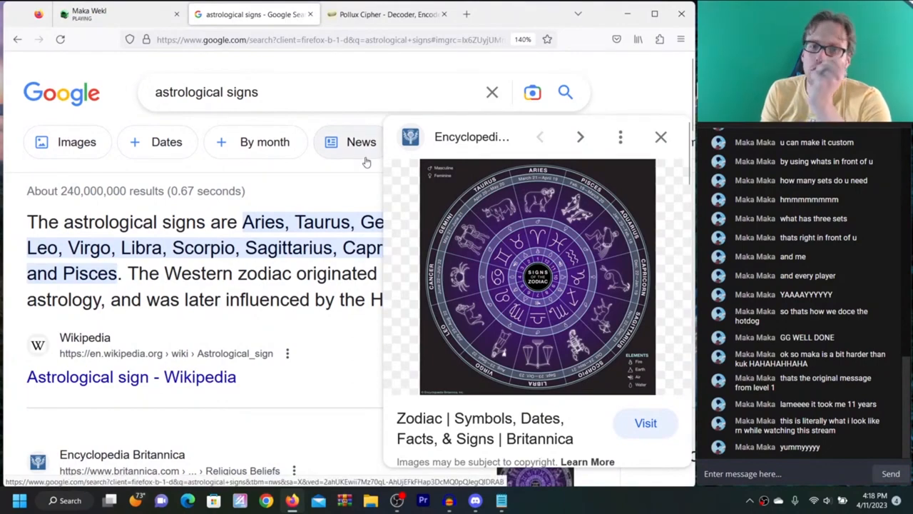
# Extend the note to Vergo/leo after checking the Pollux cipher and puzzle pages, then return to the zodiac results
pyautogui.click(385, 14)
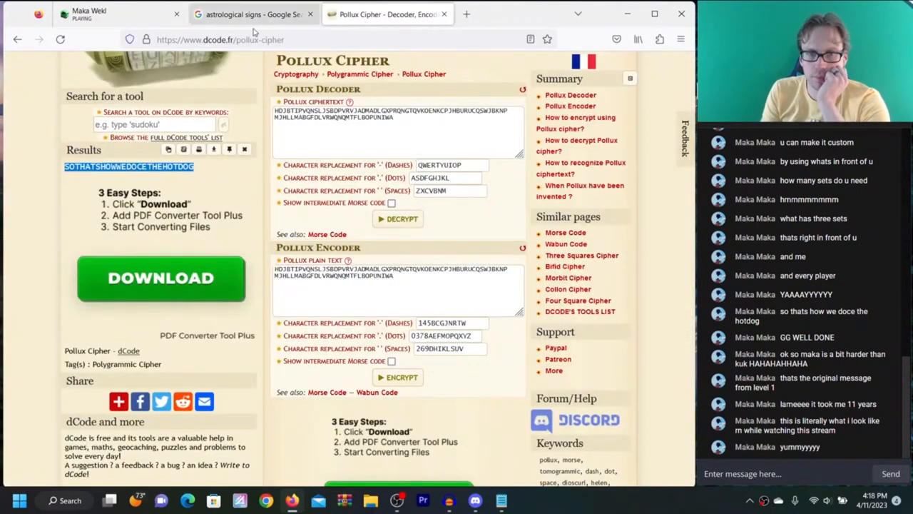
pyautogui.click(107, 14)
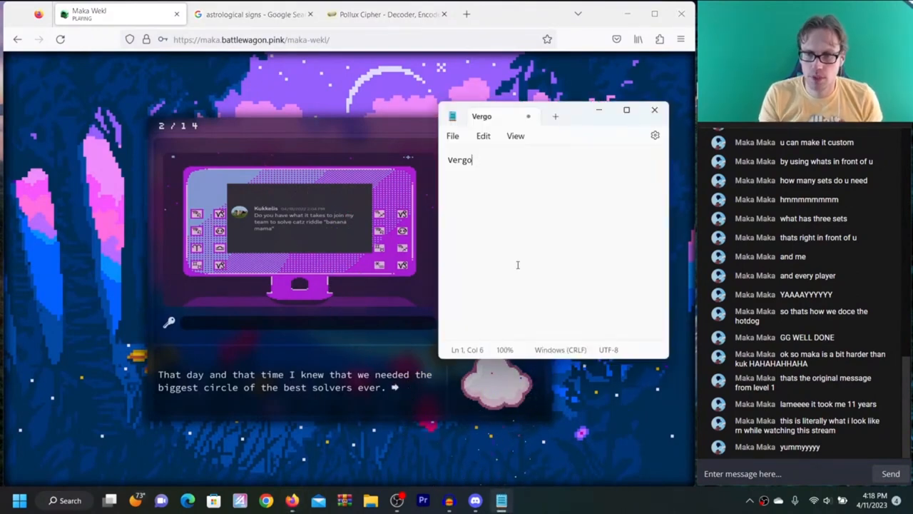
pyautogui.write('/1')
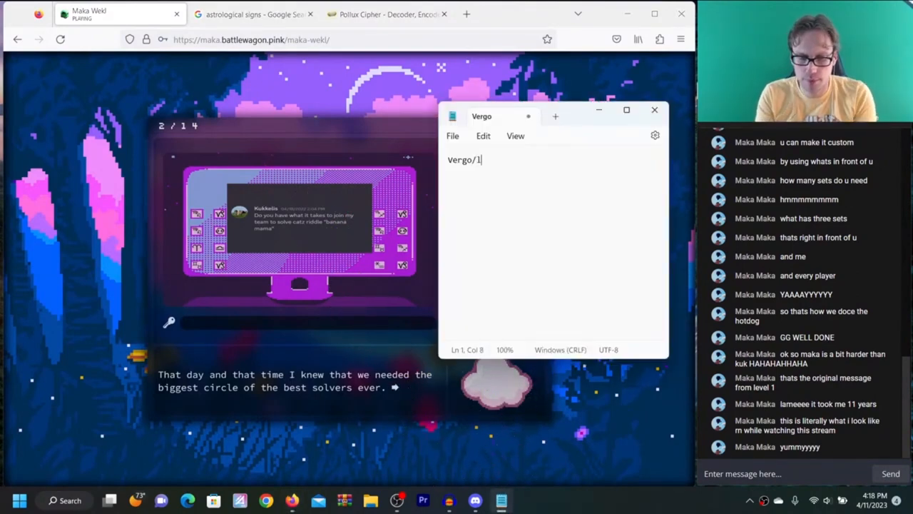
pyautogui.write('eo')
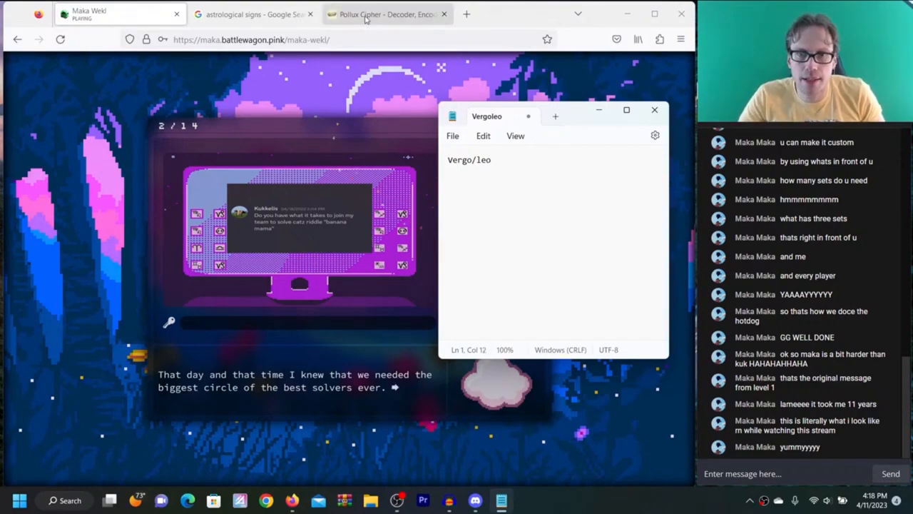
pyautogui.click(250, 14)
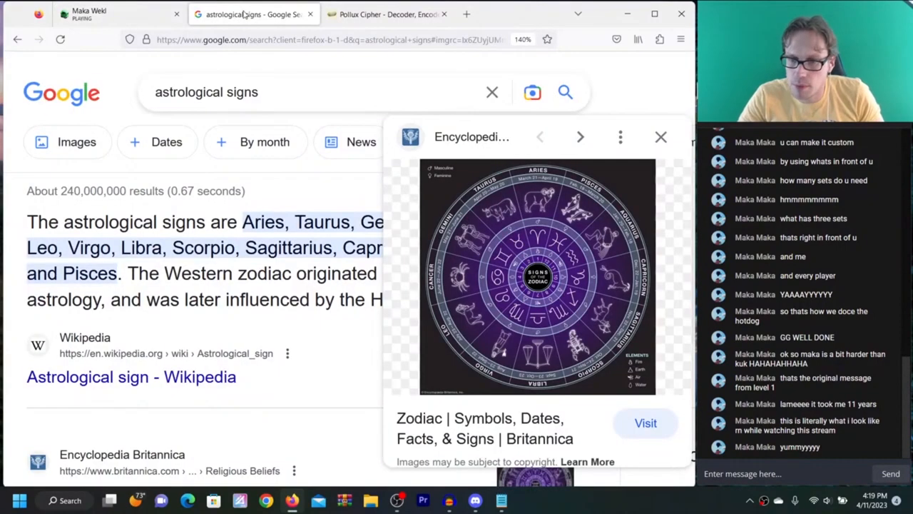
pyautogui.moveTo(254, 15)
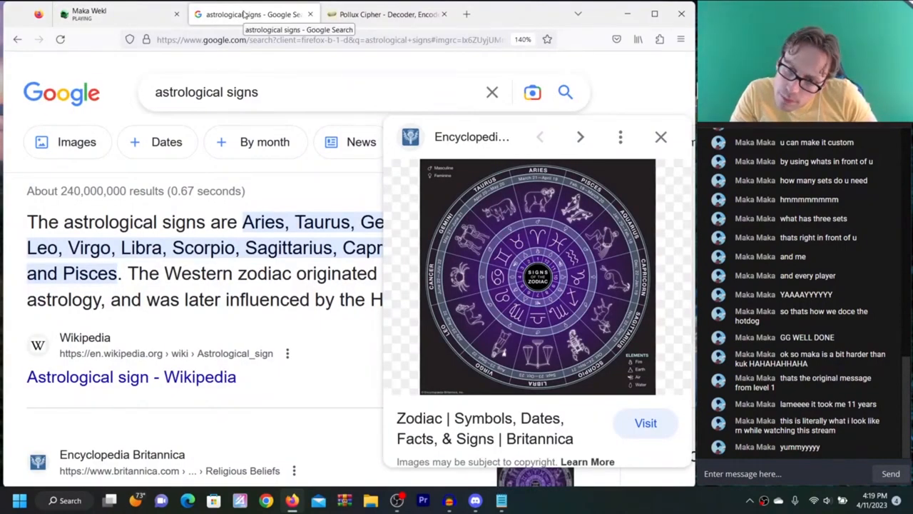
pyautogui.moveTo(556, 317)
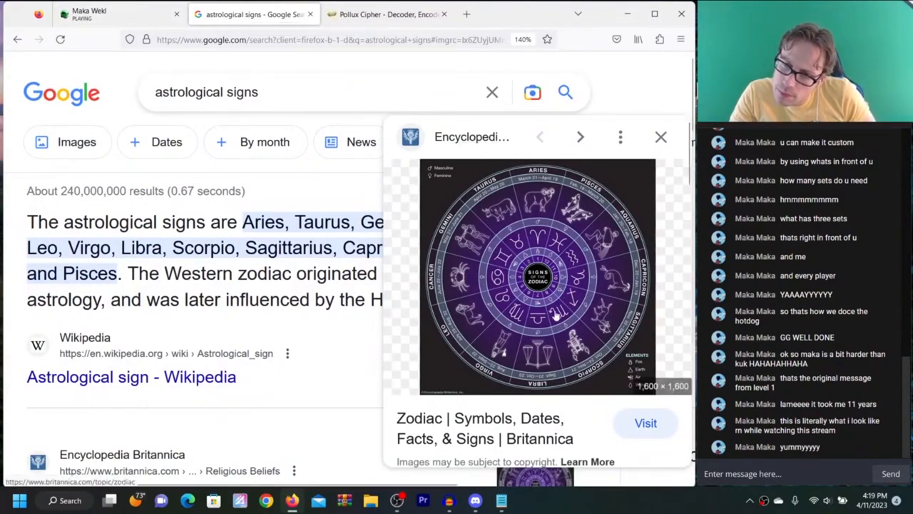
pyautogui.moveTo(521, 257)
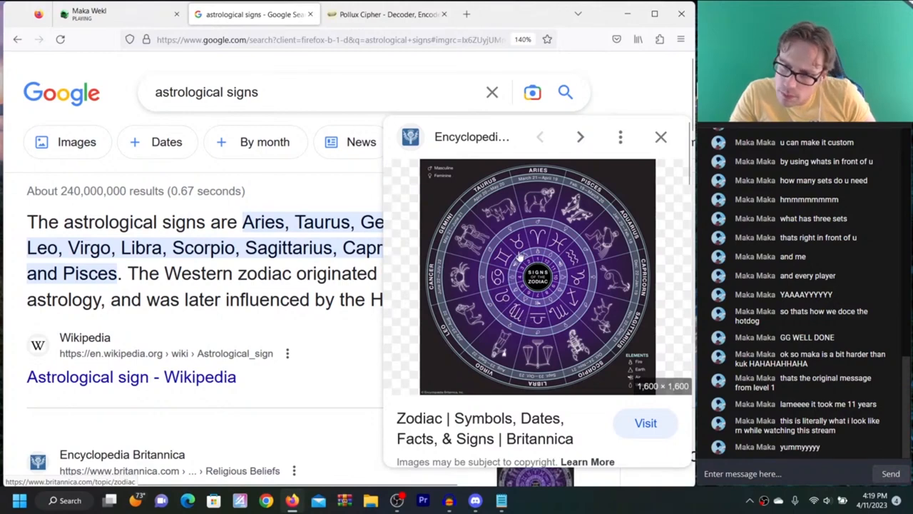
pyautogui.moveTo(563, 298)
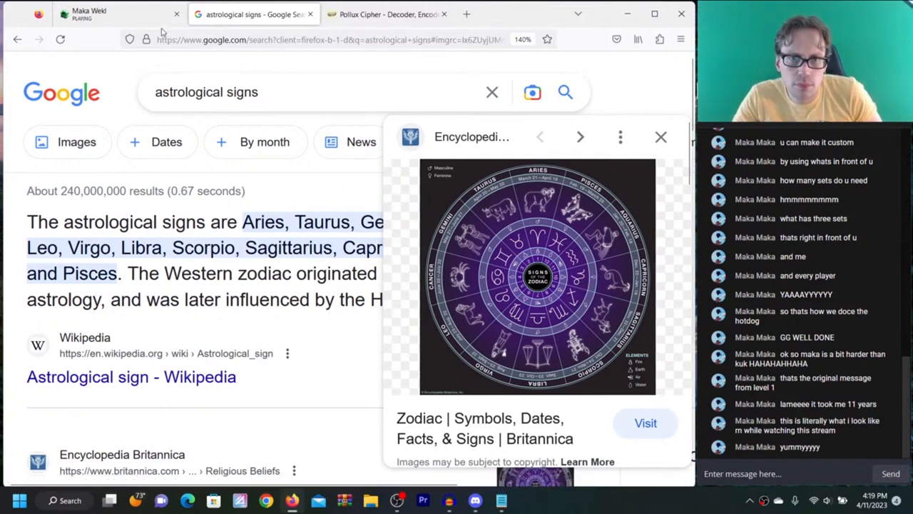
# Check the Maka puzzle page and return to the astrological signs results with the Vergo/leo note over them
pyautogui.click(108, 14)
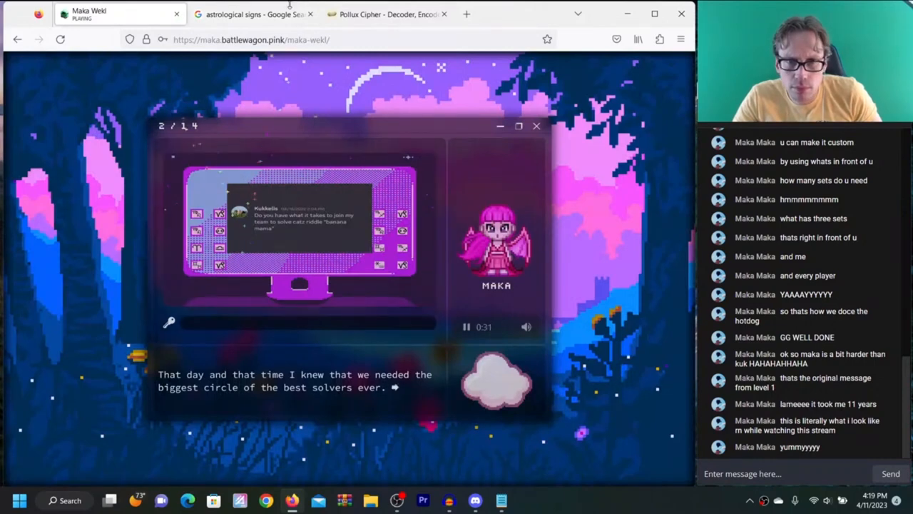
pyautogui.click(250, 14)
pyautogui.write('Vergo/leo')
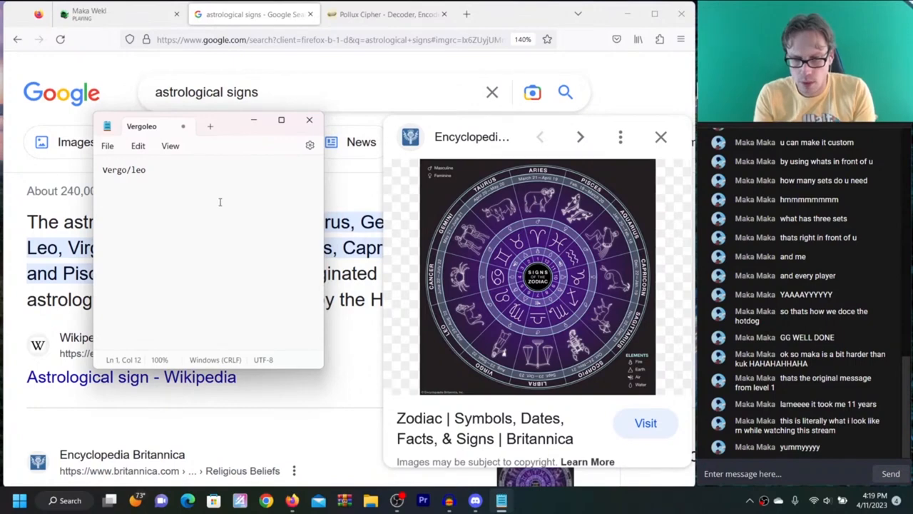
# Add the second sign caoricorn after Vergo/leo on the same line of the note
pyautogui.write('cao')
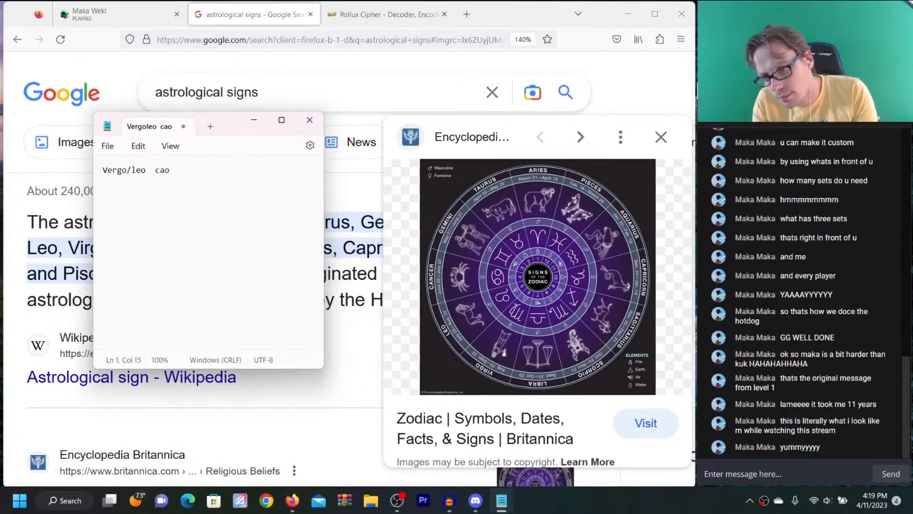
pyautogui.write('ricorn')
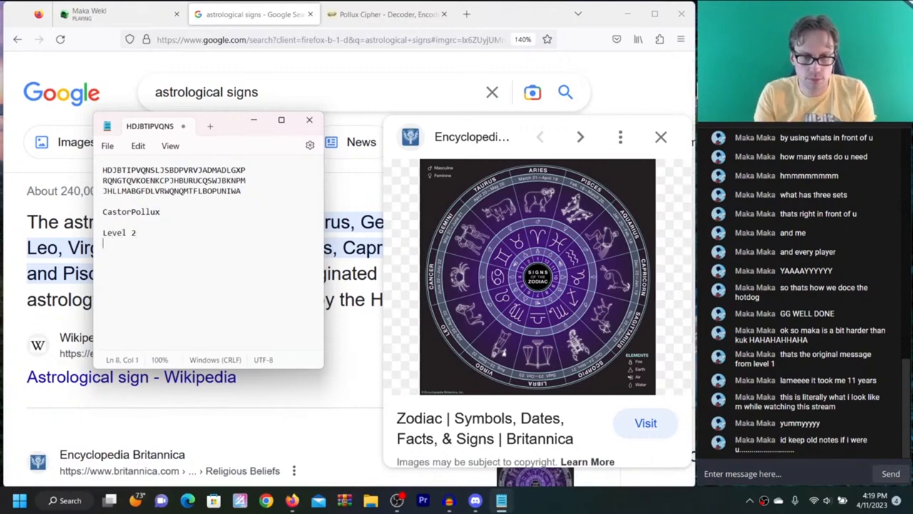
# Paste 'Vergo/leo caoricorn' under Level 2 and save the note to the Desktop as maka's trial
pyautogui.write('Vergo/leo  caoricorn')
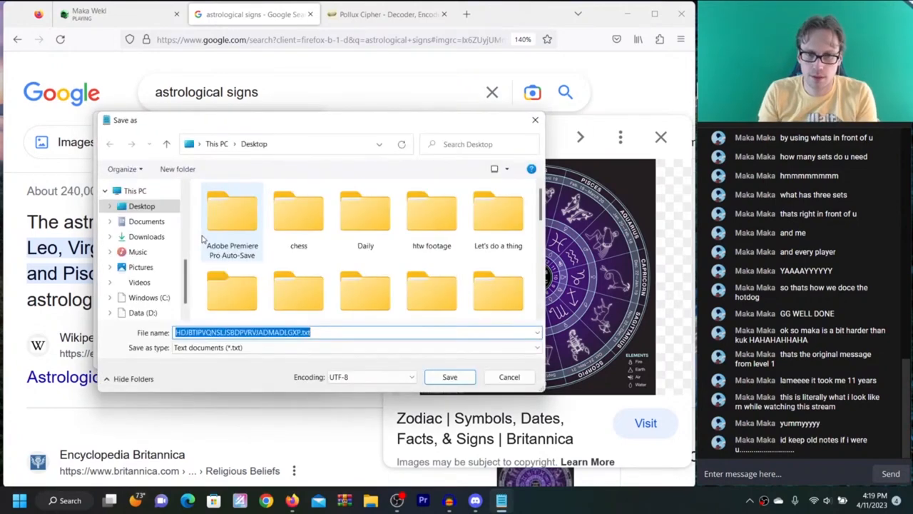
pyautogui.write('maka')
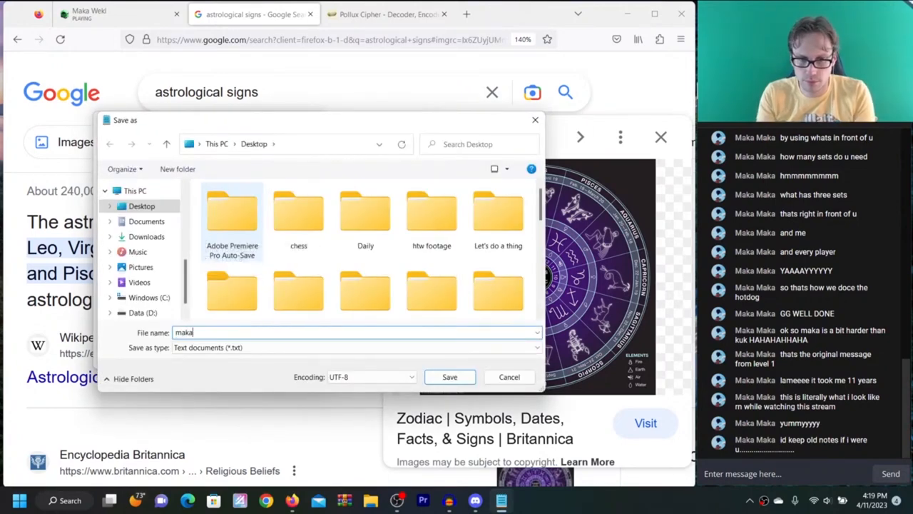
pyautogui.write("'s tri")
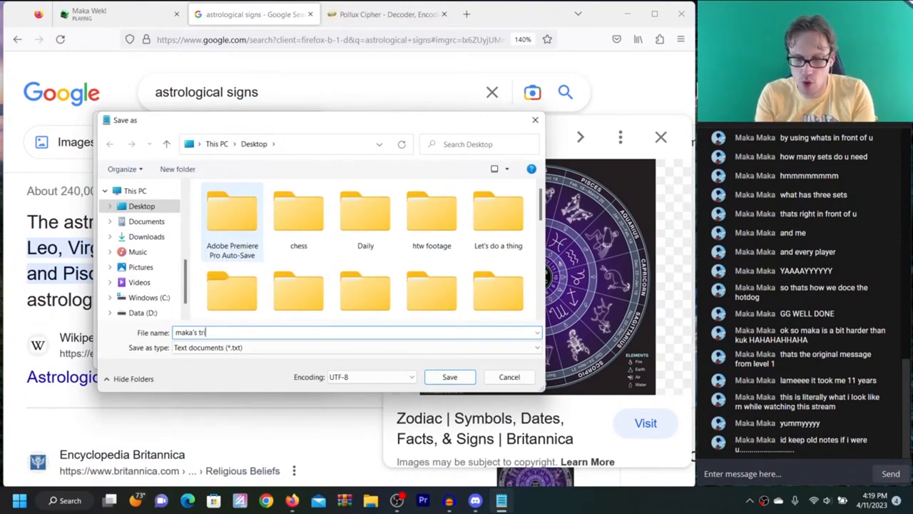
pyautogui.write('al')
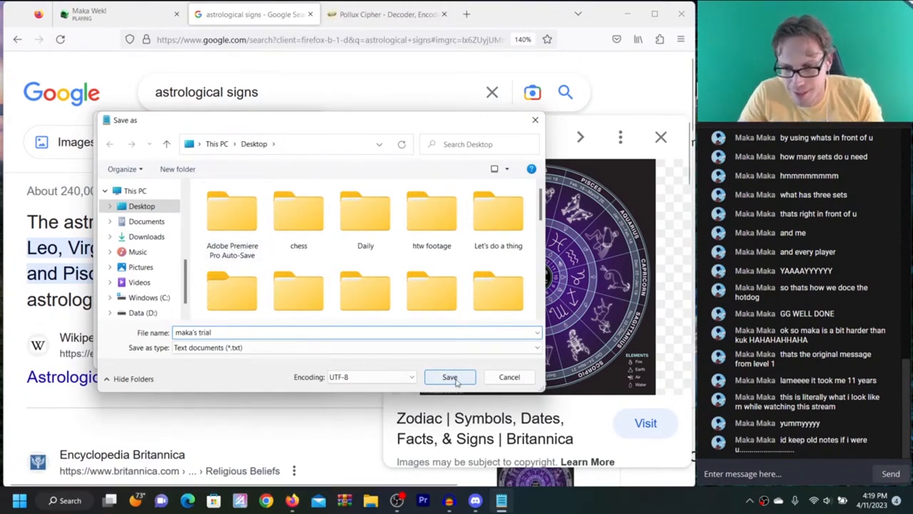
pyautogui.click(449, 377)
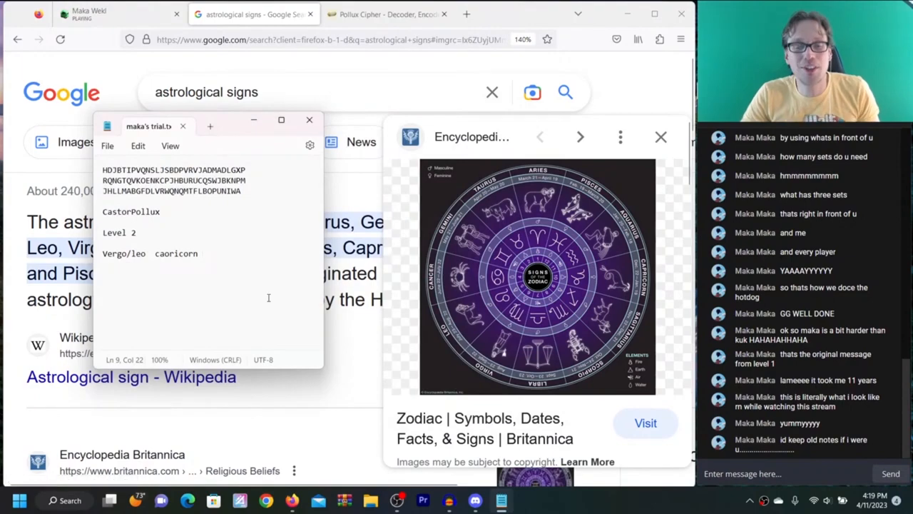
# Compare the puzzle scene with the astrological signs list, then bring the maka's trial note forward
pyautogui.click(89, 14)
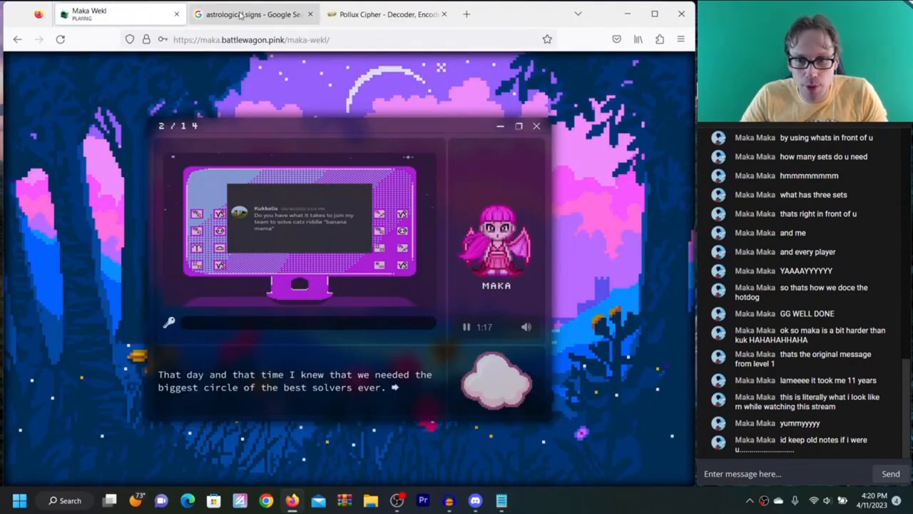
pyautogui.click(250, 14)
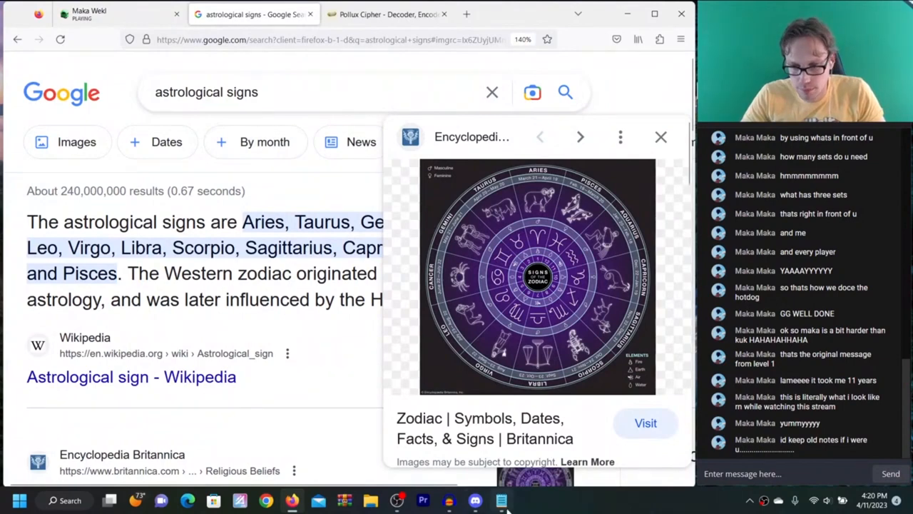
pyautogui.click(88, 14)
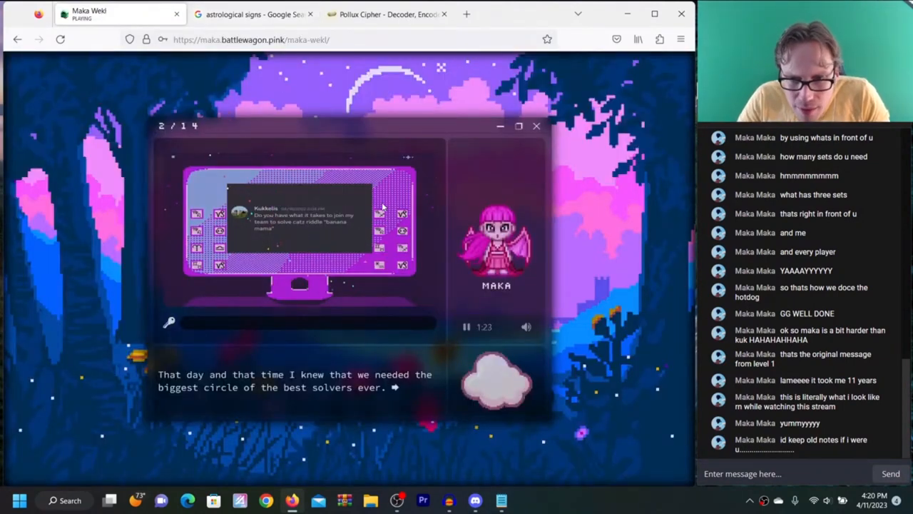
pyautogui.click(254, 14)
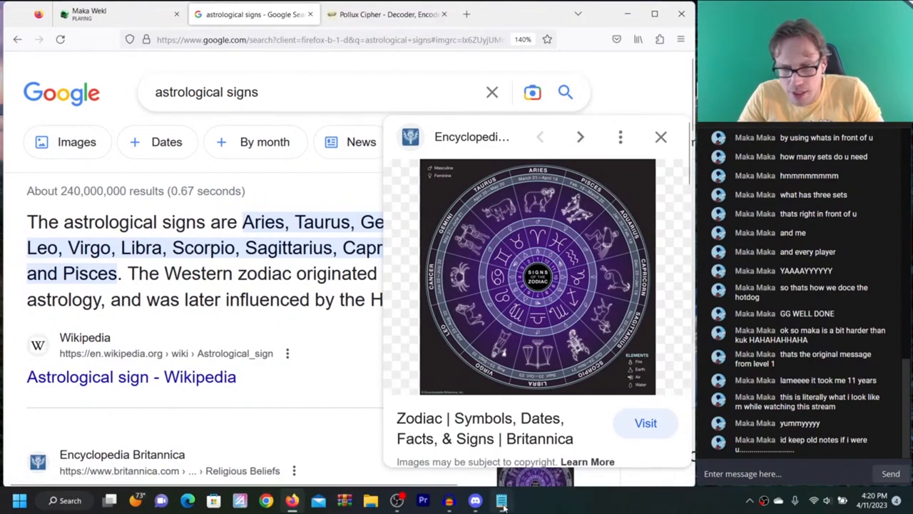
pyautogui.click(502, 499)
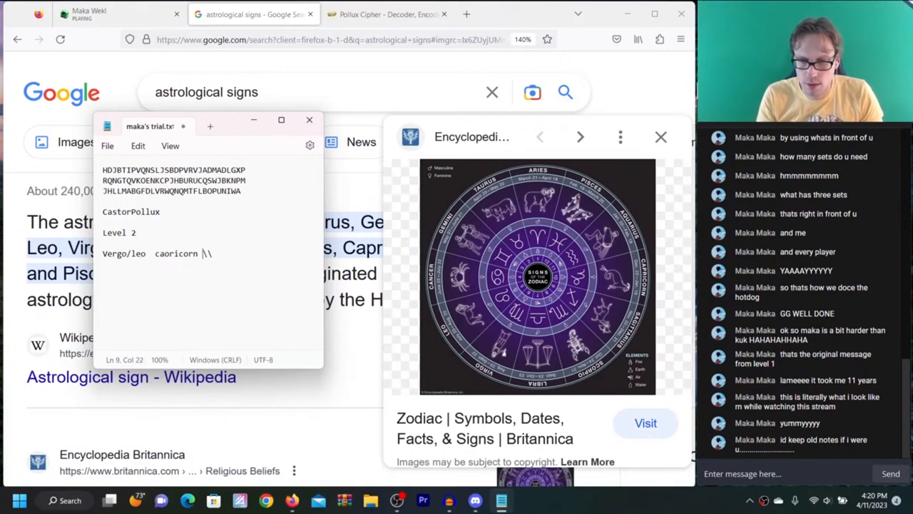
# Remove the stray characters and continue the Level 2 row with '|| vergo/sagittarus'
pyautogui.press('Backspace')
pyautogui.write('||')
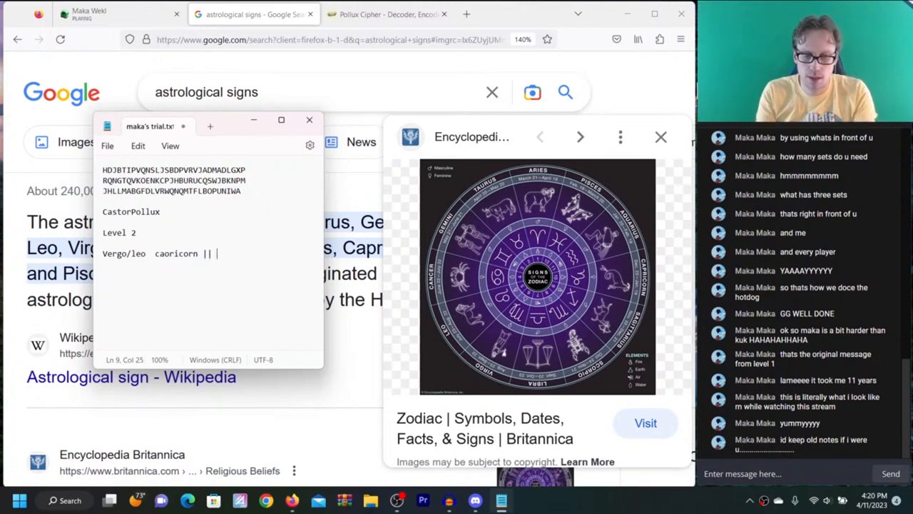
pyautogui.write('vergo')
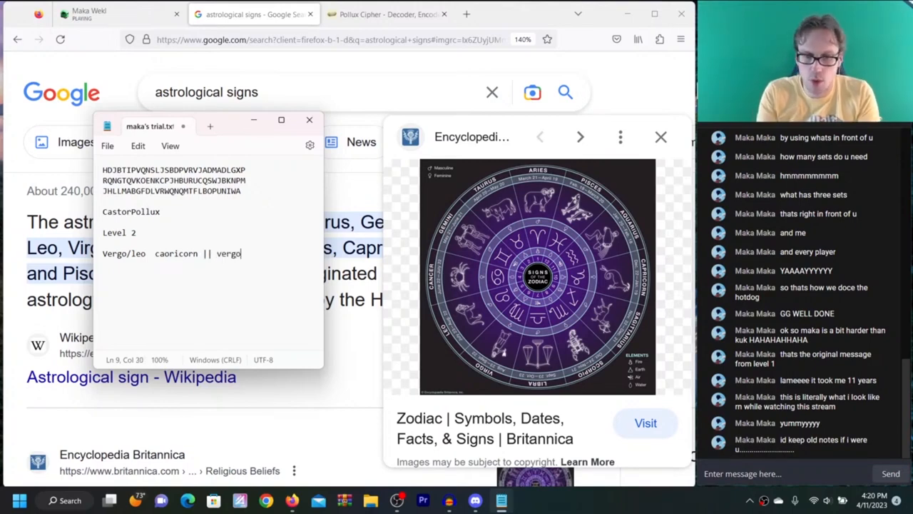
pyautogui.write('/')
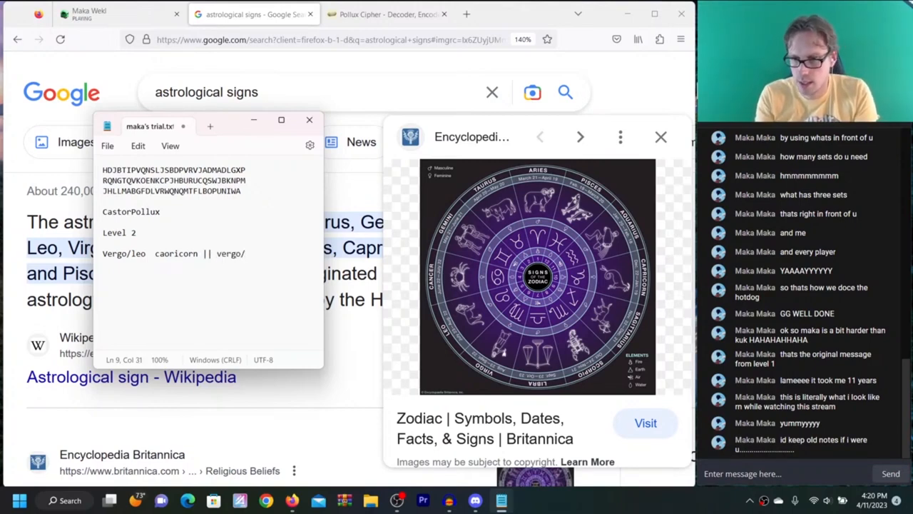
pyautogui.write('s')
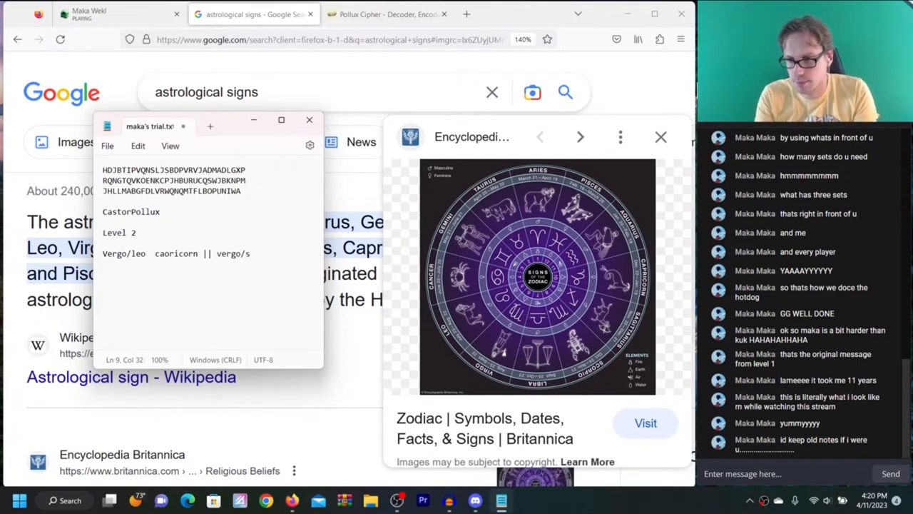
pyautogui.write('ag')
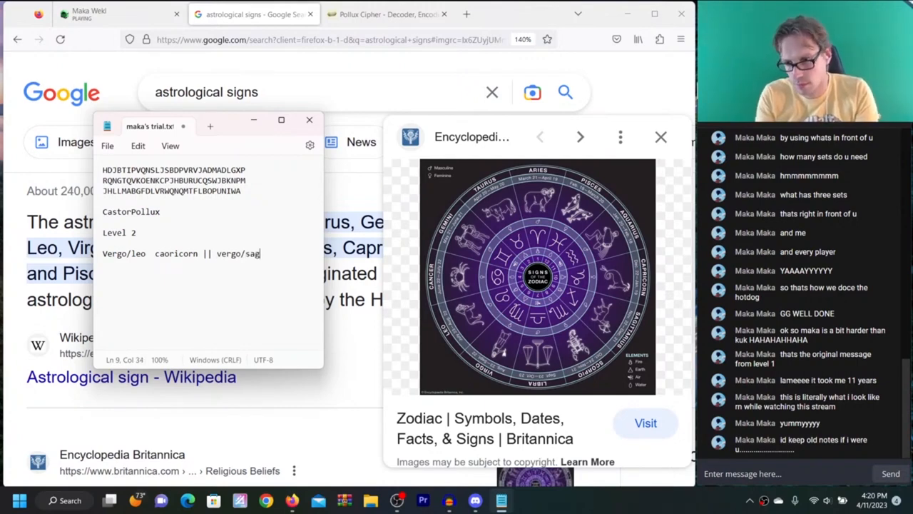
pyautogui.write('i')
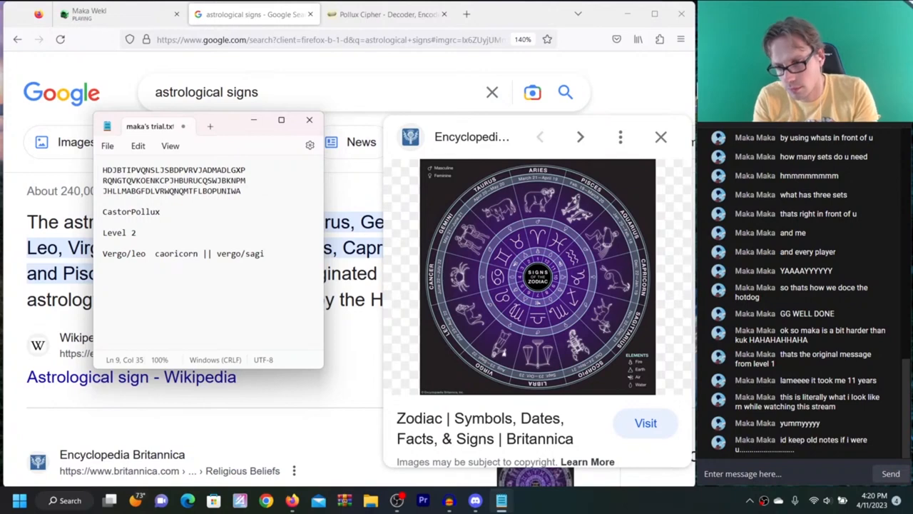
pyautogui.write('tta')
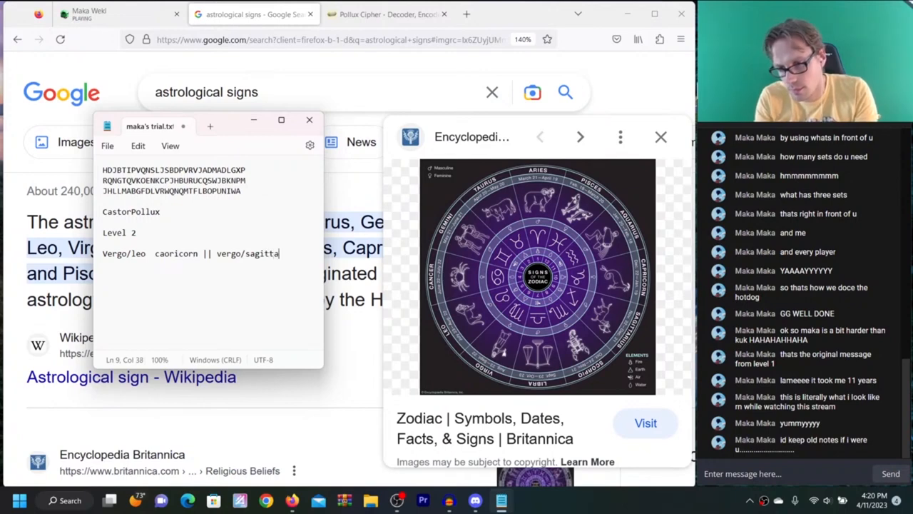
pyautogui.write('rus')
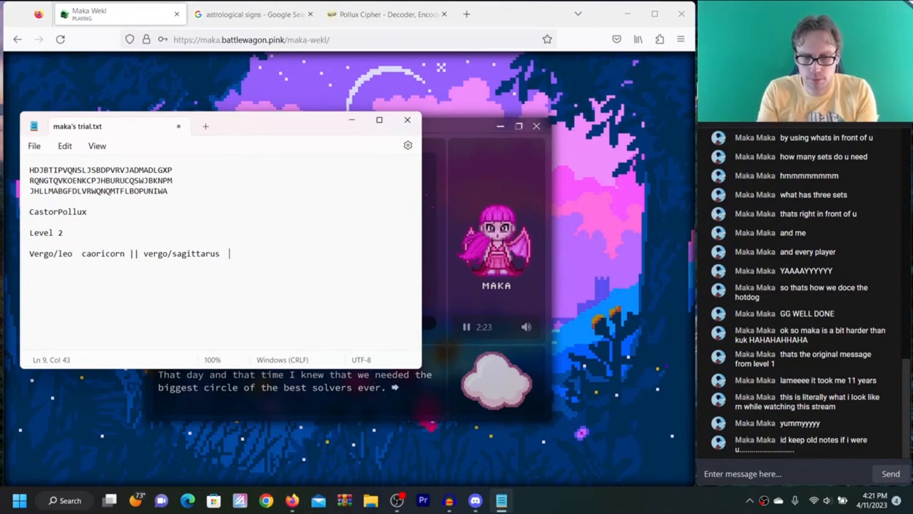
# End the first row with capricon and start a second Level 2 row with Vergo/leo after checking the puzzle
pyautogui.write('cape')
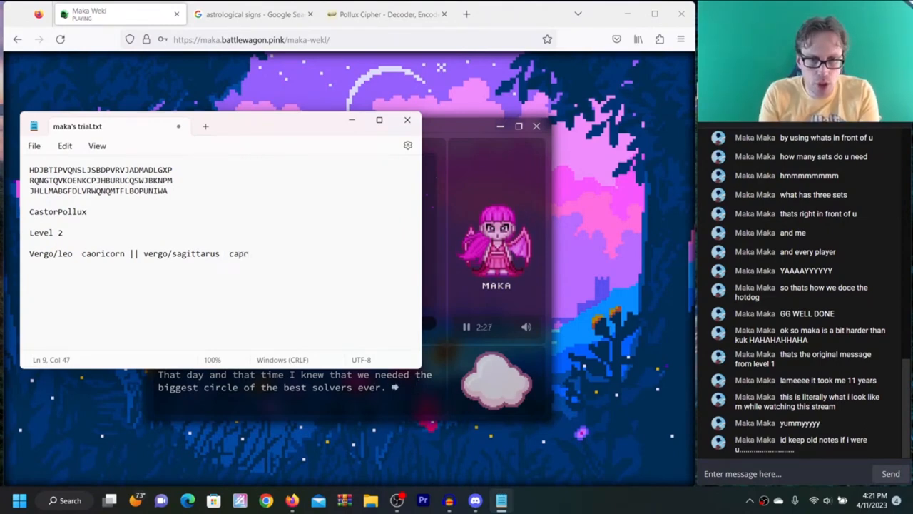
pyautogui.write('icon')
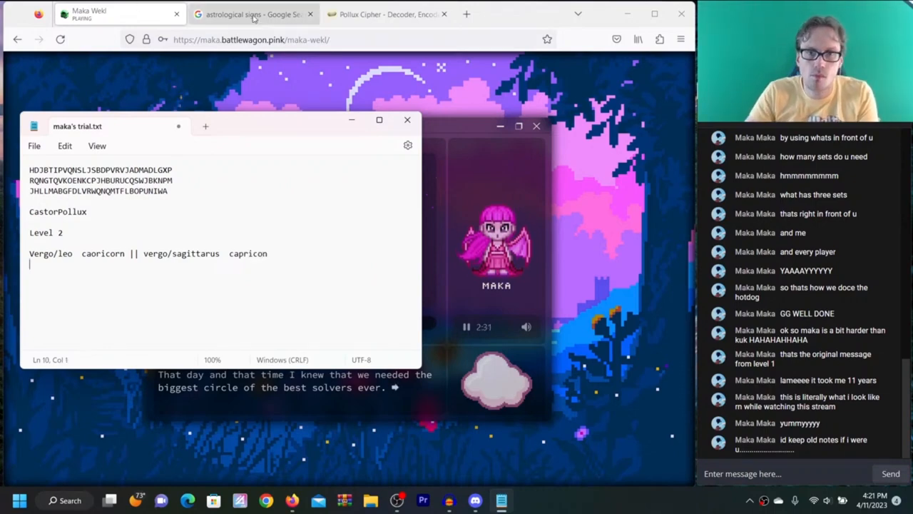
pyautogui.click(409, 120)
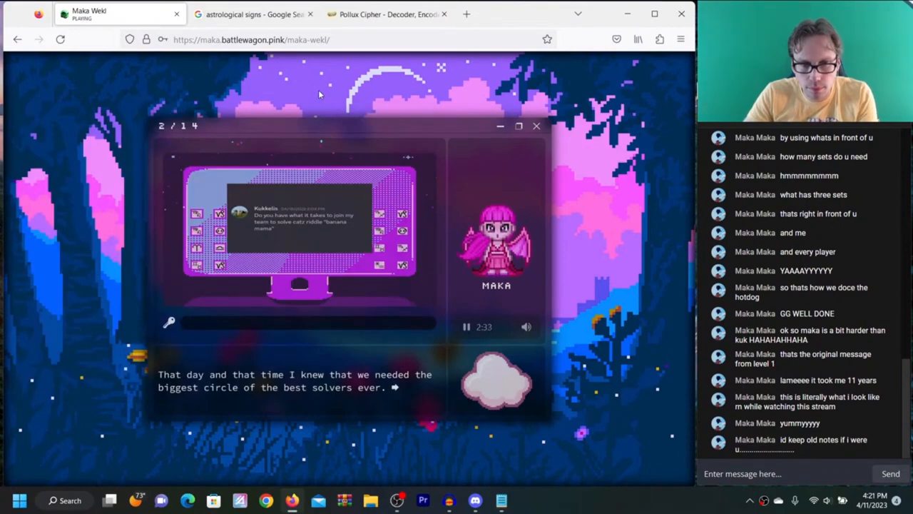
pyautogui.click(502, 500)
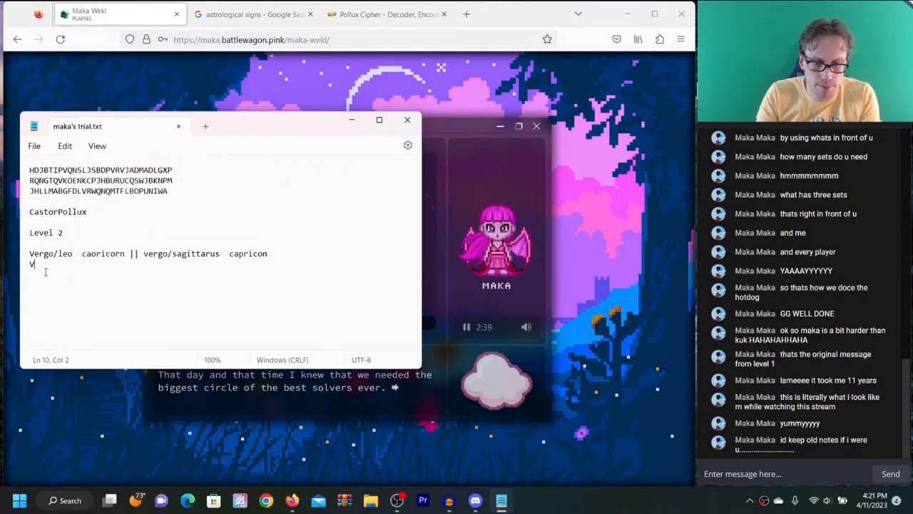
pyautogui.write('ergo')
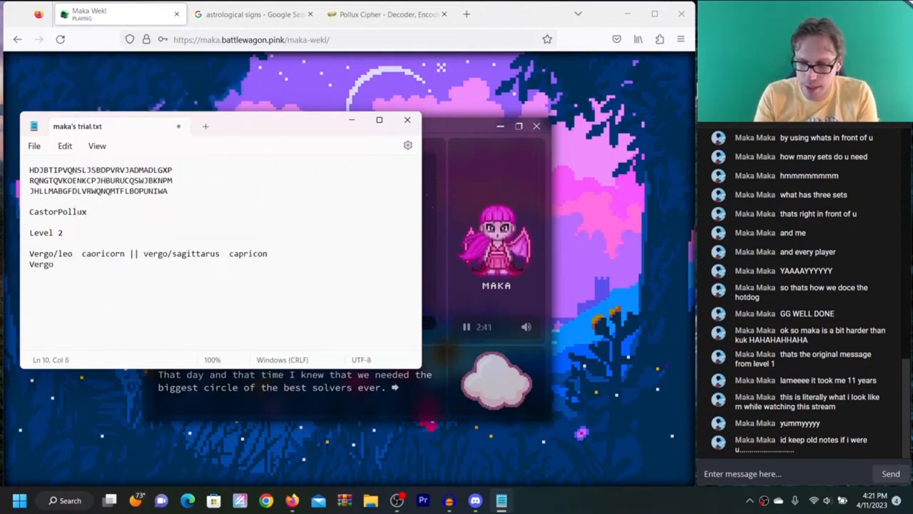
pyautogui.write('/leo')
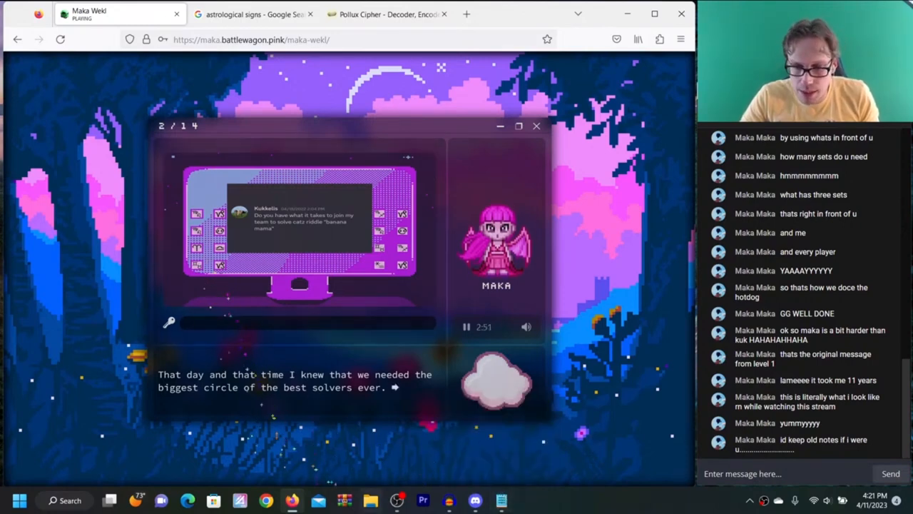
# Check the astrological signs list, return to the puzzle, and bring the notes file forward
pyautogui.click(250, 14)
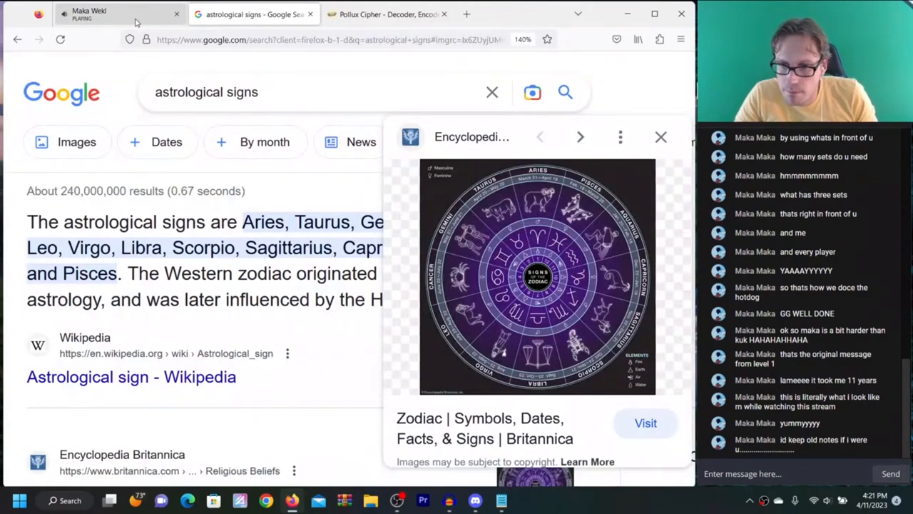
pyautogui.click(100, 13)
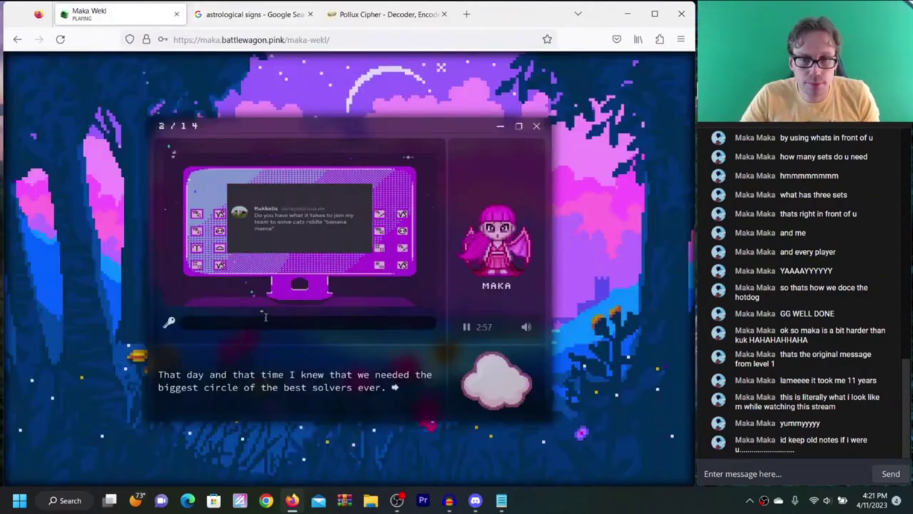
pyautogui.click(502, 500)
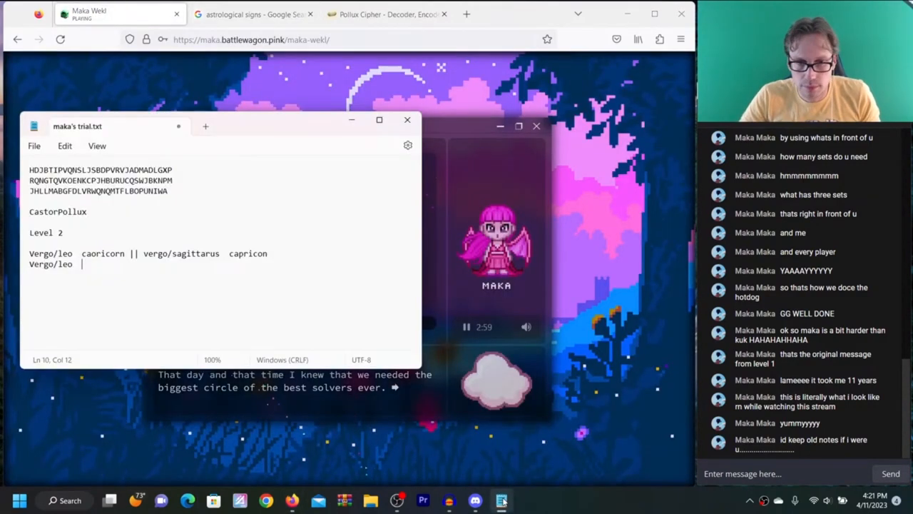
# Complete row two as 'Vergo/leo cancer || vergo/leo cancer' in the notes
pyautogui.write('ca')
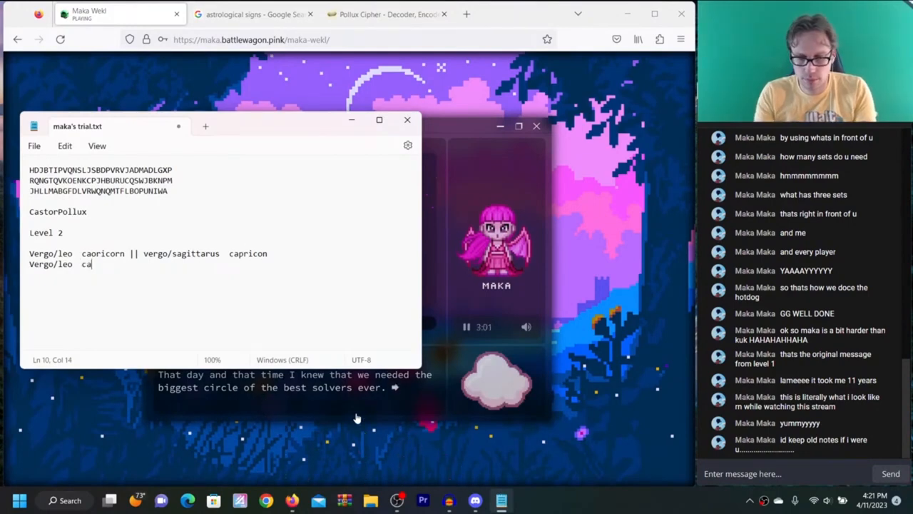
pyautogui.write('ncer')
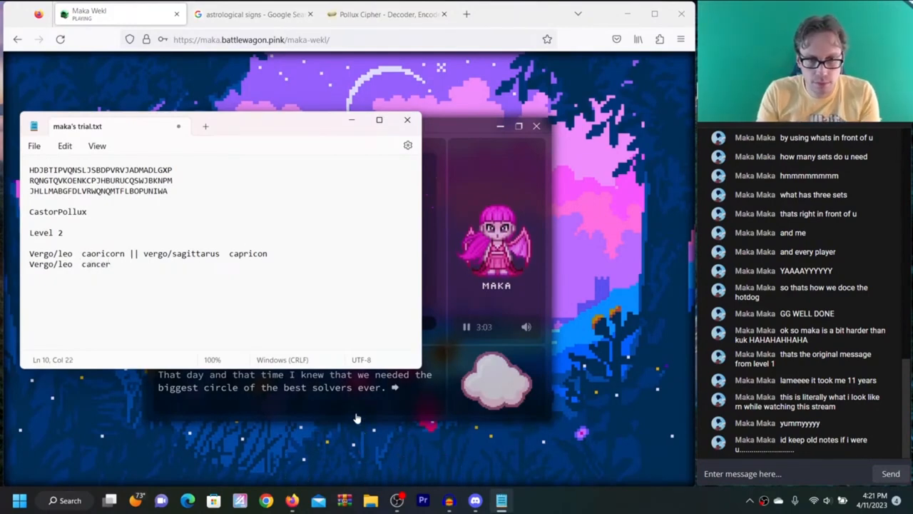
pyautogui.write('||')
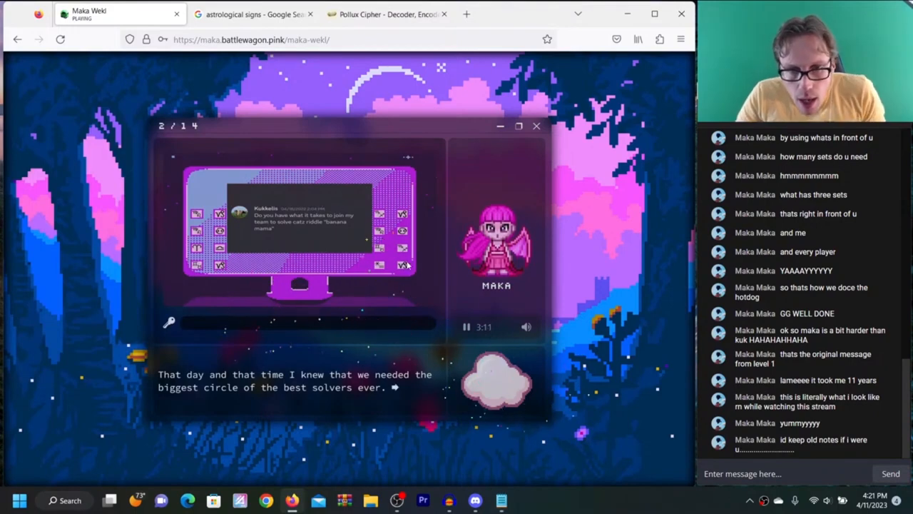
pyautogui.click(503, 500)
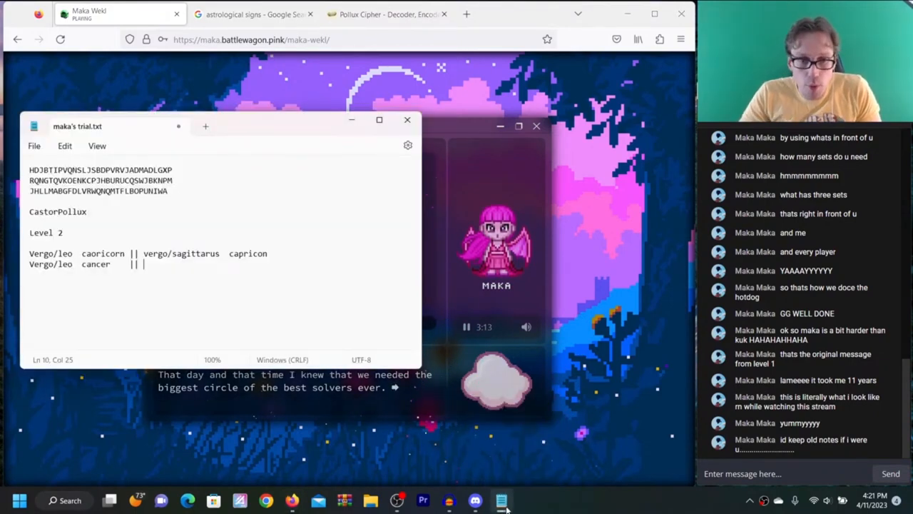
pyautogui.write('ve')
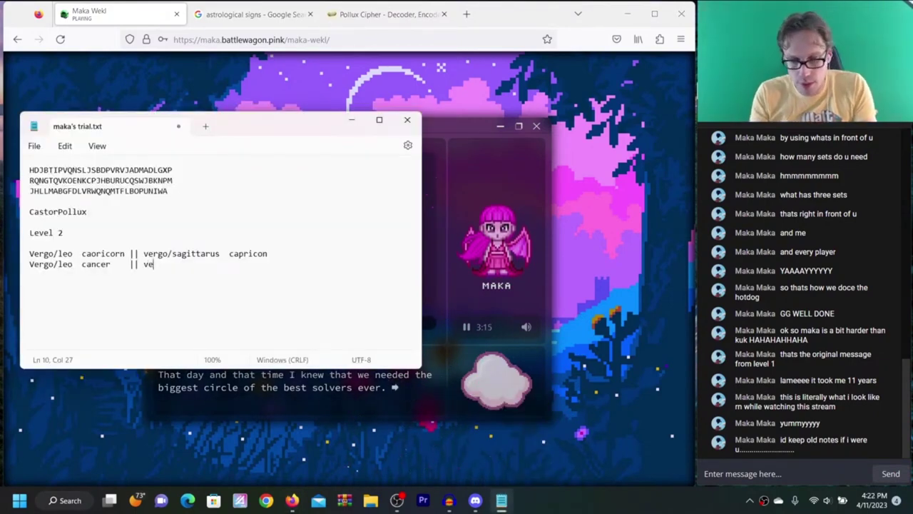
pyautogui.write('rgo/le')
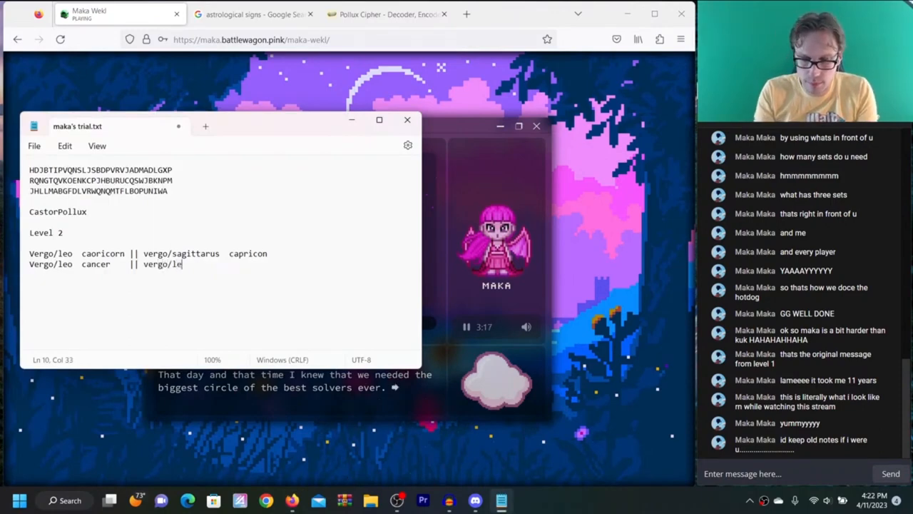
pyautogui.write('o')
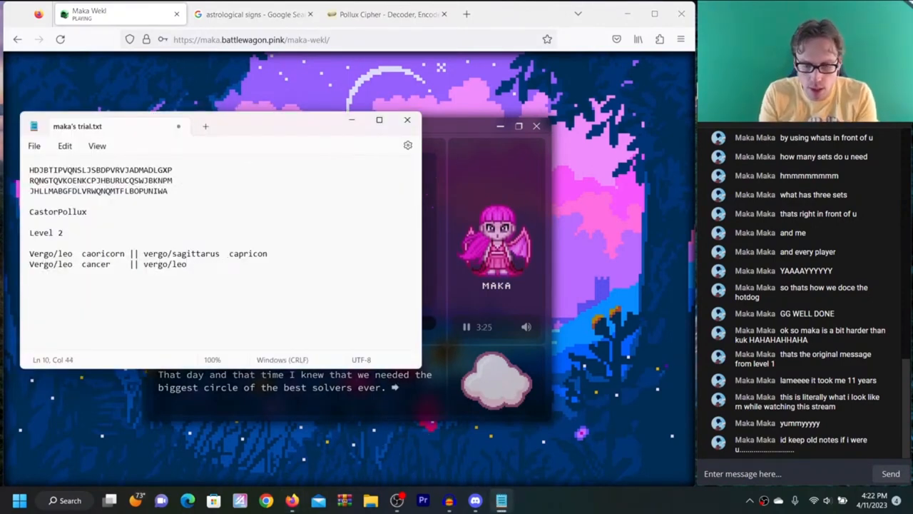
pyautogui.write('cancer')
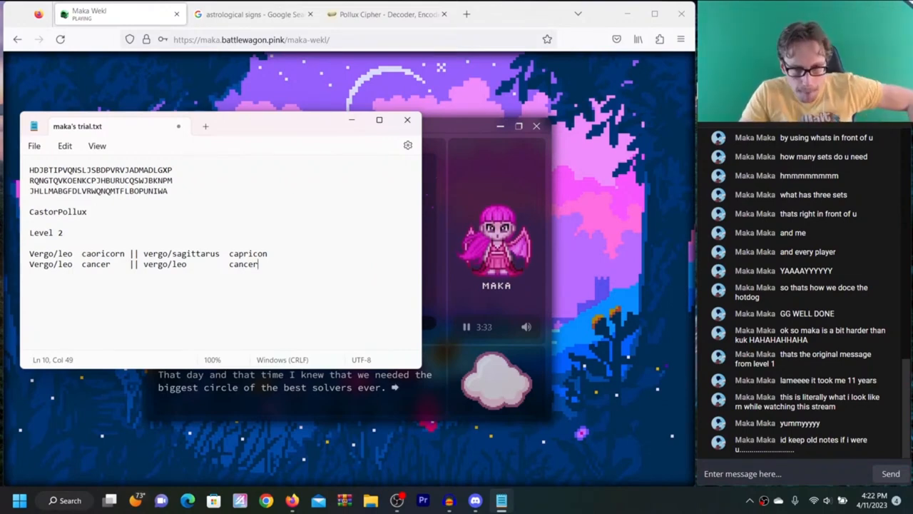
# Correct 'caricorn' to 'capricorn', reposition the Notepad window, and show the signs results
pyautogui.click(97, 254)
pyautogui.write('p')
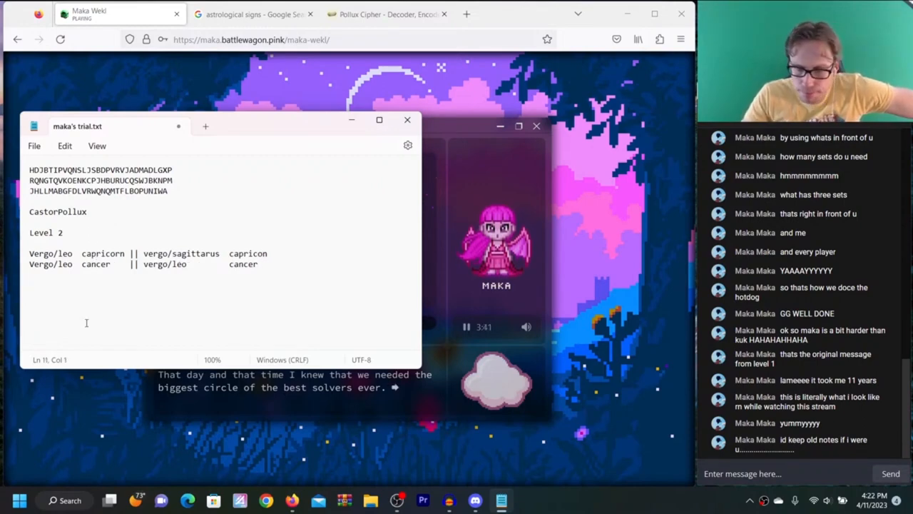
pyautogui.moveTo(77, 126); pyautogui.dragTo(222, 268)
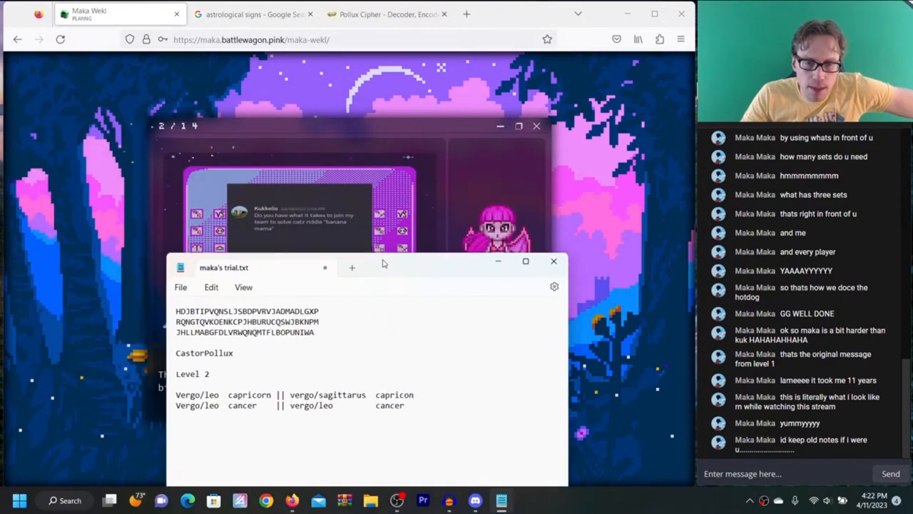
pyautogui.moveTo(385, 268); pyautogui.dragTo(228, 278)
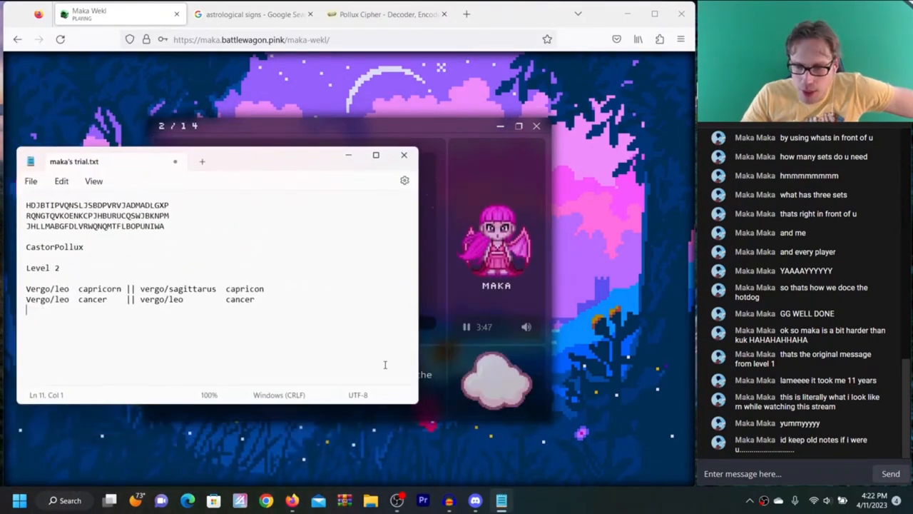
pyautogui.moveTo(451, 499)
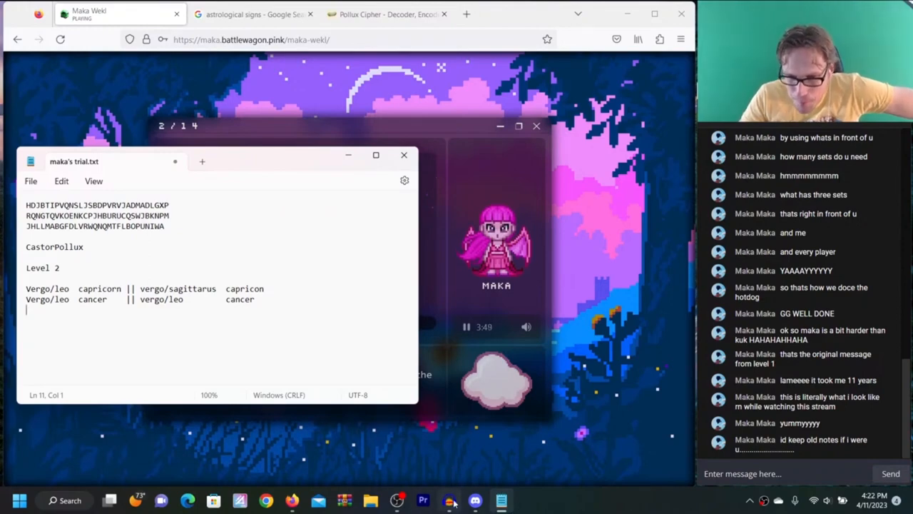
pyautogui.click(254, 15)
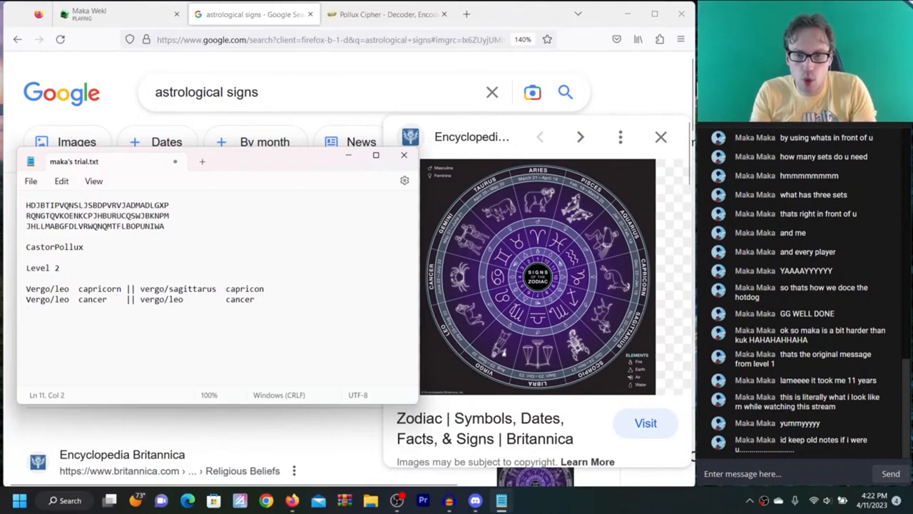
# Start a third row 'Aries Libra ||' in the notes, then return to the Maka puzzle page
pyautogui.write('Aries')
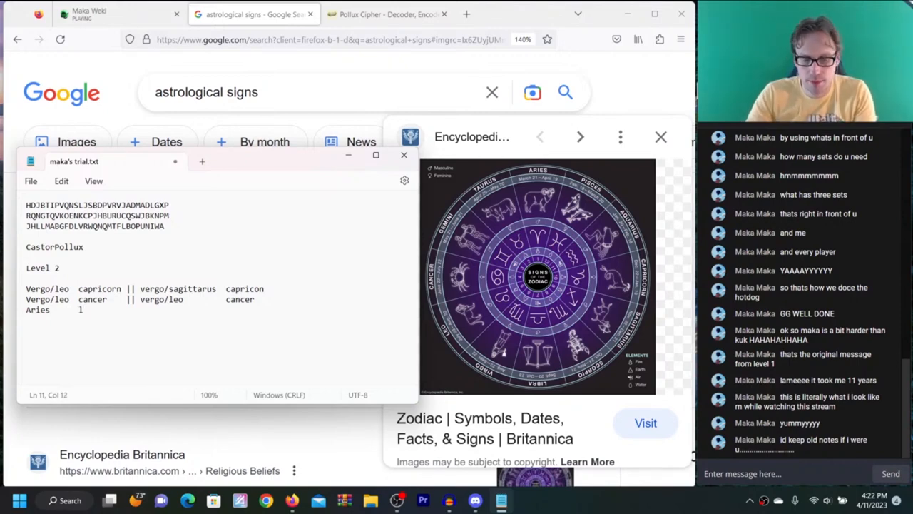
pyautogui.write('Li')
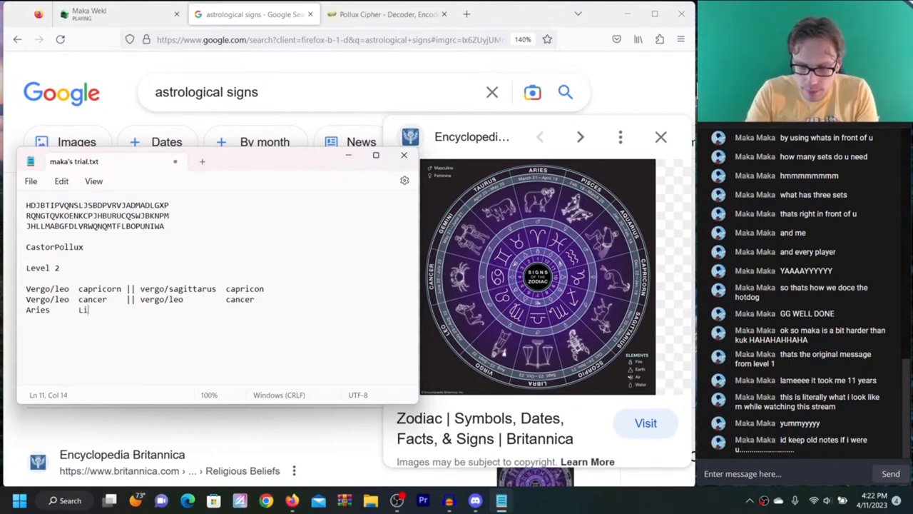
pyautogui.write('bra')
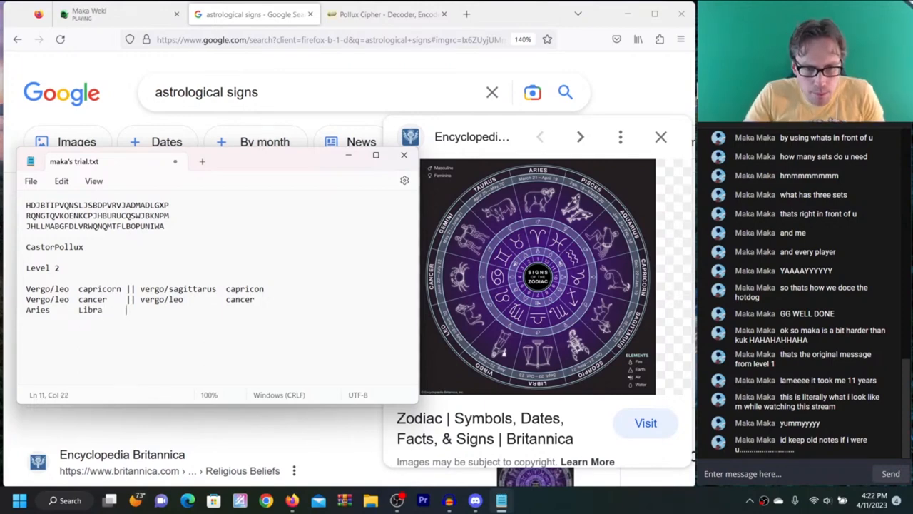
pyautogui.write('||')
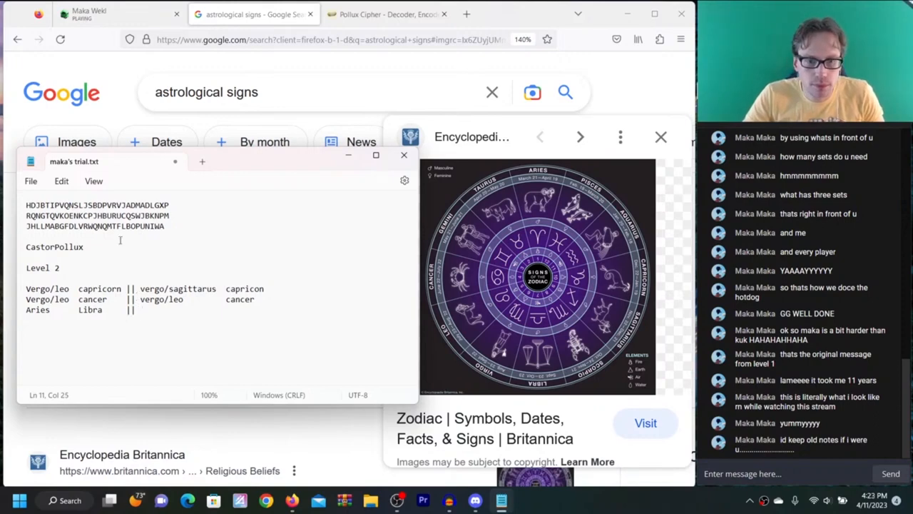
pyautogui.click(107, 14)
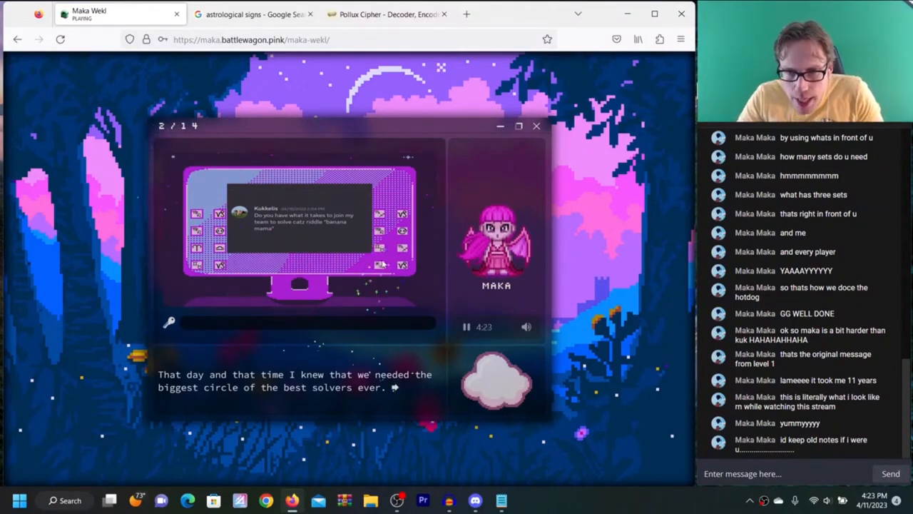
# After rechecking the signs results, add 'gemini/taurus' after the || on row three
pyautogui.click(503, 500)
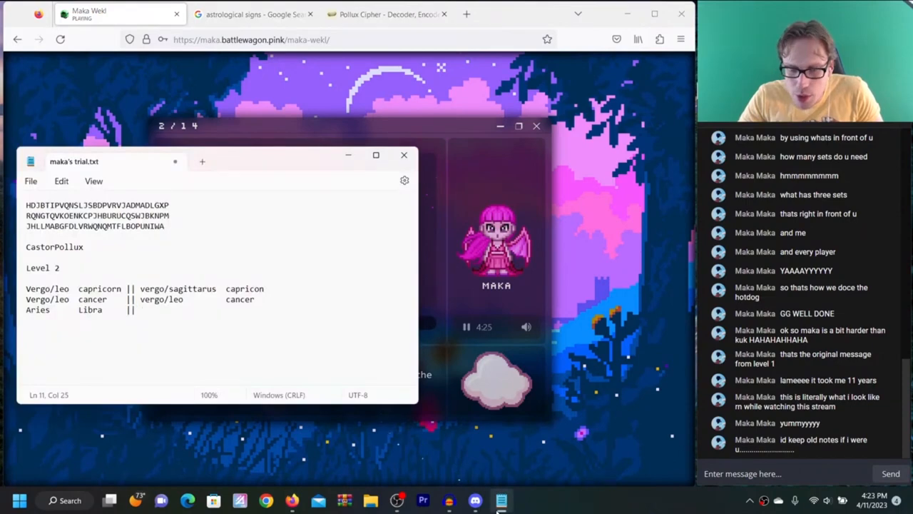
pyautogui.click(250, 14)
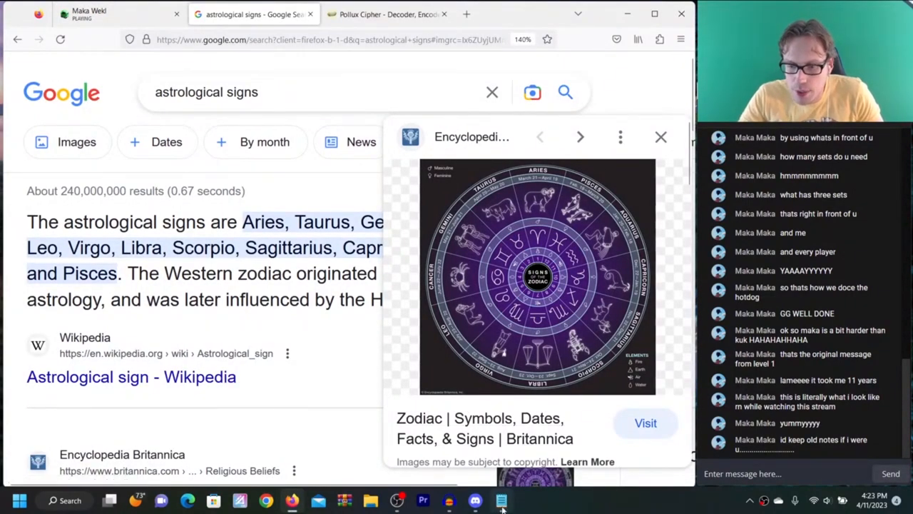
pyautogui.click(503, 499)
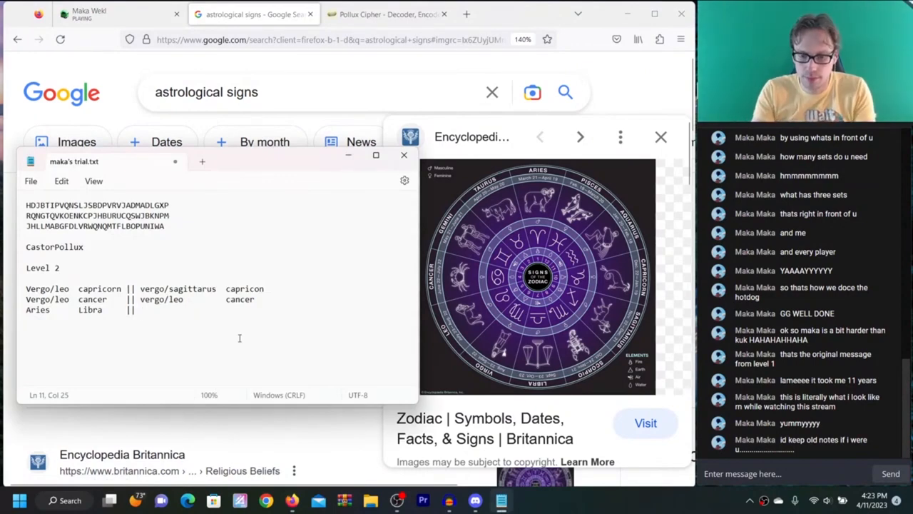
pyautogui.write('ge')
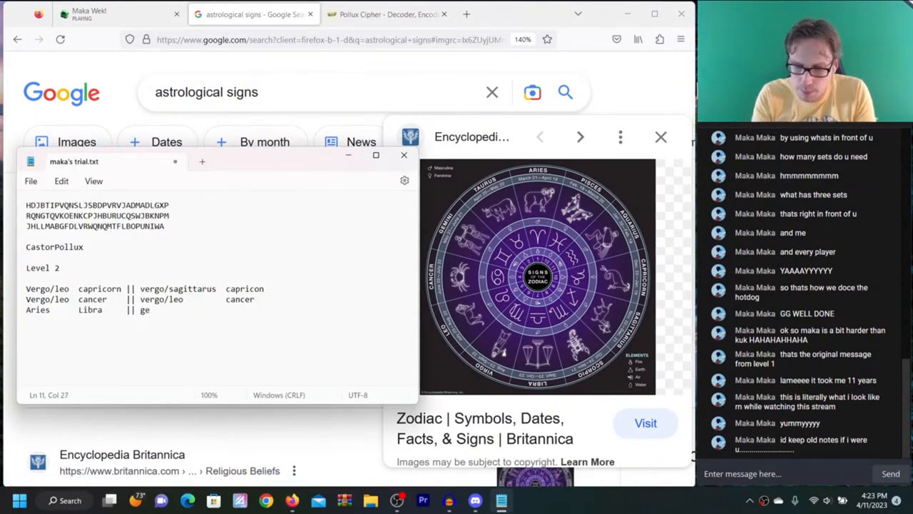
pyautogui.write('mini')
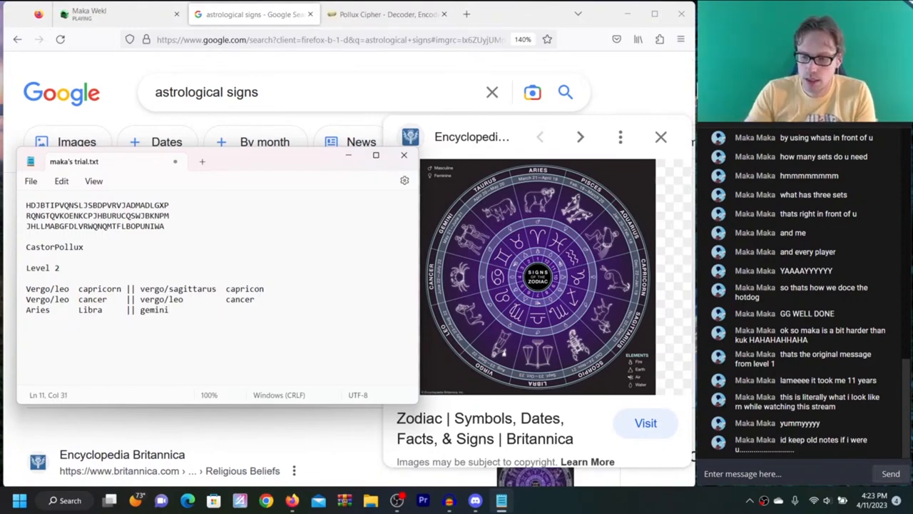
pyautogui.write('/')
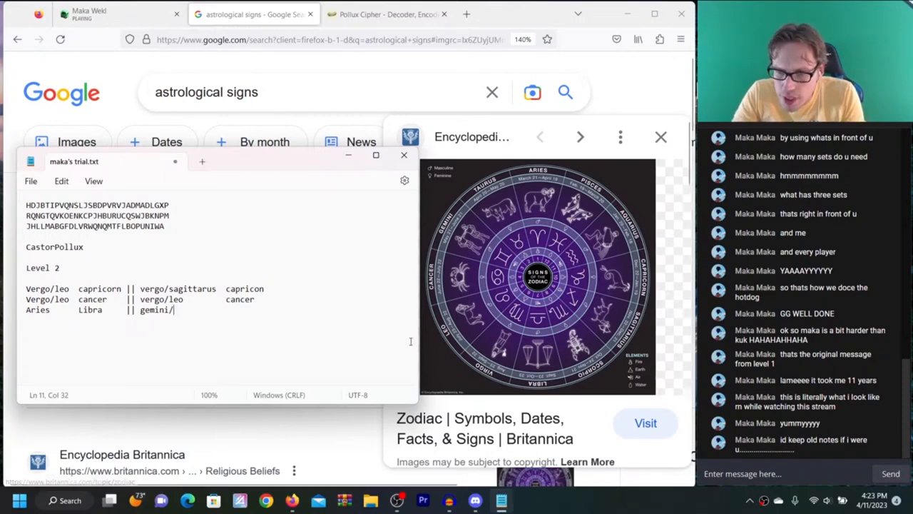
pyautogui.moveTo(258, 347)
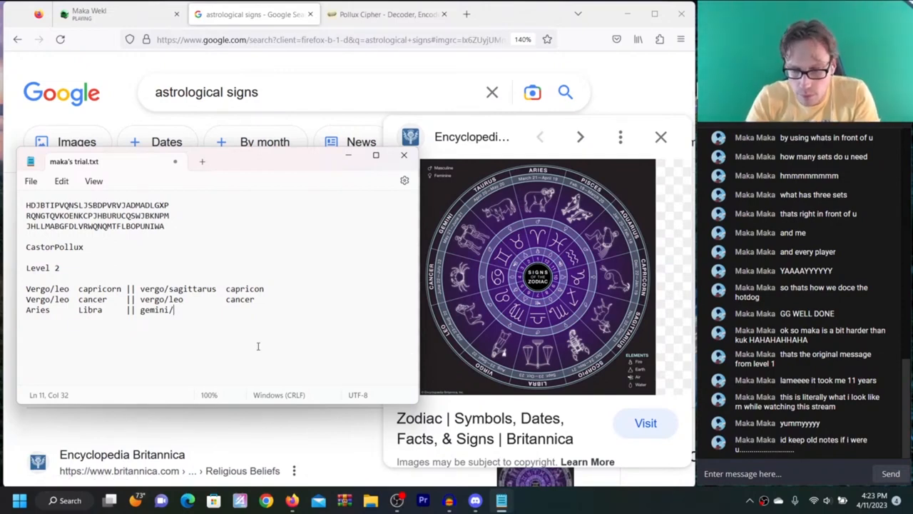
pyautogui.write('tau')
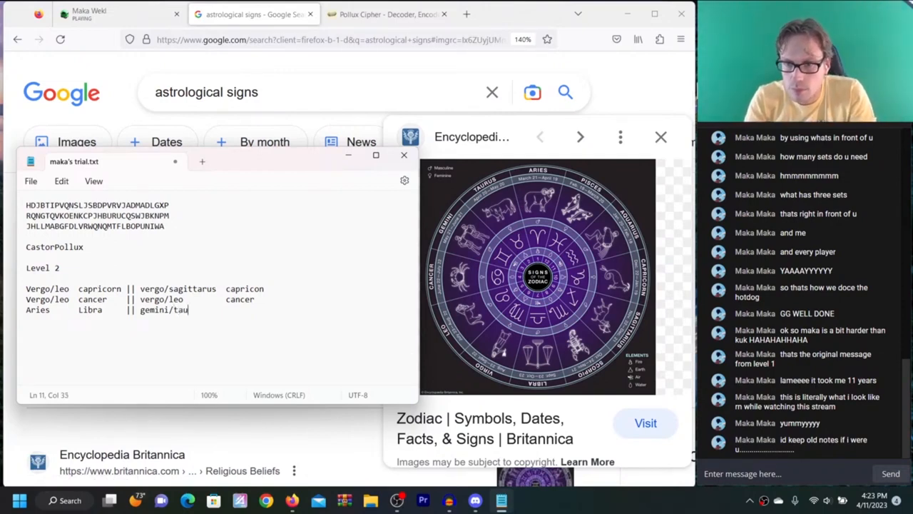
pyautogui.write('rus')
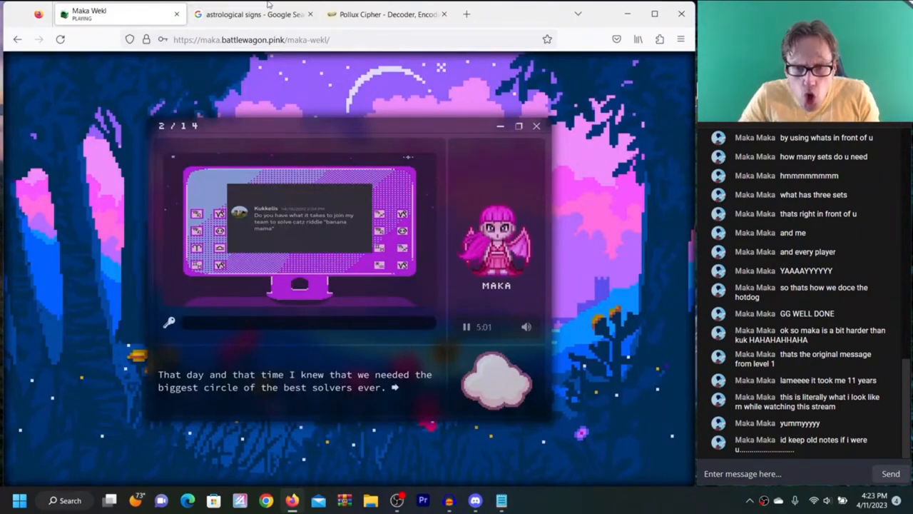
# End row three with 'vergo/sagittarus', then switch to the Maka Weki puzzle page
pyautogui.click(250, 14)
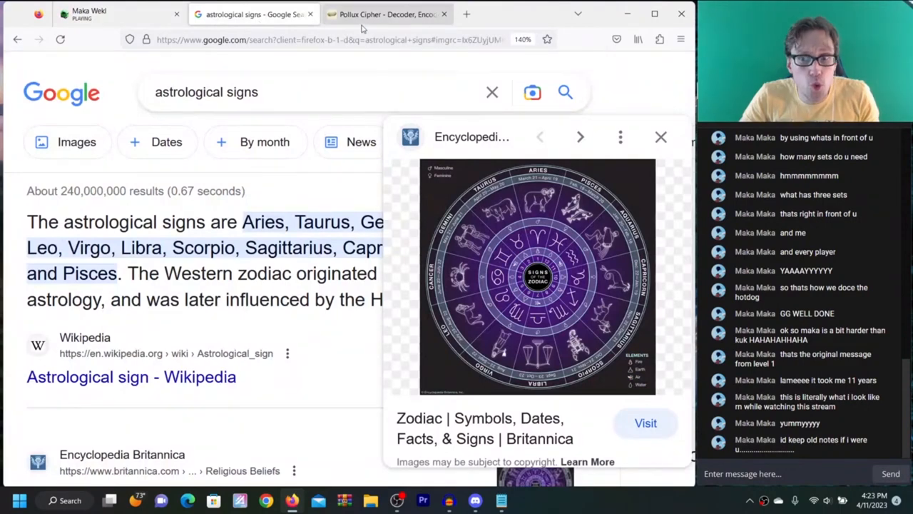
pyautogui.moveTo(503, 499)
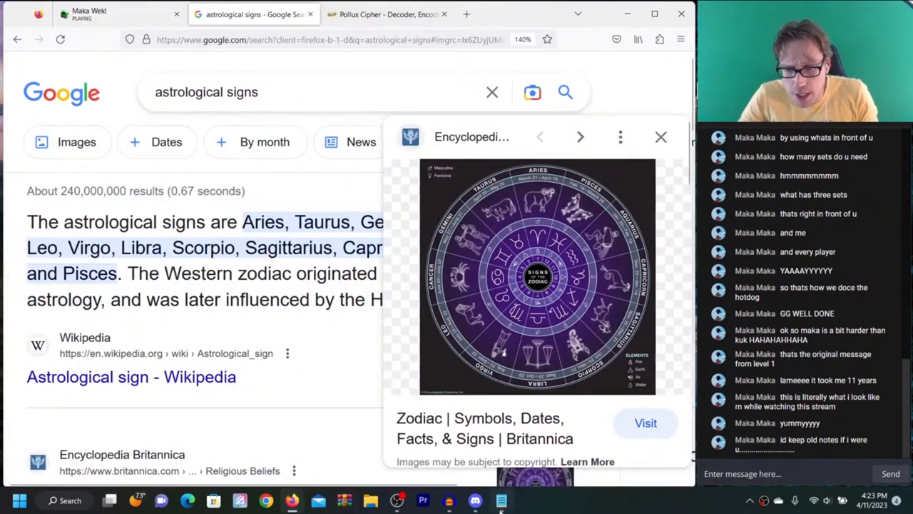
pyautogui.click(502, 500)
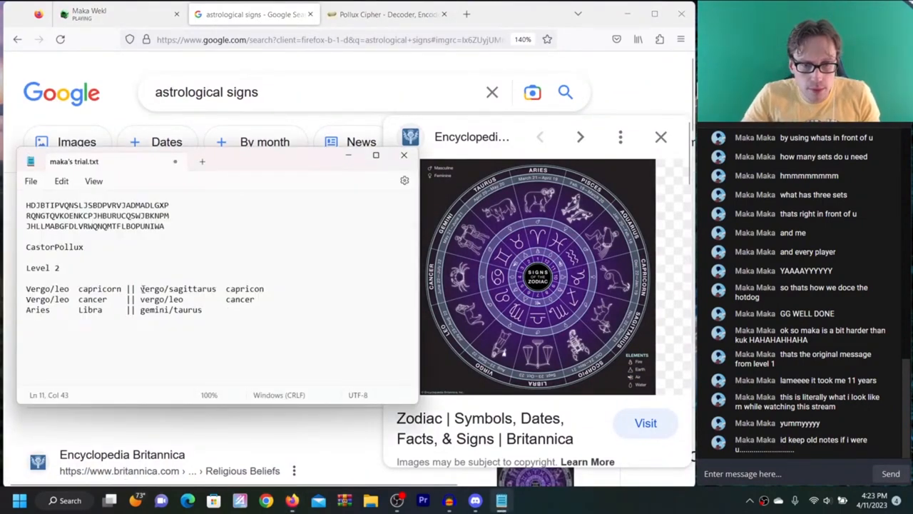
pyautogui.doubleClick(177, 288)
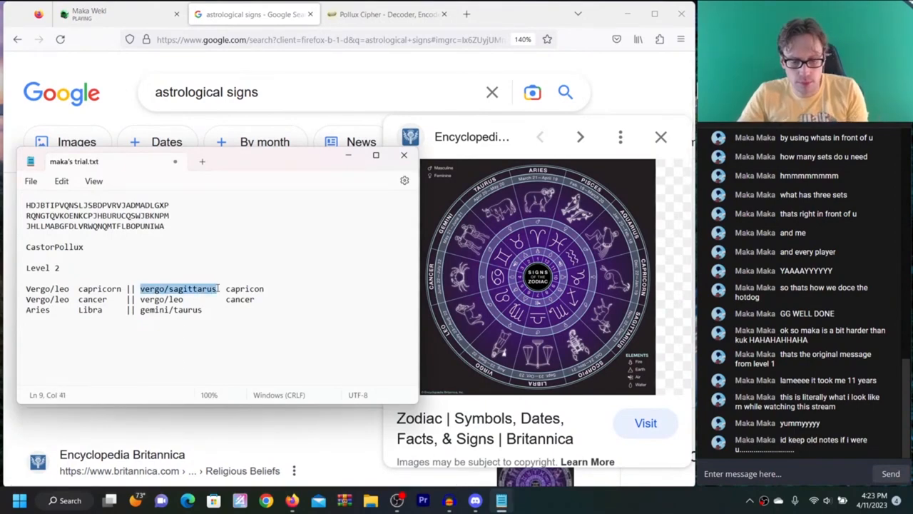
pyautogui.click(227, 310)
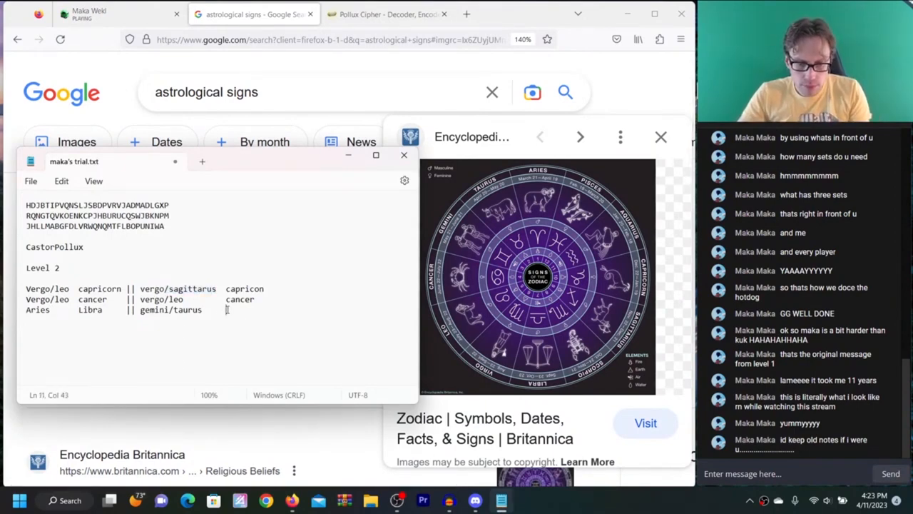
pyautogui.write('vergo/sagittarus')
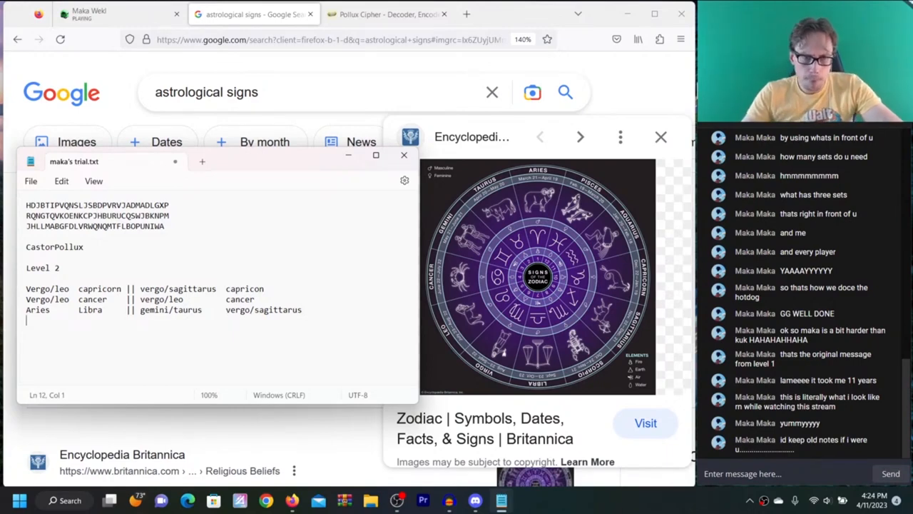
pyautogui.click(107, 14)
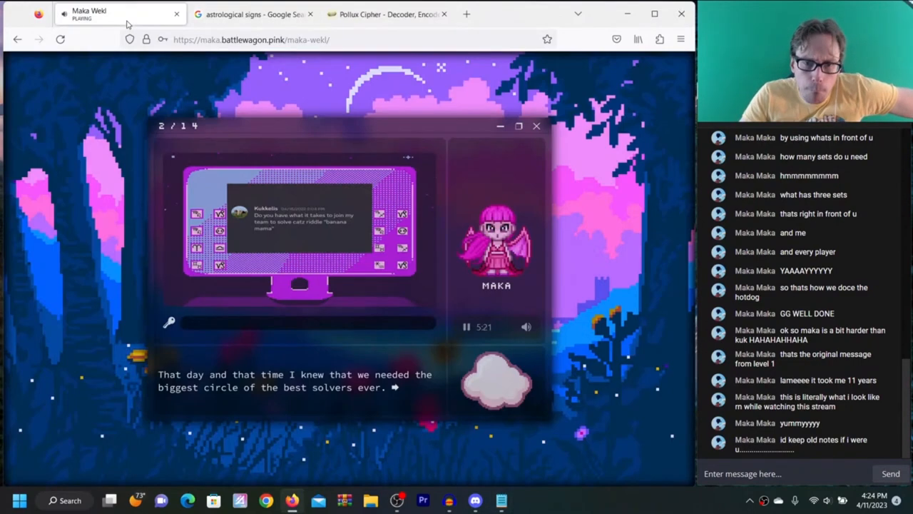
pyautogui.moveTo(475, 500)
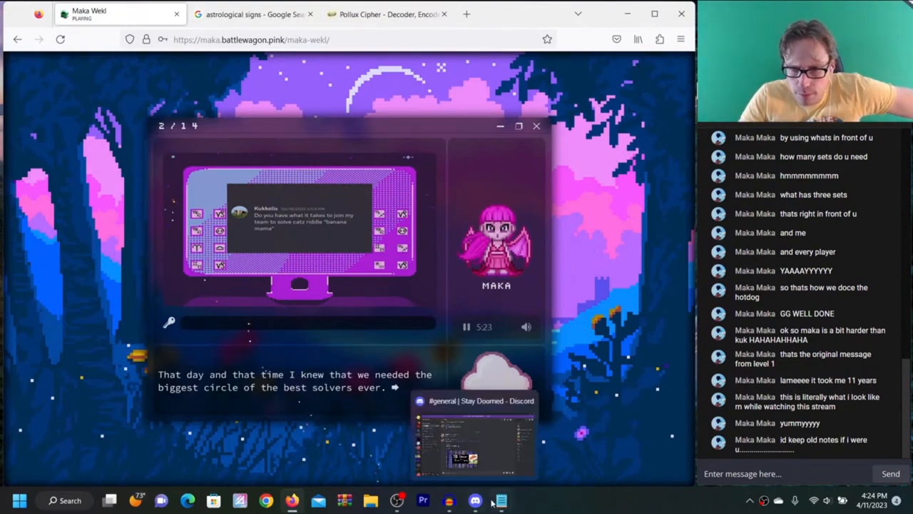
# Capitalise Libra, begin a fourth row 'gemini/taurus', and move Notepad over the puzzle
pyautogui.click(501, 500)
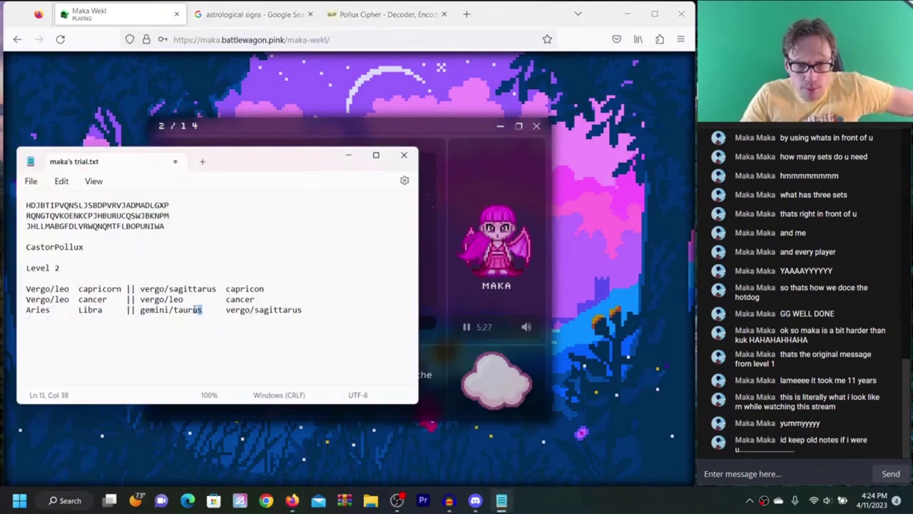
pyautogui.doubleClick(171, 310)
pyautogui.write('gemini/taurus')
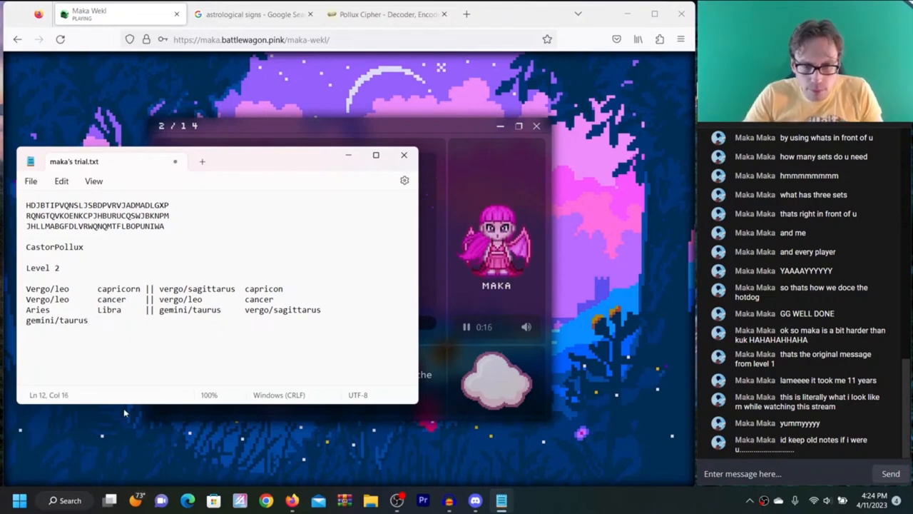
pyautogui.moveTo(254, 434)
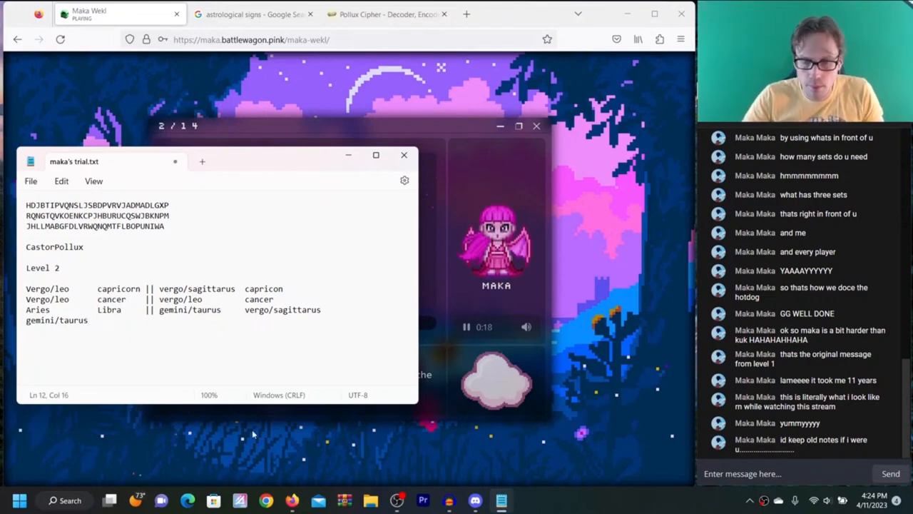
pyautogui.moveTo(214, 160); pyautogui.dragTo(215, 36)
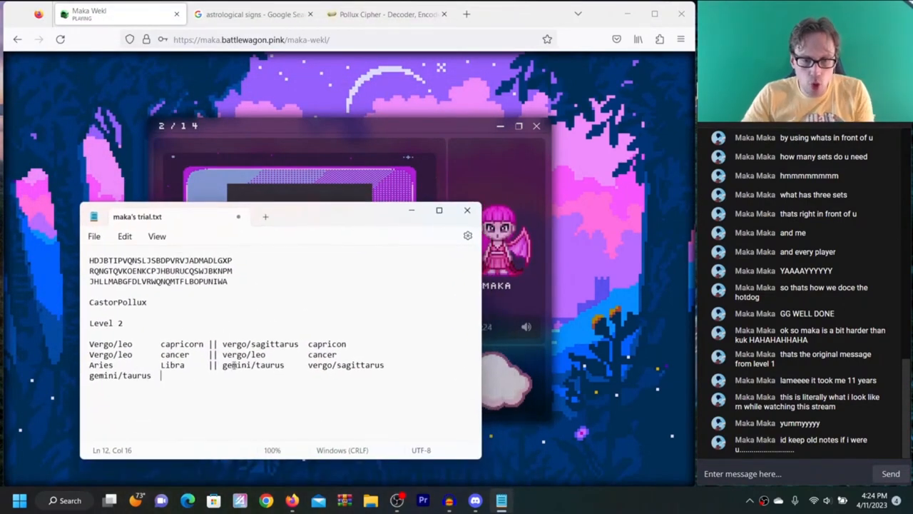
# Extend row four to 'gemini/taurus Capricorn ||'
pyautogui.write('Cap')
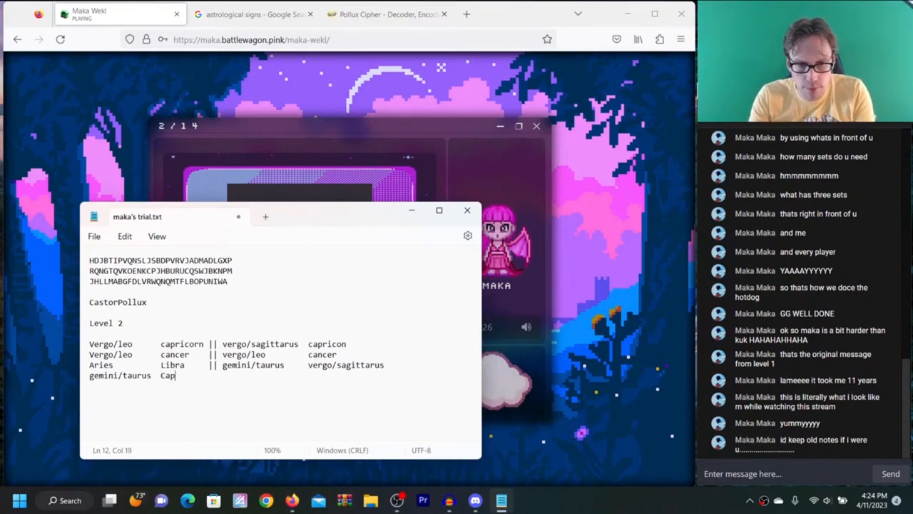
pyautogui.write('rico')
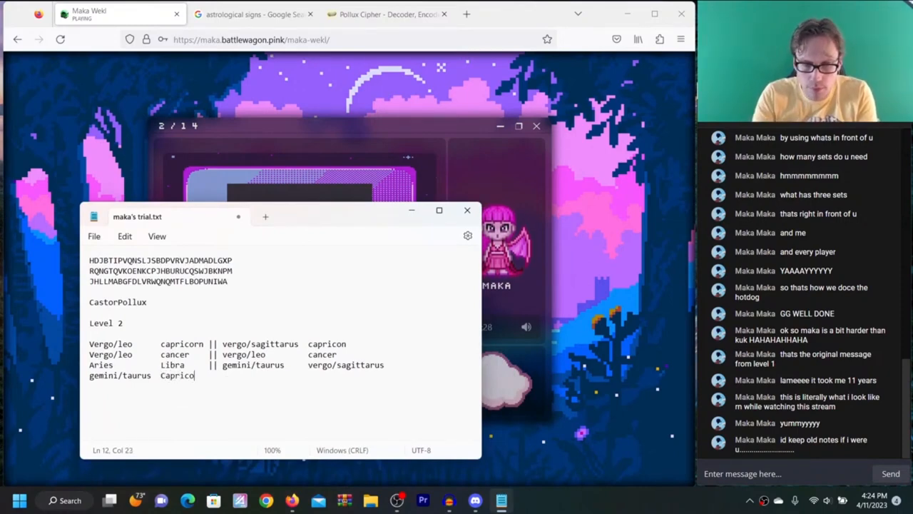
pyautogui.write('rn')
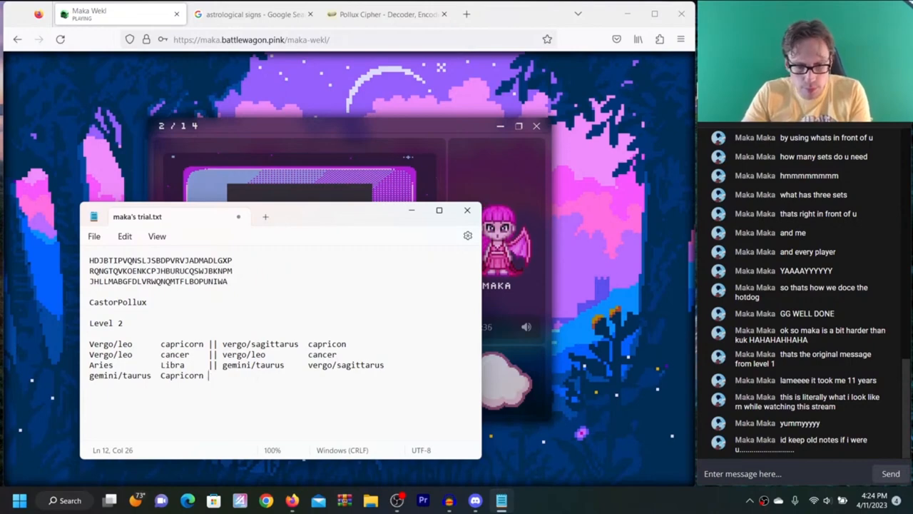
pyautogui.write('||')
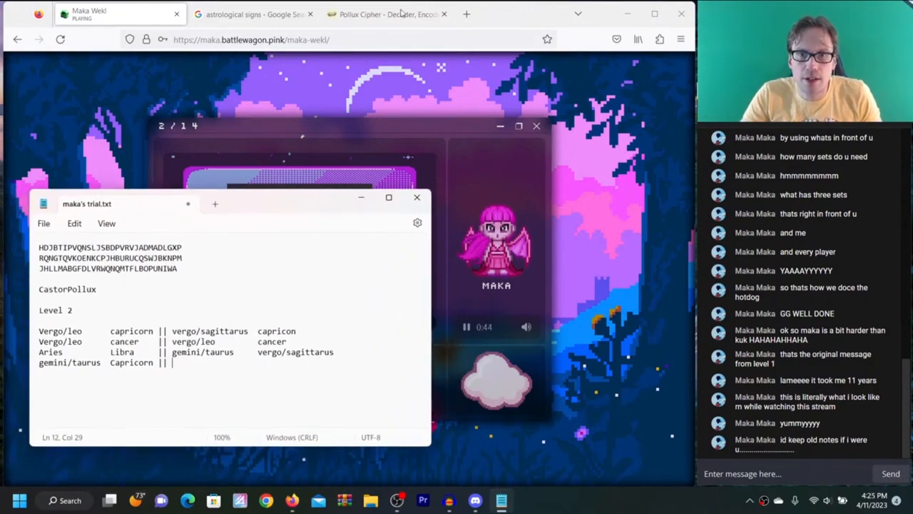
# Compare the Maka puzzle against the zodiac wheel results several times, then bring the notes forward
pyautogui.click(388, 14)
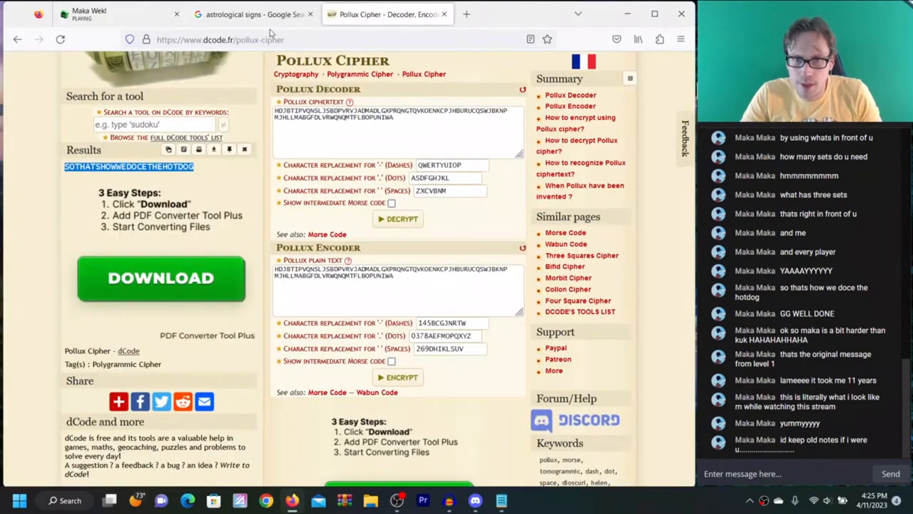
pyautogui.click(250, 14)
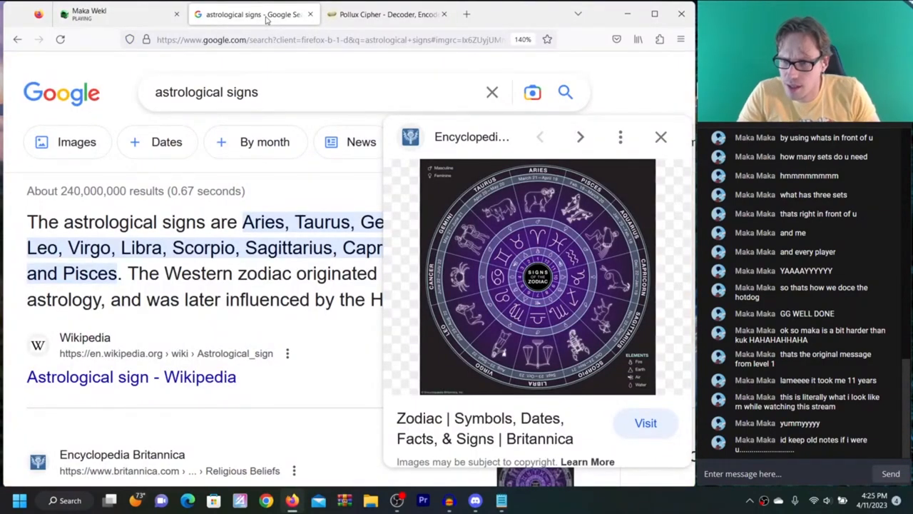
pyautogui.moveTo(488, 202)
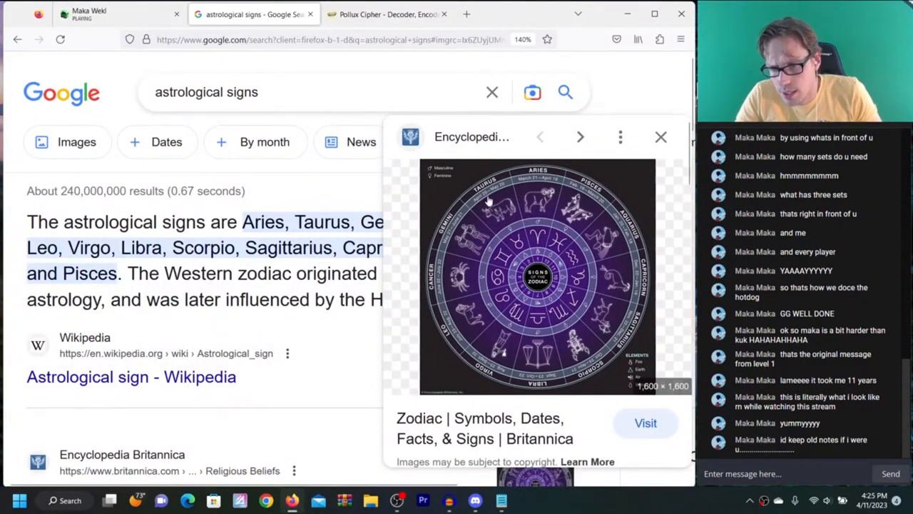
pyautogui.moveTo(553, 250)
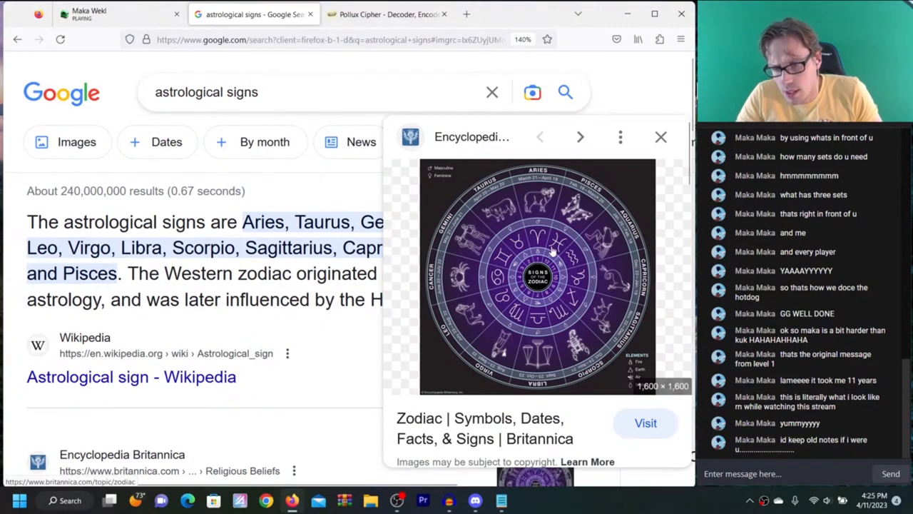
pyautogui.click(89, 14)
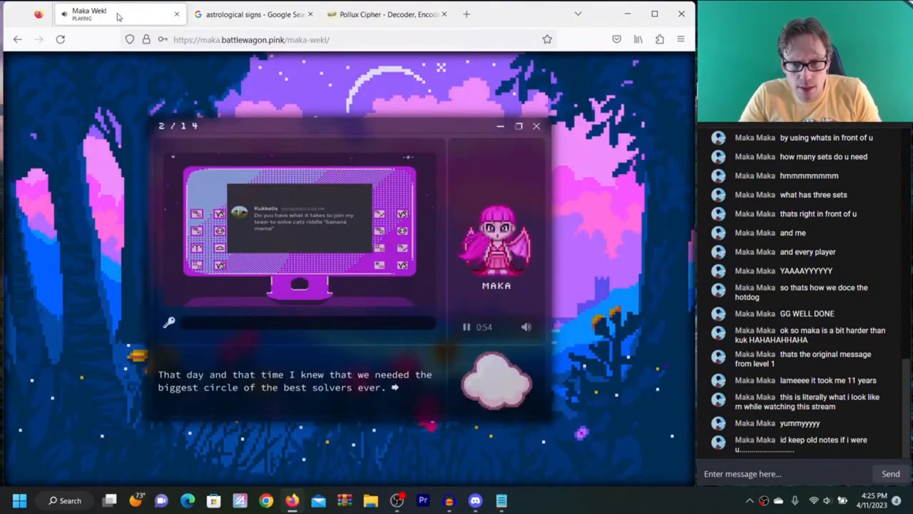
pyautogui.click(254, 14)
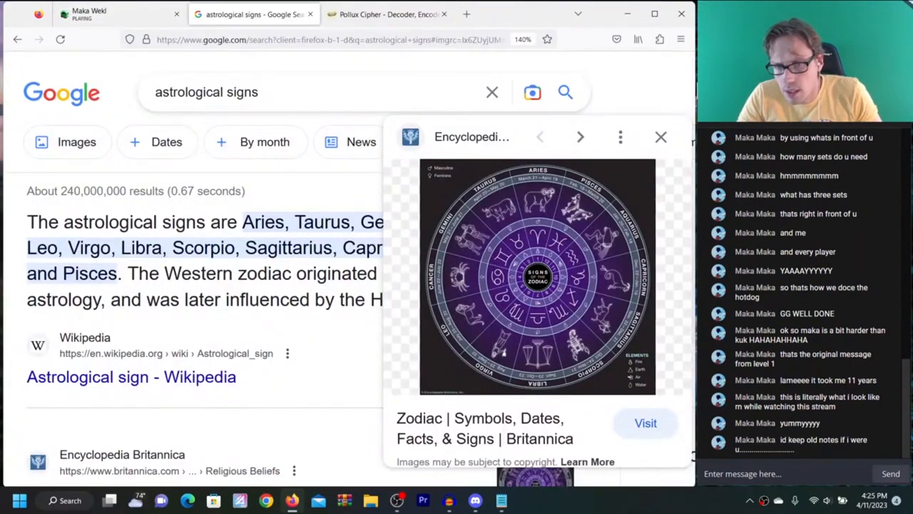
pyautogui.click(114, 14)
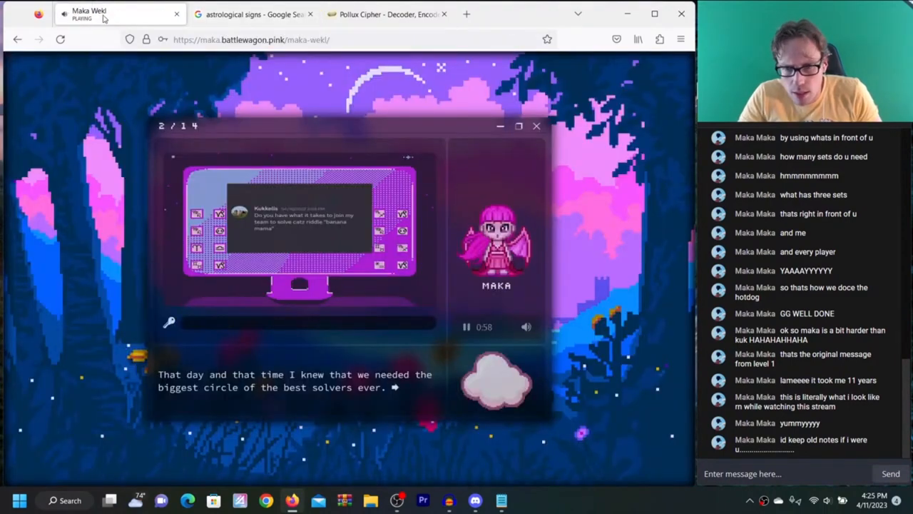
pyautogui.click(254, 14)
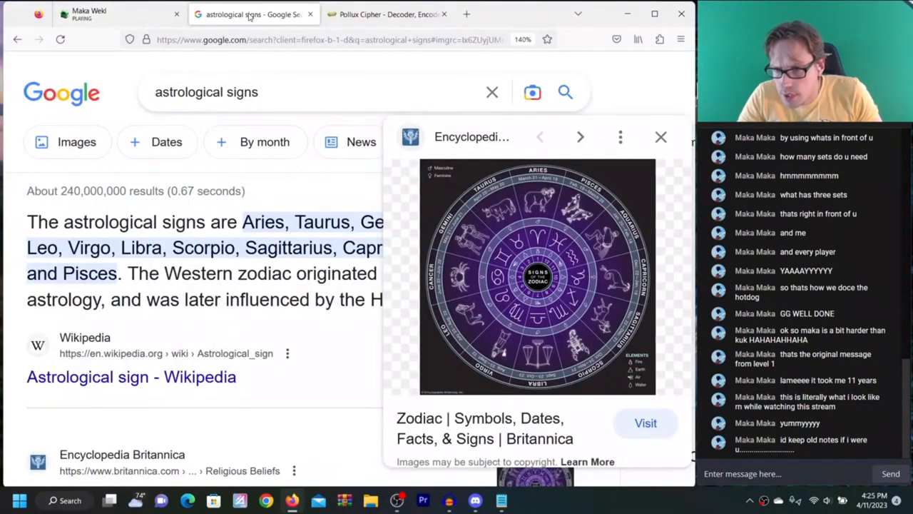
pyautogui.moveTo(250, 14)
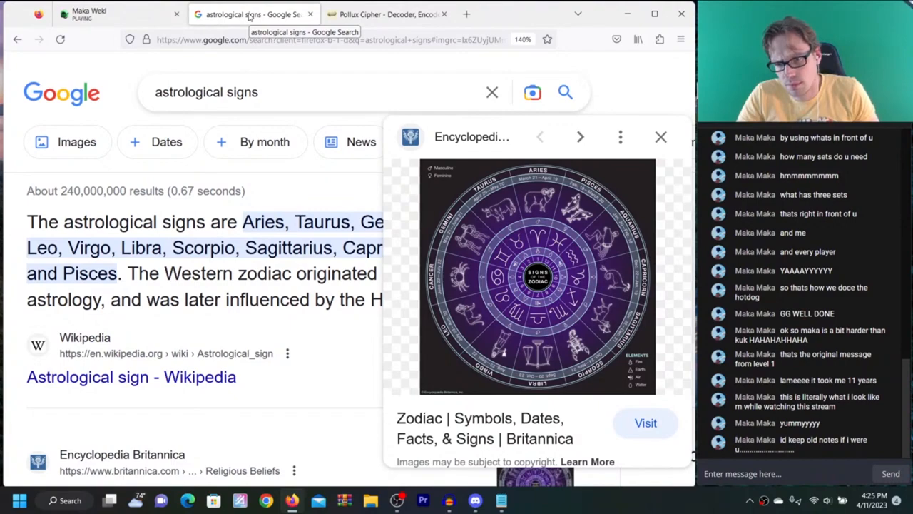
pyautogui.click(107, 15)
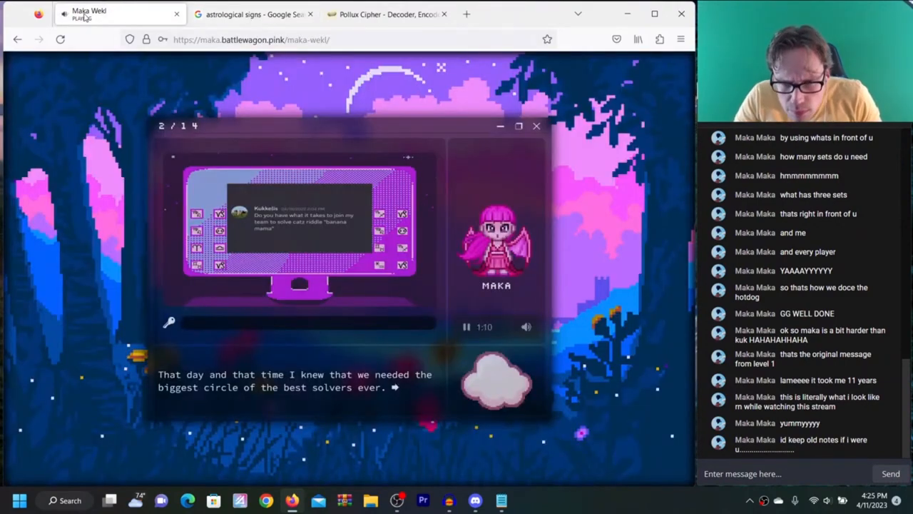
pyautogui.click(250, 14)
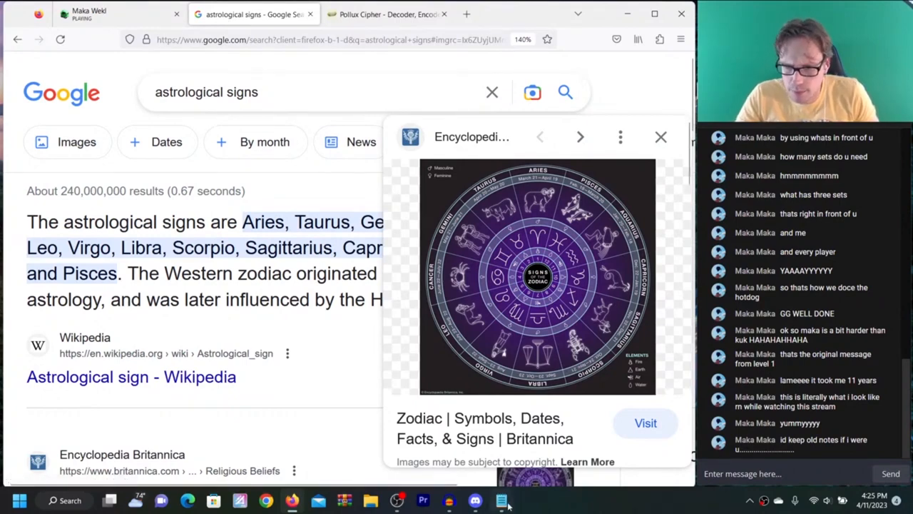
pyautogui.click(502, 500)
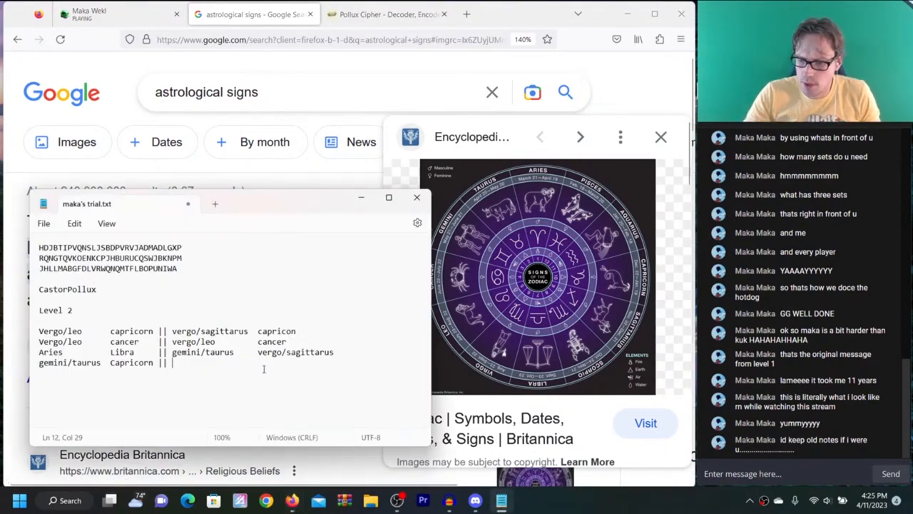
# Add '?/aquarius' to row four, then switch to the Maka game page
pyautogui.write('?/')
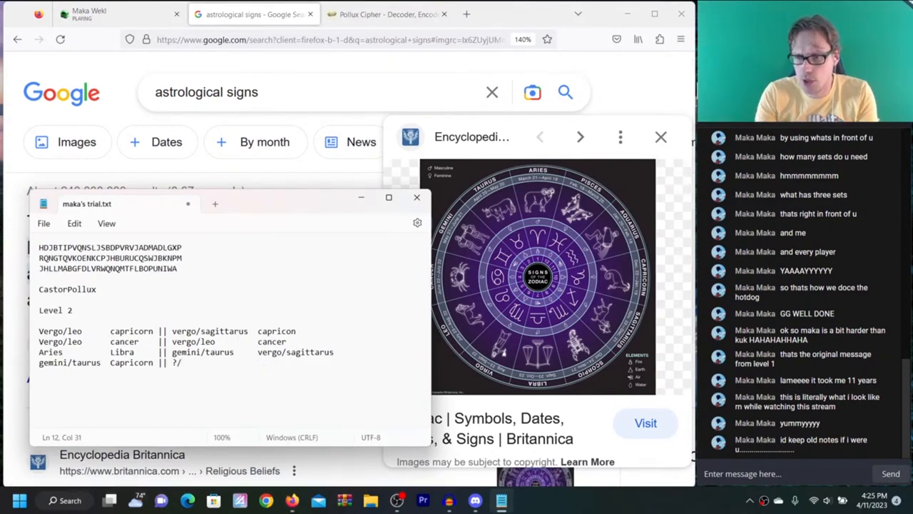
pyautogui.write('aquariu')
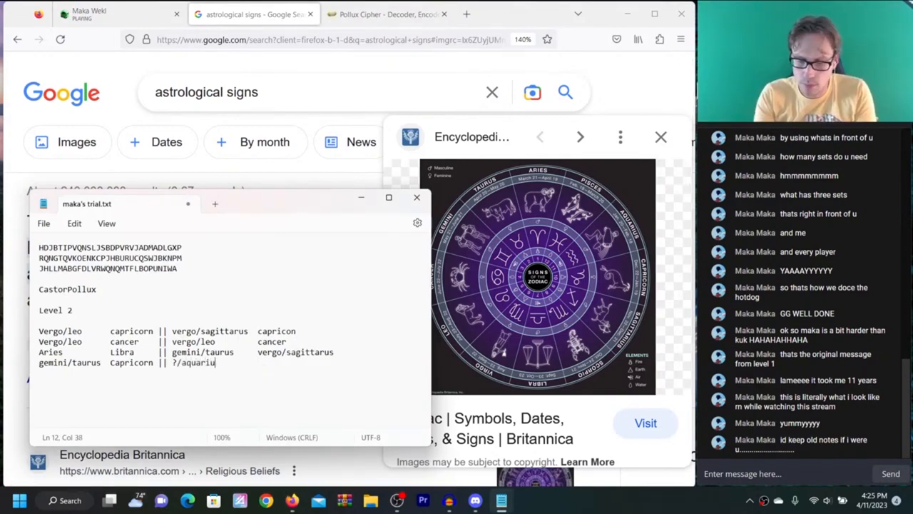
pyautogui.write('s')
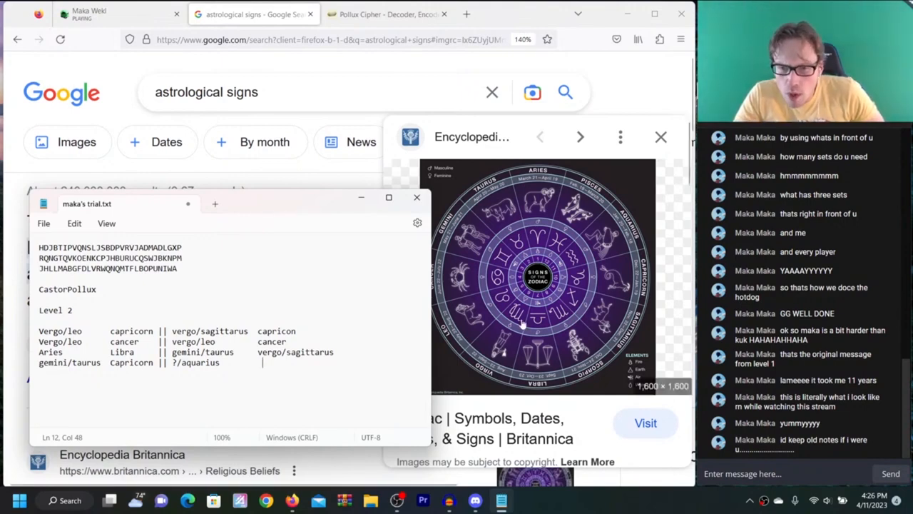
pyautogui.moveTo(488, 228)
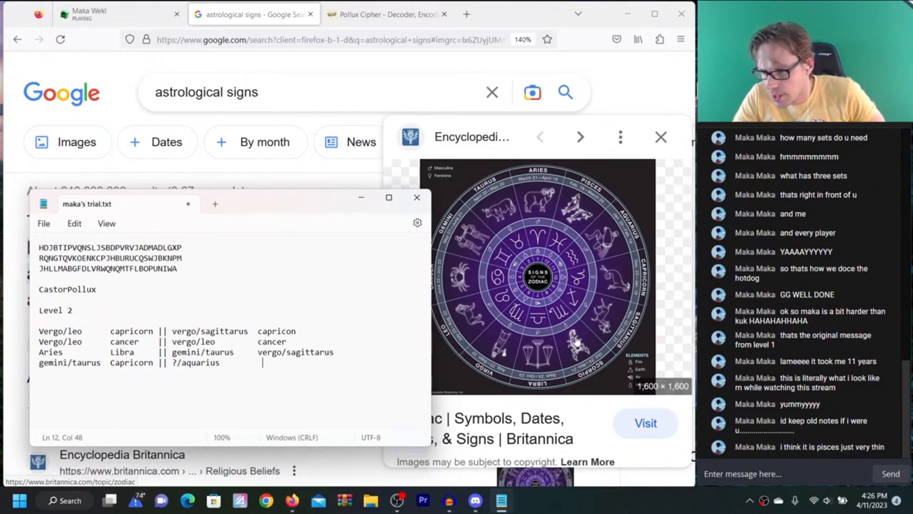
pyautogui.moveTo(460, 359)
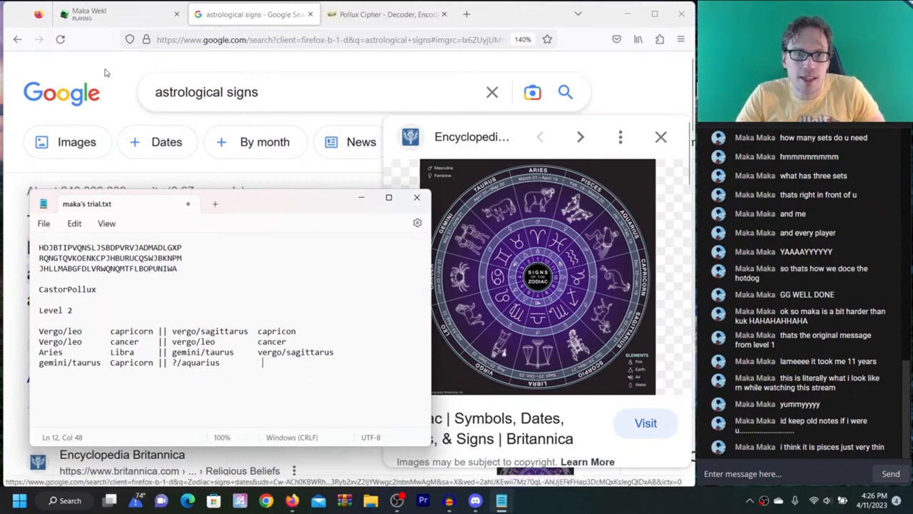
pyautogui.click(114, 14)
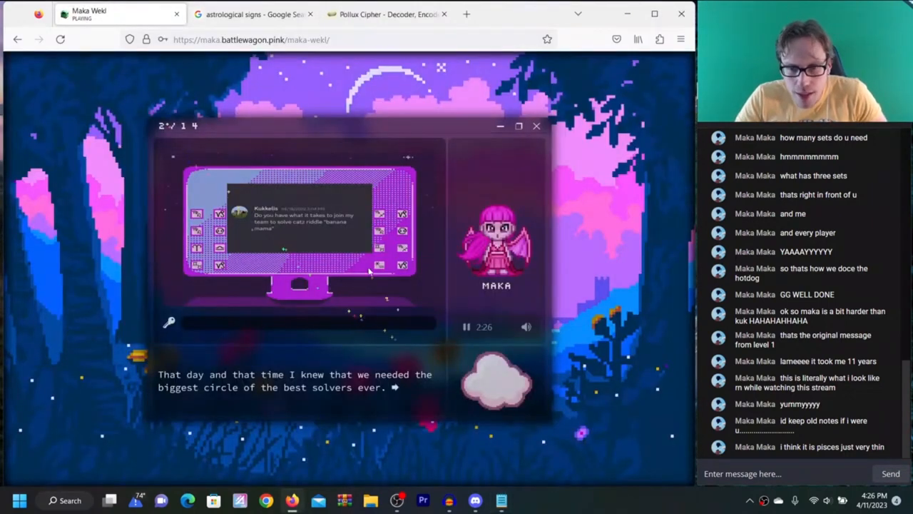
# Fill in pisces so row four reads 'gemini/taurus Capricorn || pisces/aquarius', notes shown over the puzzle
pyautogui.click(250, 14)
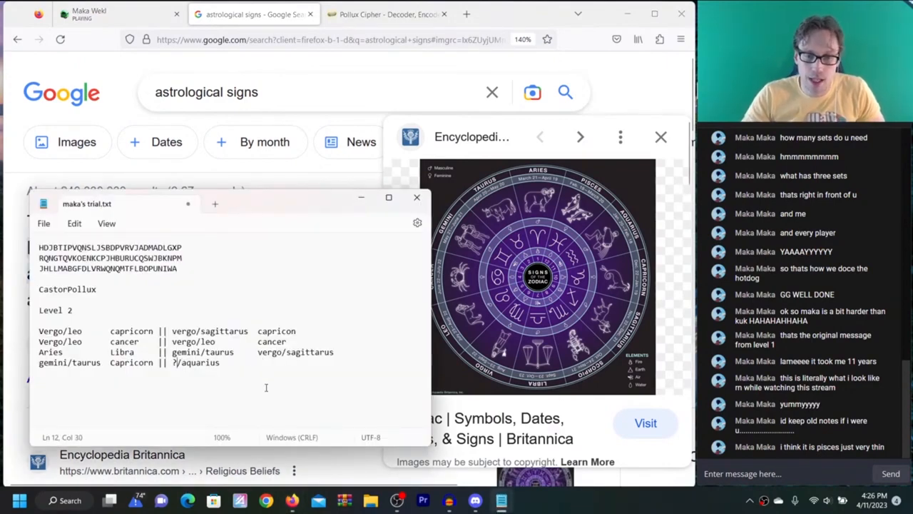
pyautogui.write('pices')
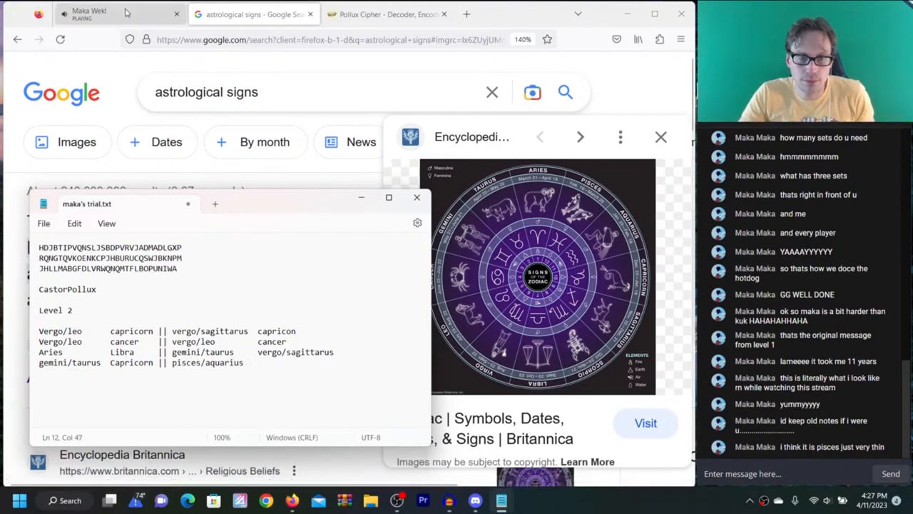
pyautogui.click(89, 13)
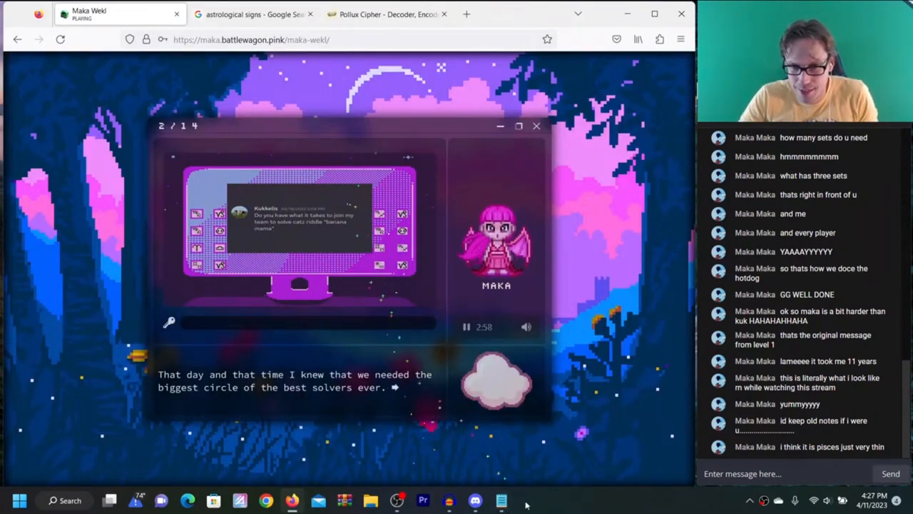
pyautogui.click(502, 500)
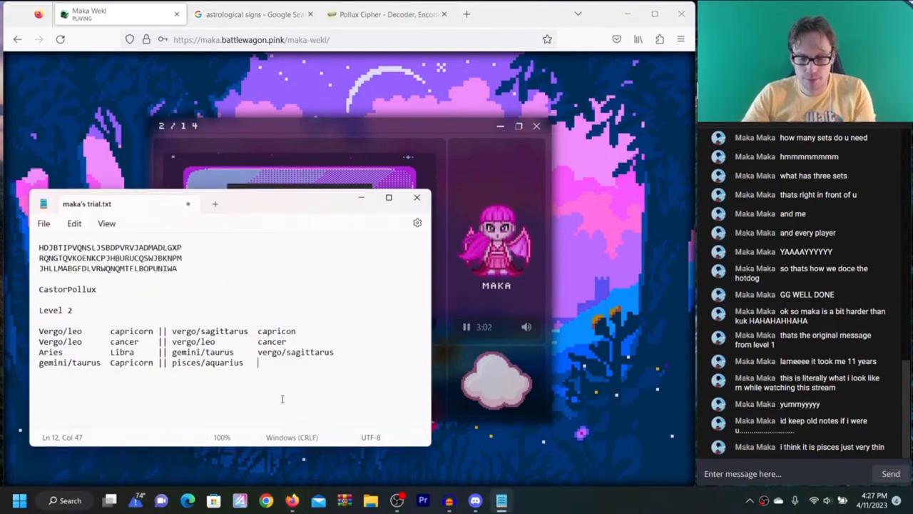
# Add 'Capricorn' to the end of the fourth signs line, then return to the Maka game
pyautogui.write('Cap')
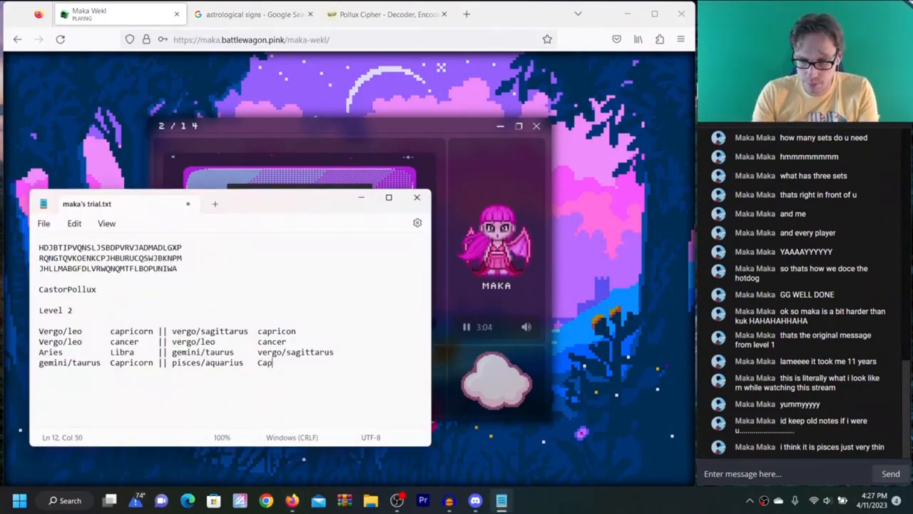
pyautogui.write('rico')
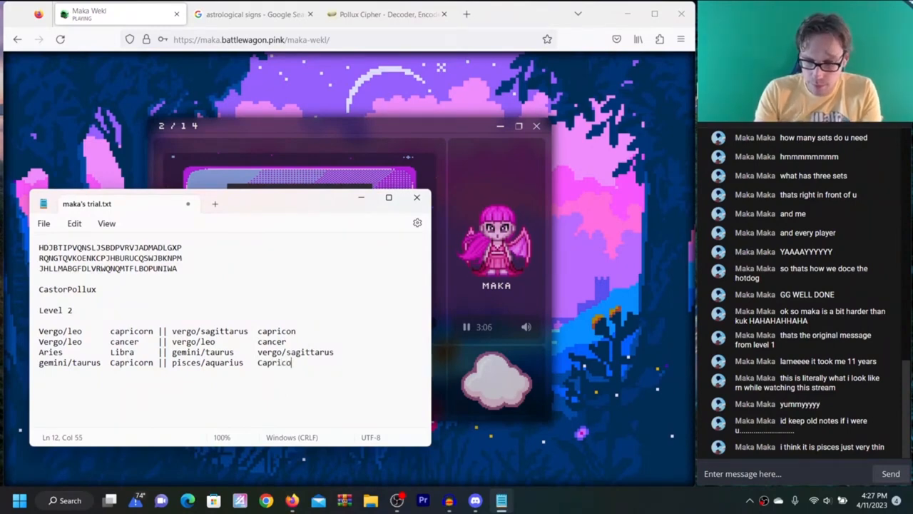
pyautogui.write('n')
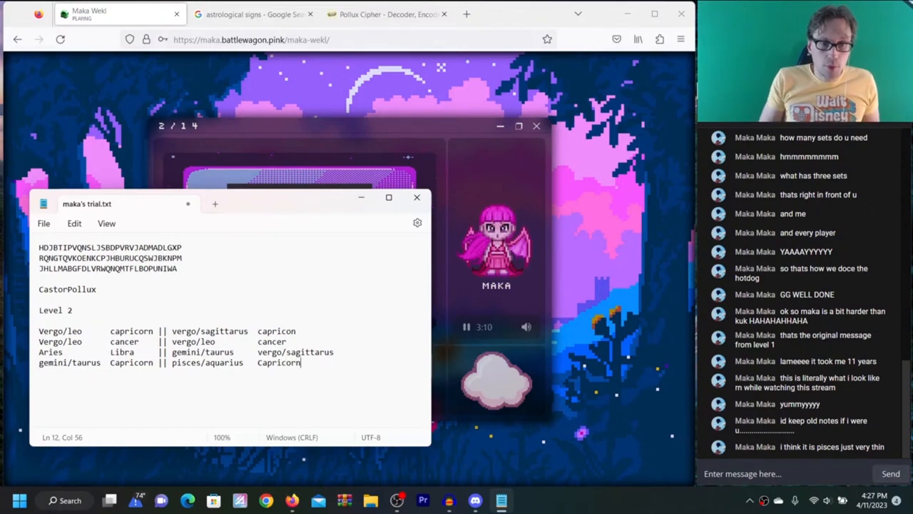
pyautogui.click(43, 223)
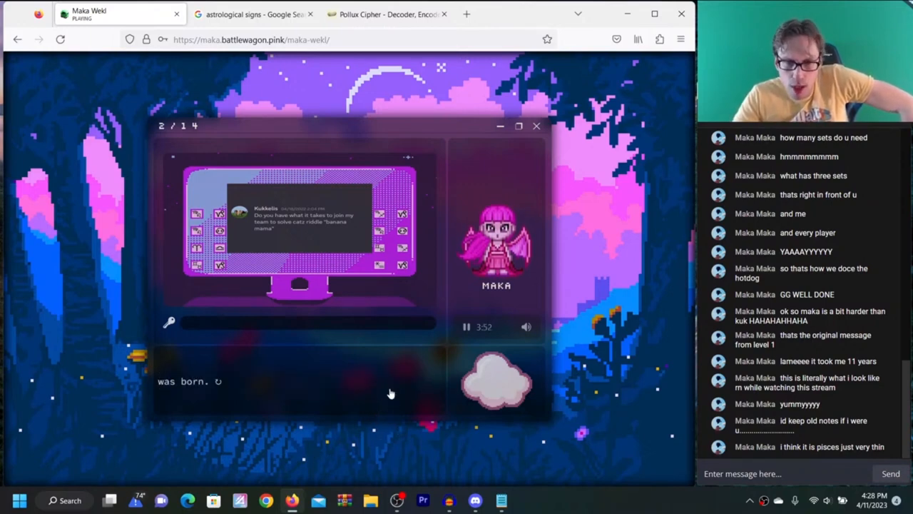
pyautogui.moveTo(203, 403)
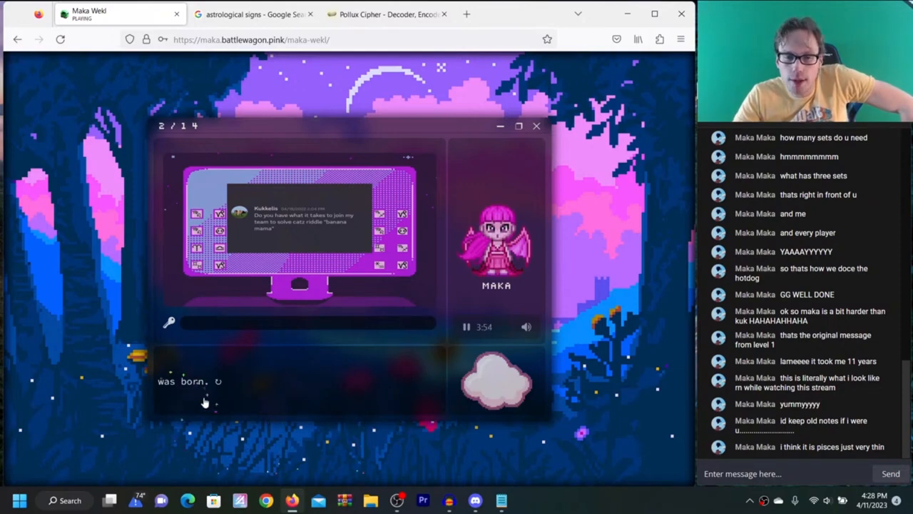
pyautogui.moveTo(208, 368)
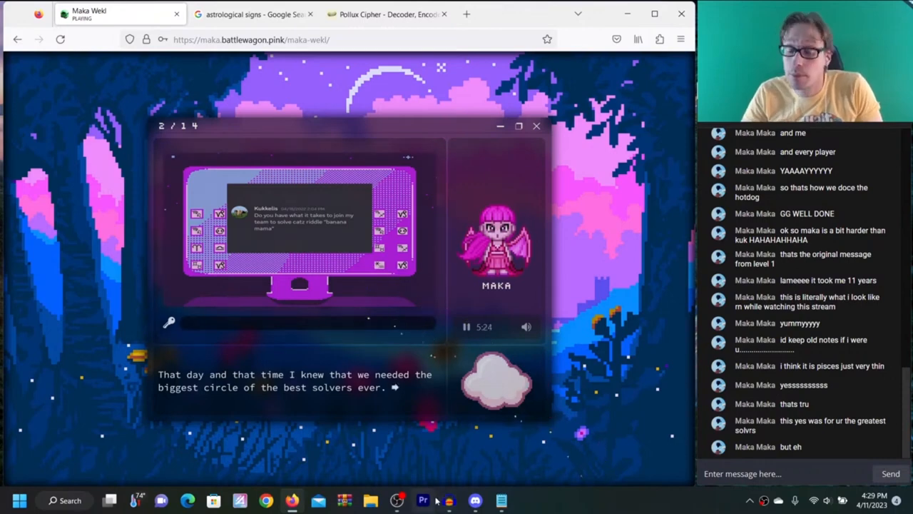
# Switch to the Google astrological signs results after the story dialogue advances
pyautogui.click(250, 14)
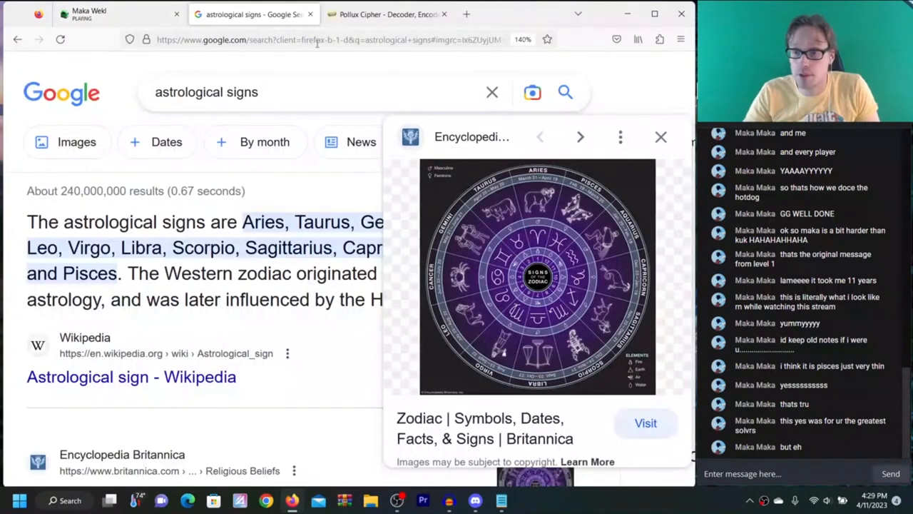
pyautogui.moveTo(582, 220)
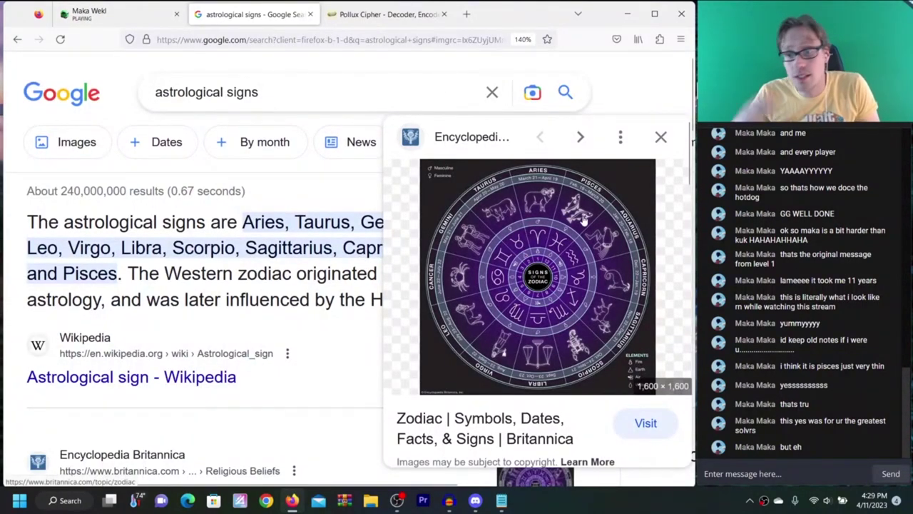
pyautogui.moveTo(619, 246)
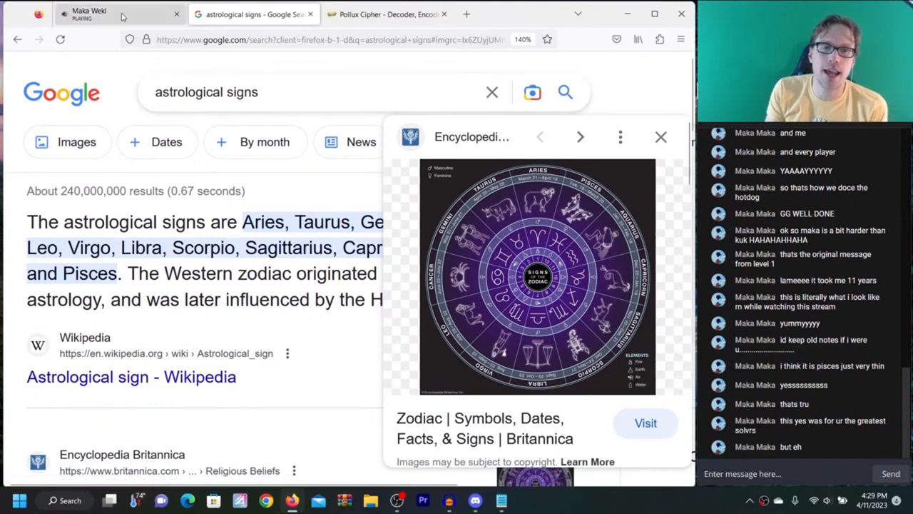
# Return to the Banana Makas puzzle page at level 2/14
pyautogui.click(89, 14)
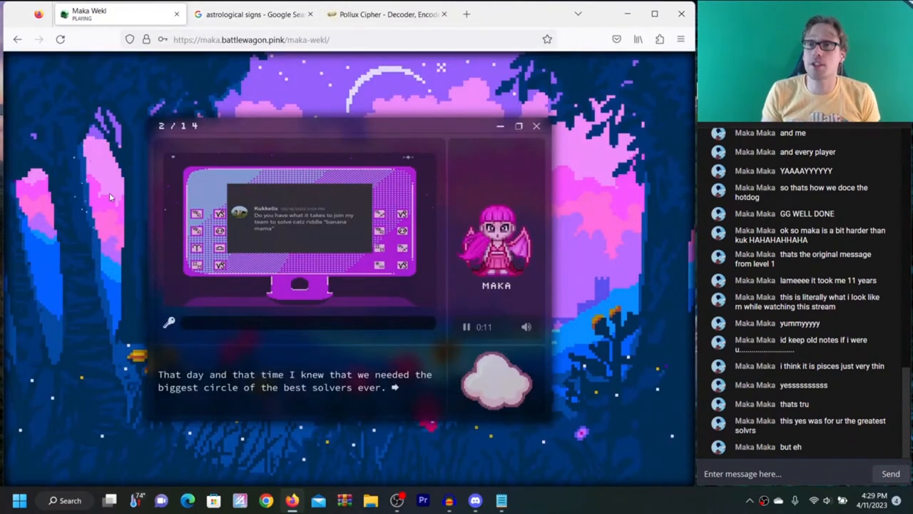